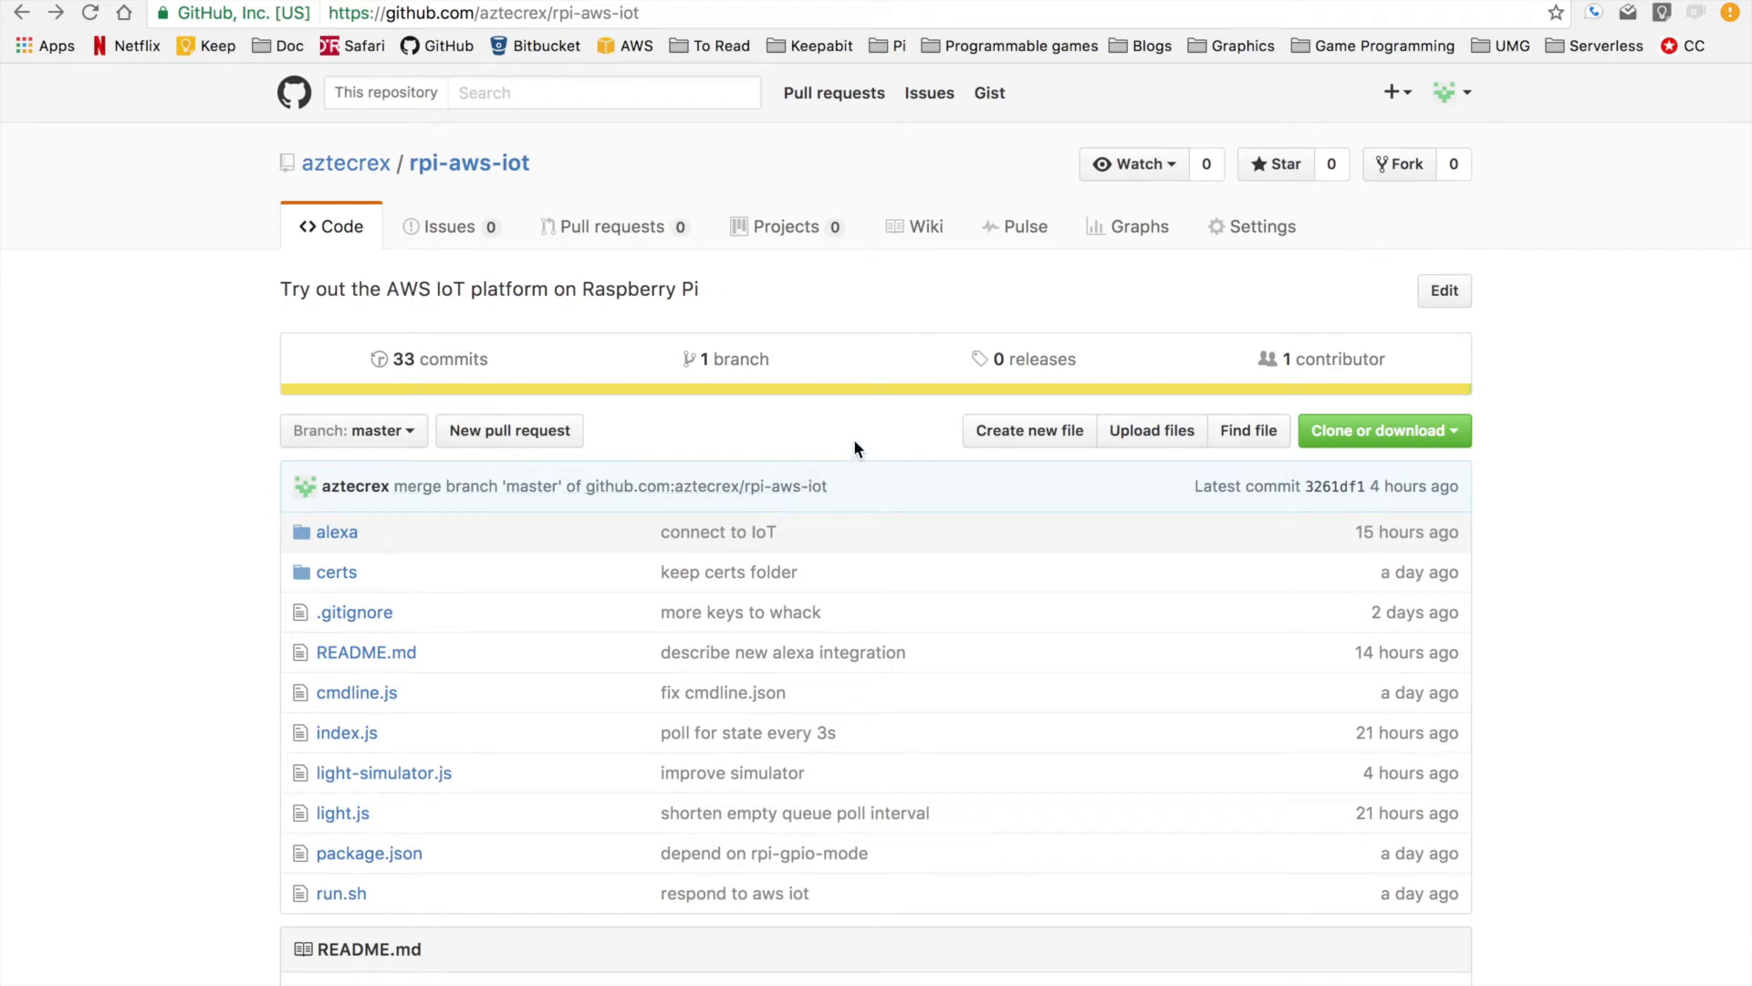
mouse_move(847, 438)
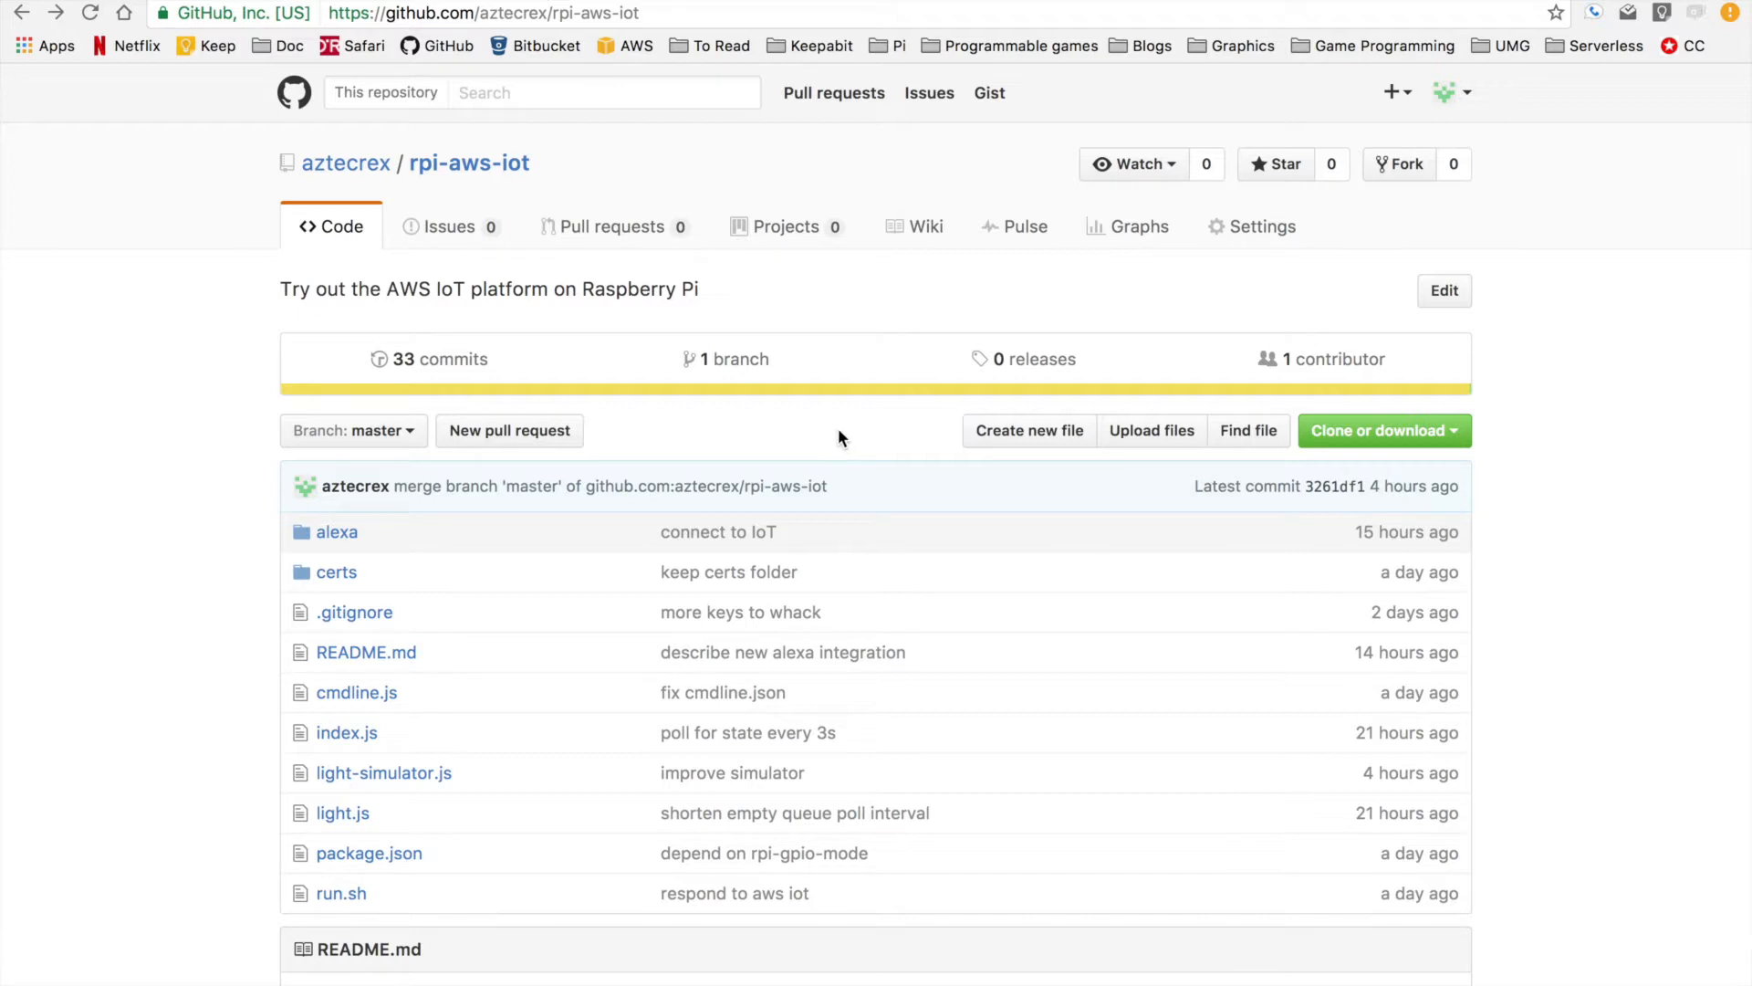
mouse_move(850, 440)
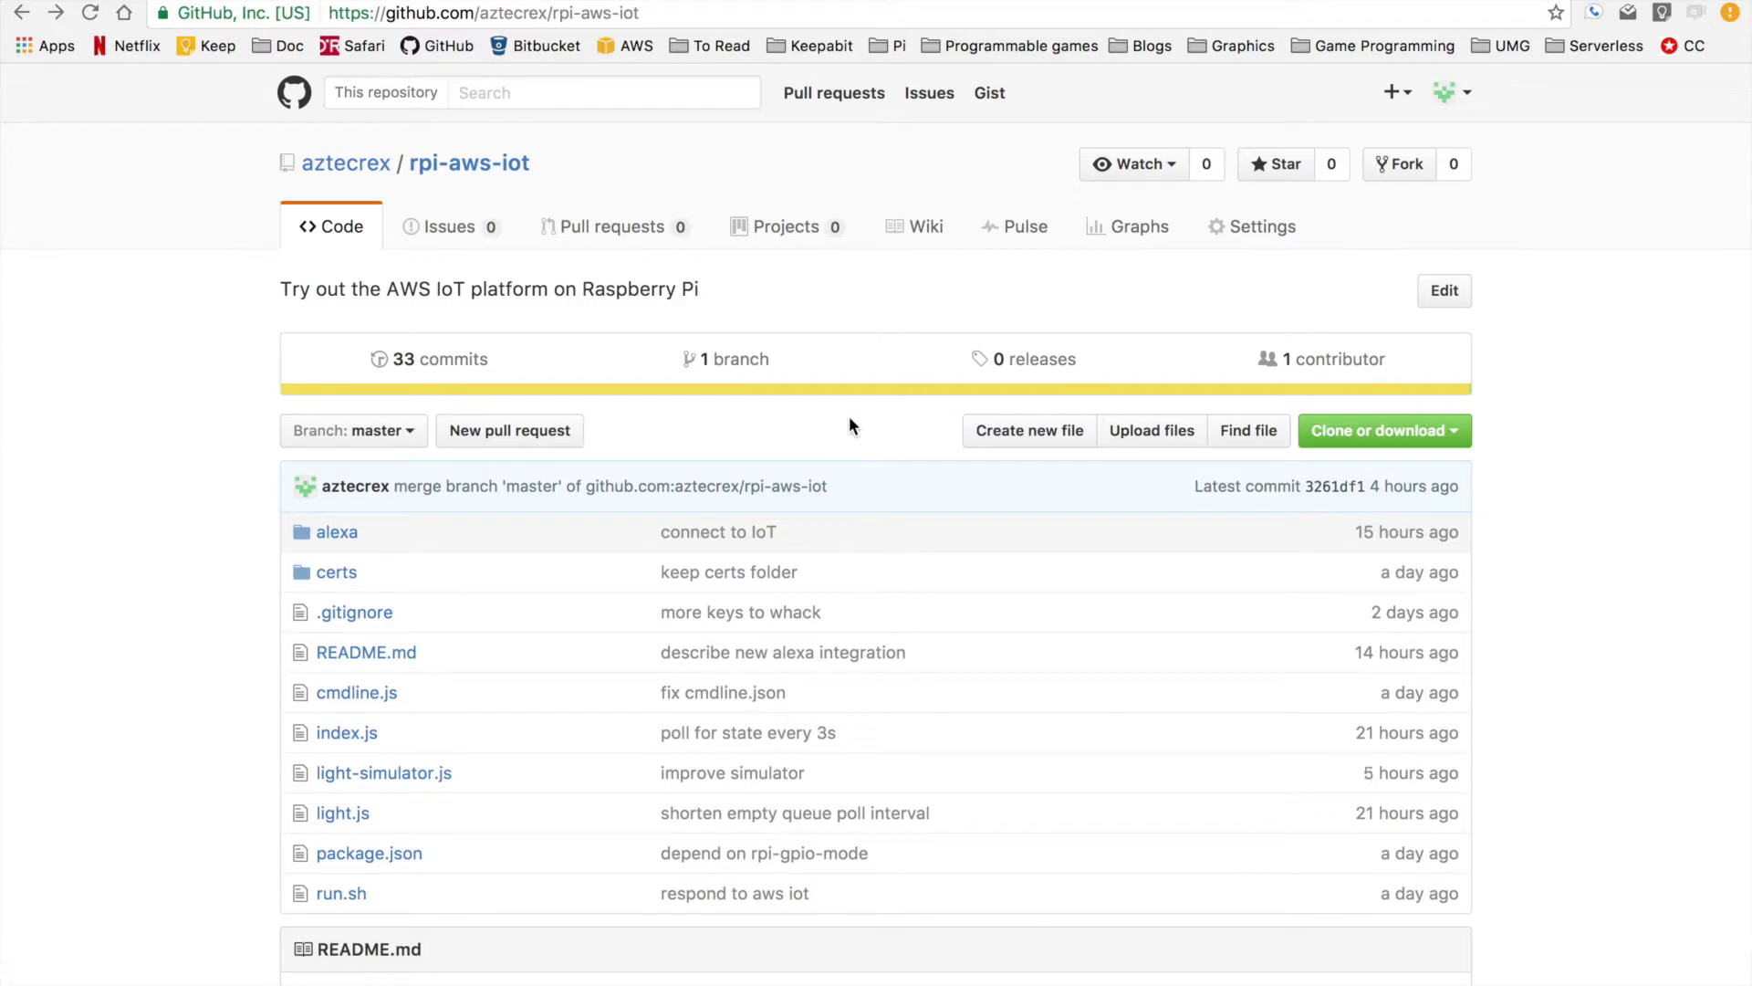
Go to the Alexa skills list and select the Pi Thing skill.
scroll("down", 3)
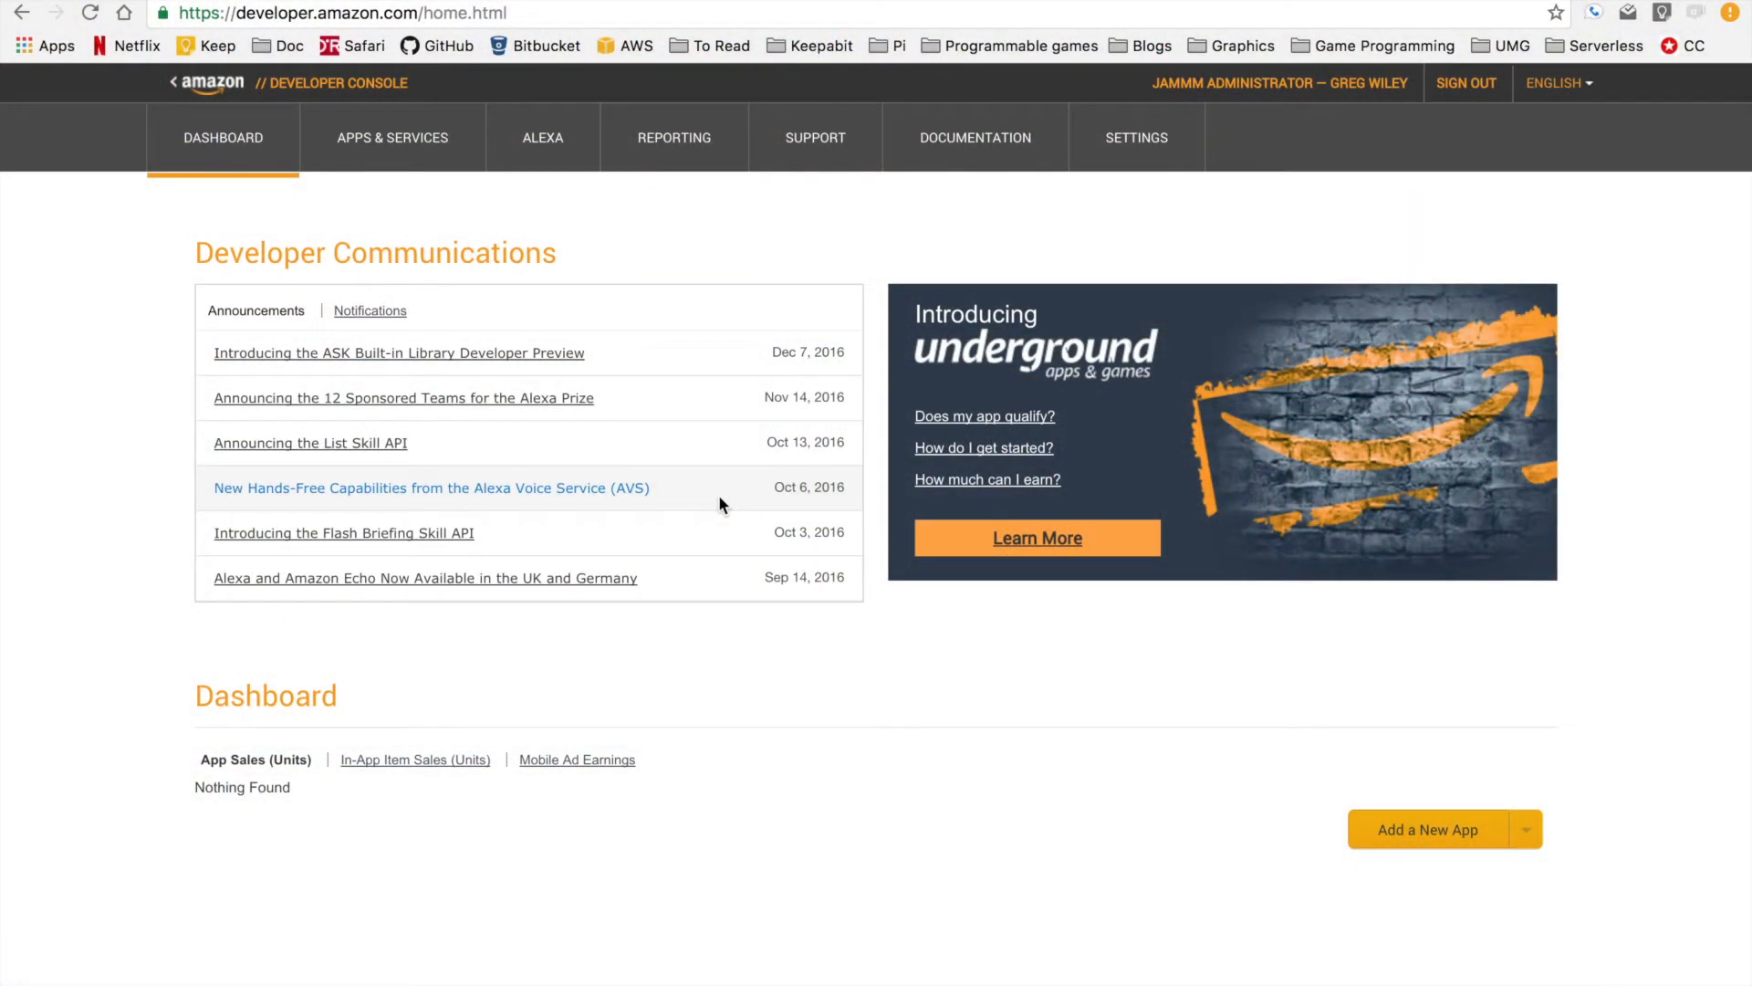
mouse_move(712, 489)
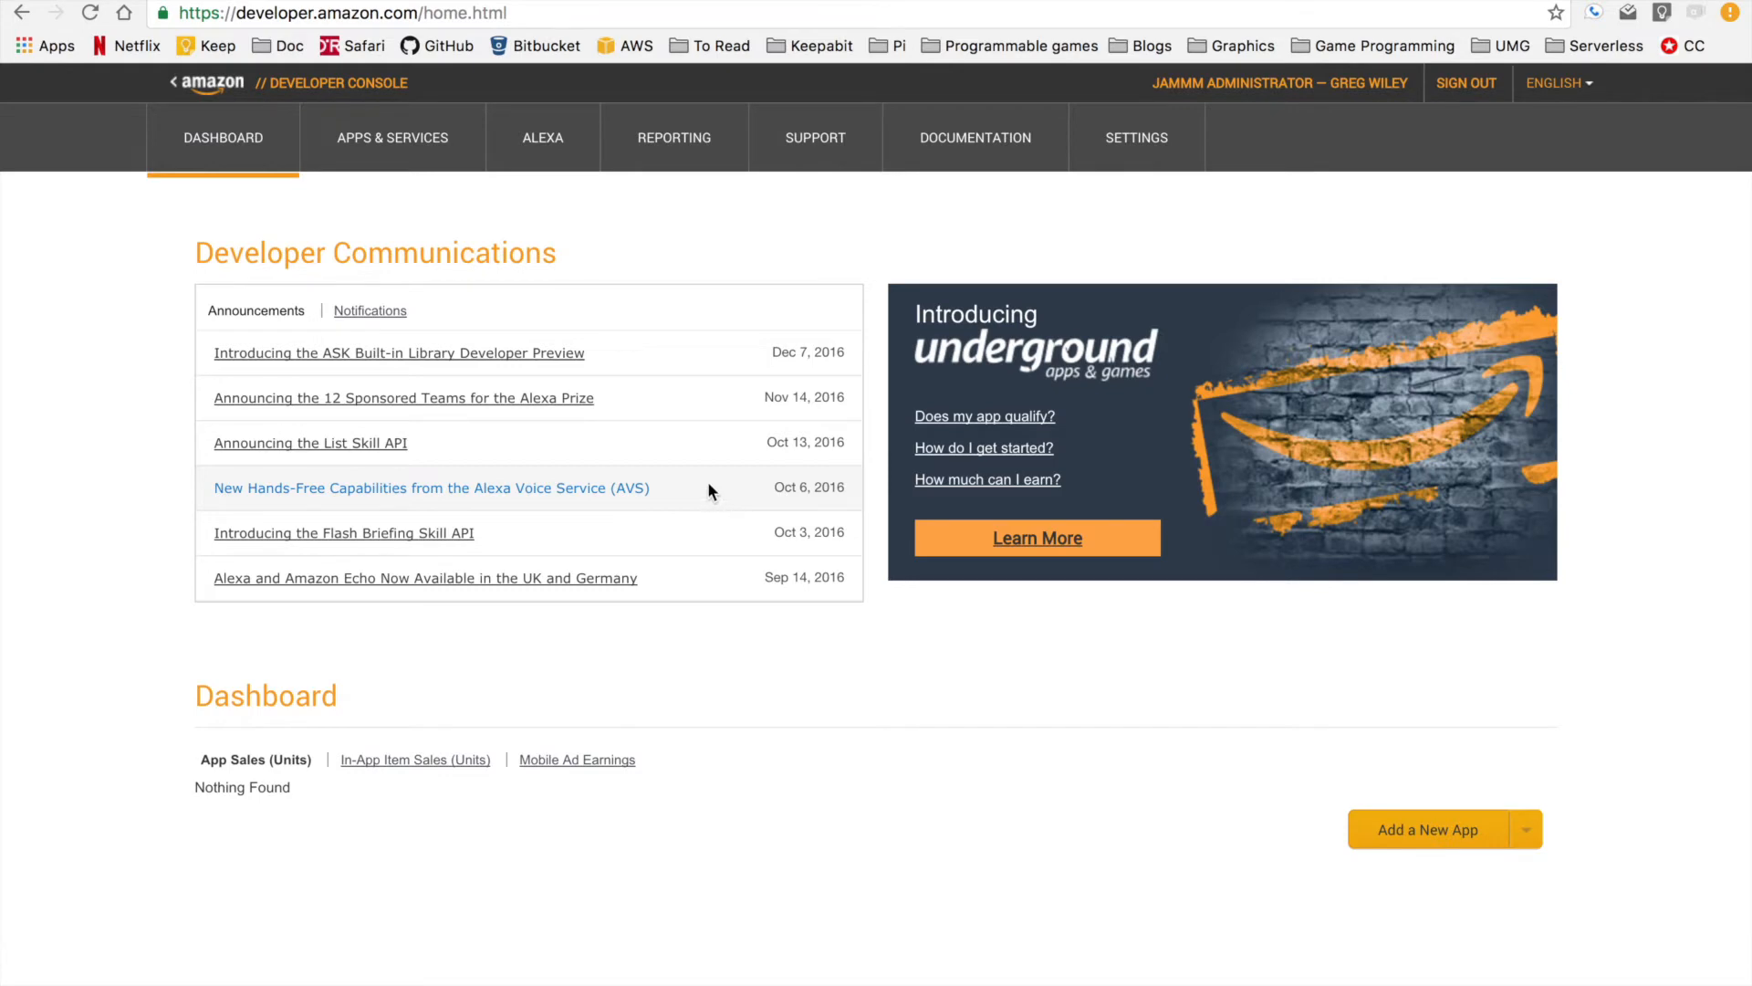
mouse_move(621, 359)
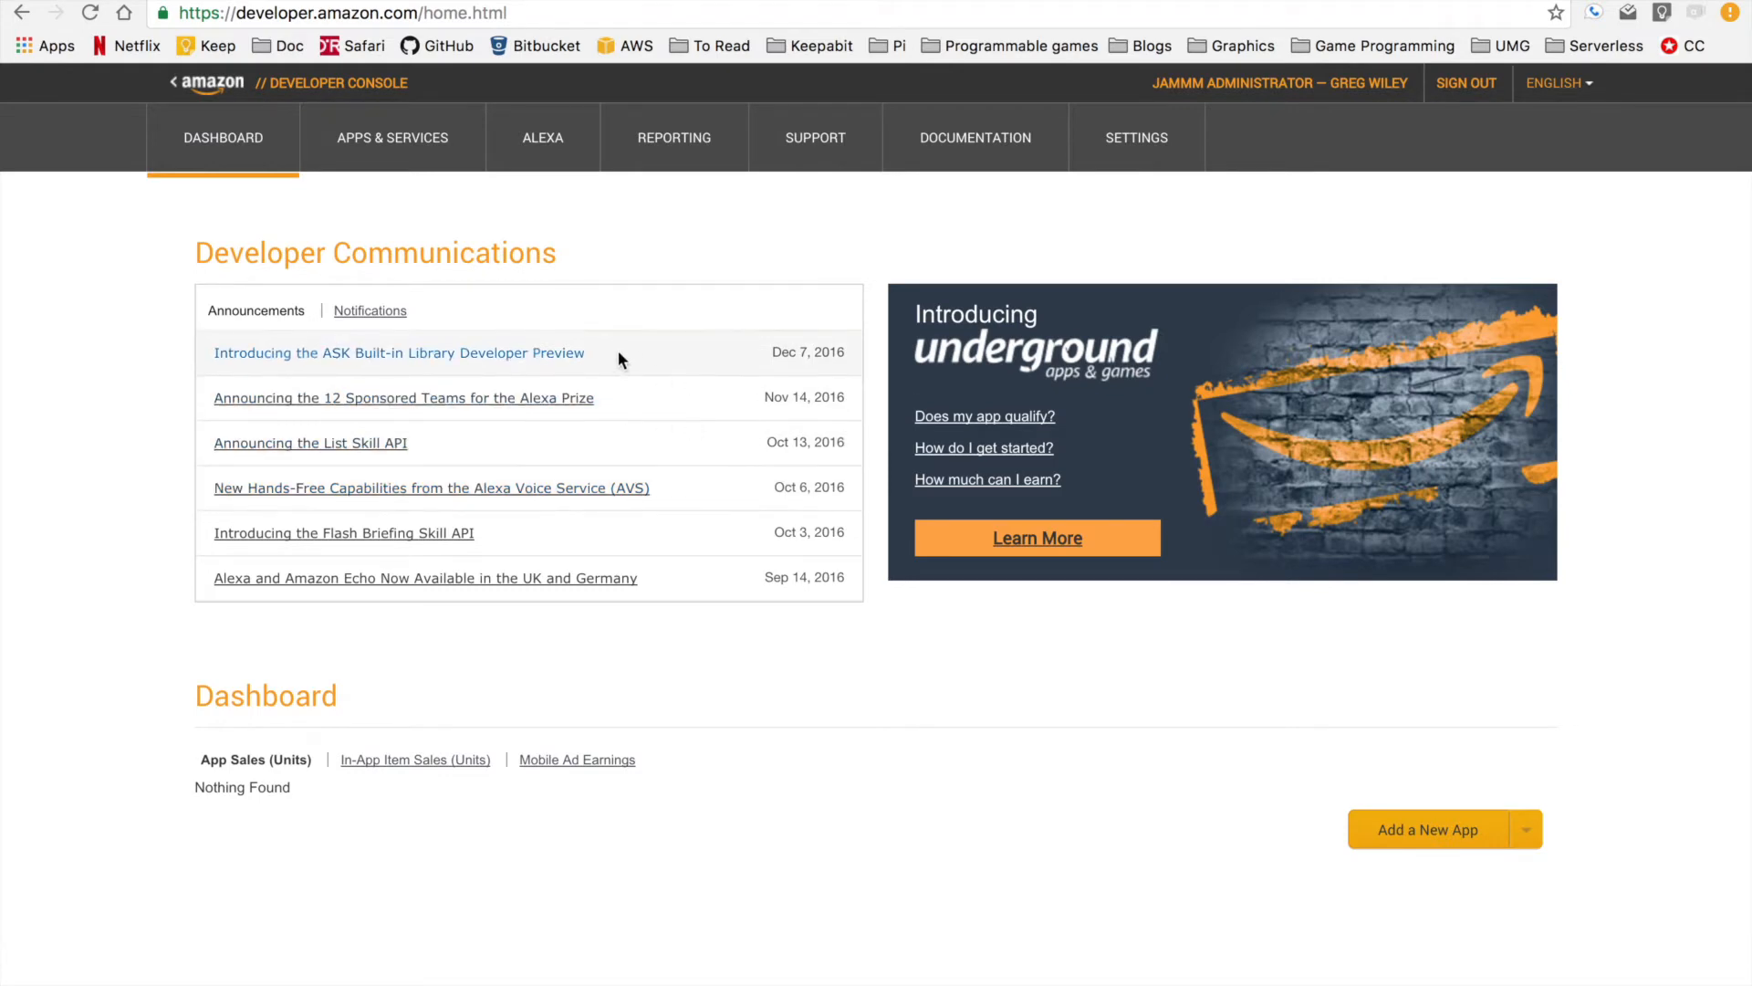
mouse_move(544, 183)
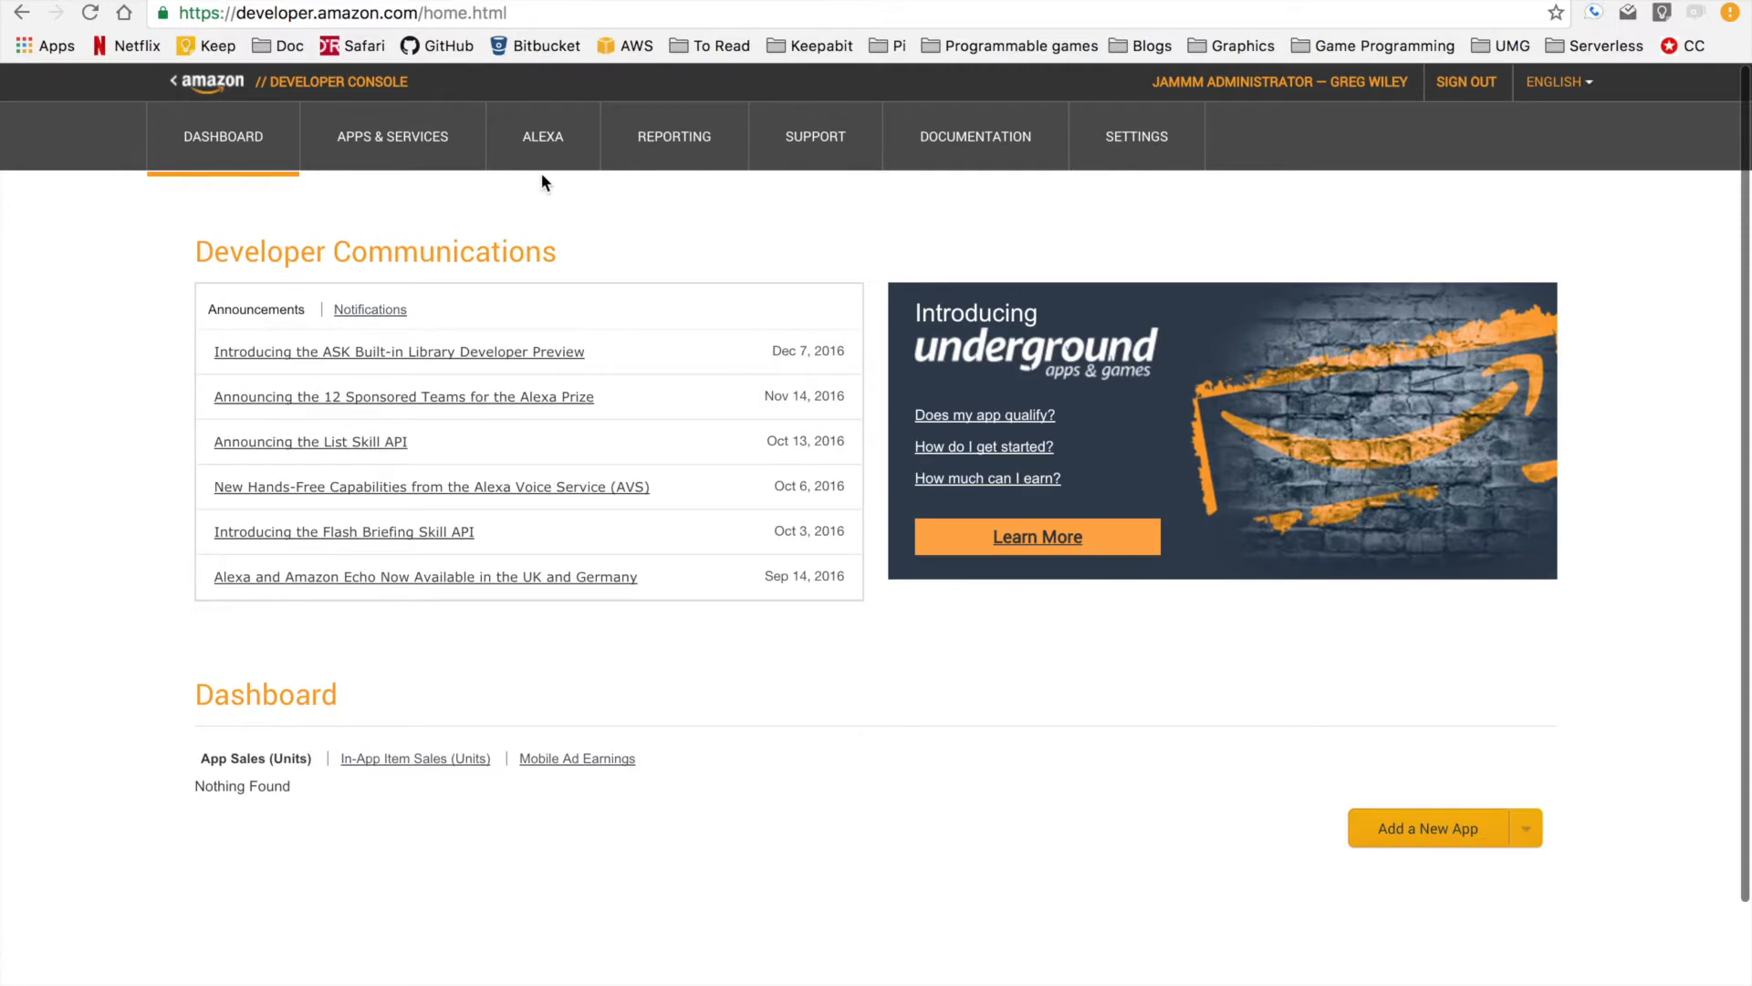
left_click(542, 135)
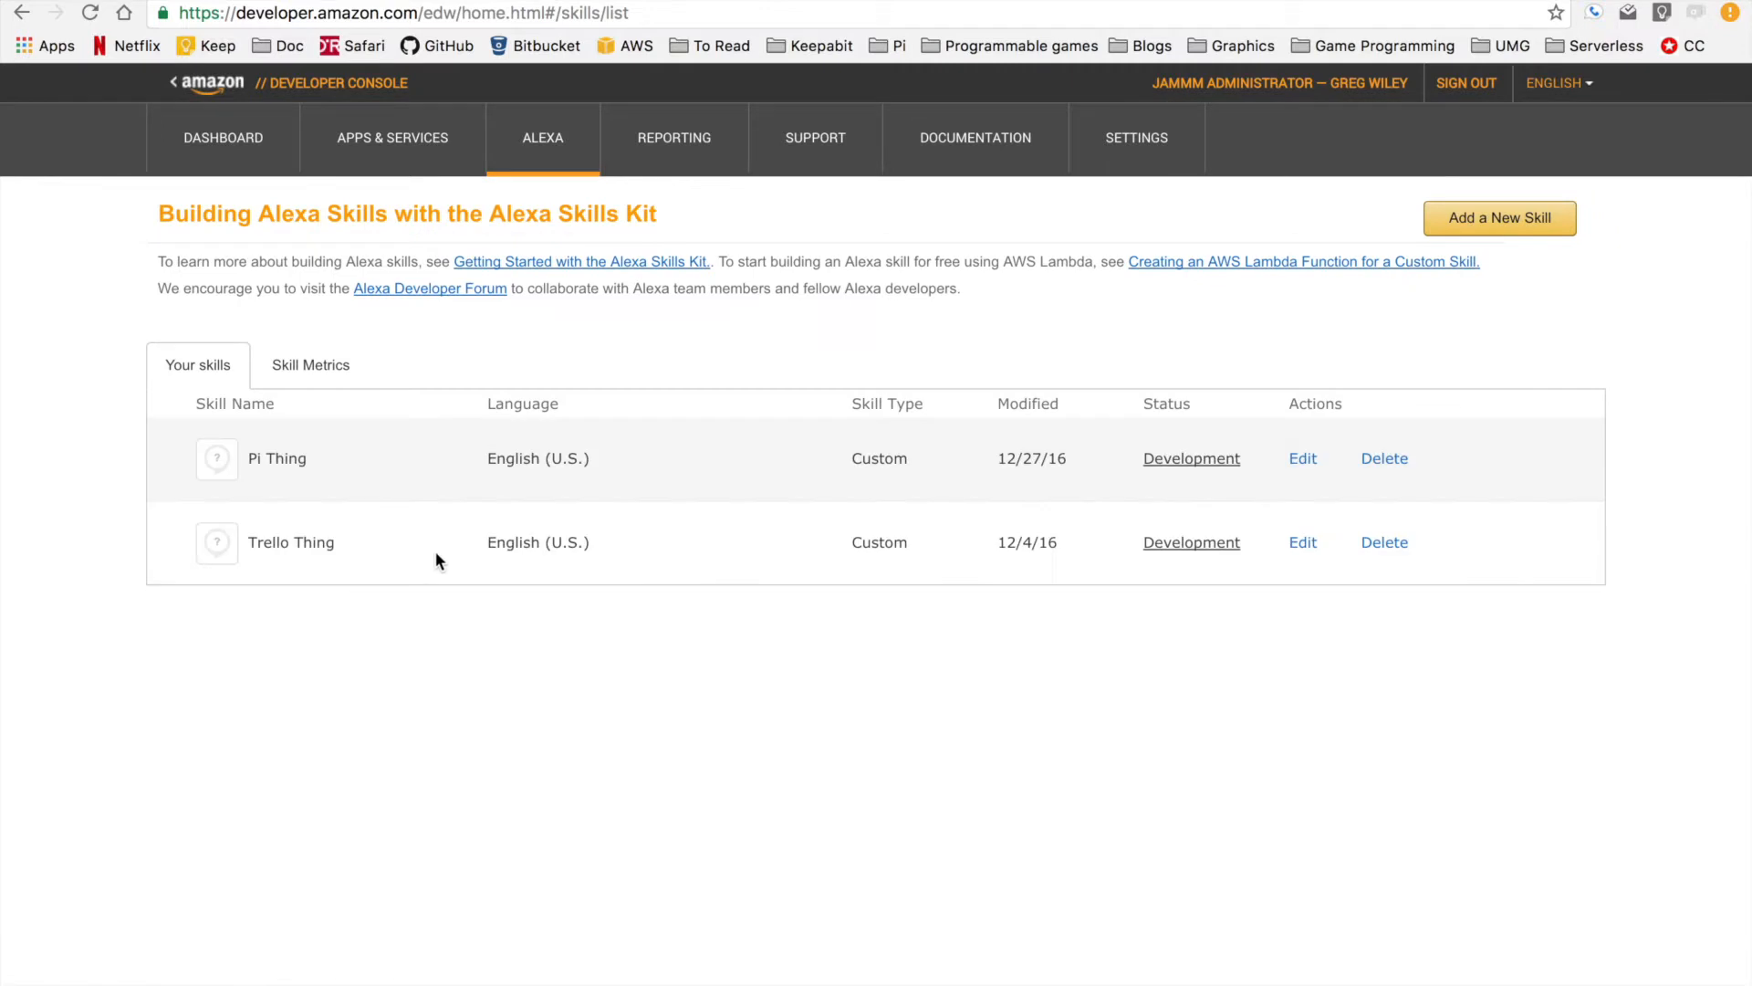
mouse_move(448, 551)
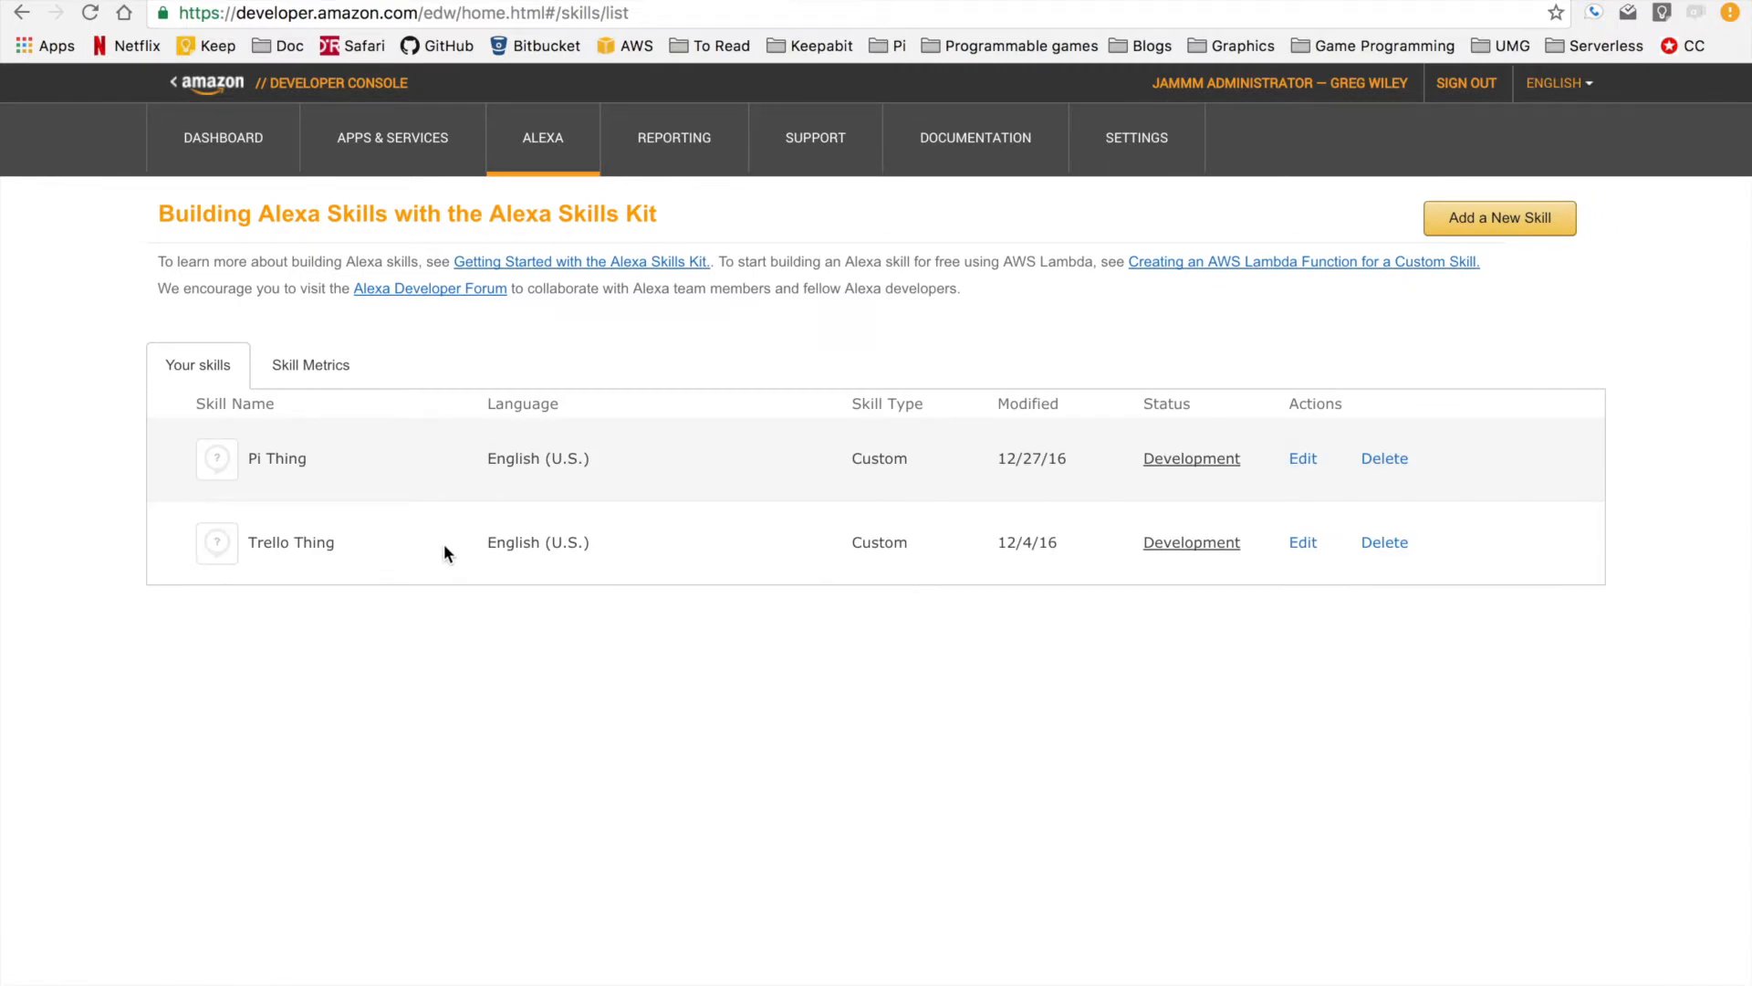
mouse_move(236, 467)
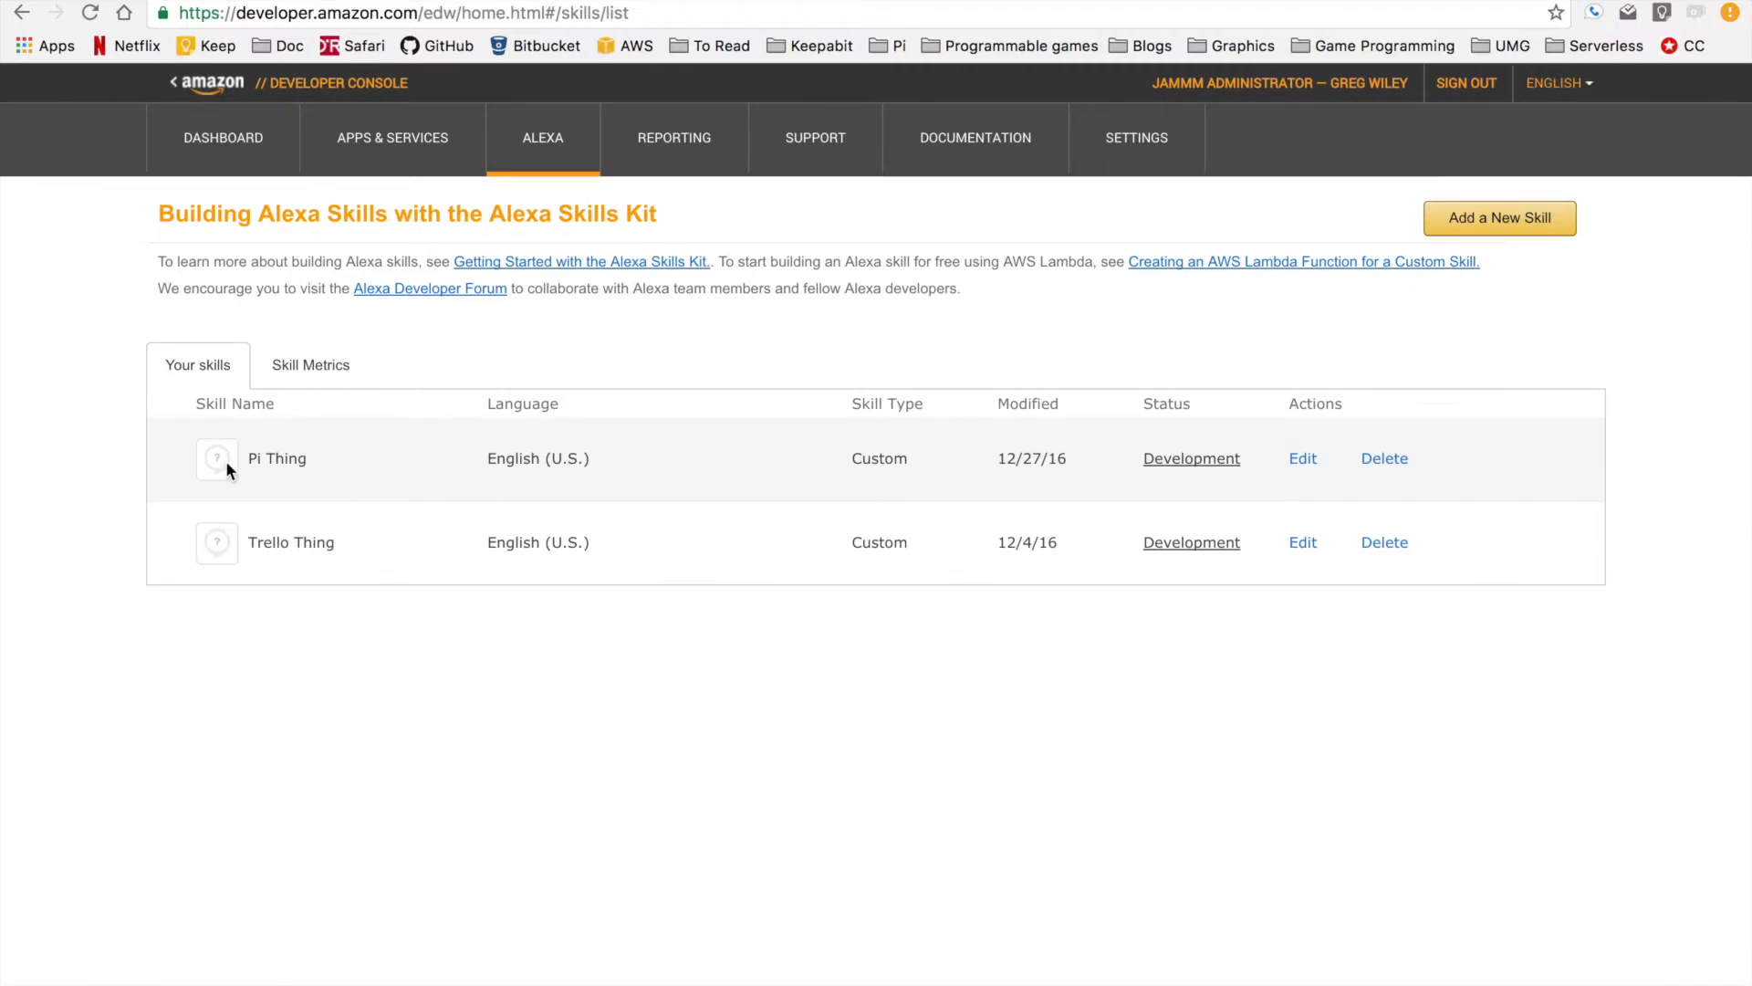
left_click(275, 458)
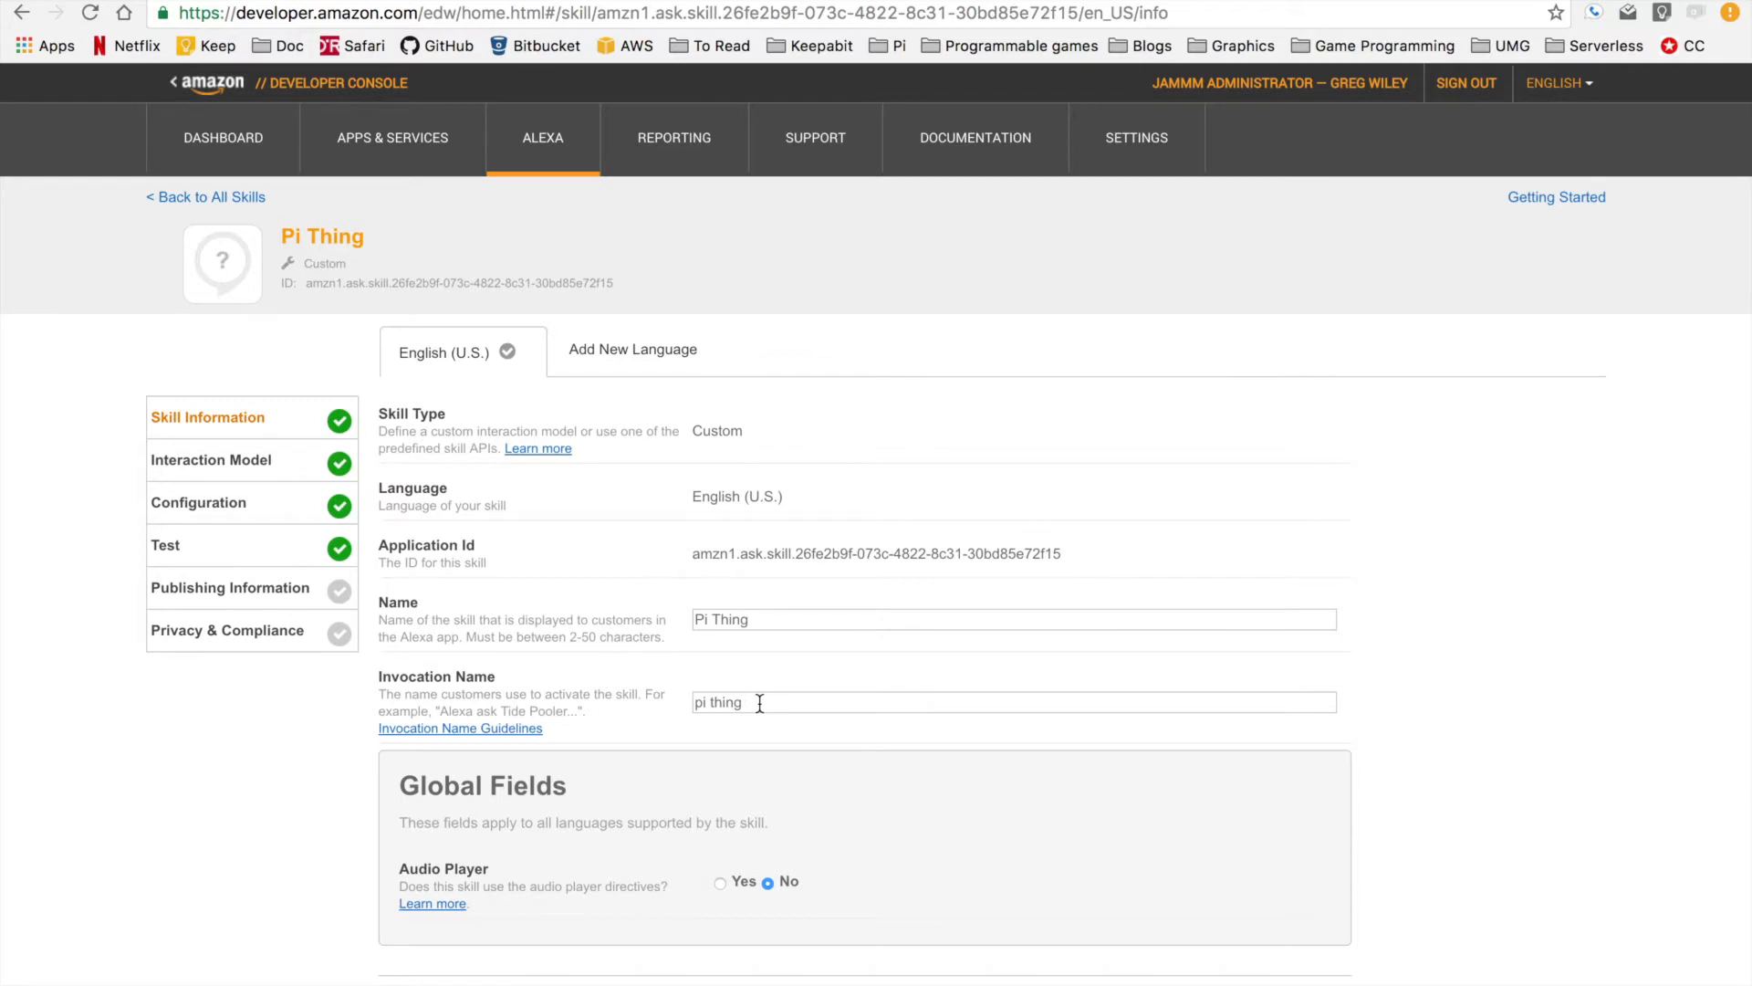
mouse_move(714, 716)
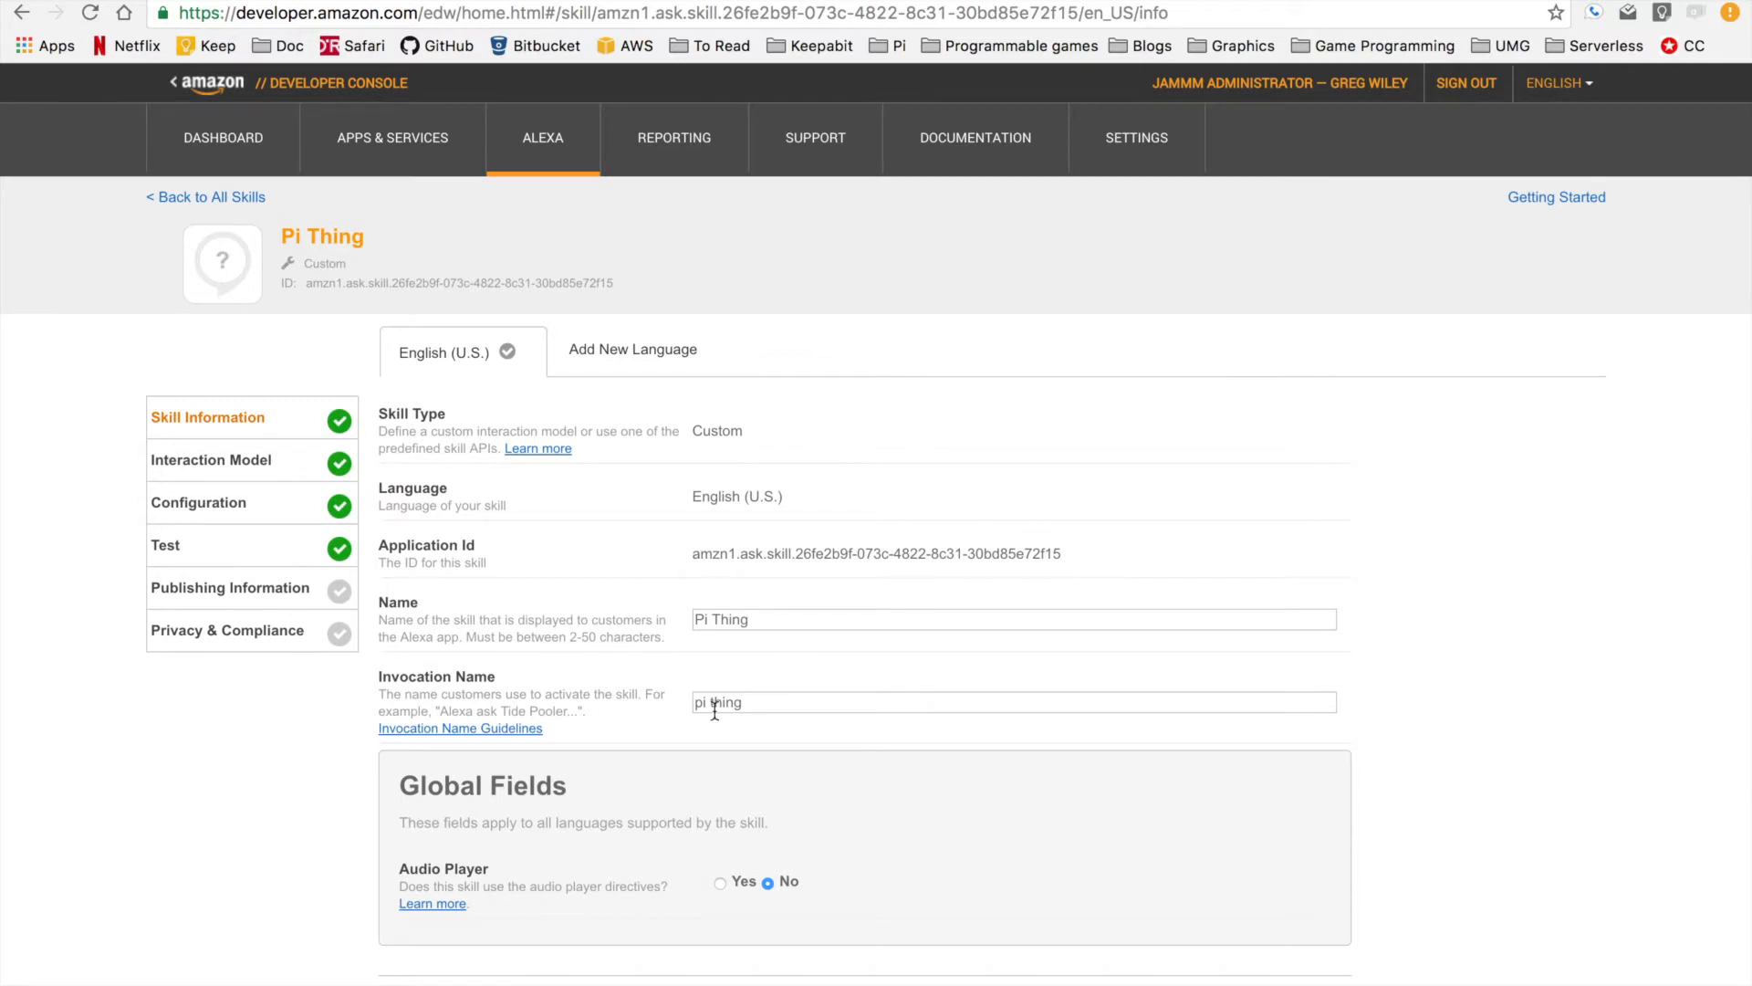
View the Interaction Model with Flash, On and Off intents and their sample utterances.
left_click(212, 459)
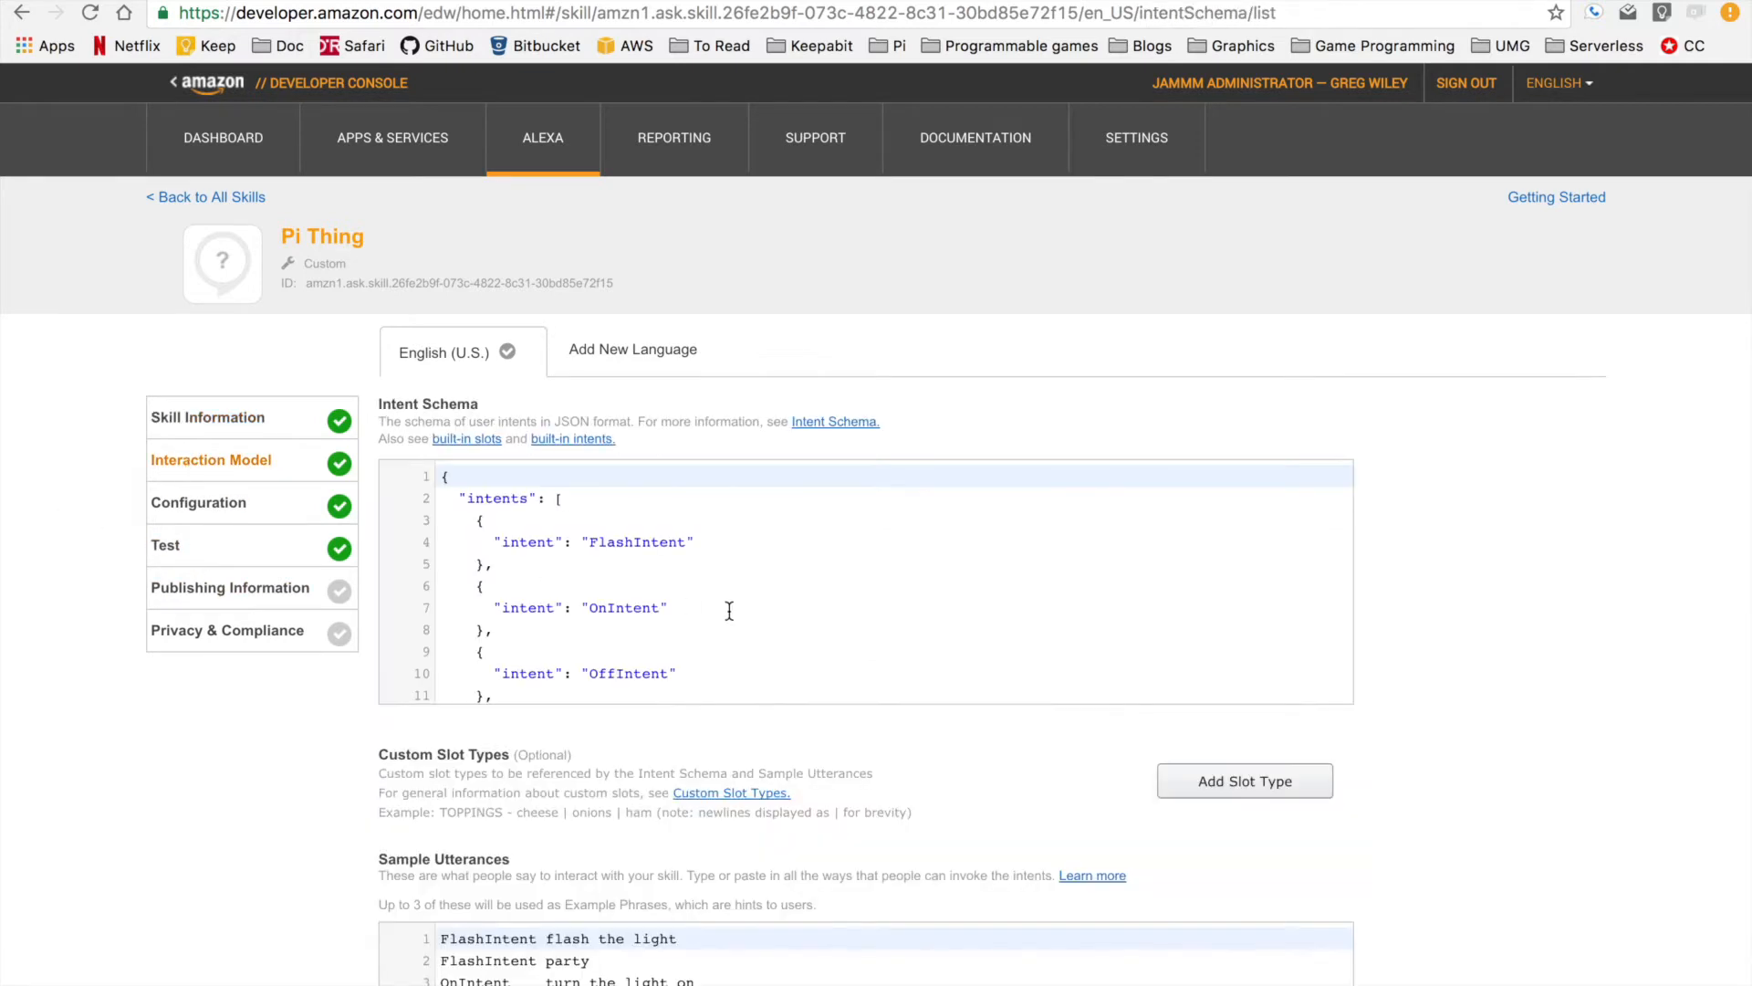
mouse_move(740, 606)
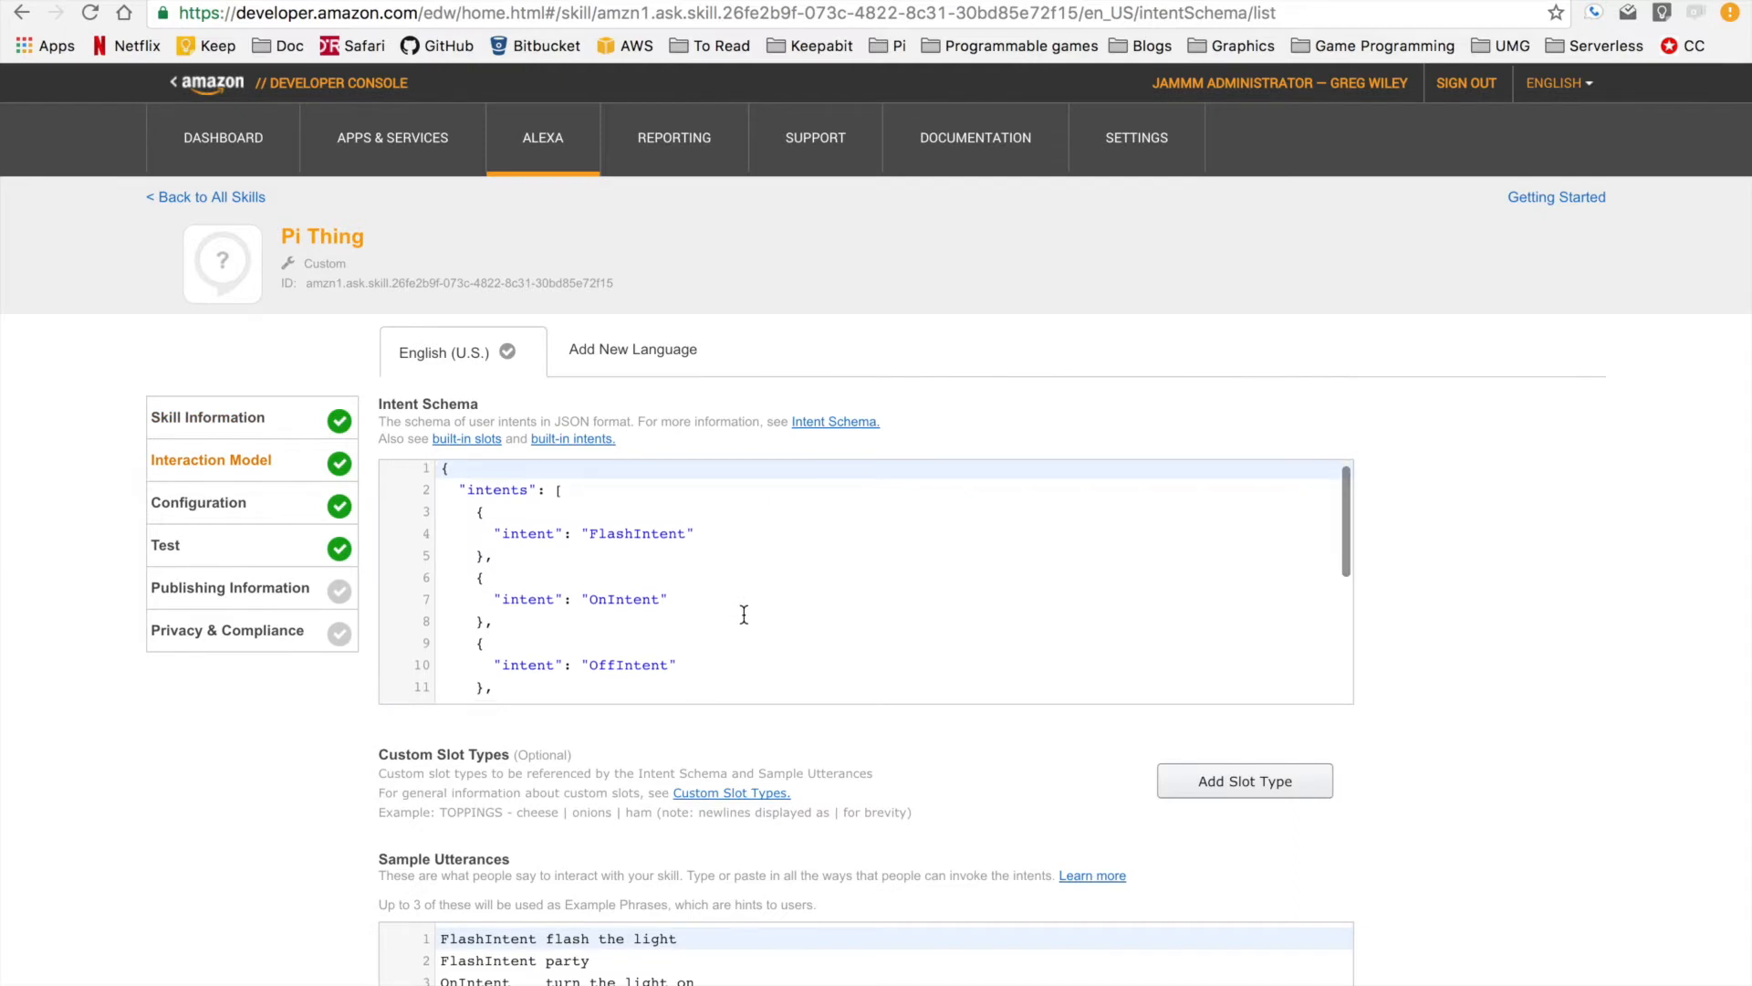
scroll("down", 3)
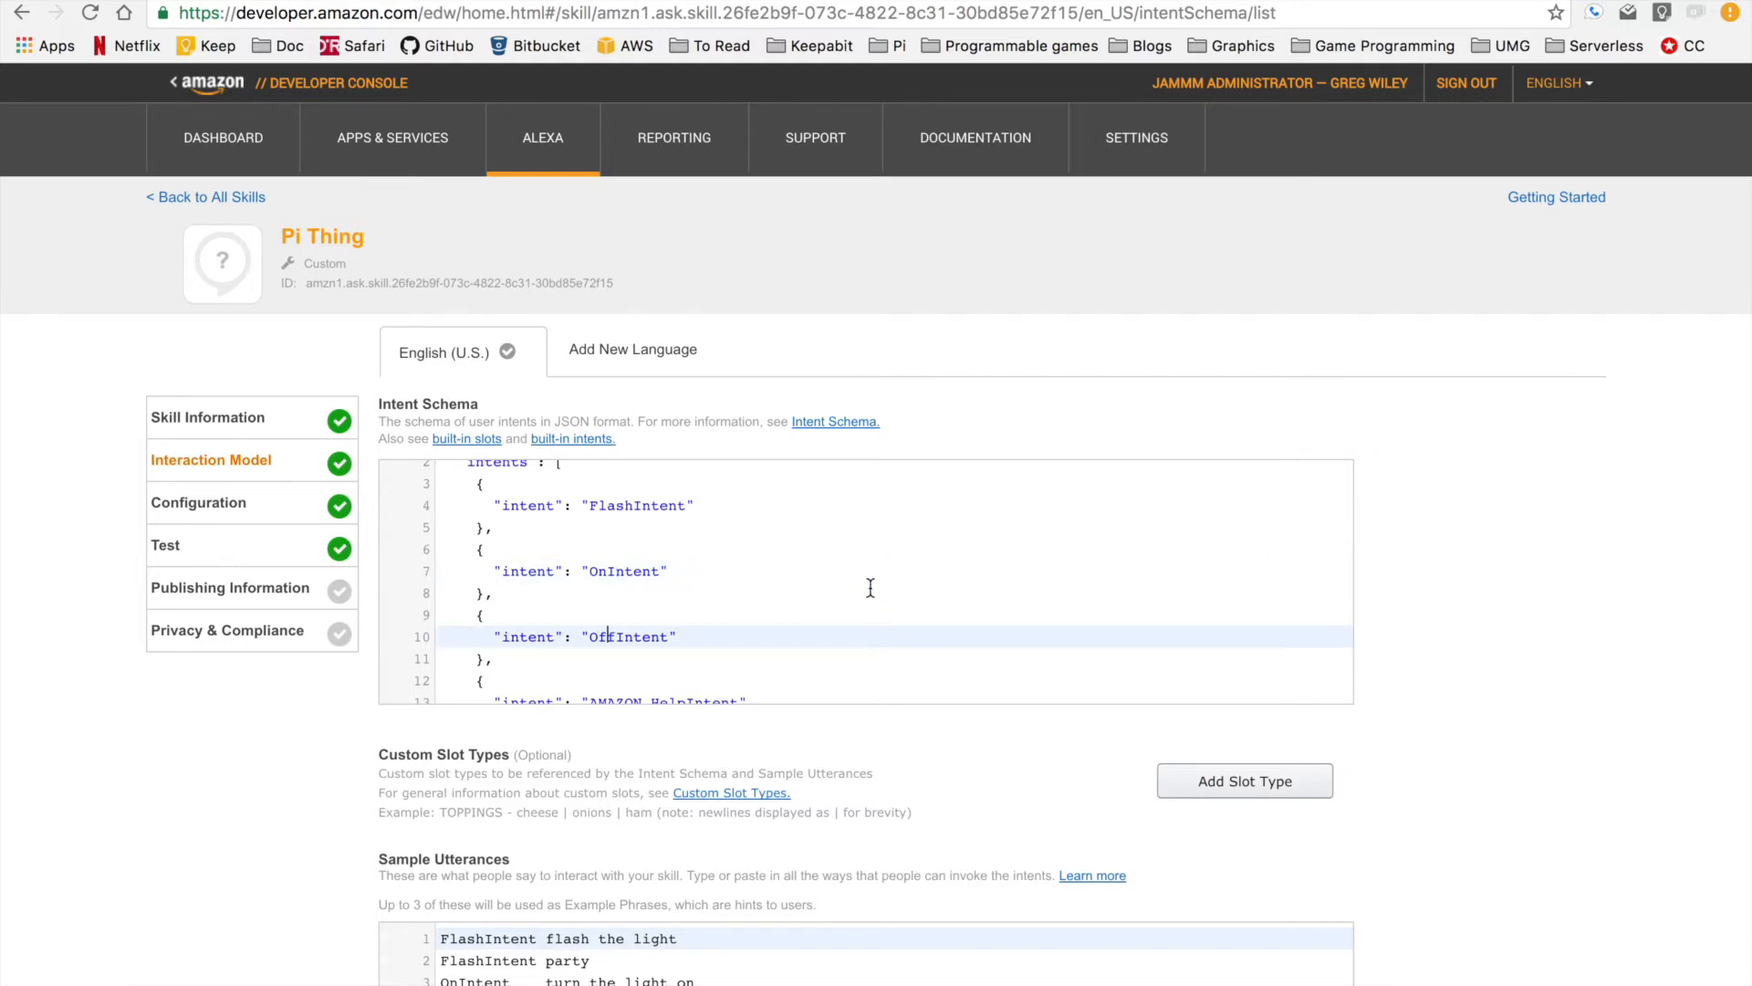
scroll("down", 3)
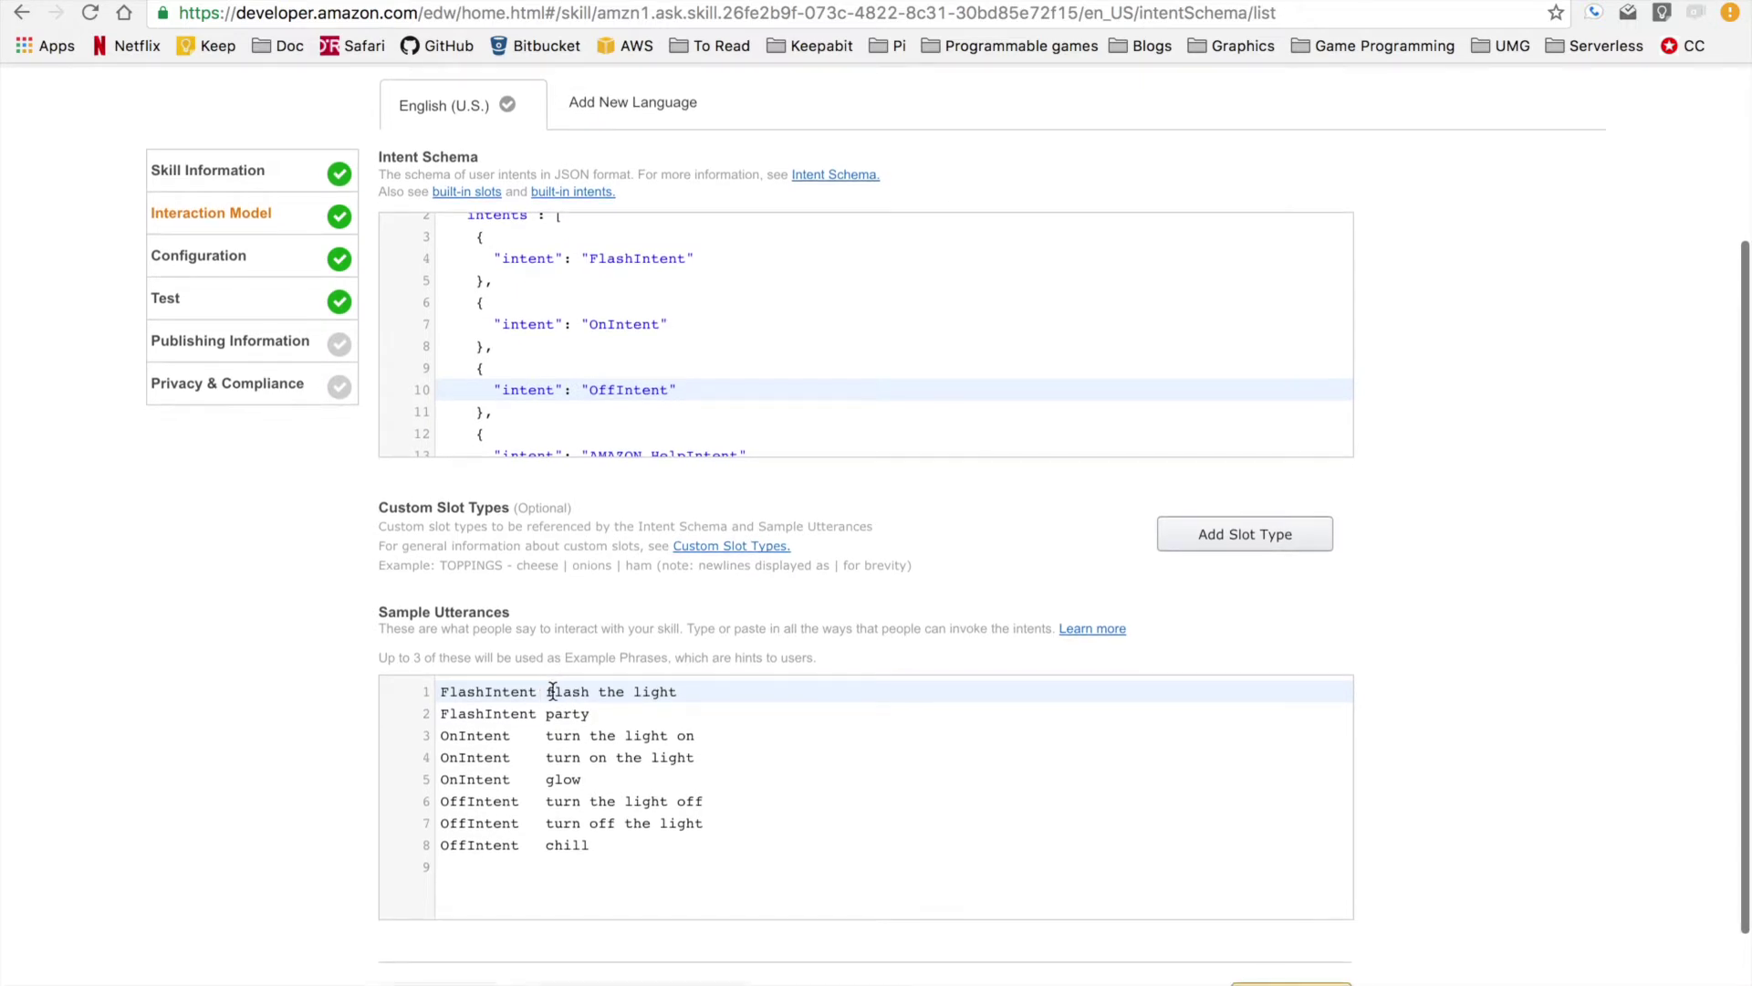
scroll("down", 3)
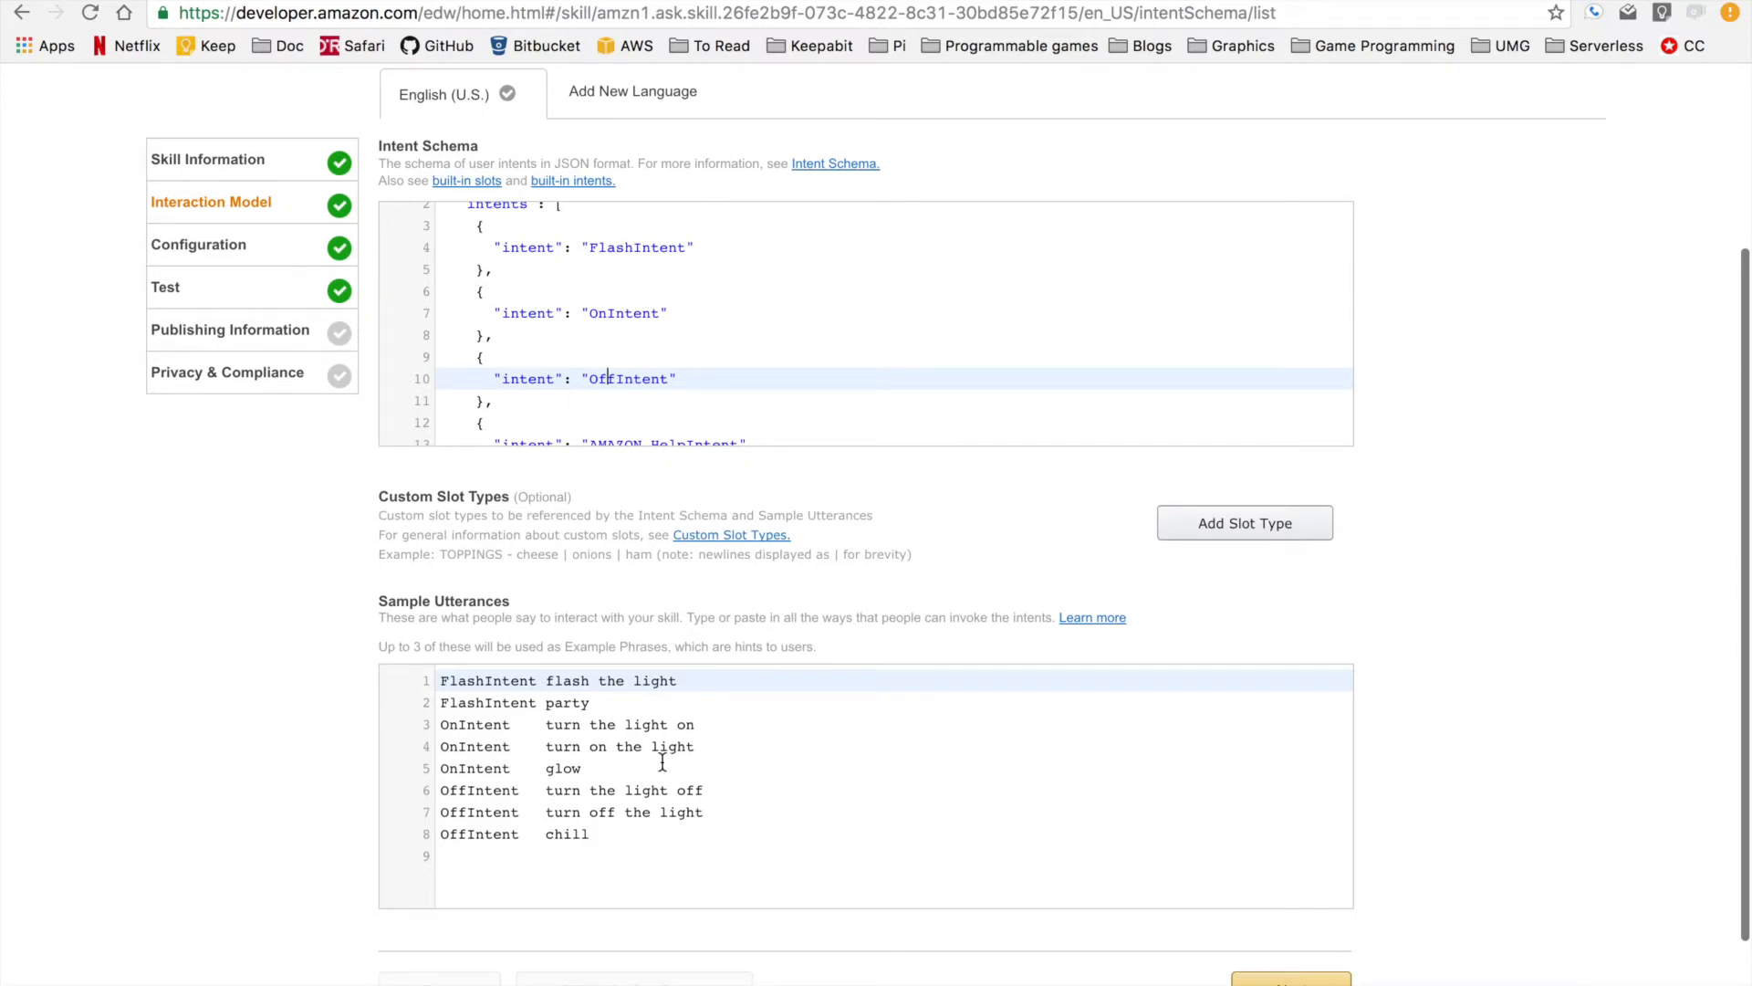
mouse_move(624, 731)
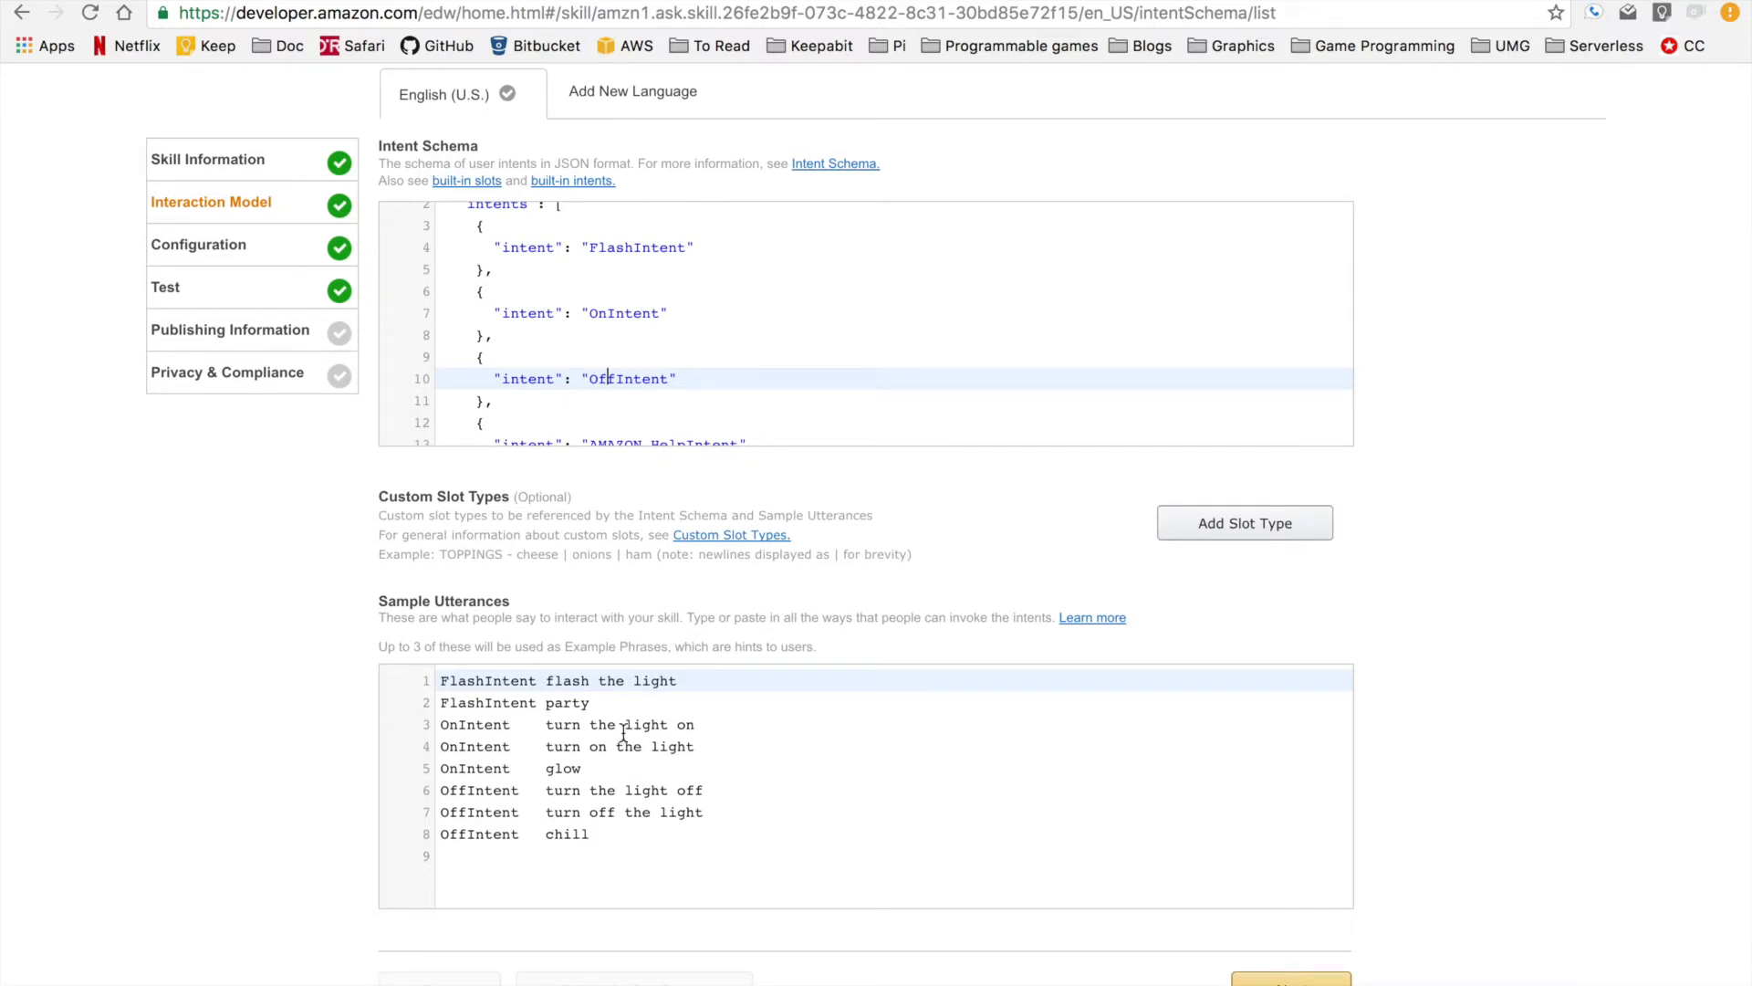
Insert a {color} slot so line 3 reads "turn the {color} light on".
left_click(620, 725)
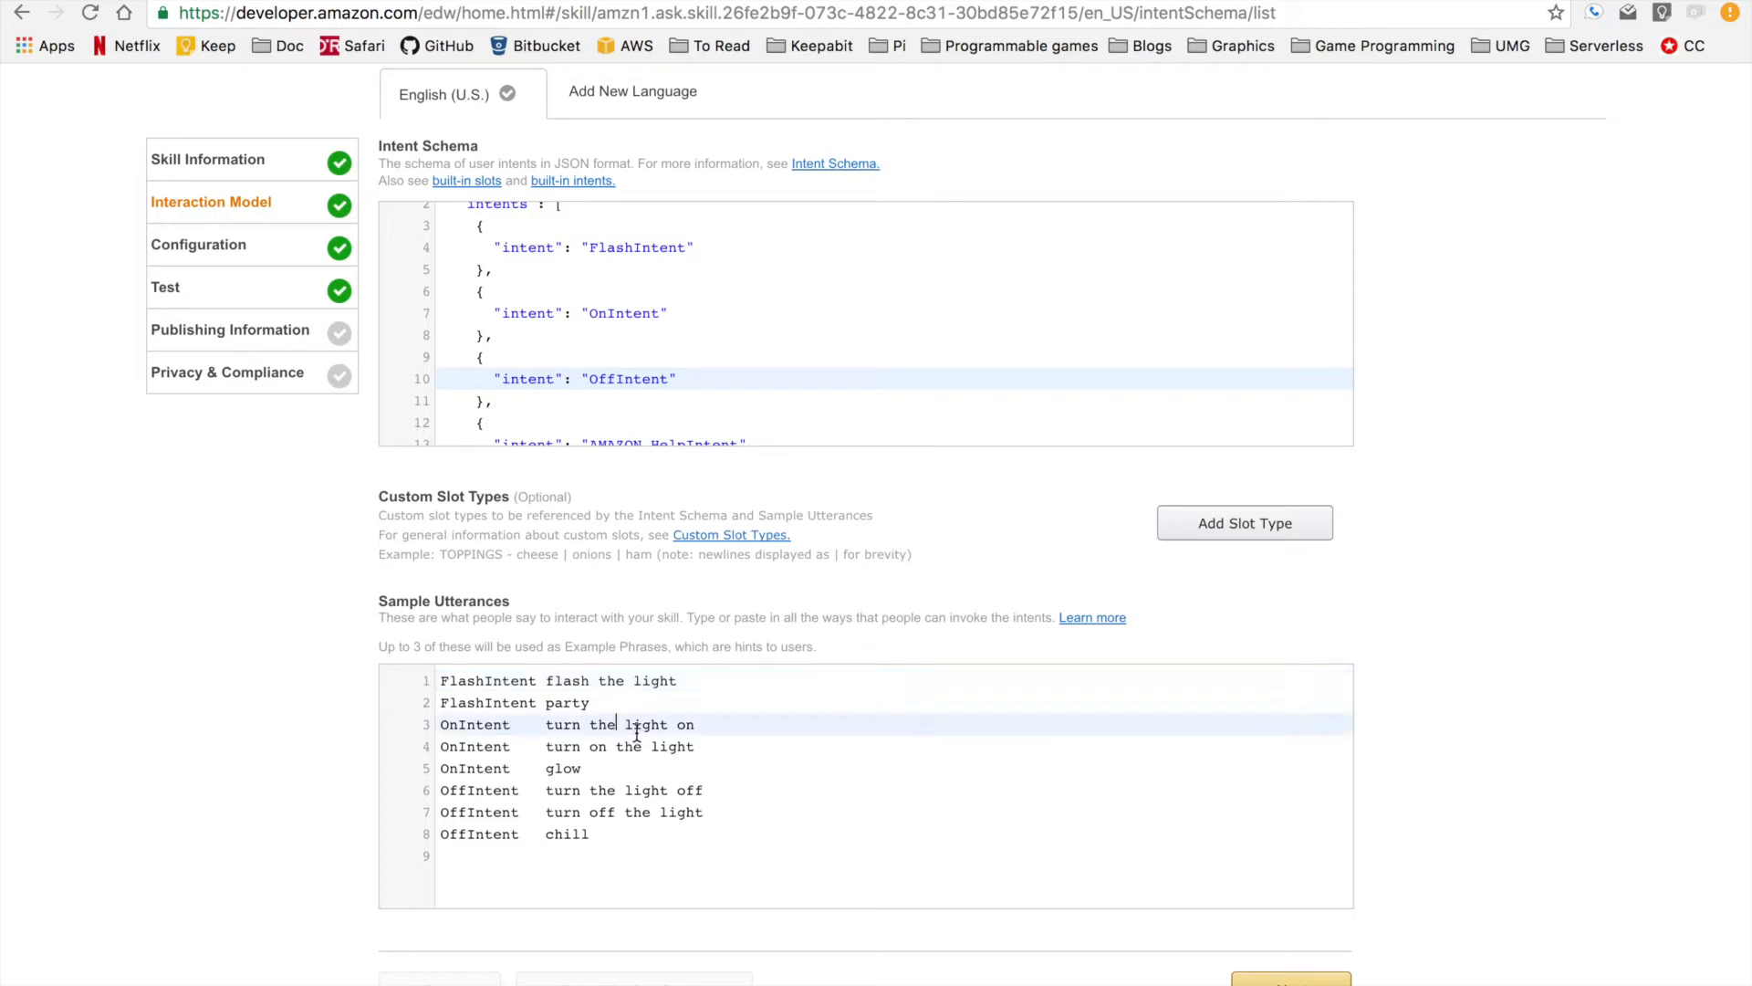
type("{col")
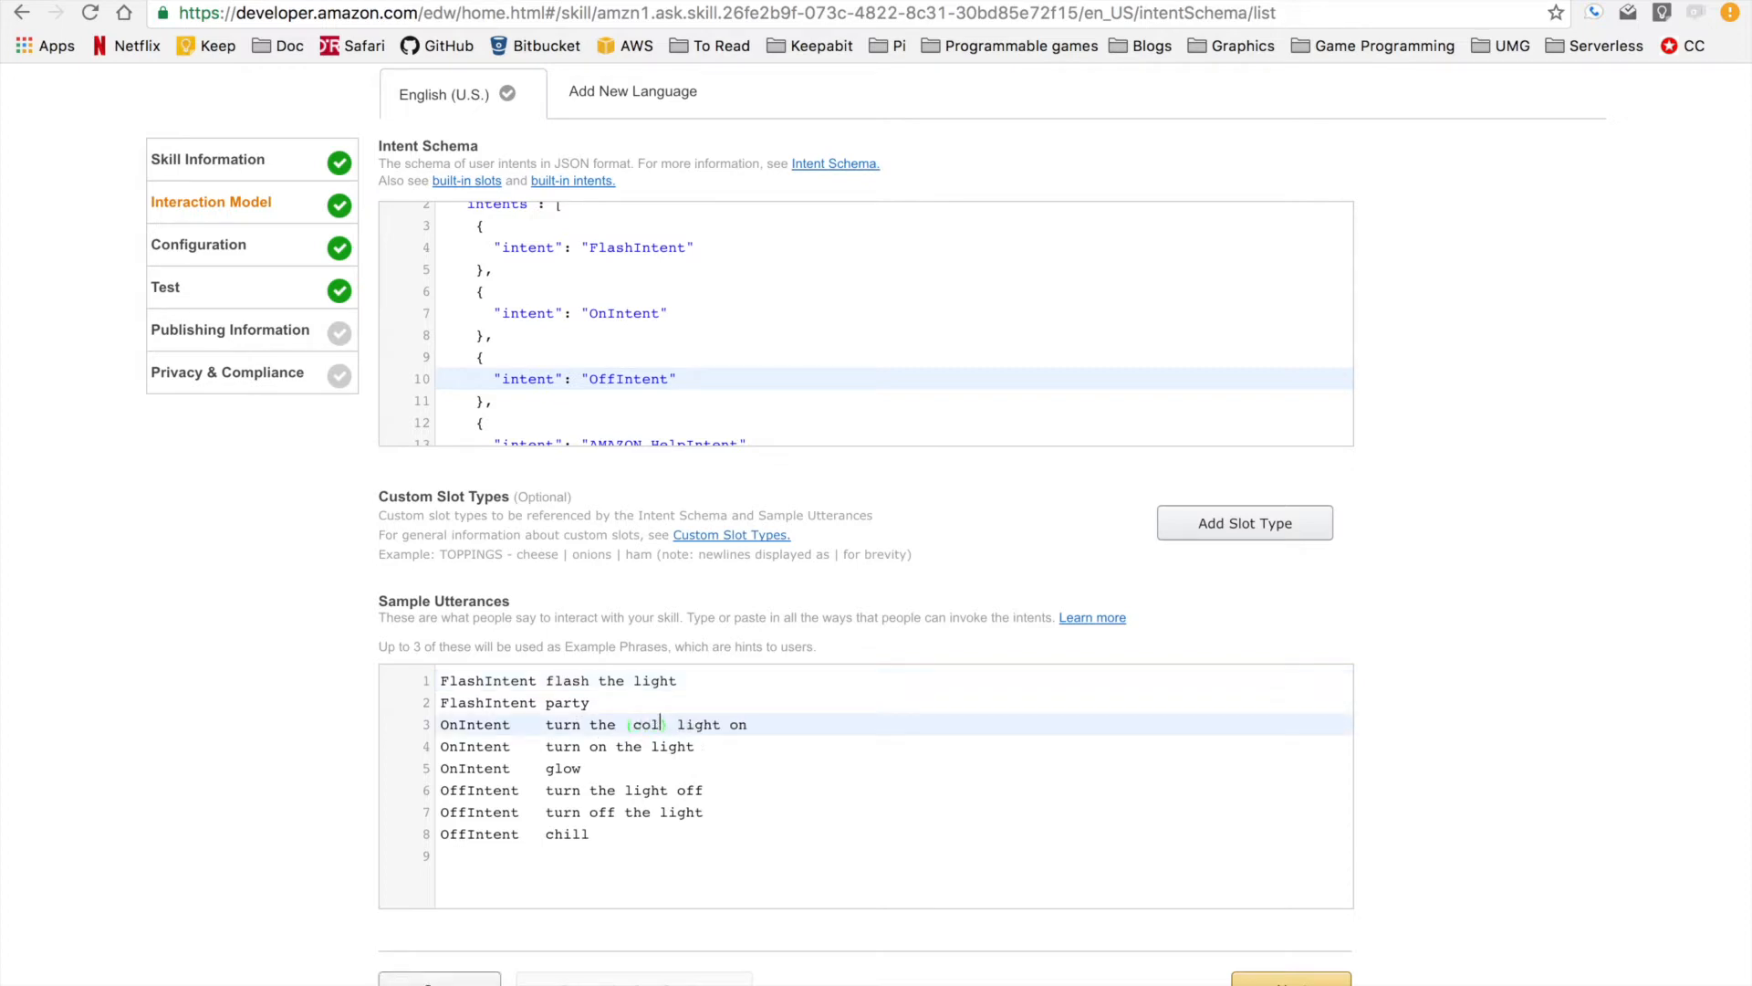
key("Backspace")
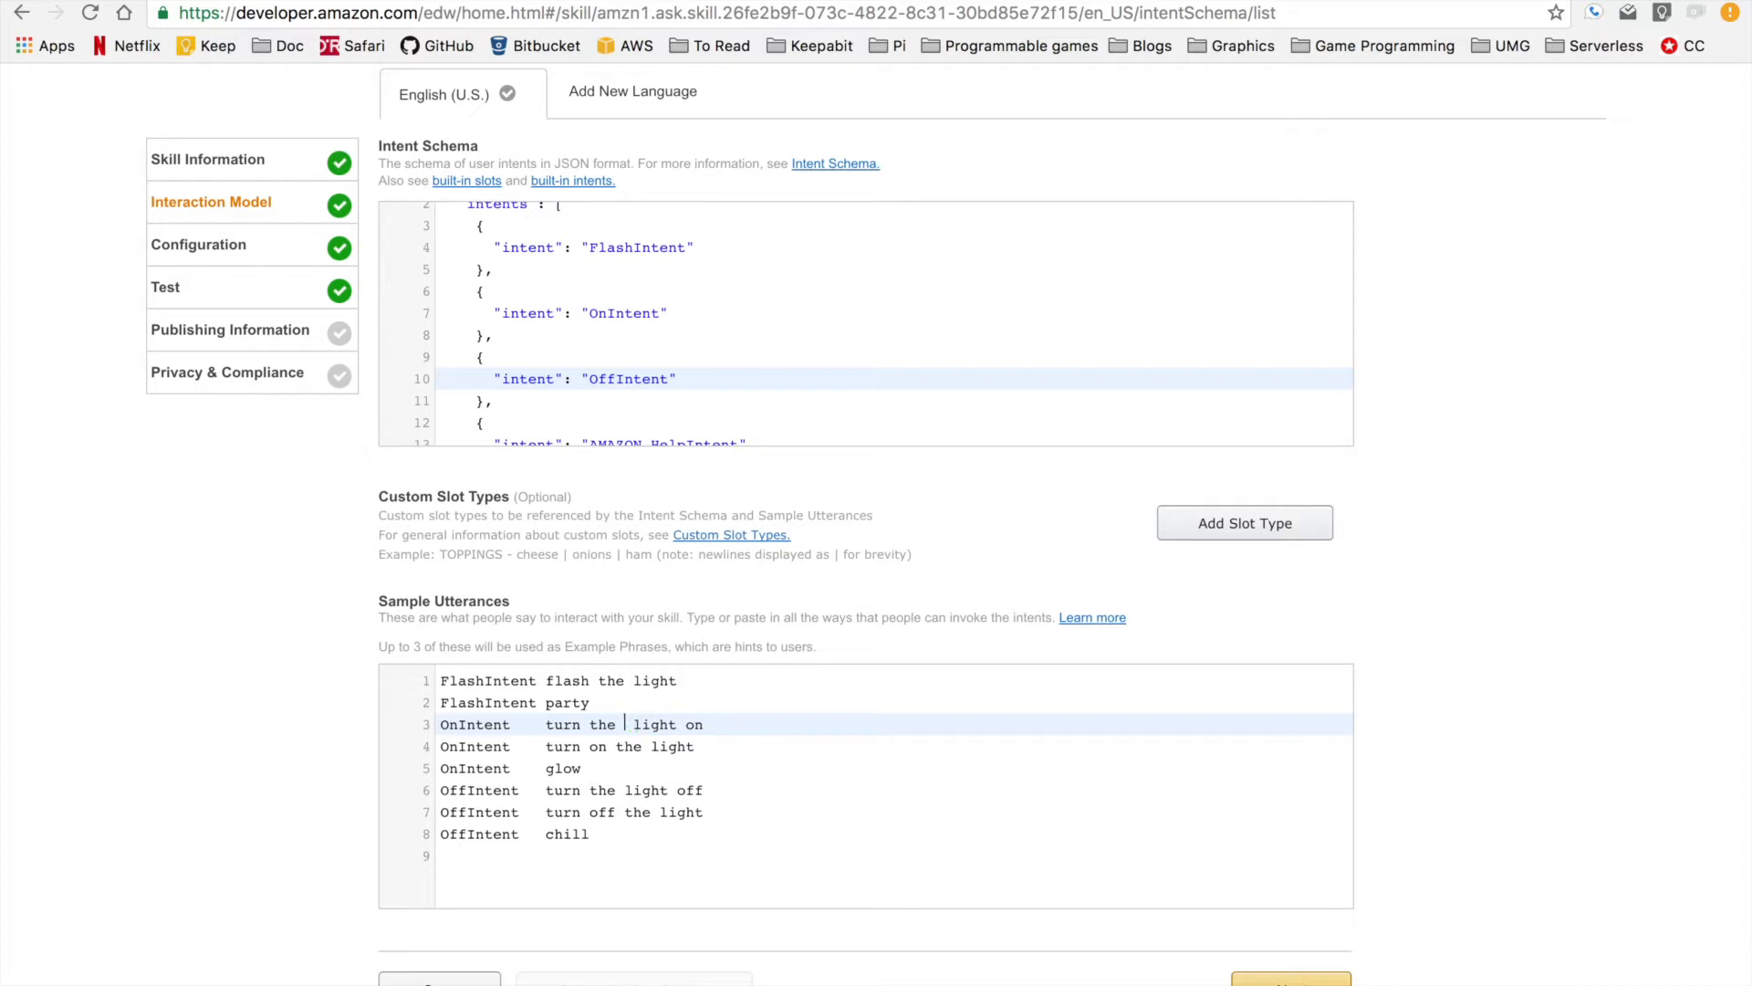
type("{color}")
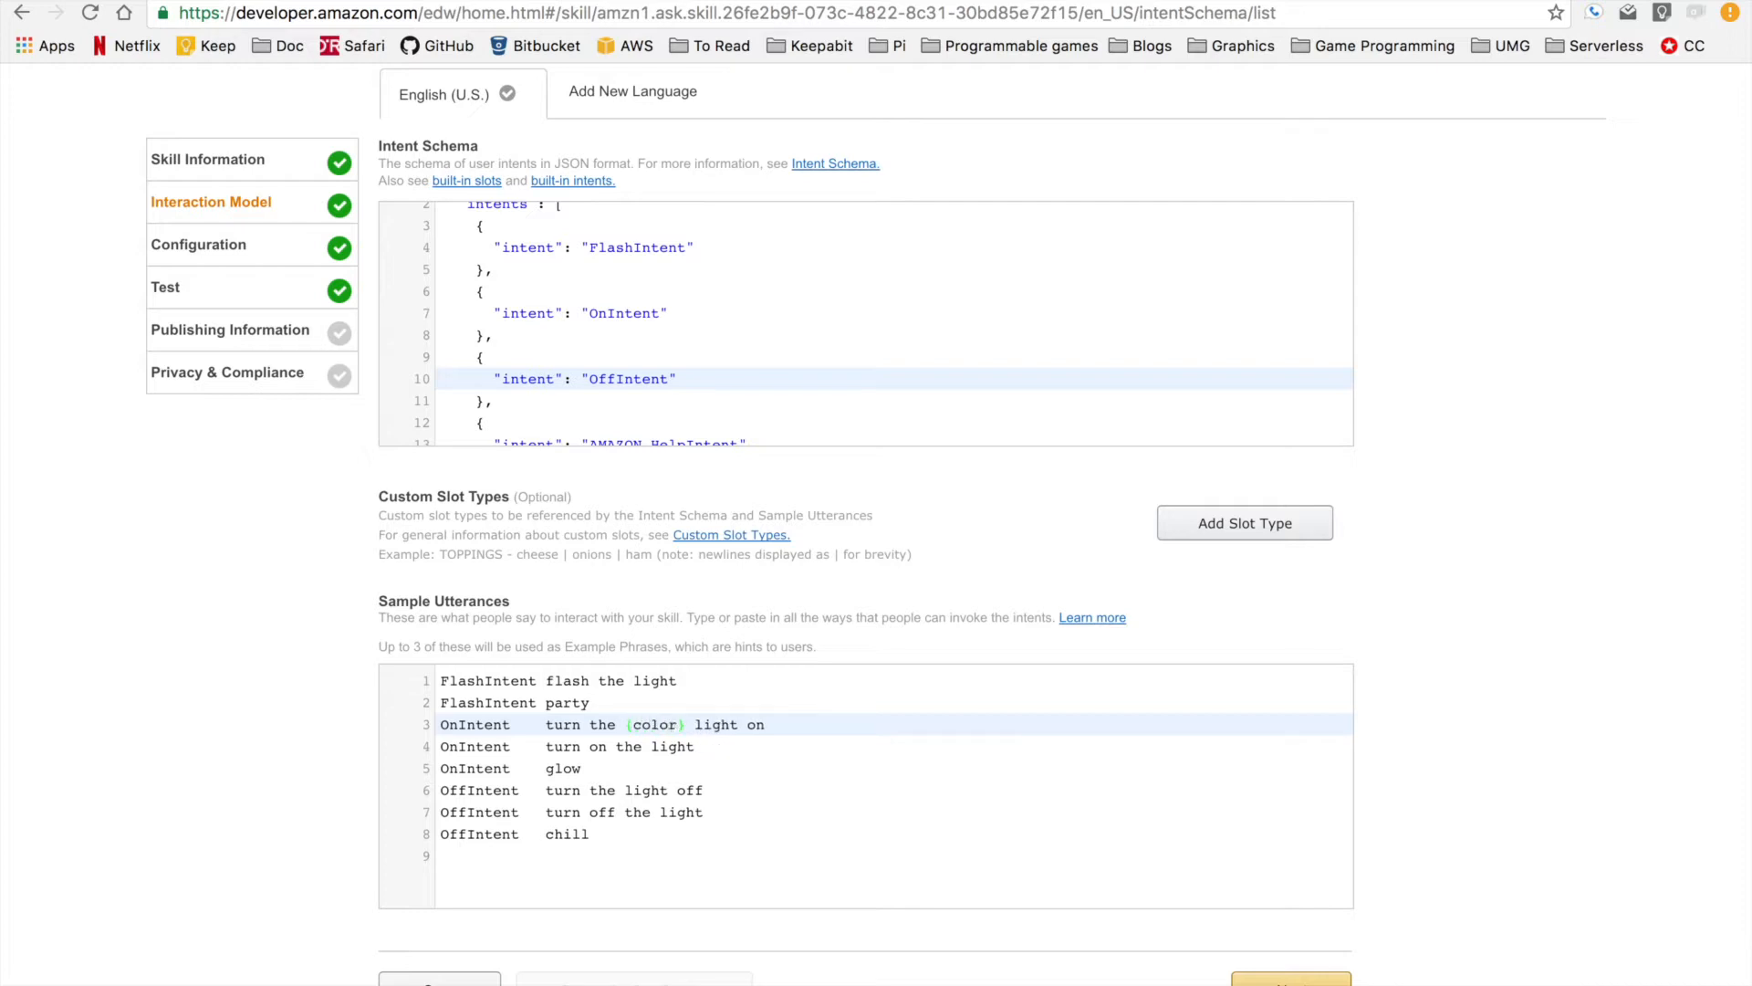
left_click(586, 768)
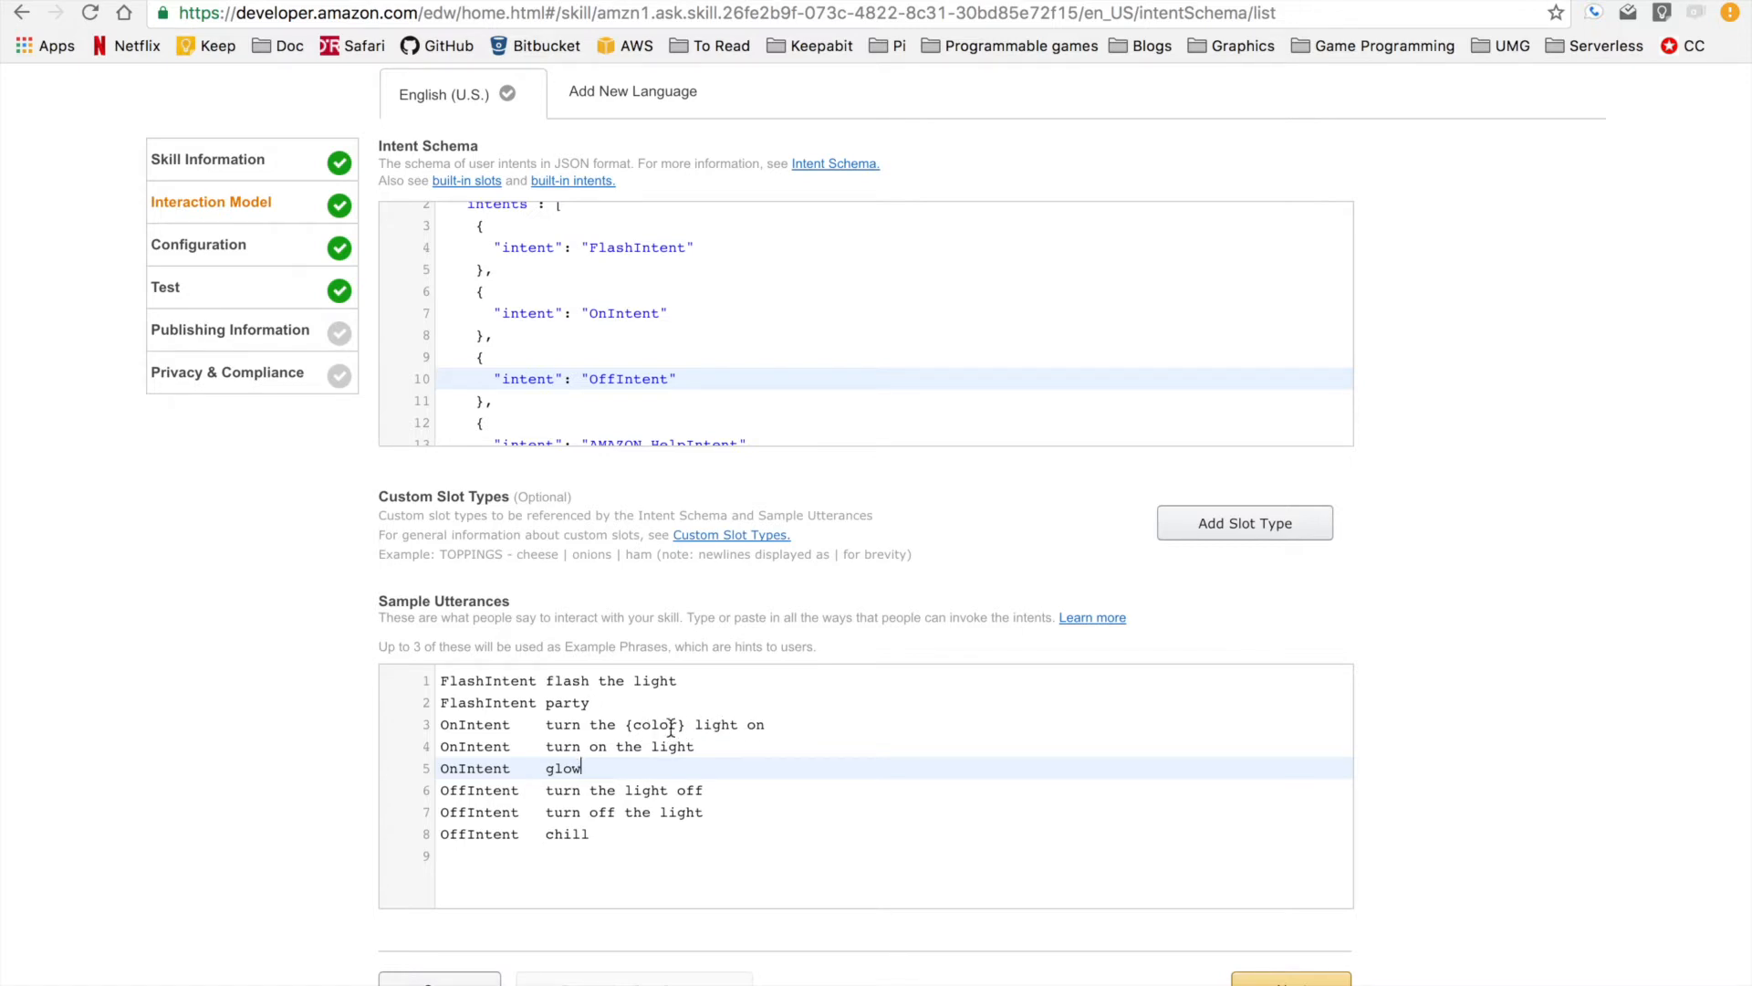
mouse_move(643, 746)
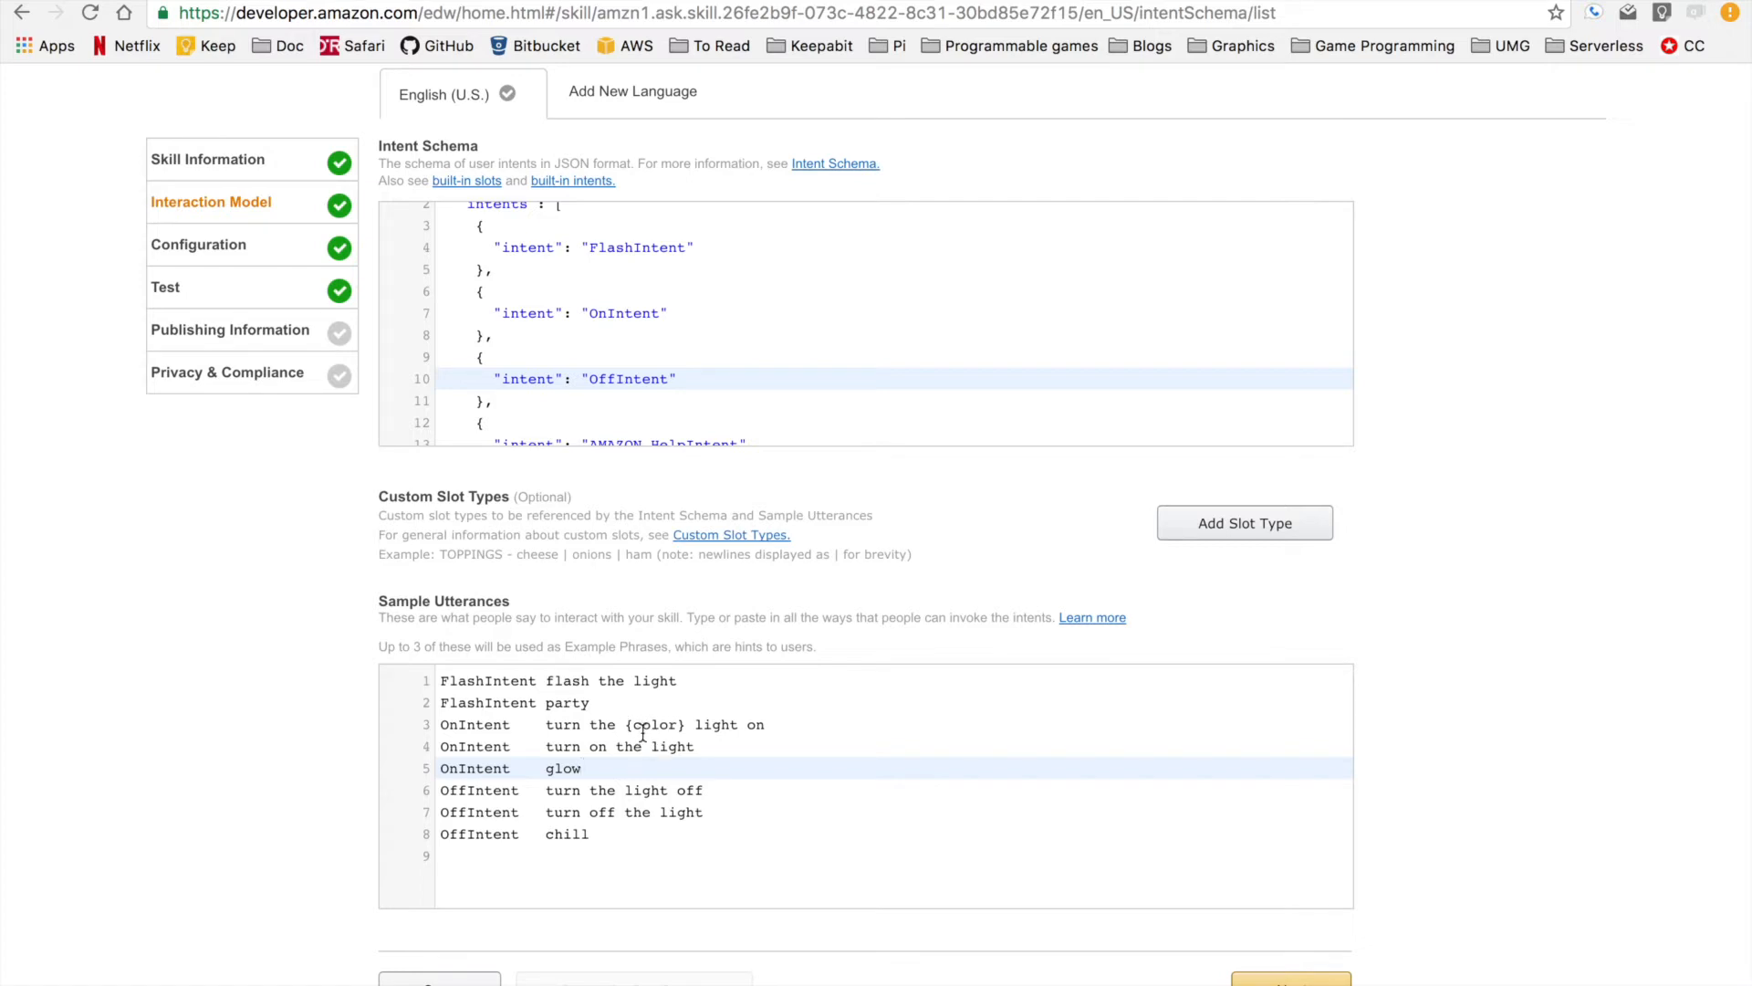
mouse_move(1165, 551)
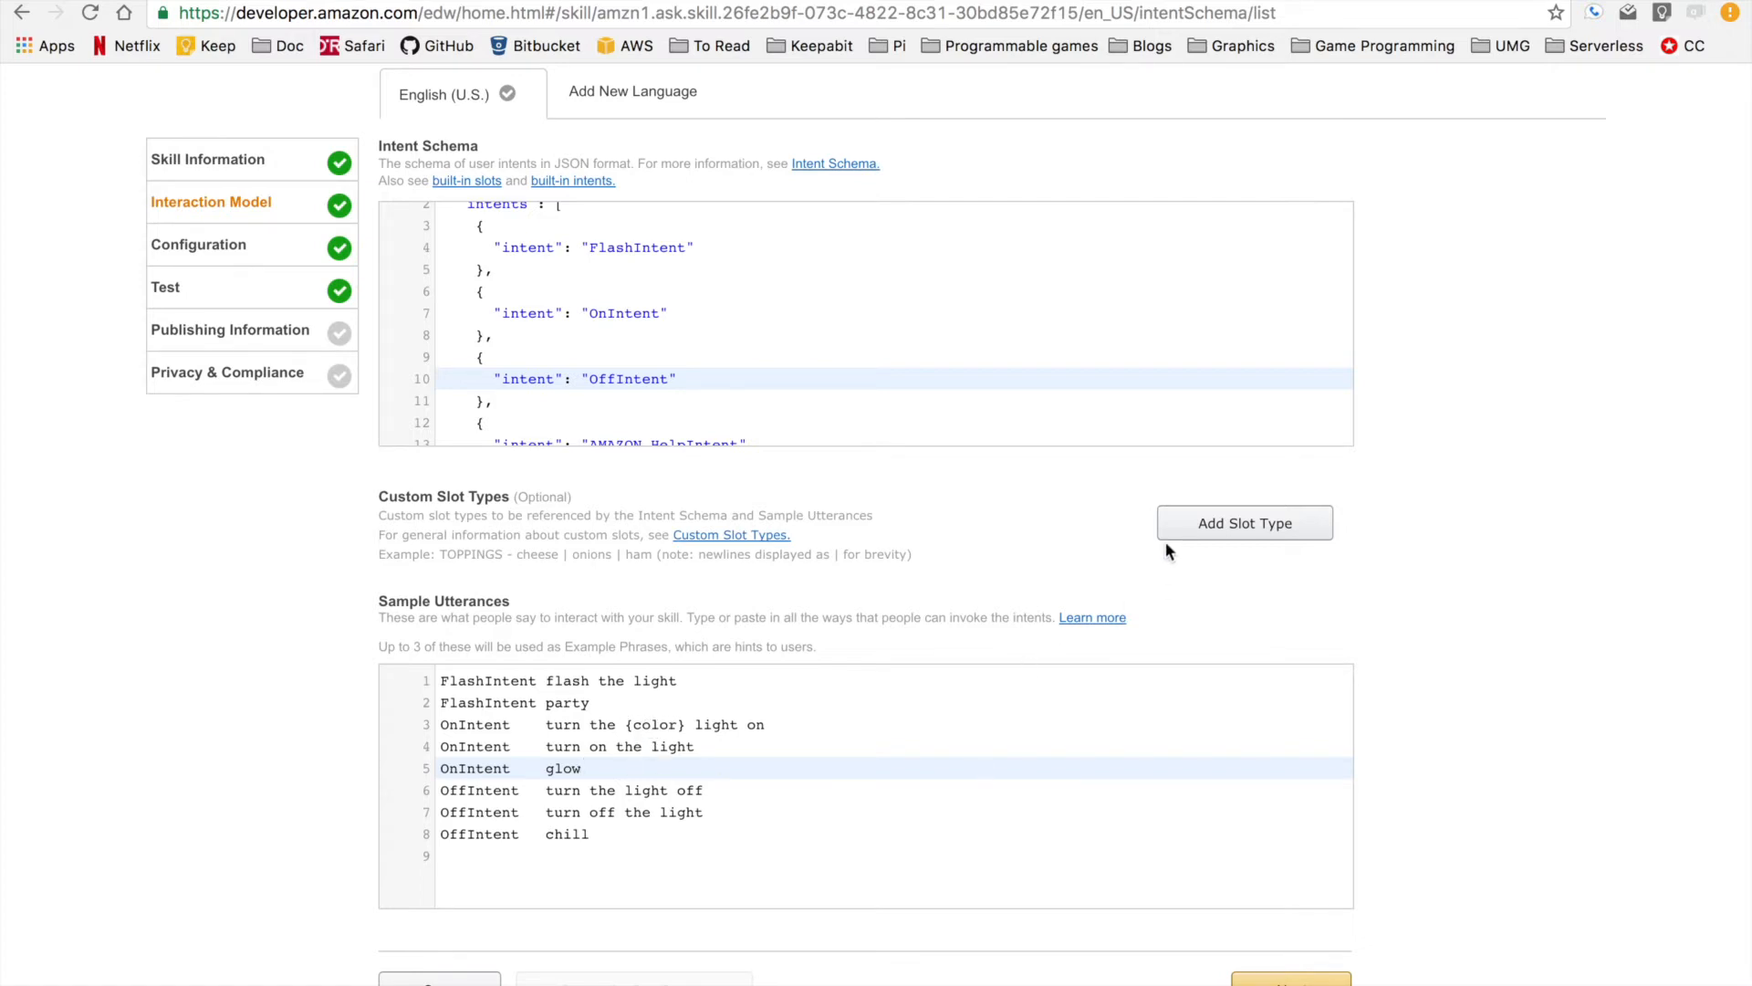
mouse_move(1075, 544)
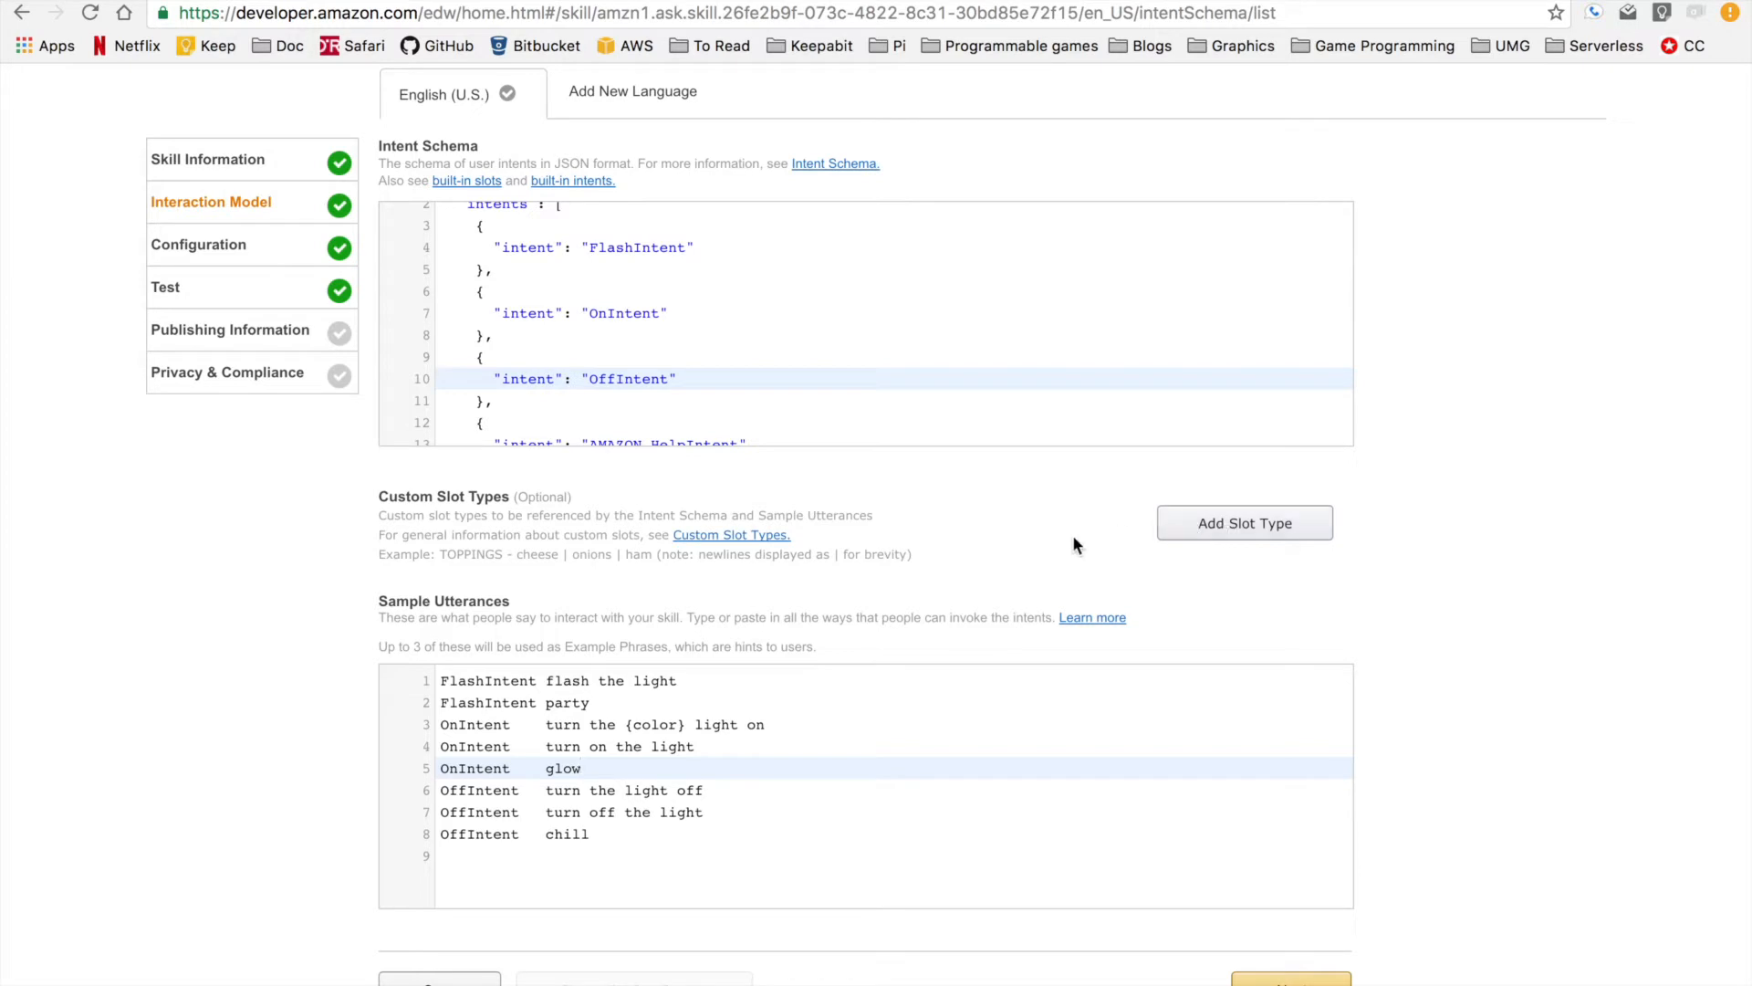
mouse_move(862, 838)
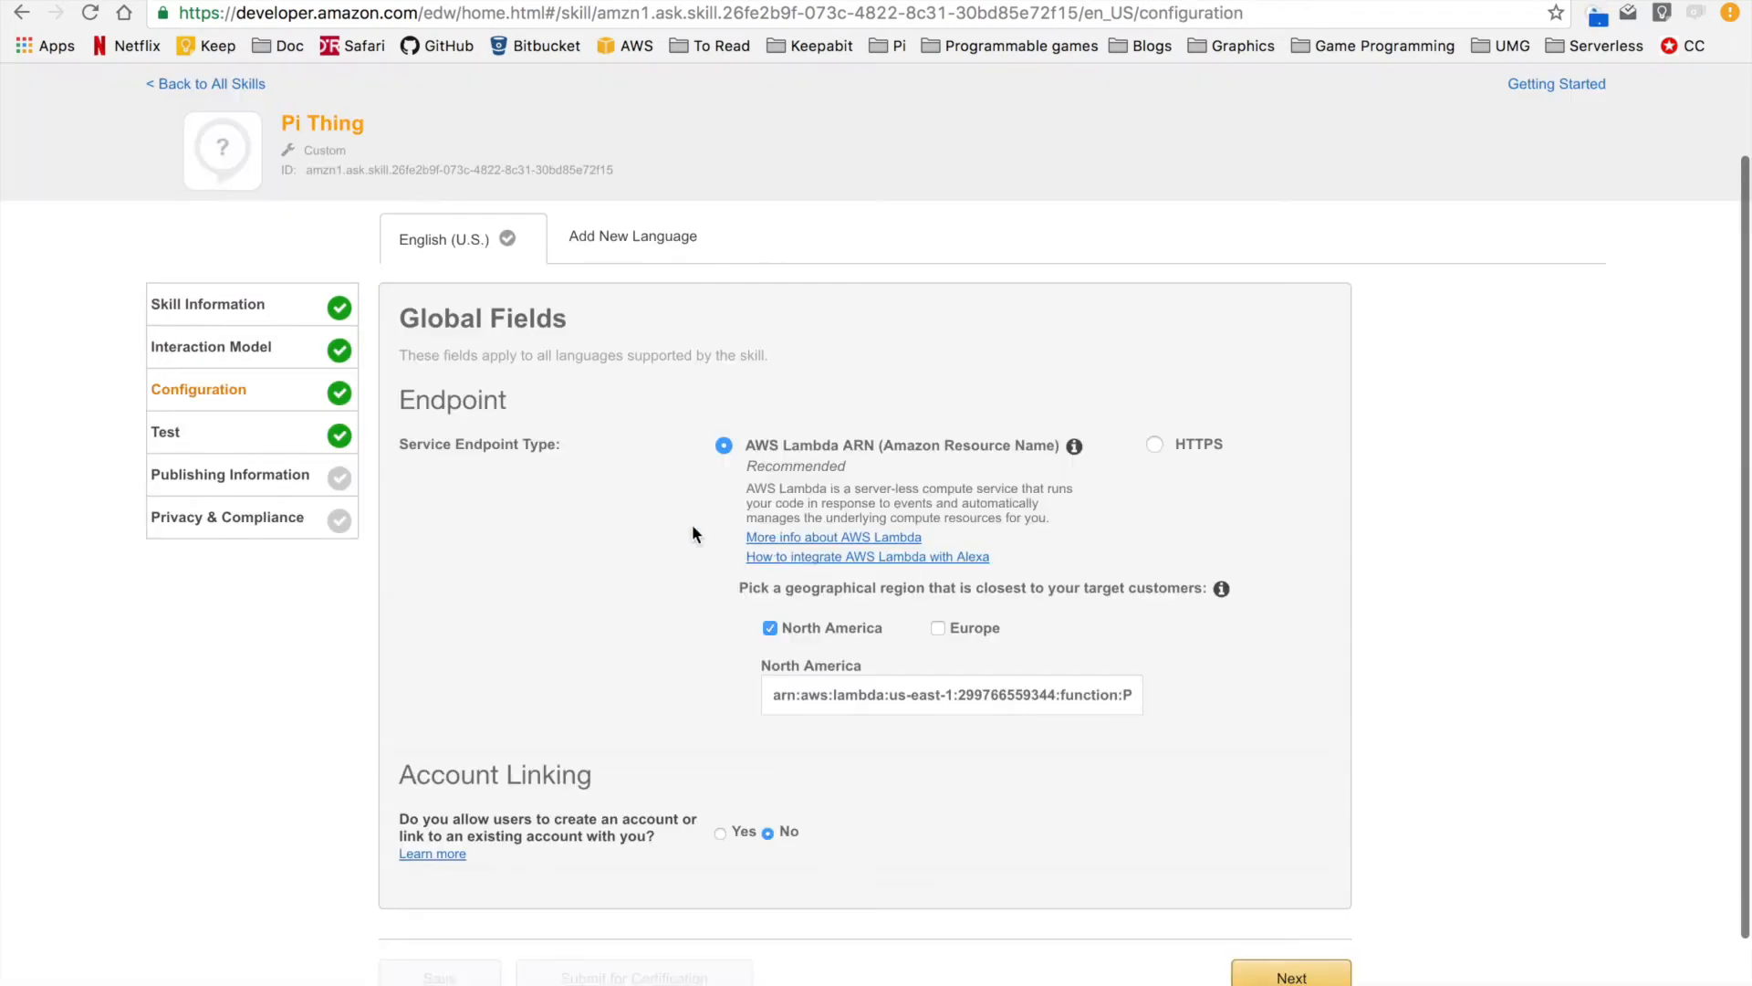
mouse_move(608, 446)
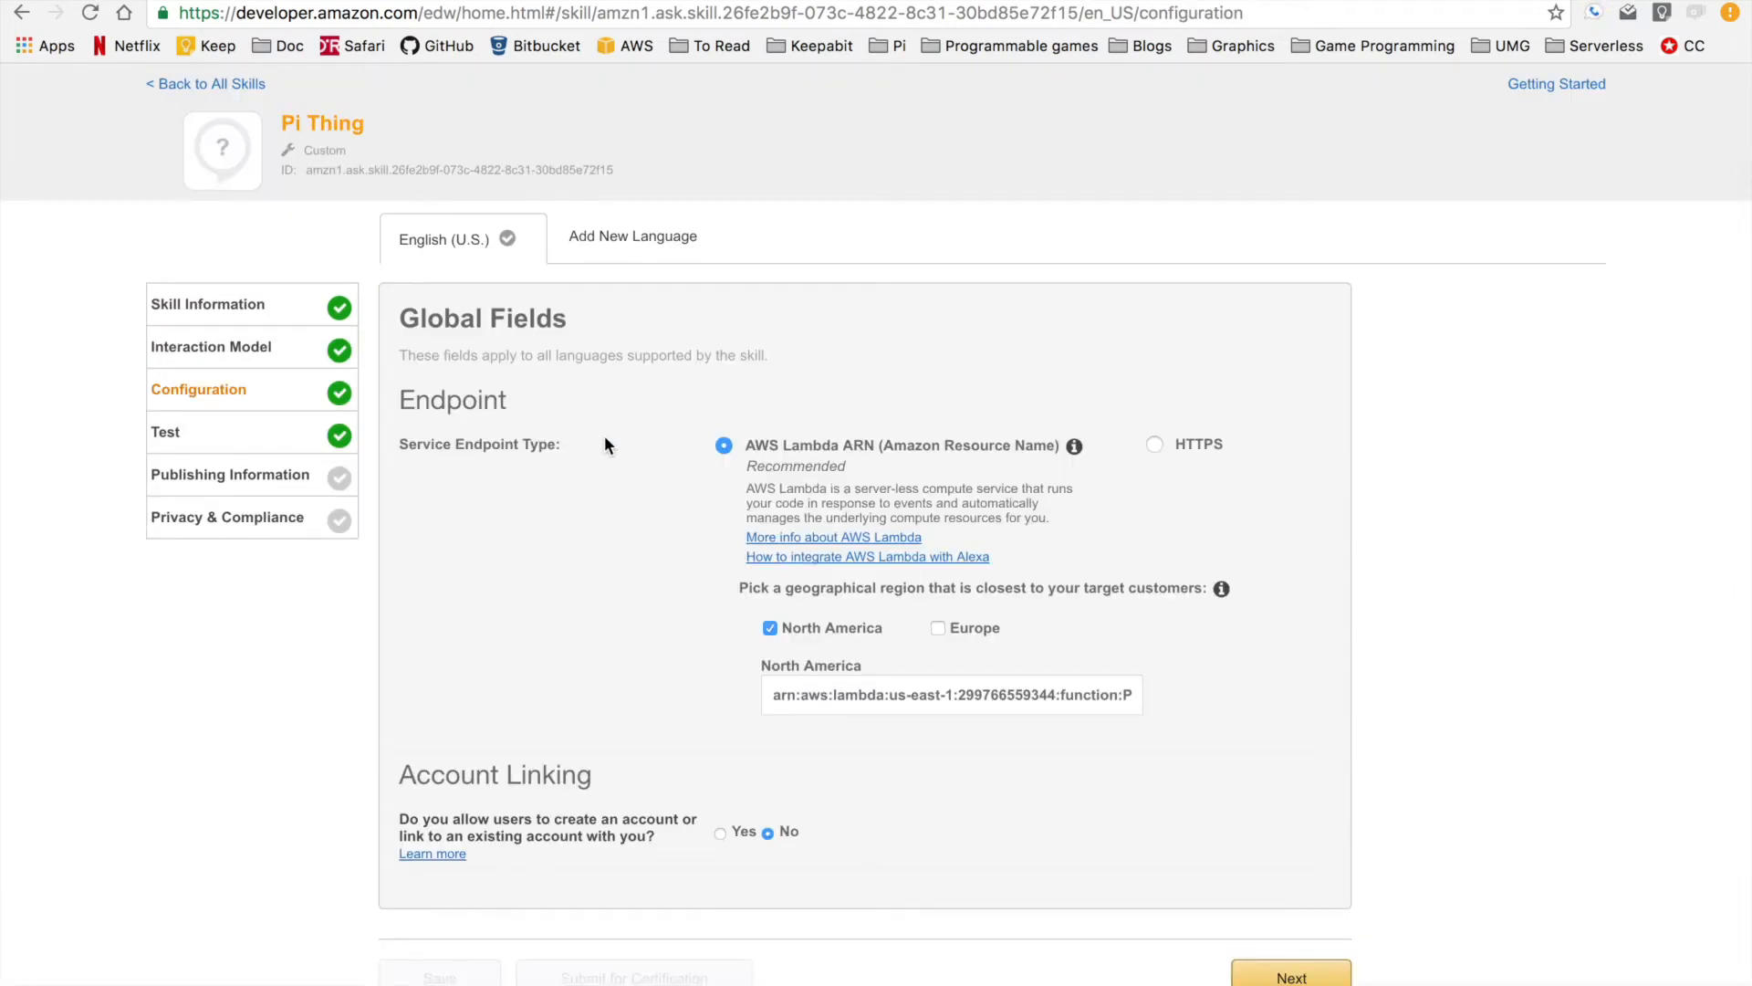
mouse_move(620, 466)
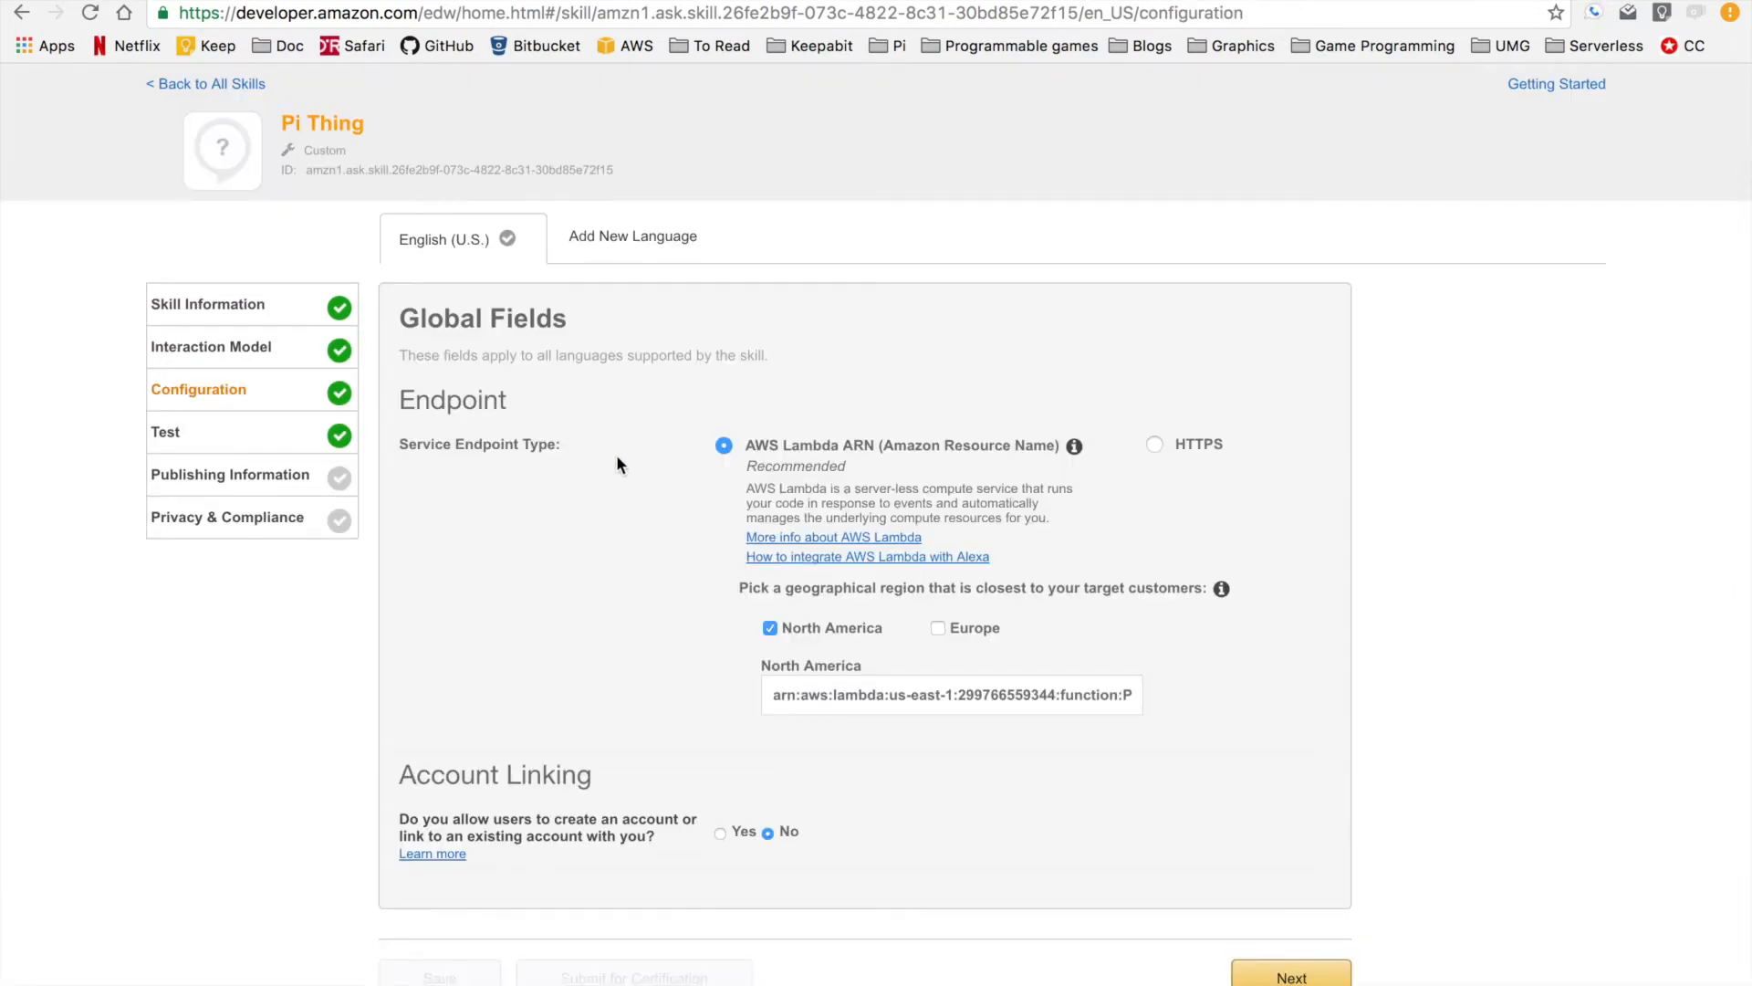
mouse_move(641, 478)
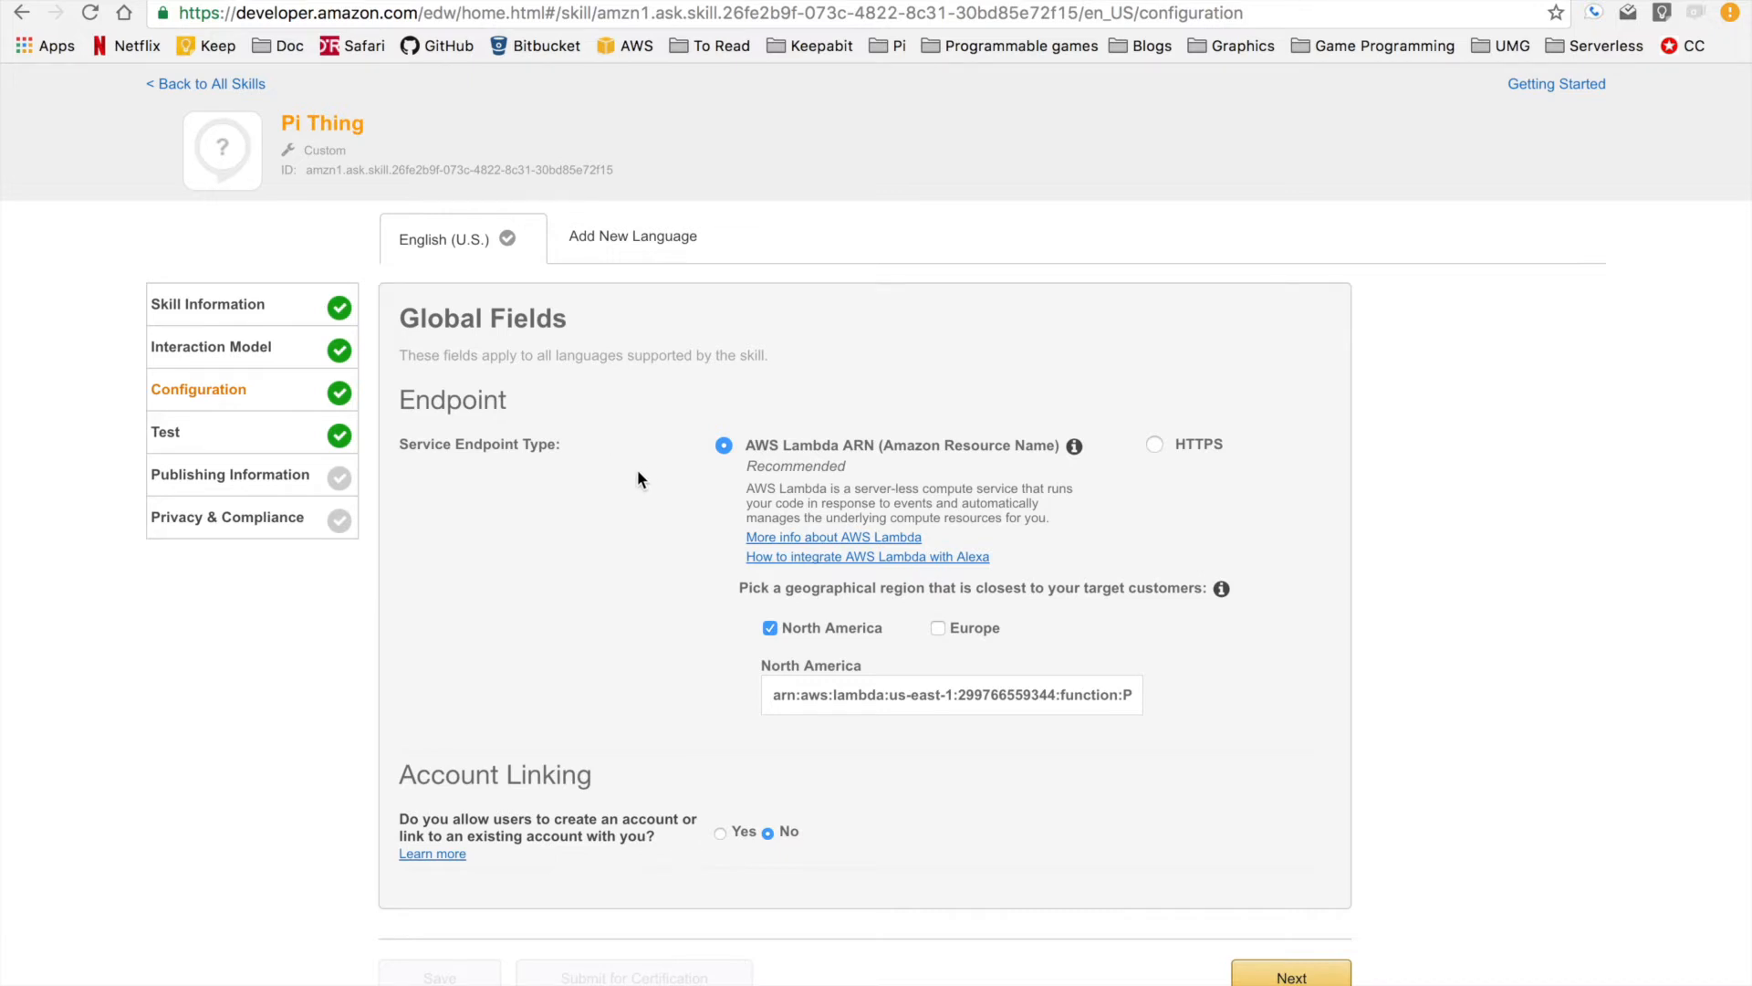
mouse_move(651, 482)
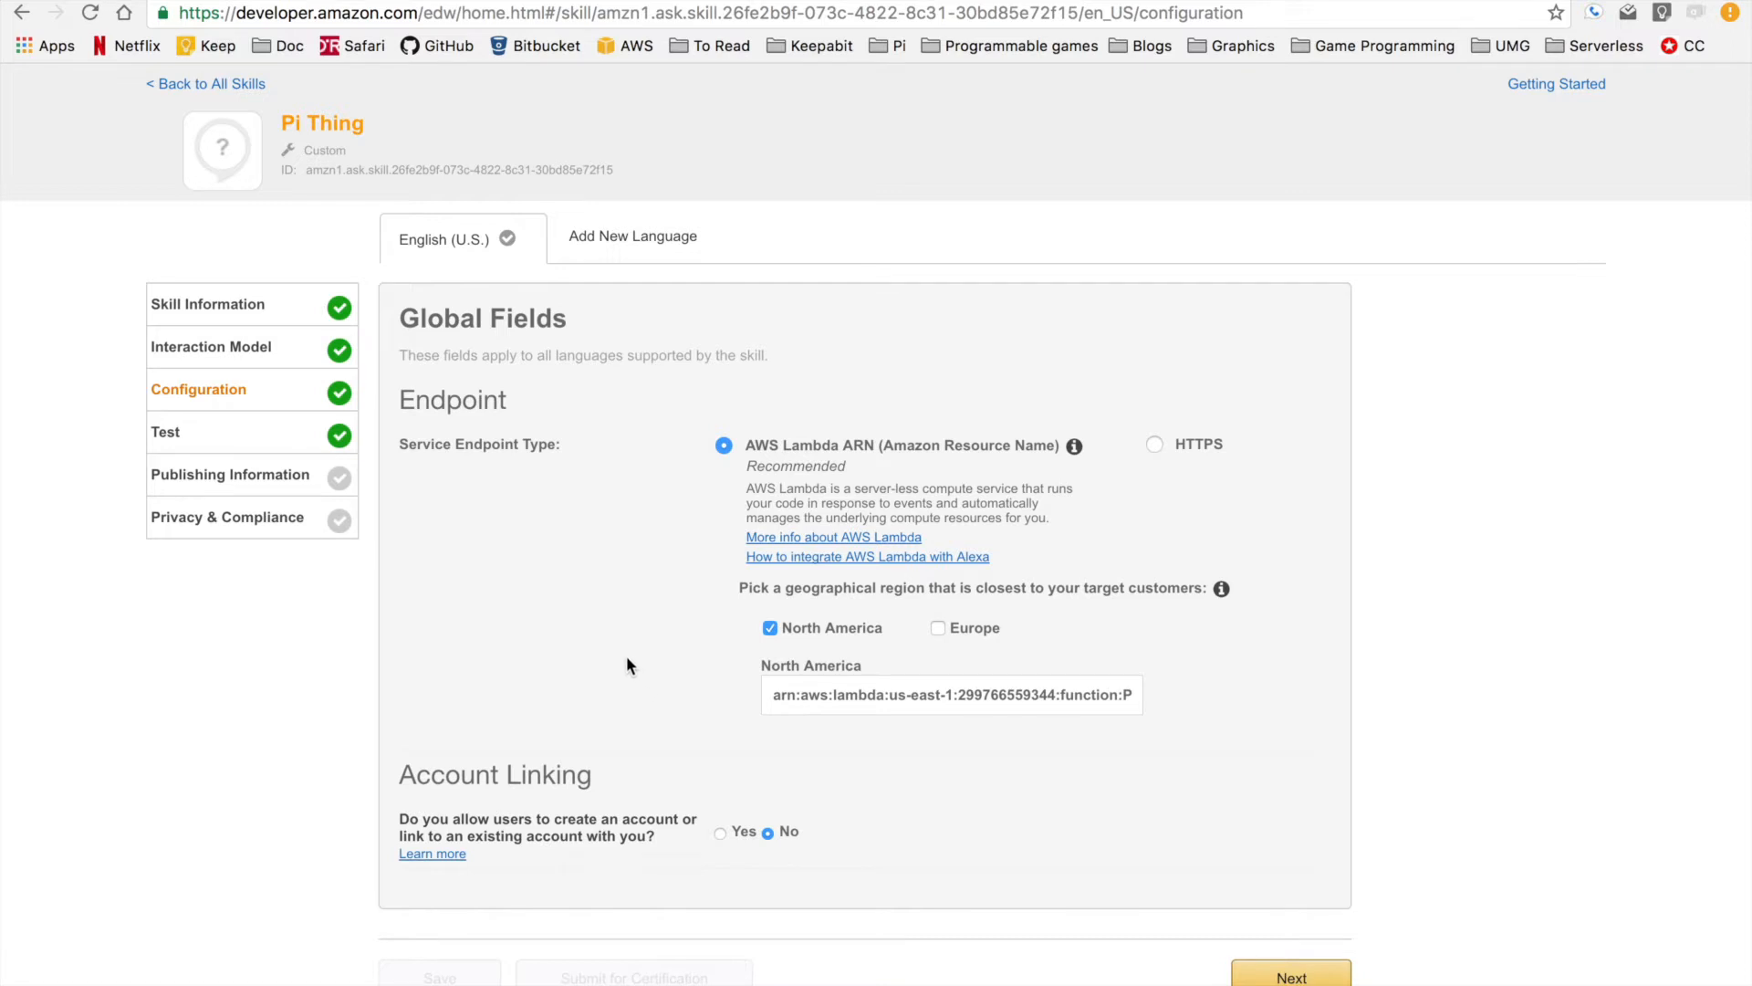
mouse_move(638, 562)
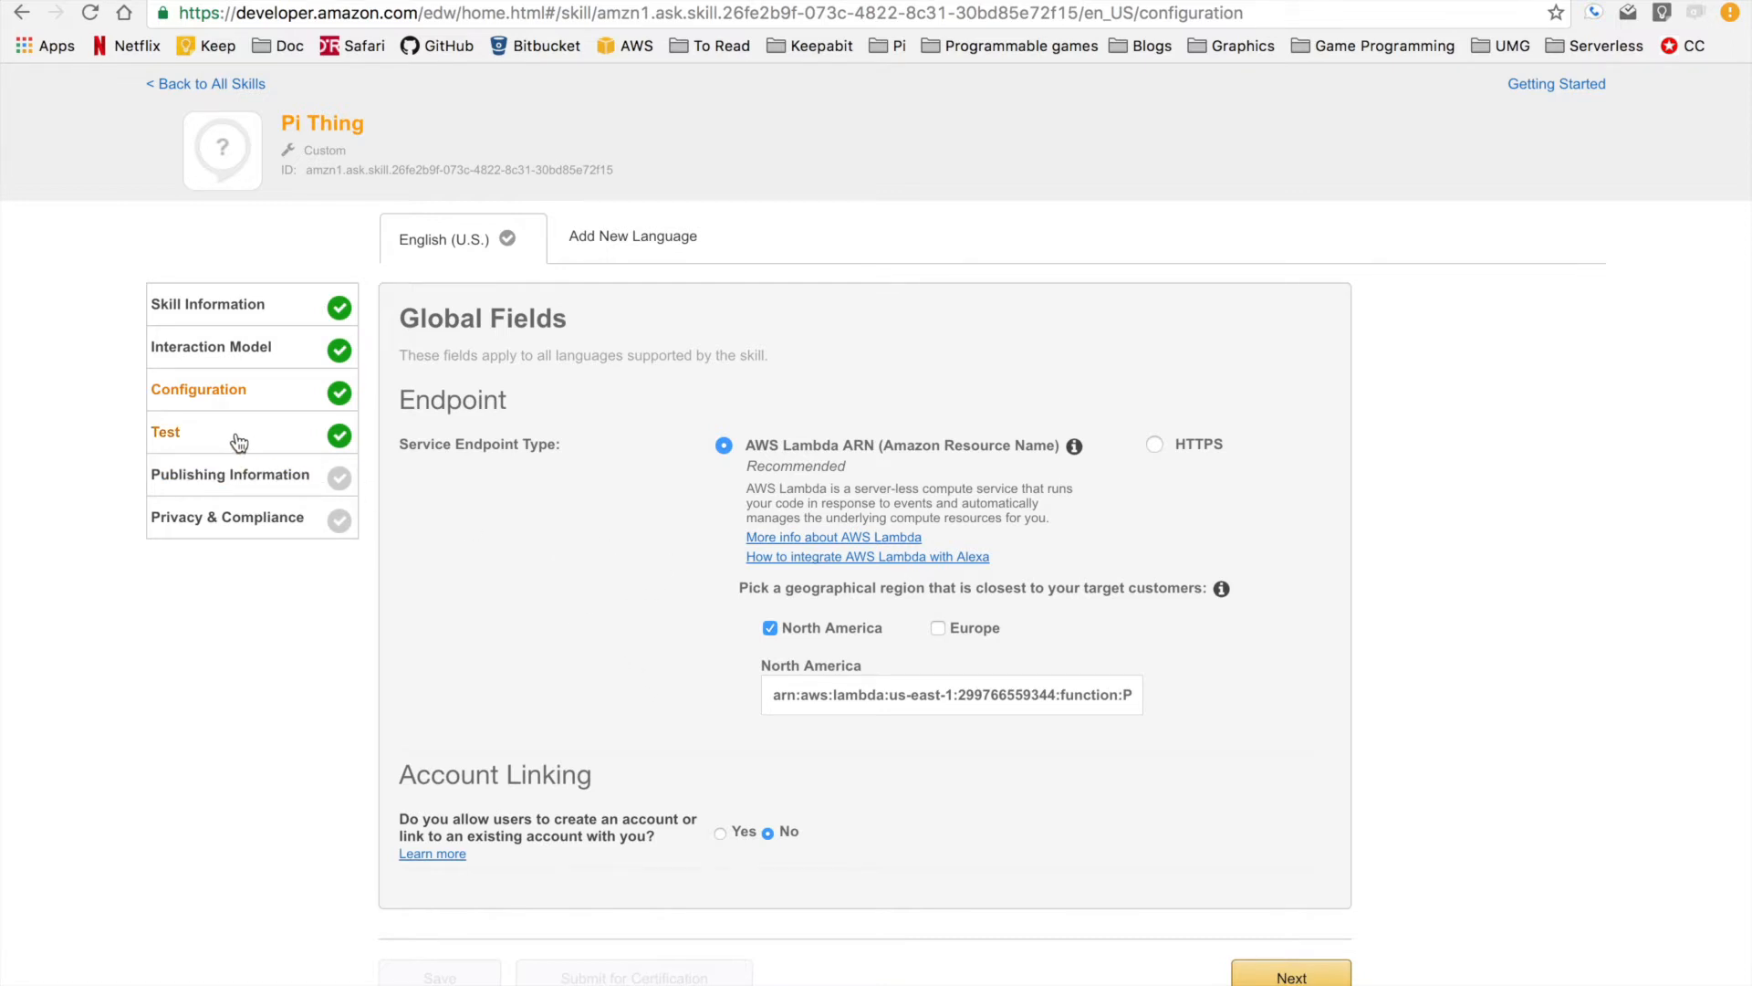
Run "turn on the light" in the Service Simulator, yielding an OnIntent request and "Light is lit".
left_click(164, 431)
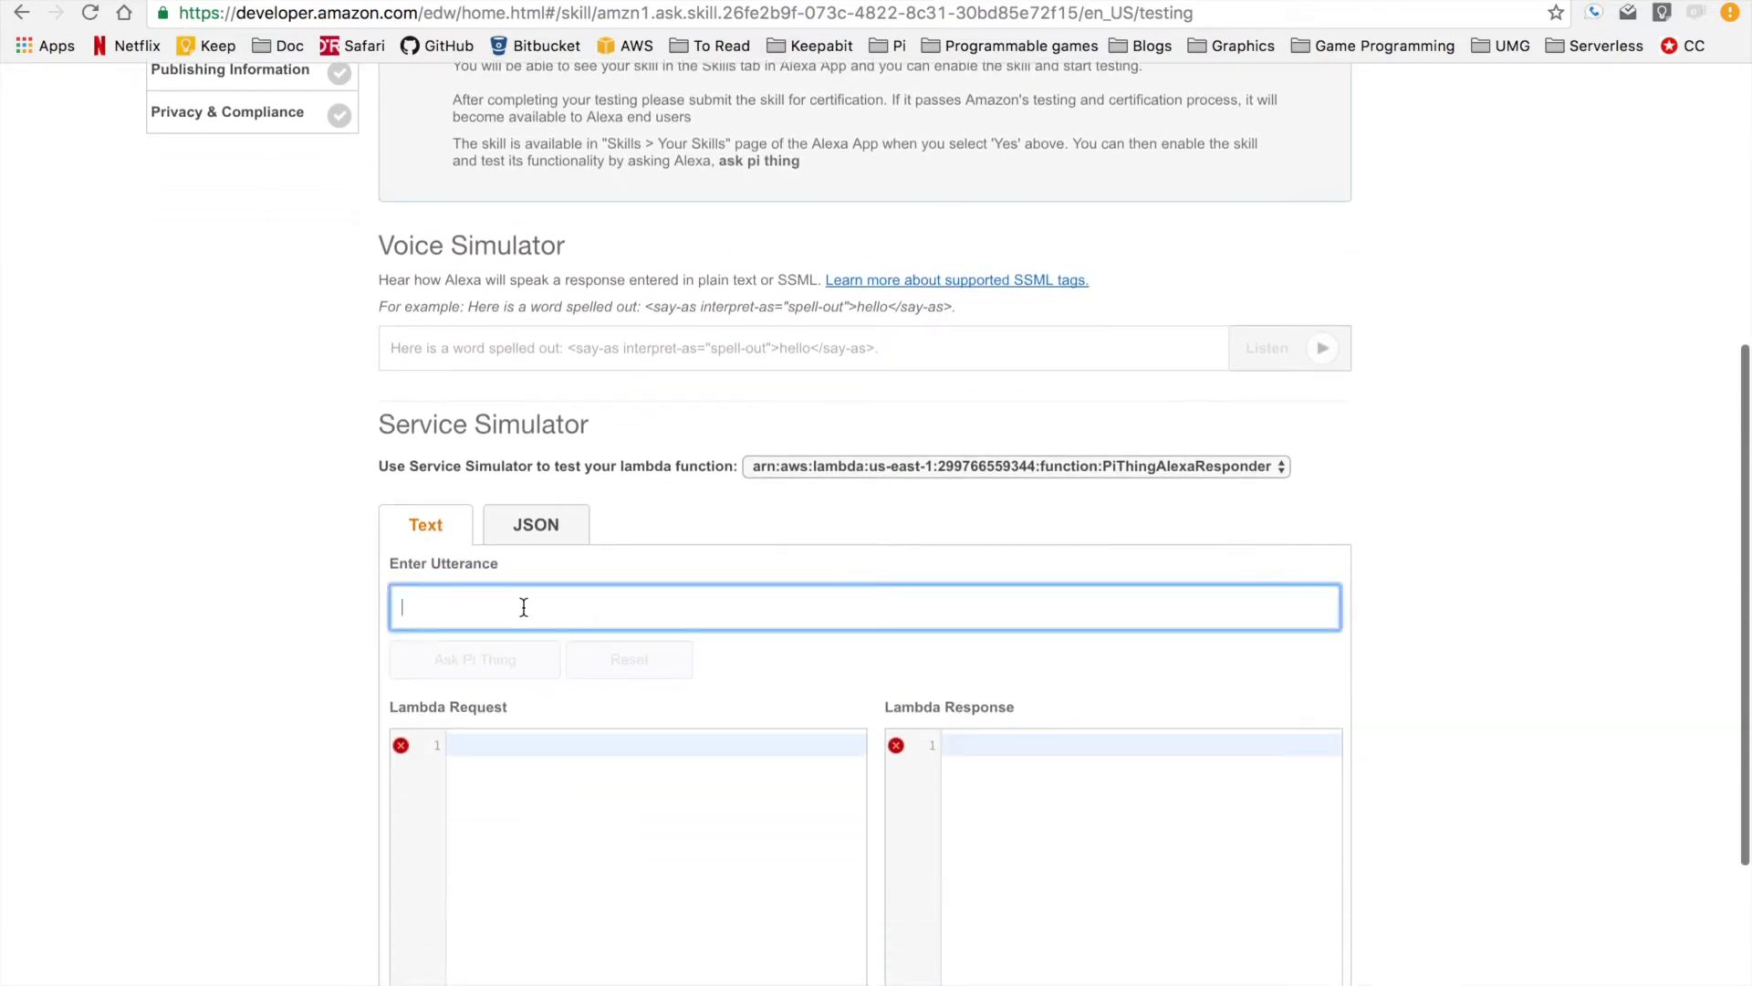
type("turn on the ligh")
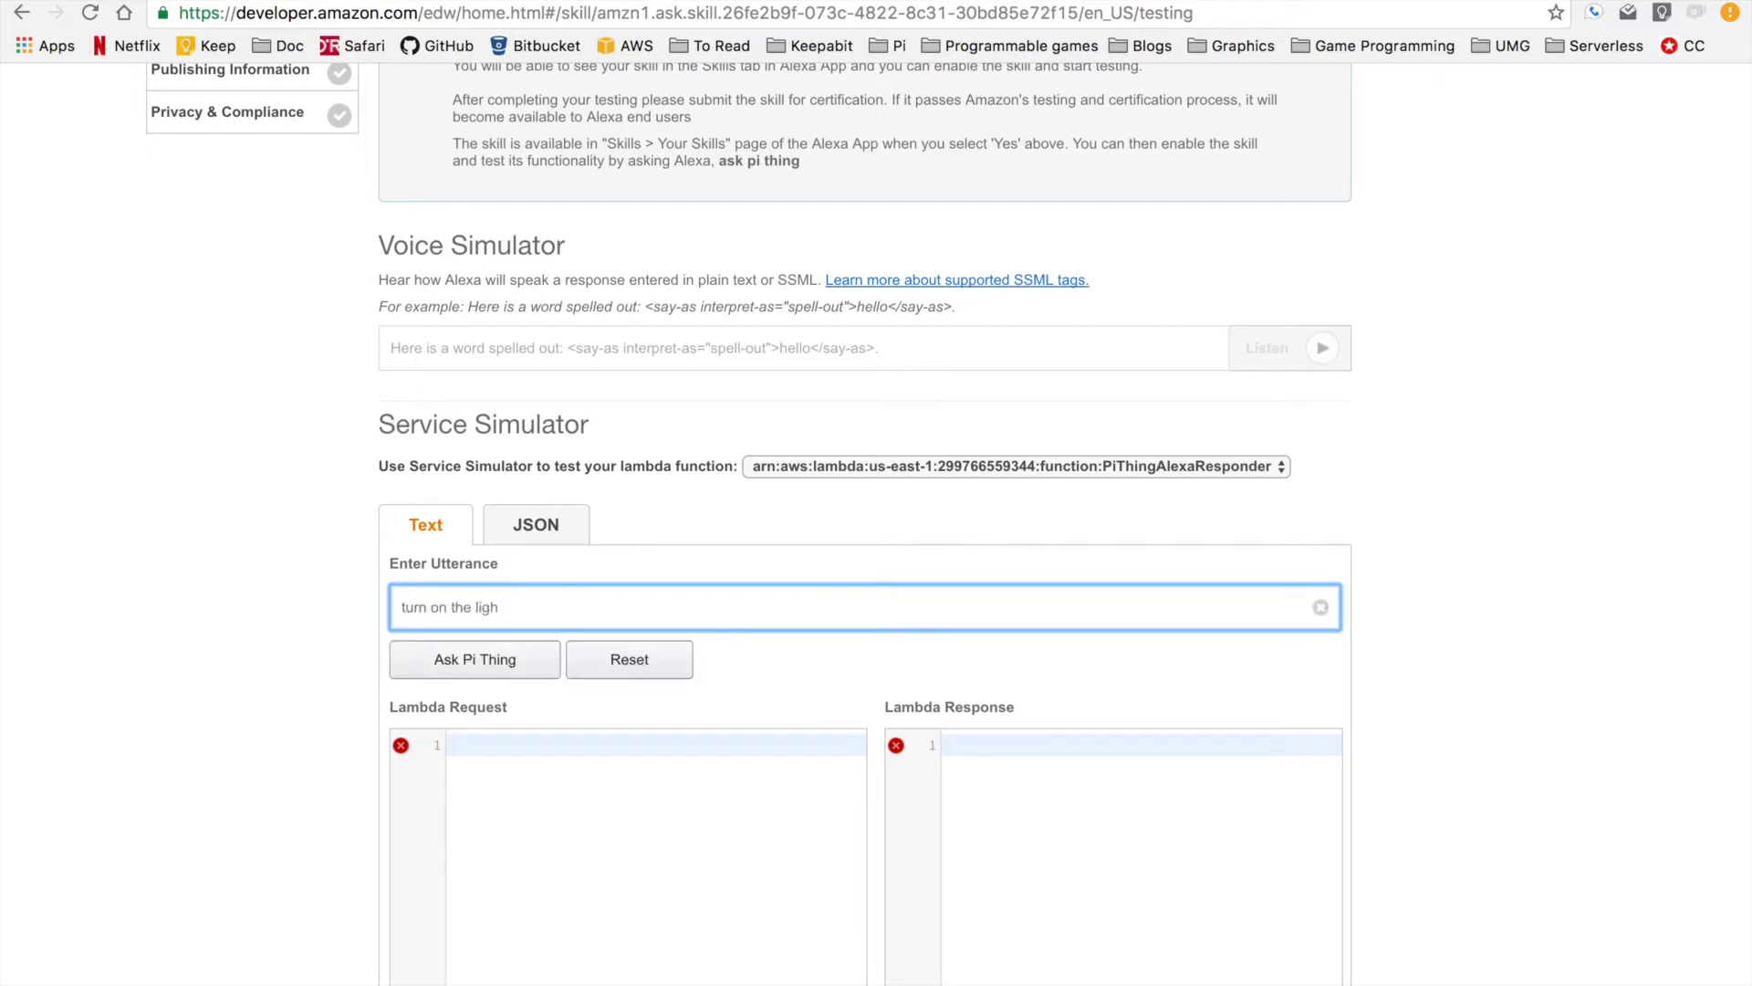
left_click(473, 659)
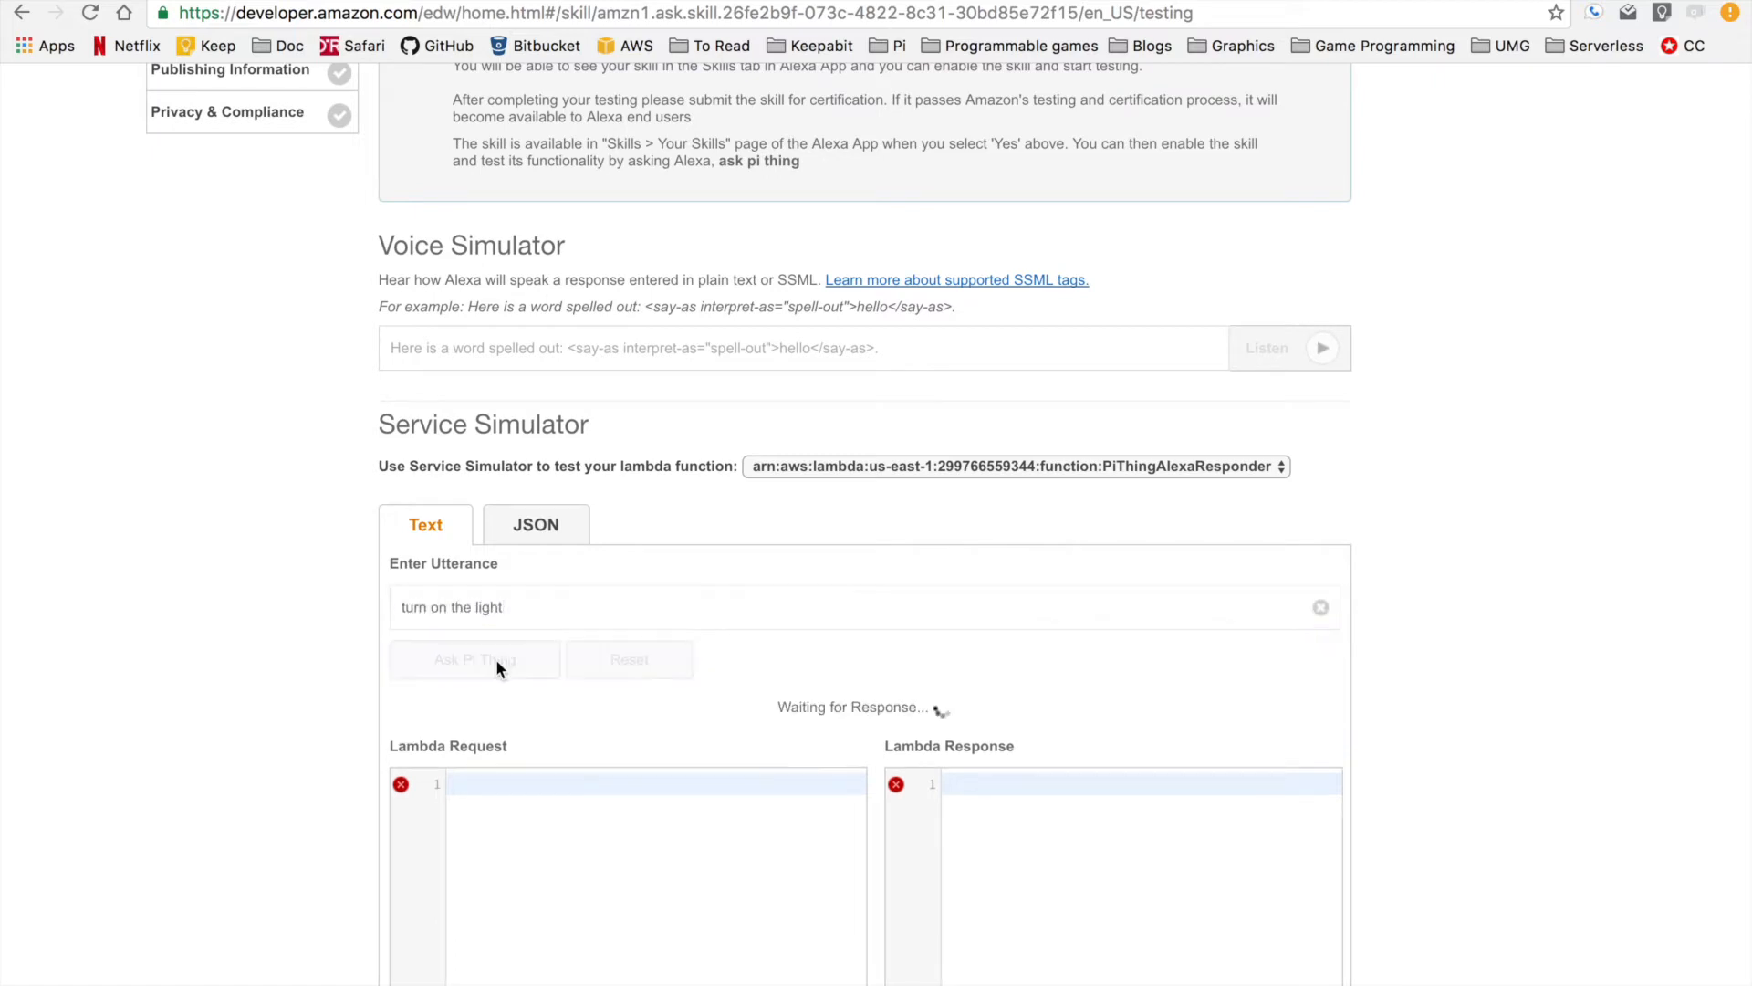
left_click(475, 661)
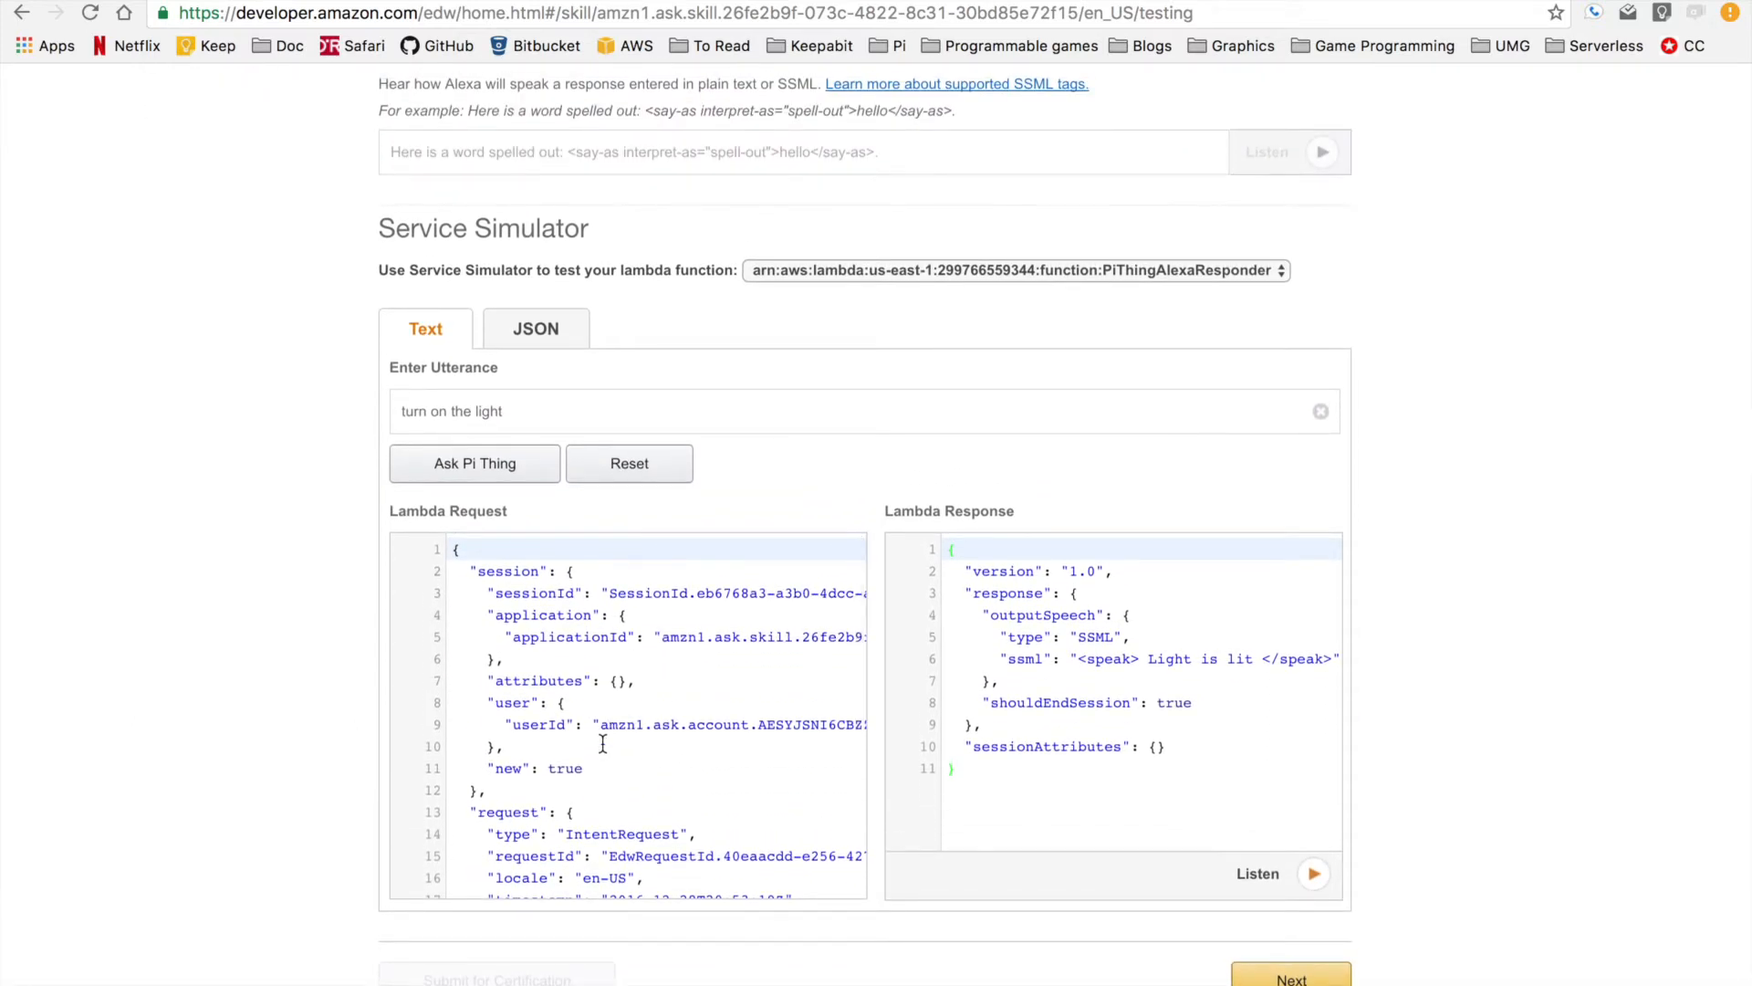
scroll("down", 3)
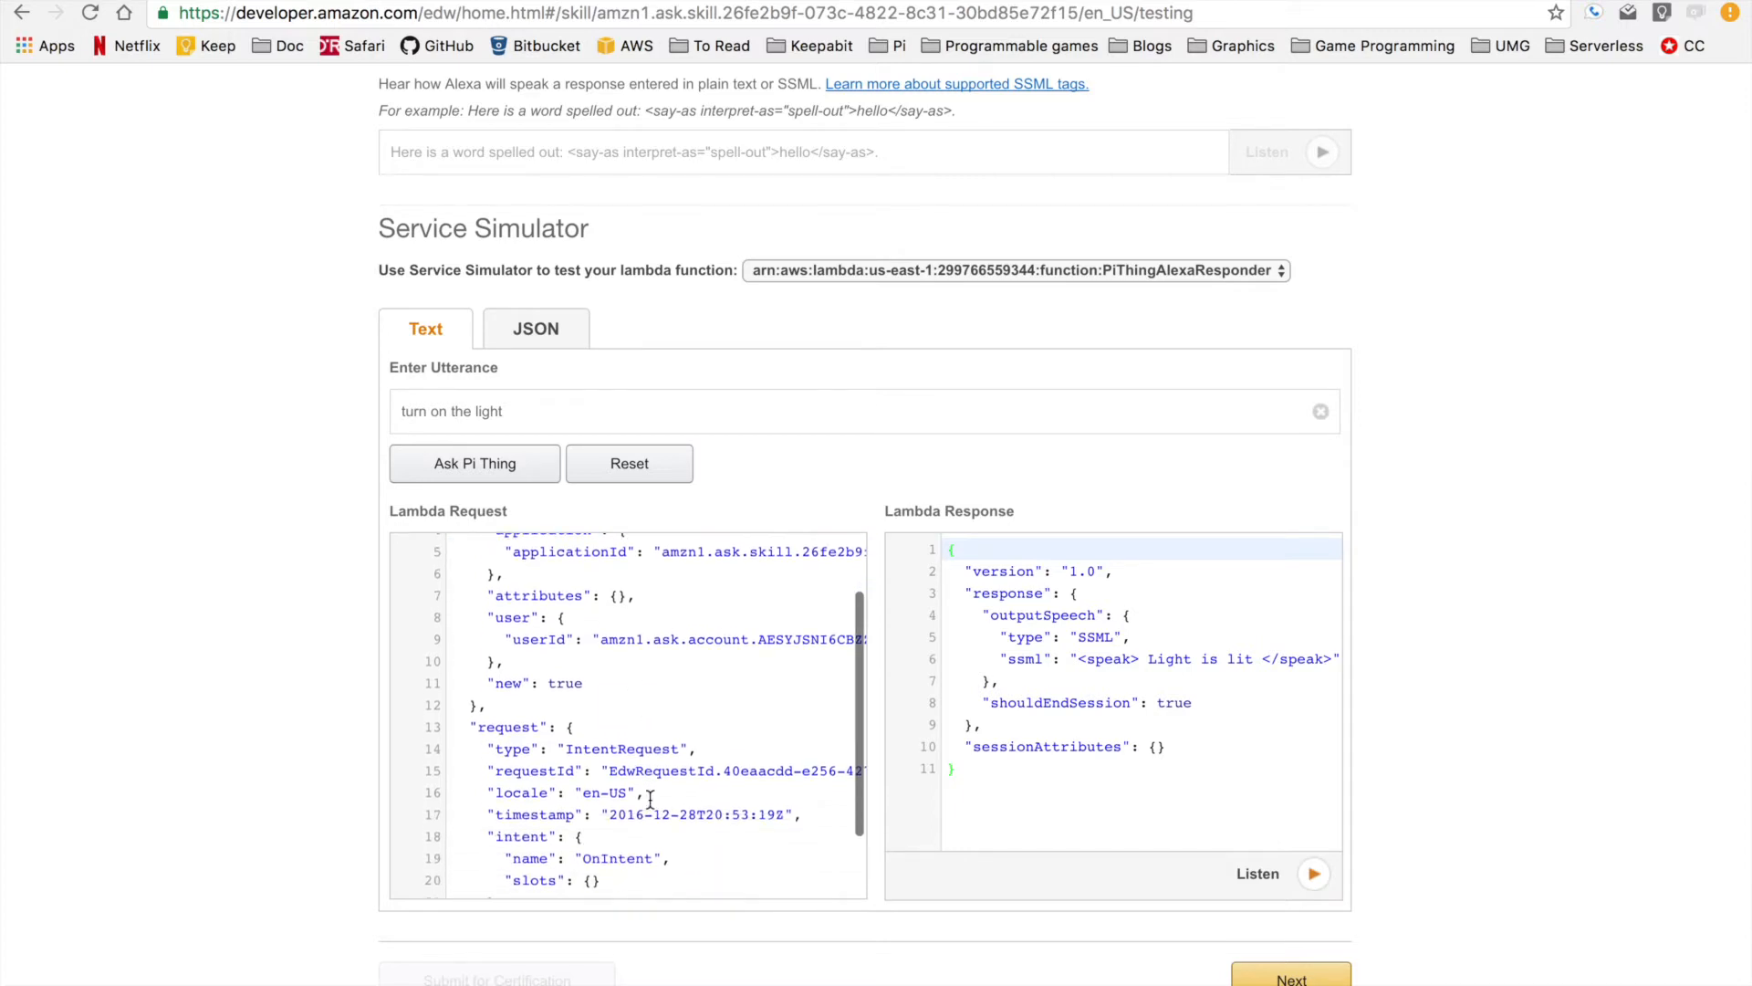
scroll("down", 3)
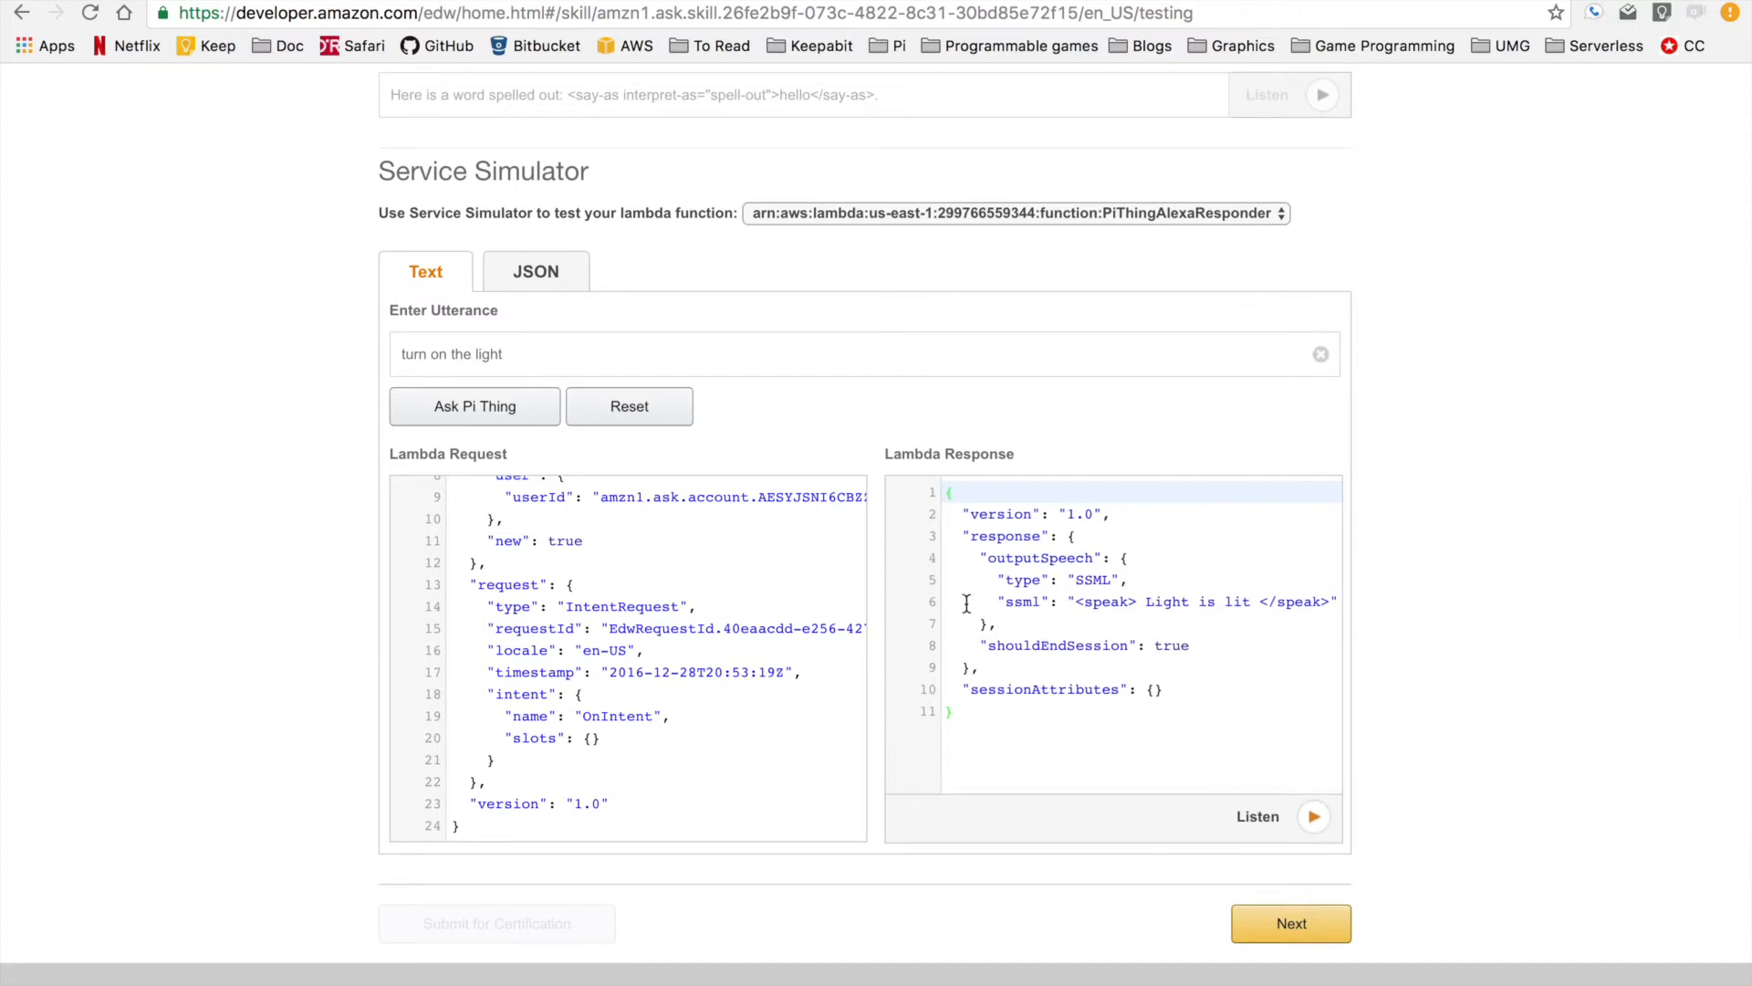
mouse_move(1241, 602)
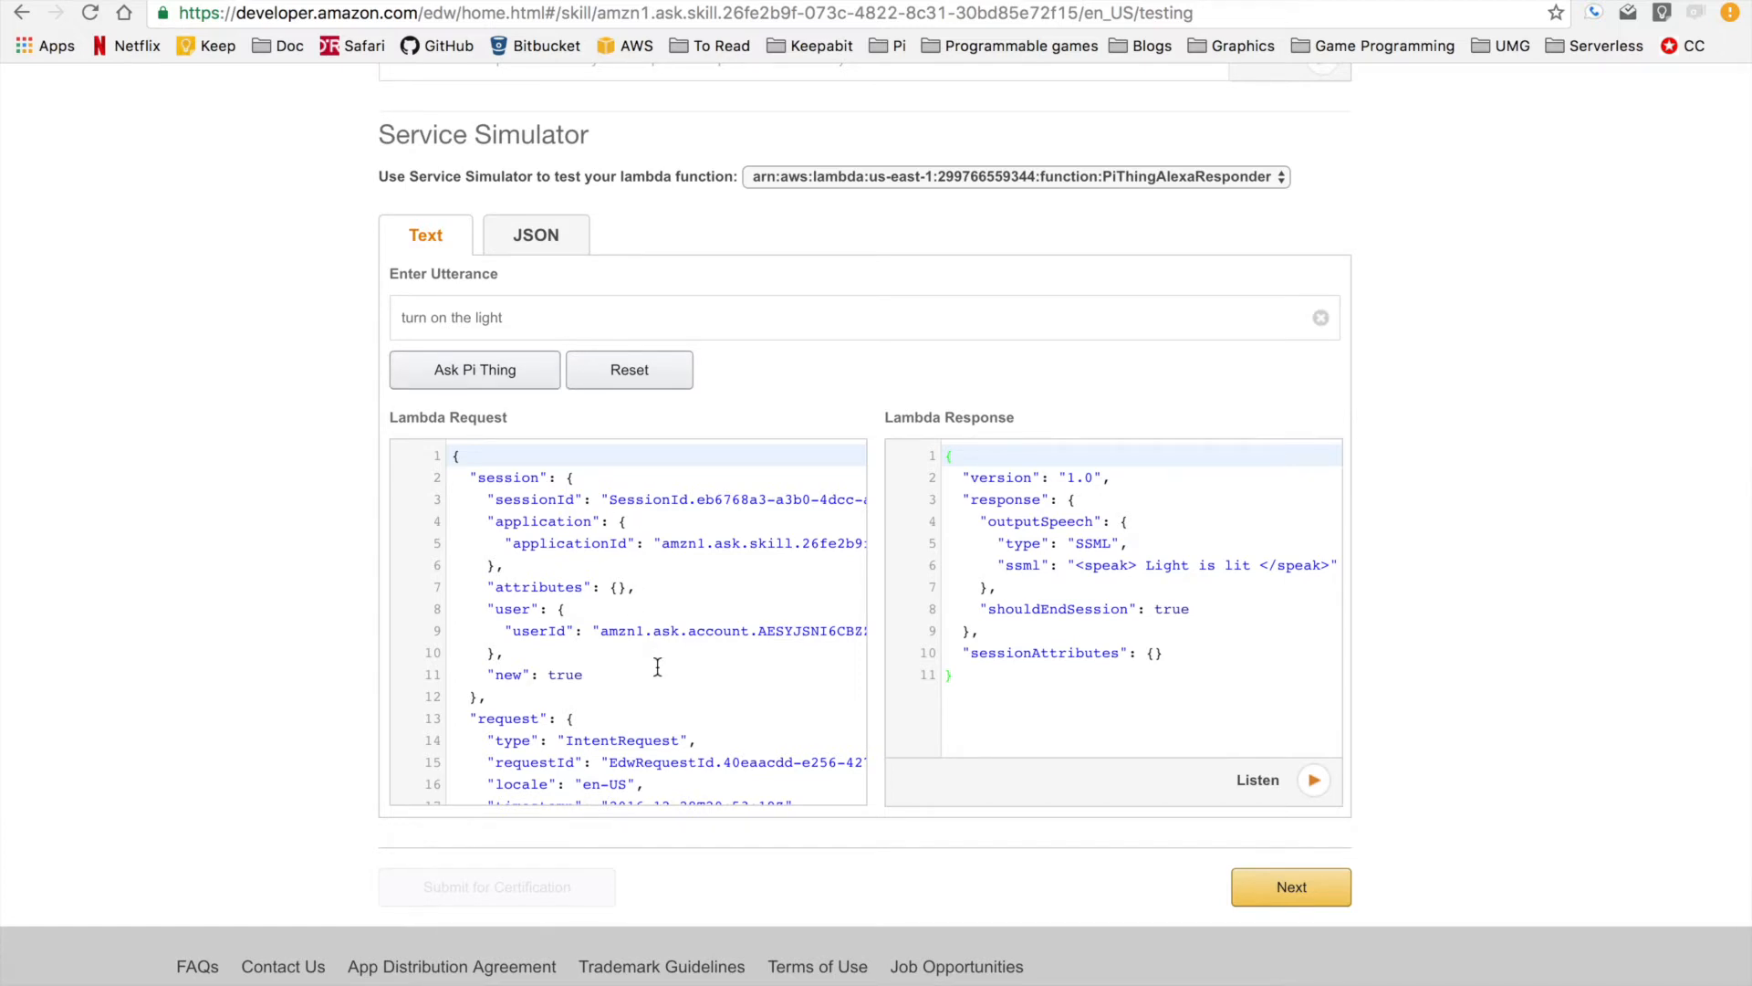
mouse_move(646, 644)
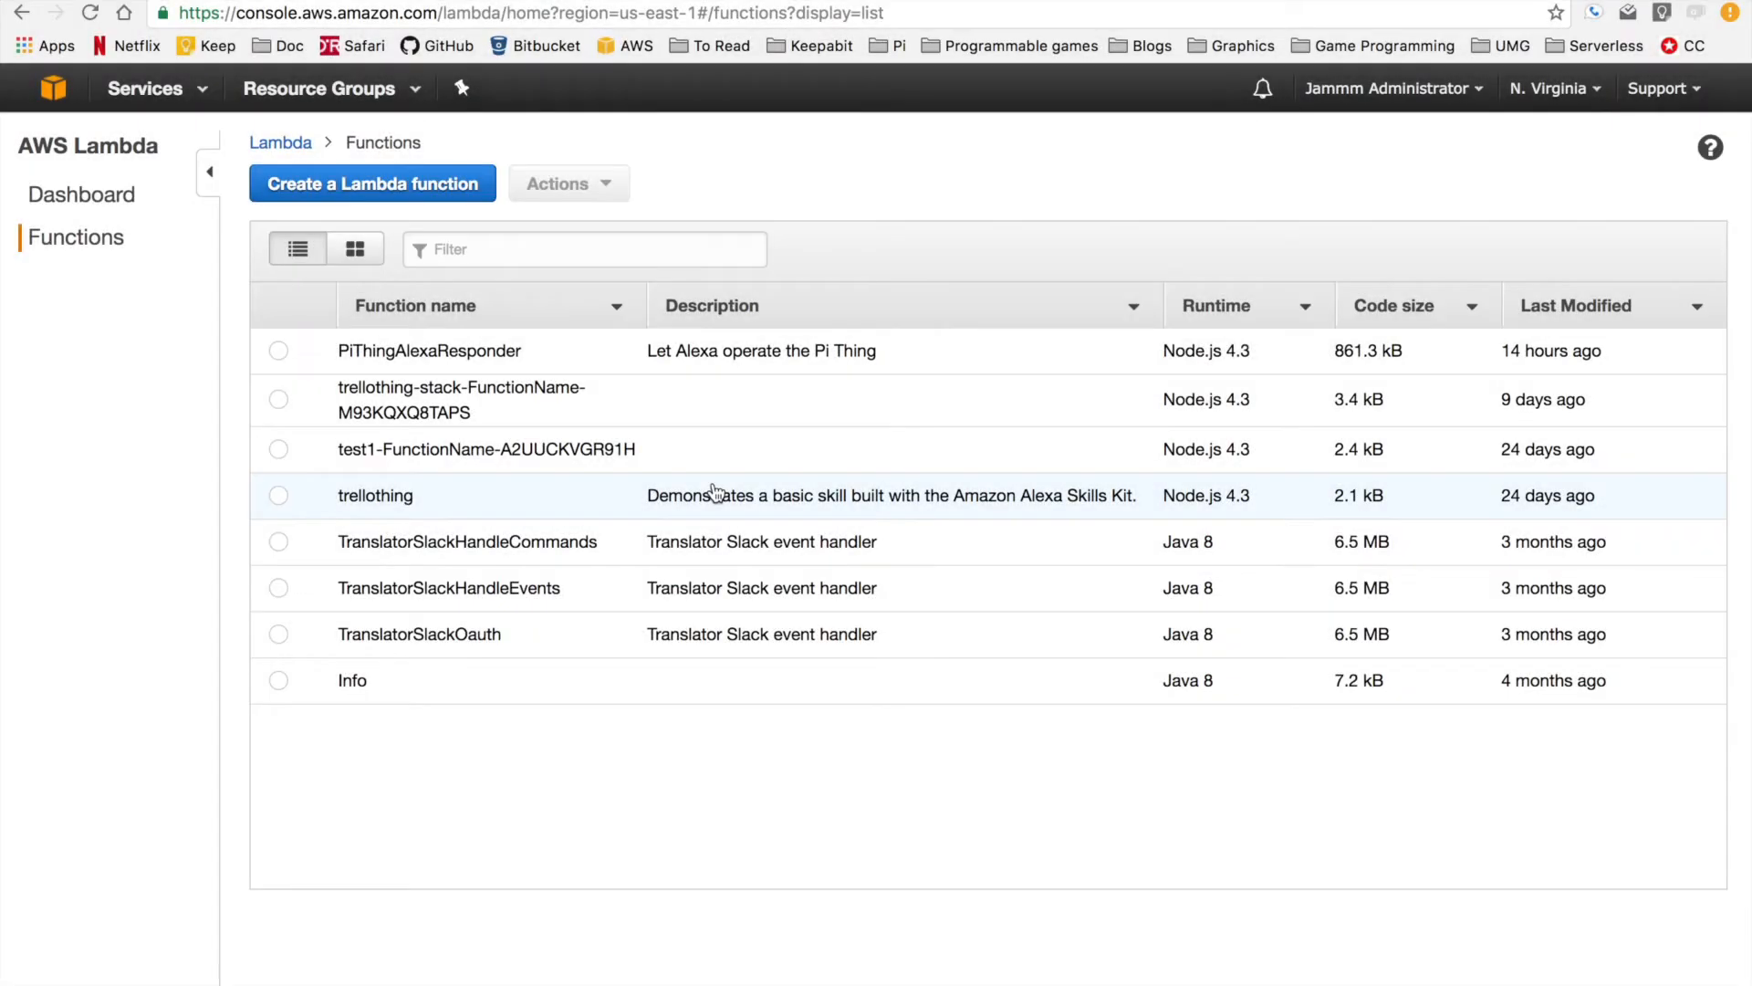
mouse_move(738, 504)
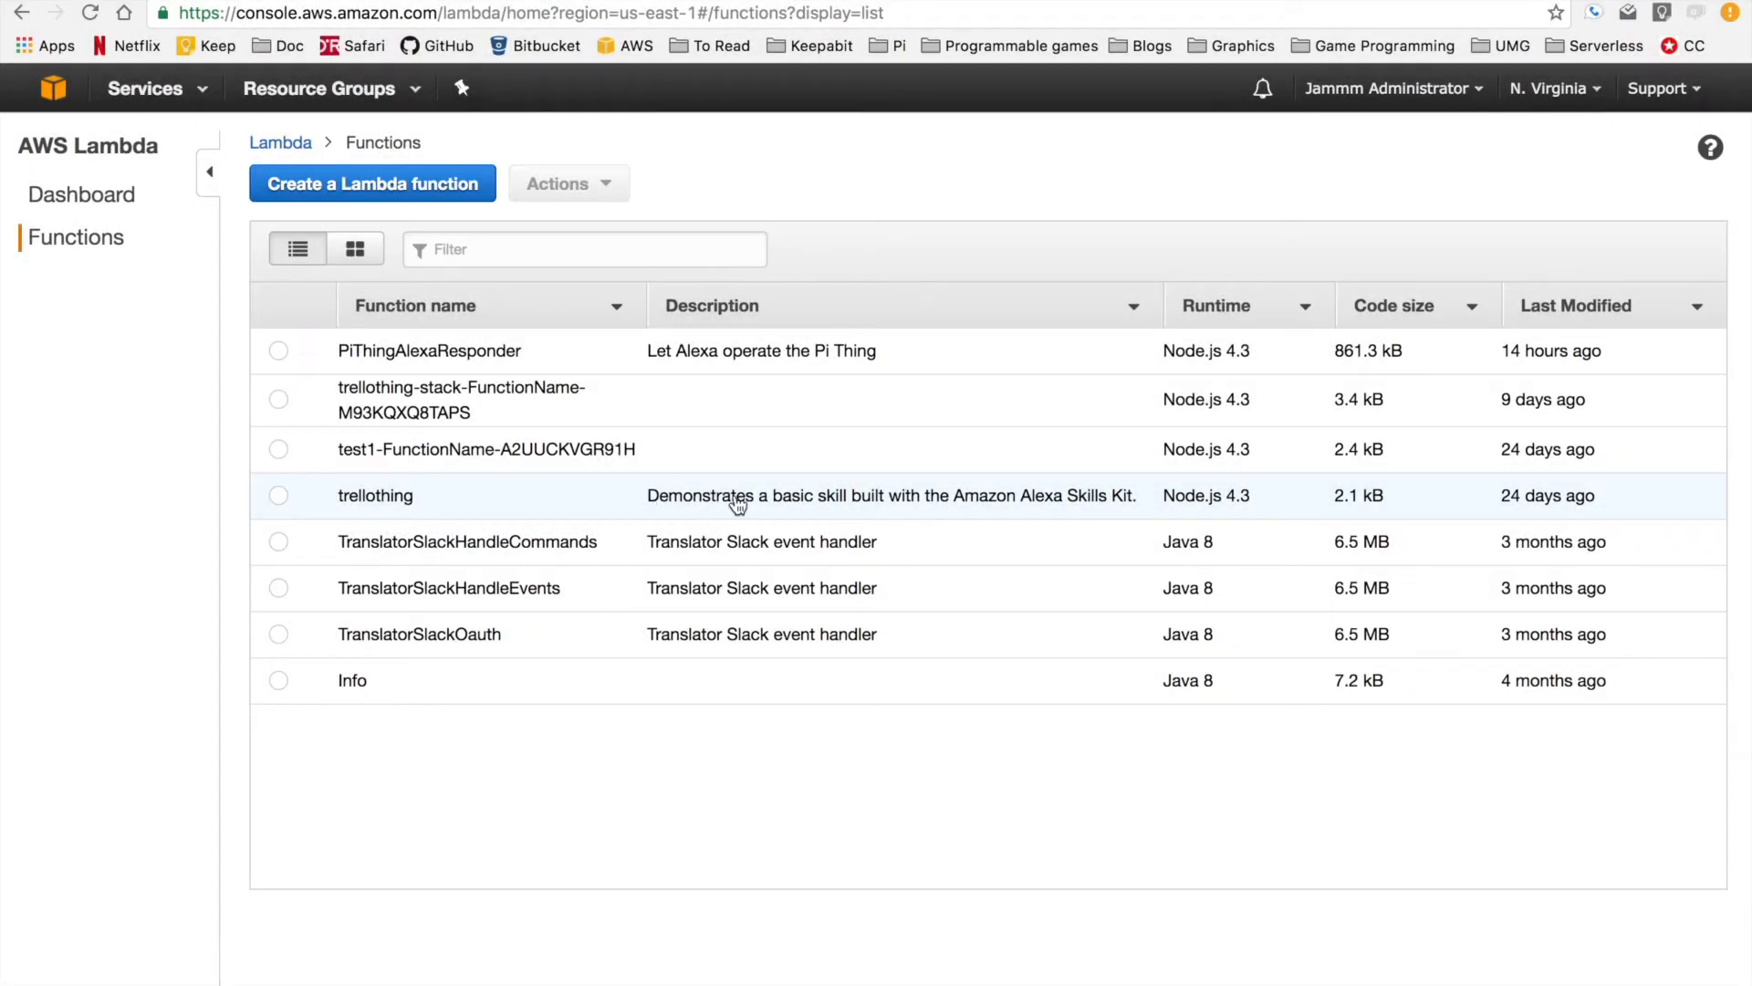
View PiThingAlexaResponder's configuration: Node.js 4.3, index.handler, role LambdaOperatePiThingRole.
left_click(429, 351)
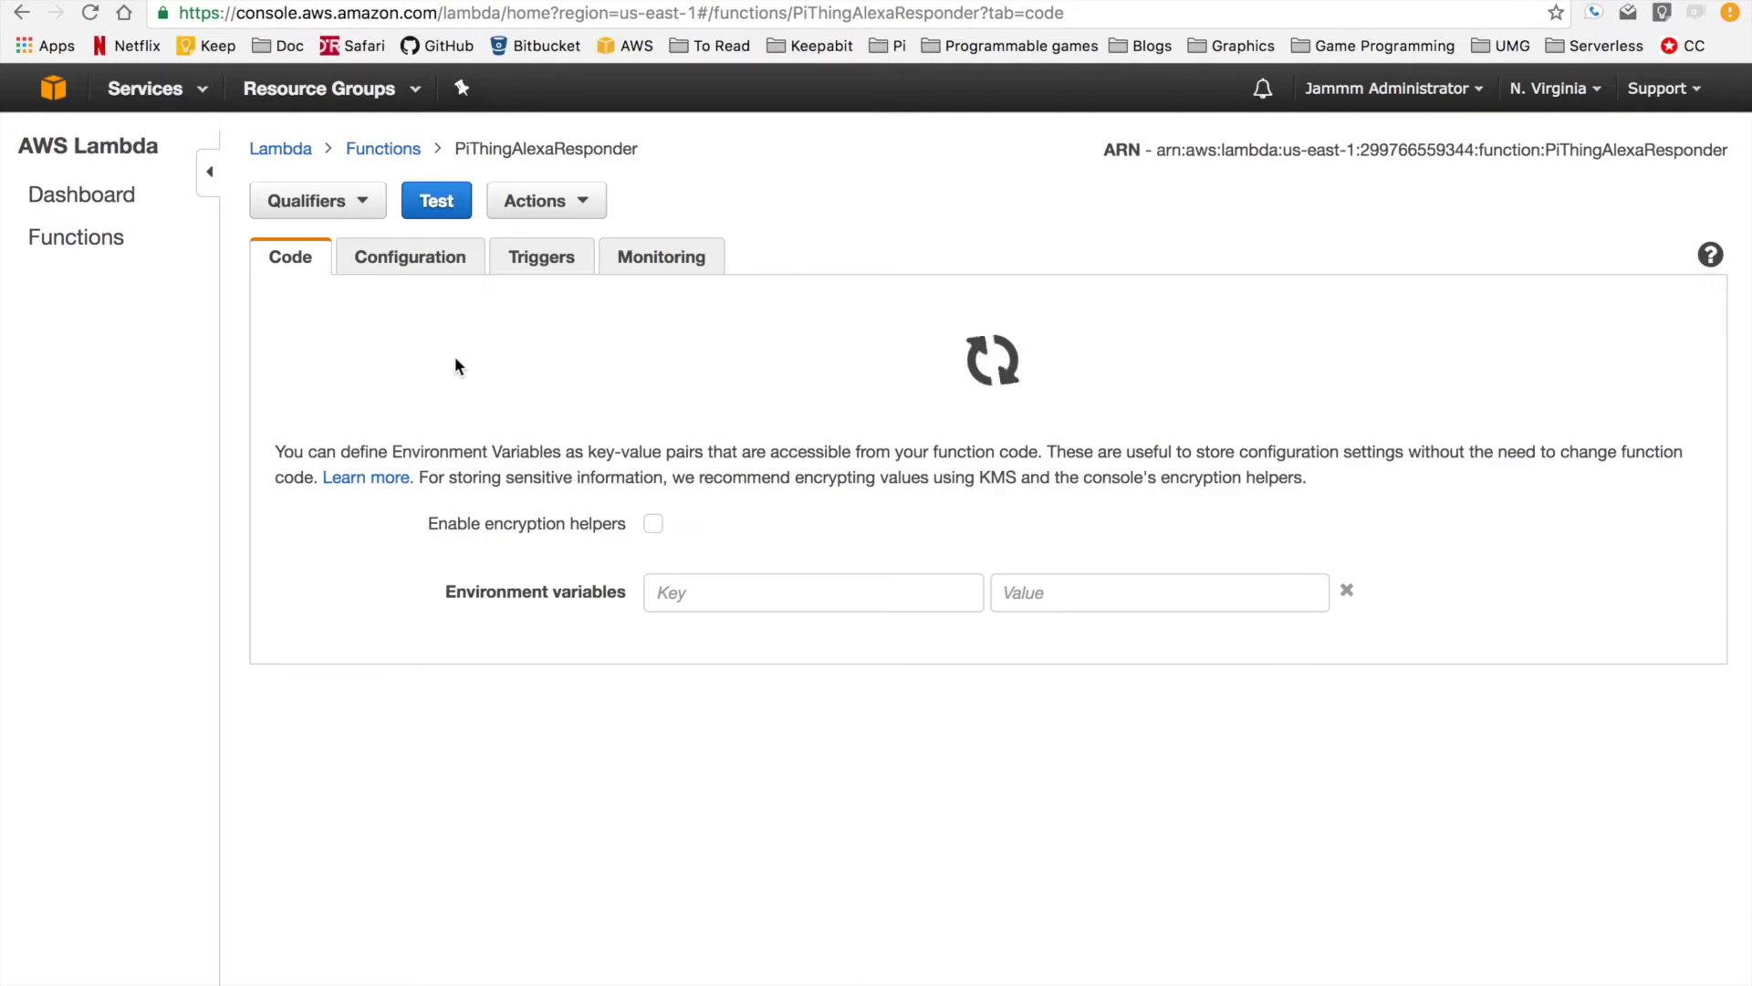
mouse_move(412, 270)
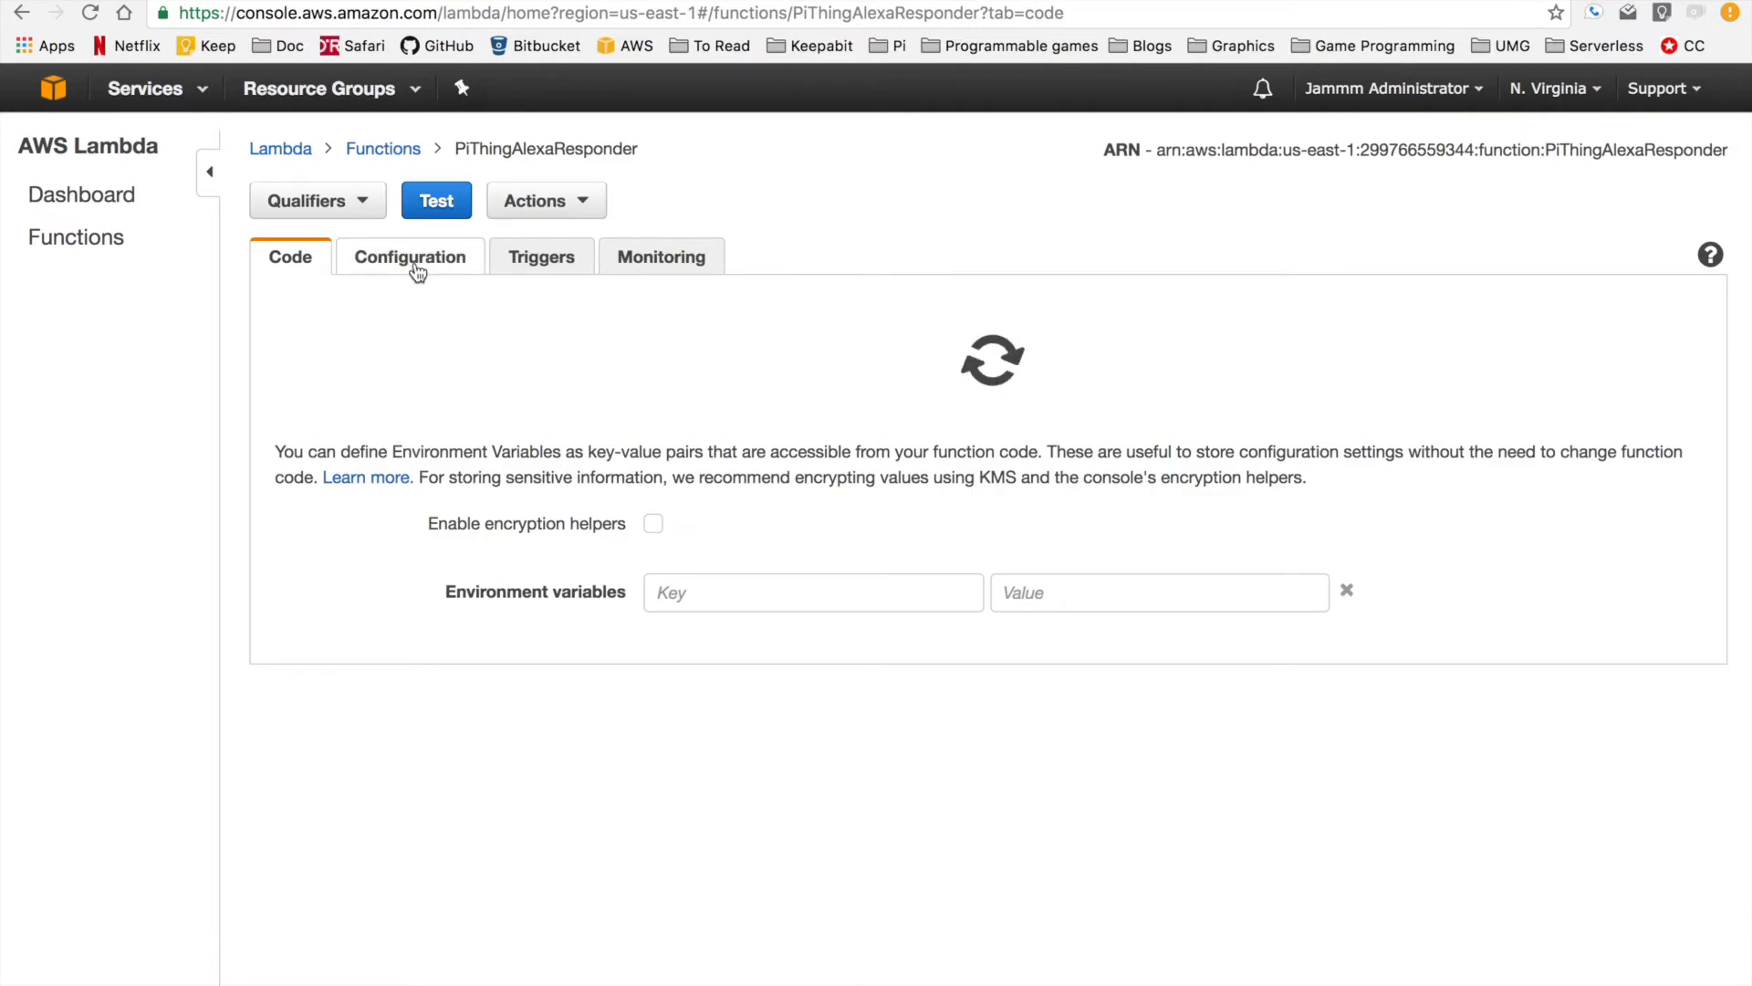
left_click(411, 255)
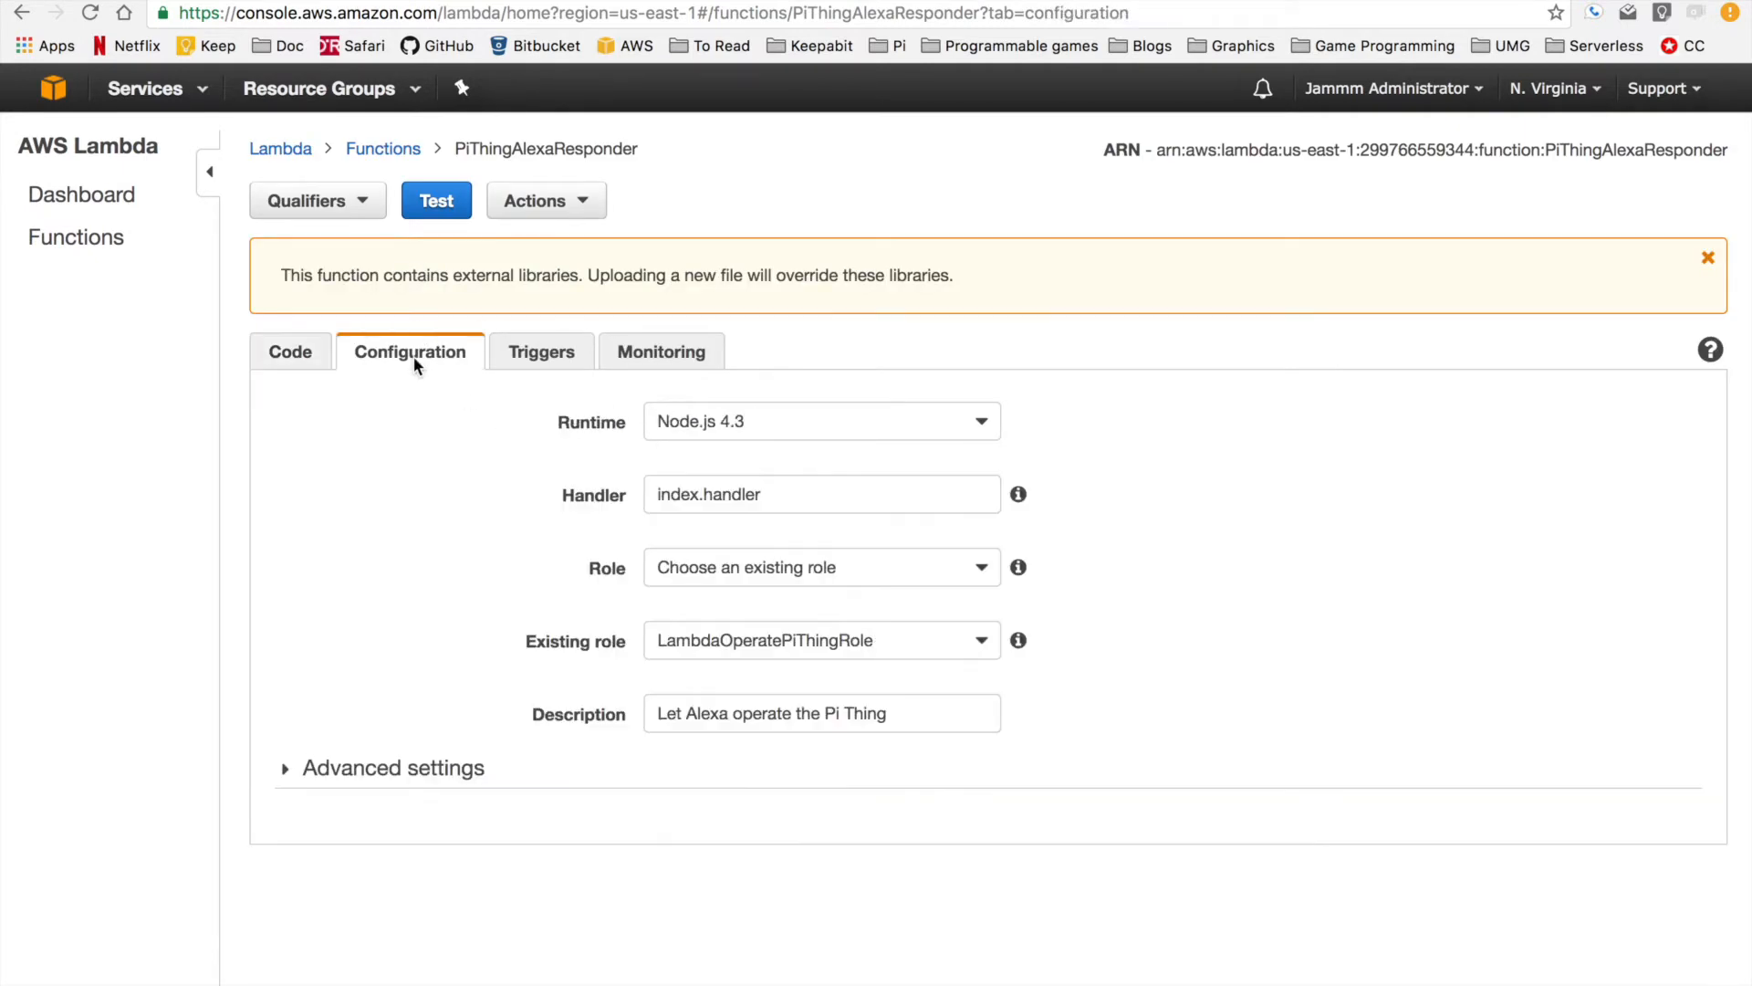
mouse_move(533, 462)
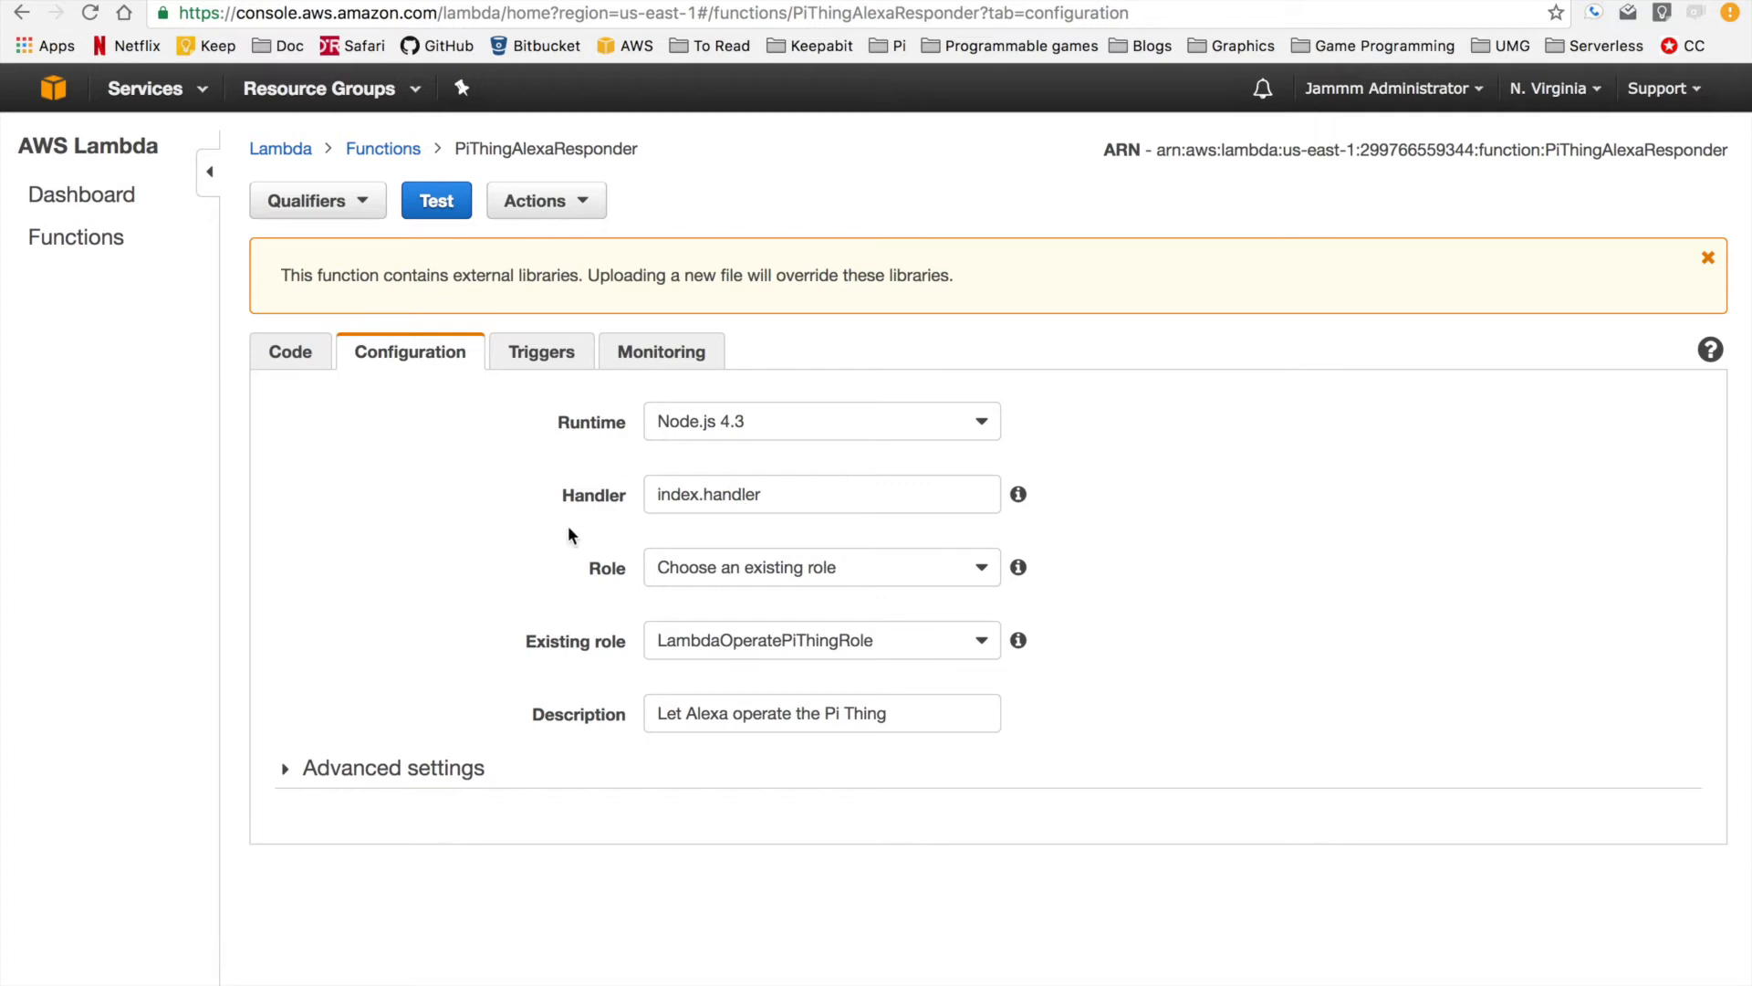
mouse_move(659, 643)
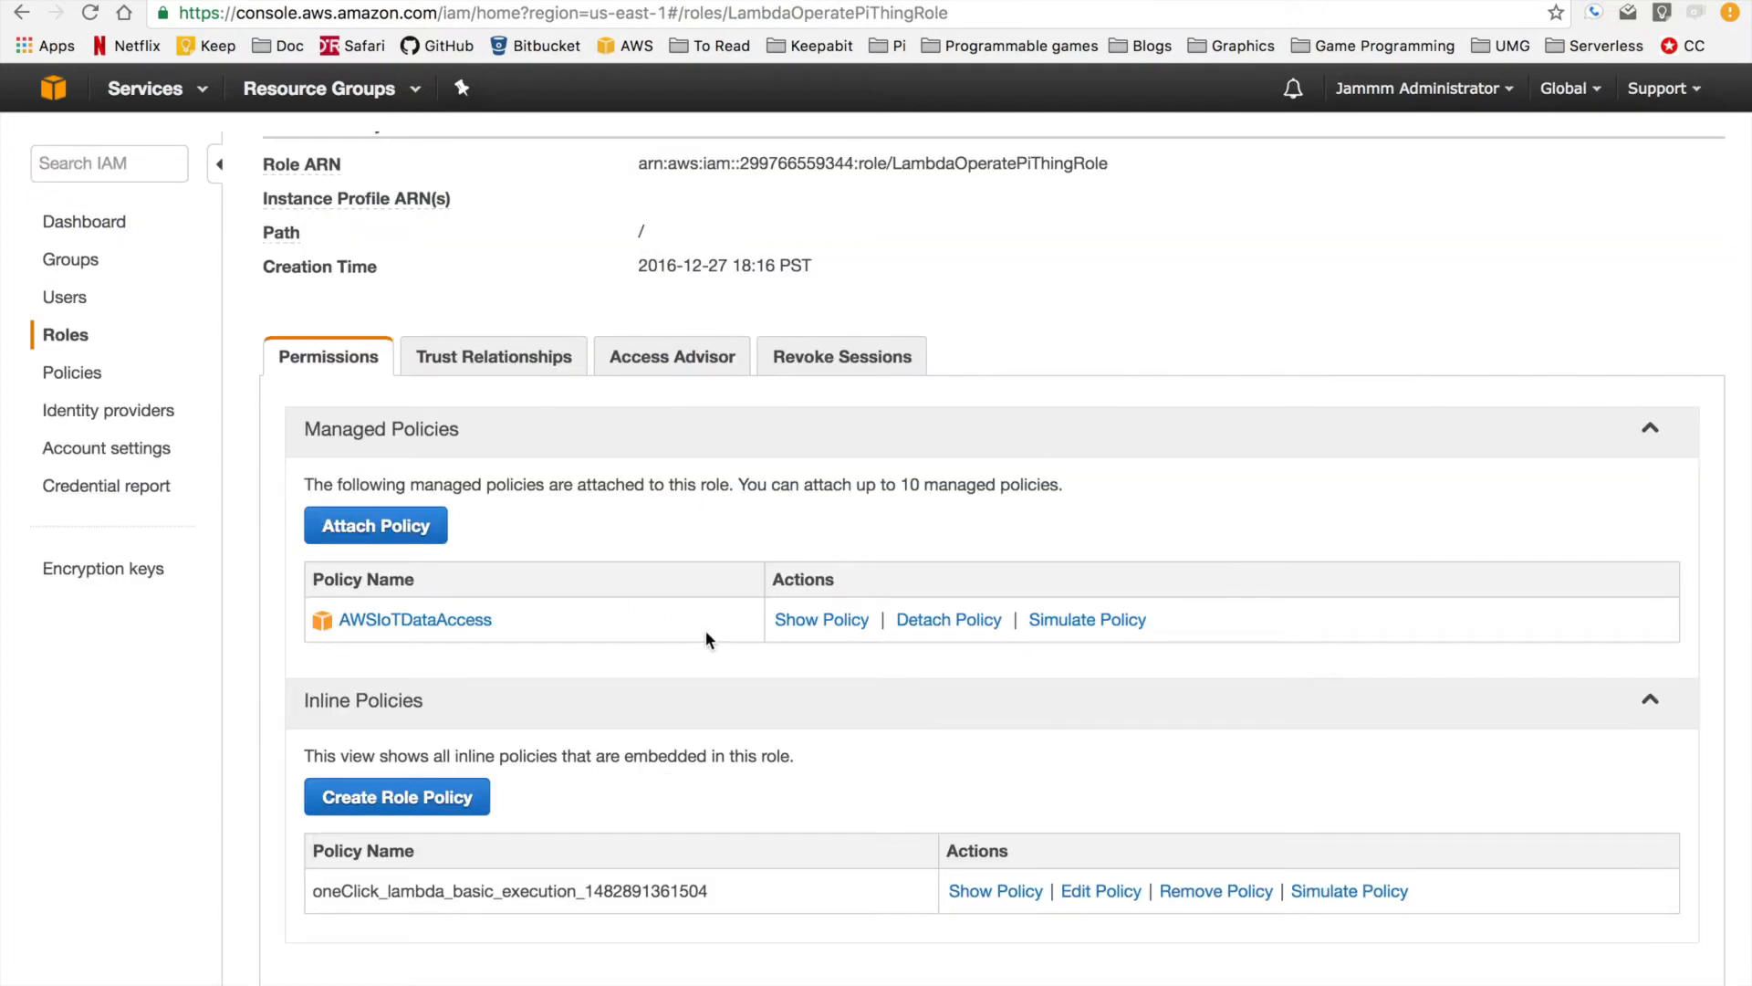
mouse_move(995, 891)
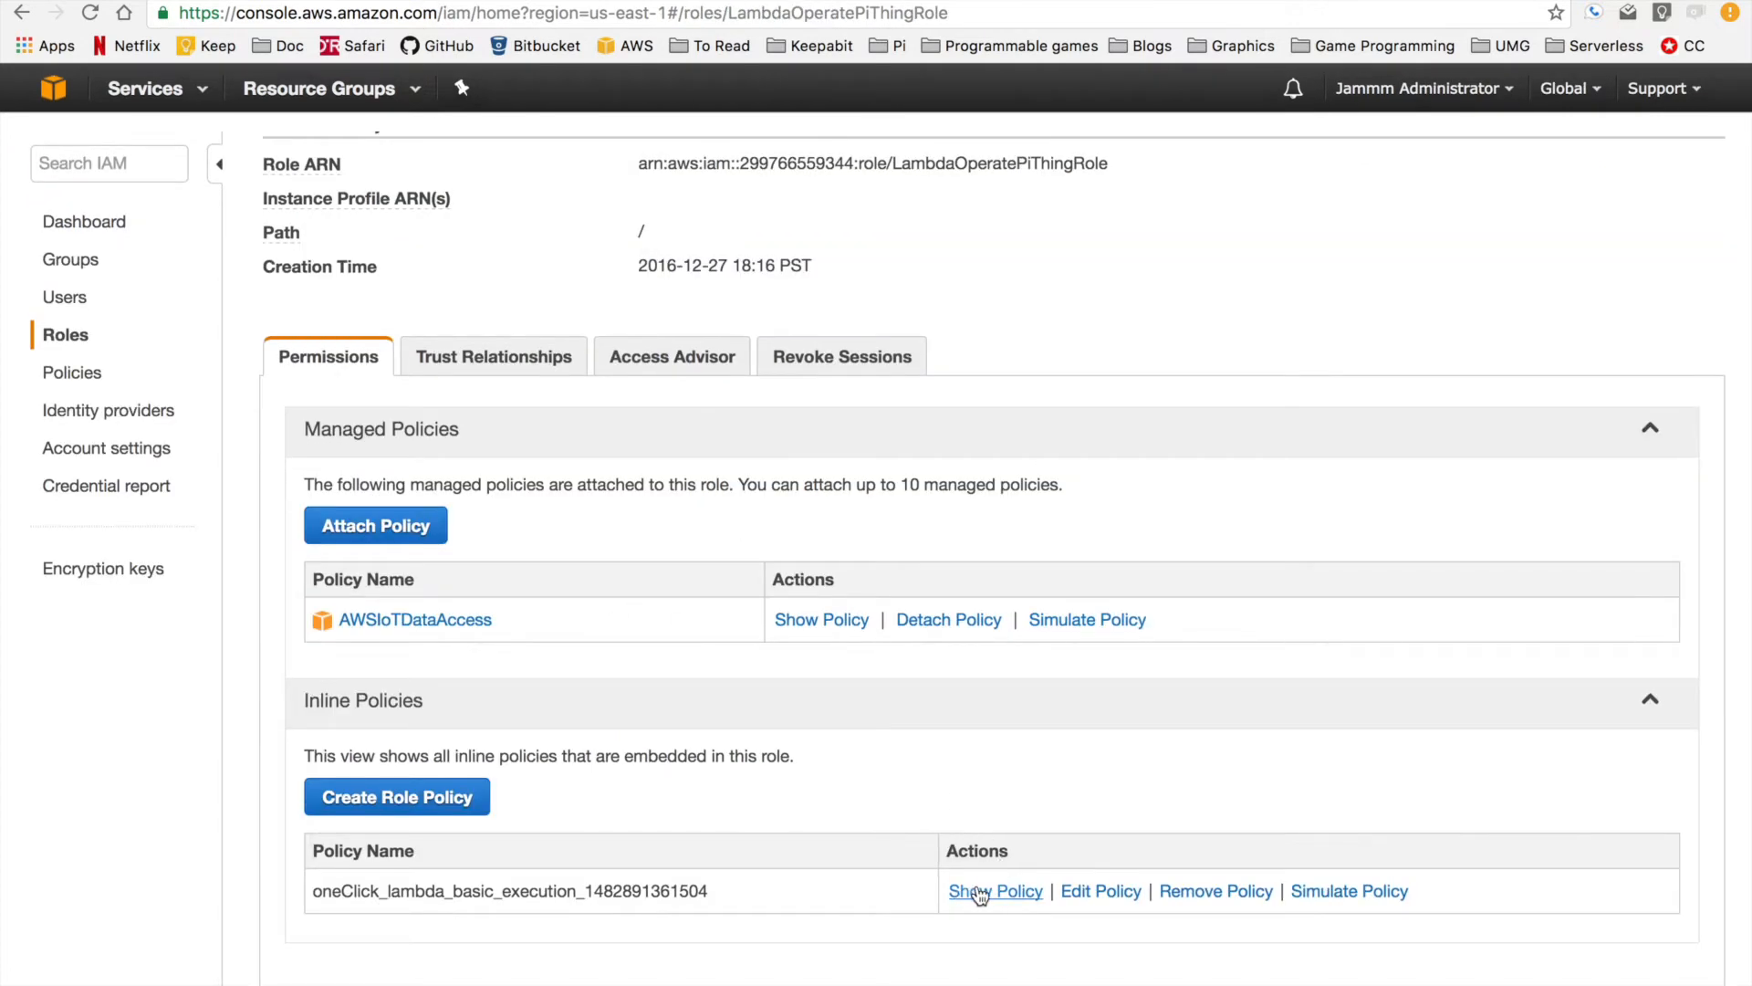
left_click(995, 890)
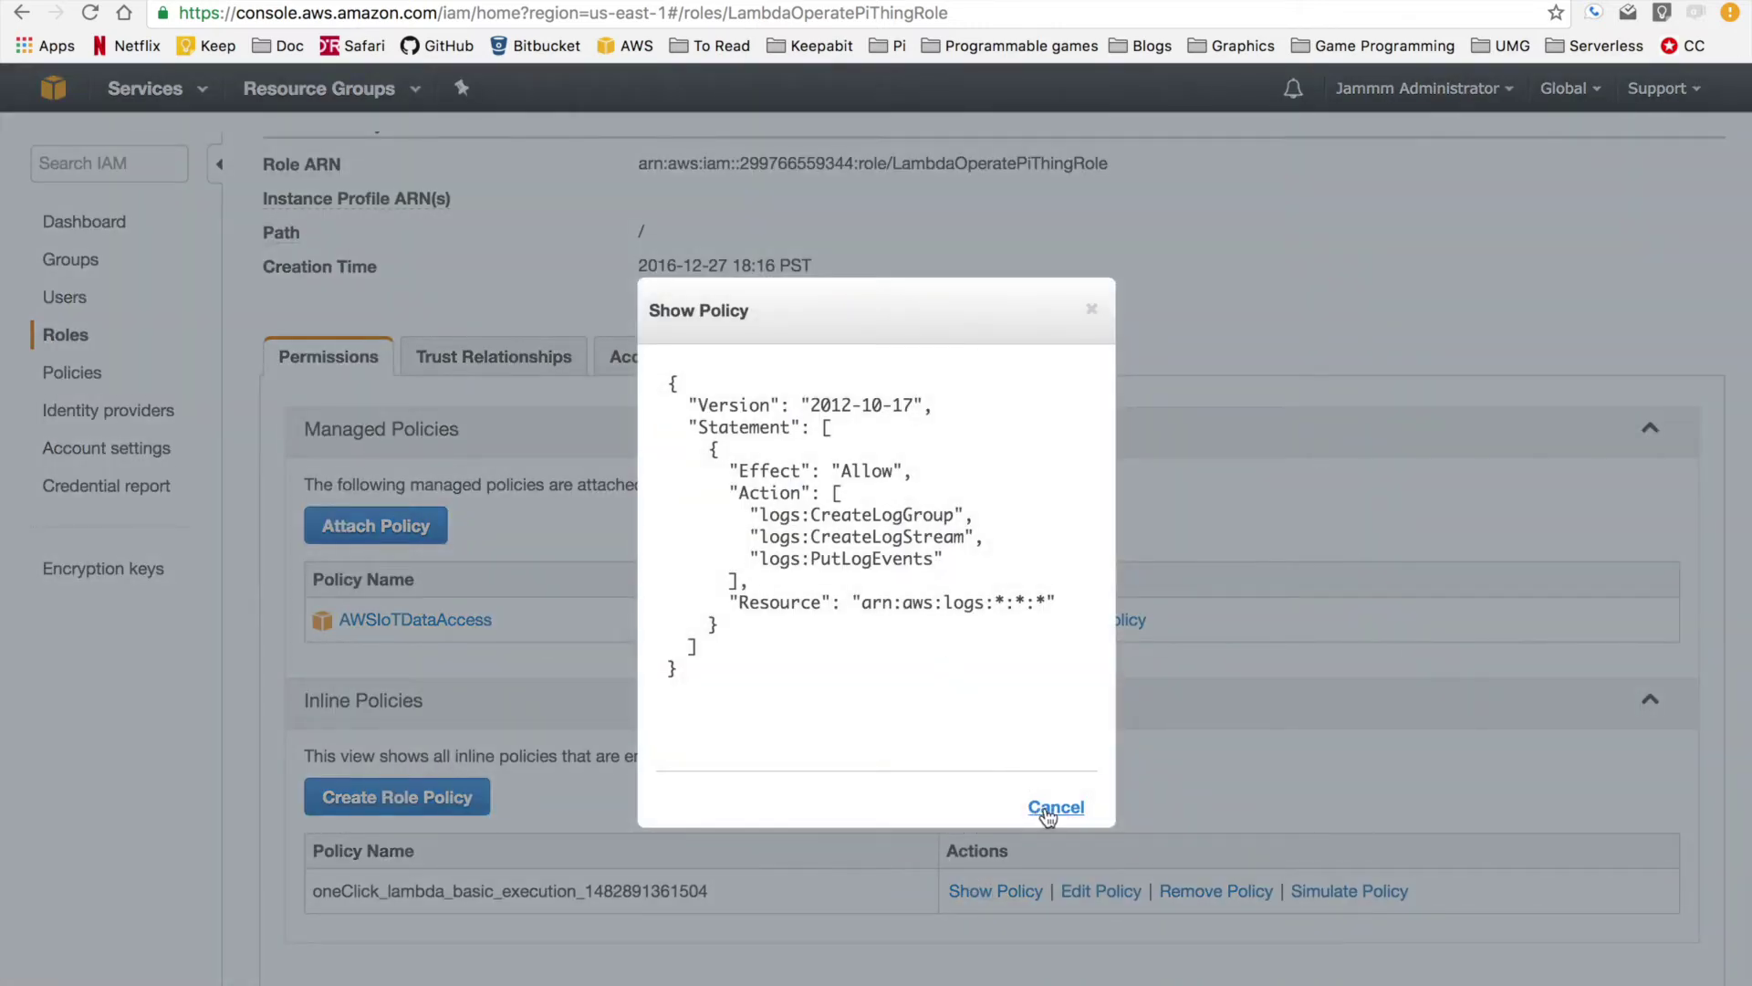
left_click(1057, 807)
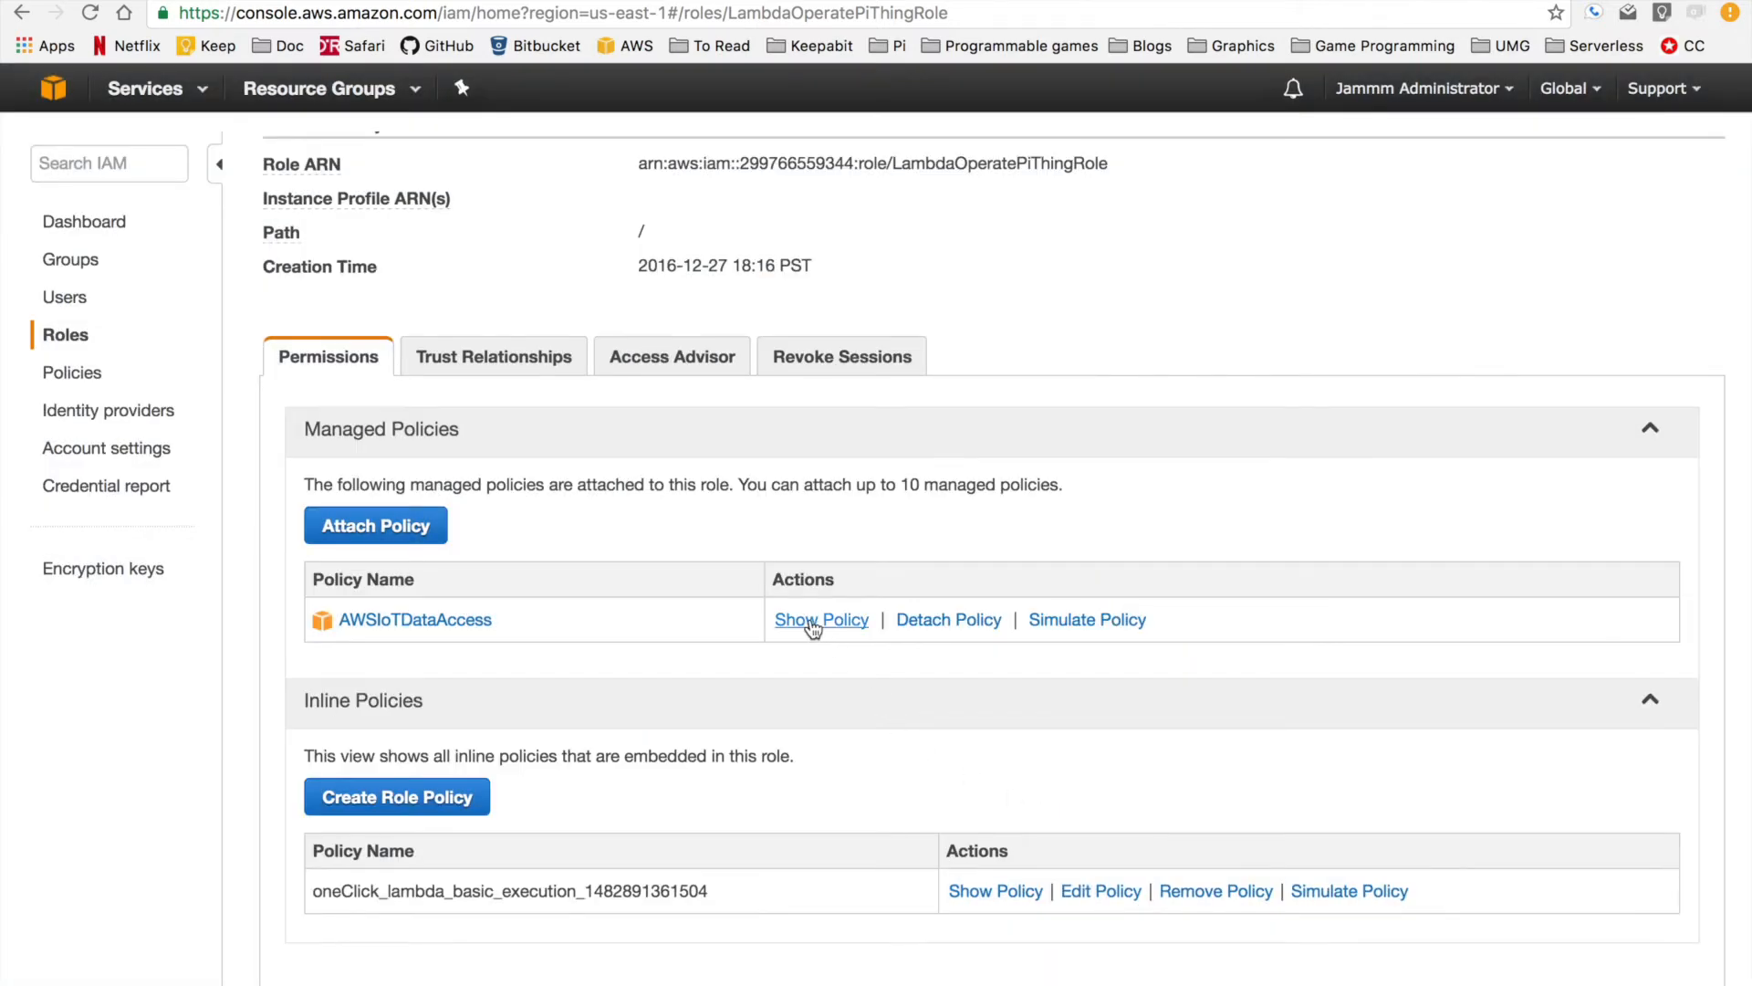
left_click(821, 621)
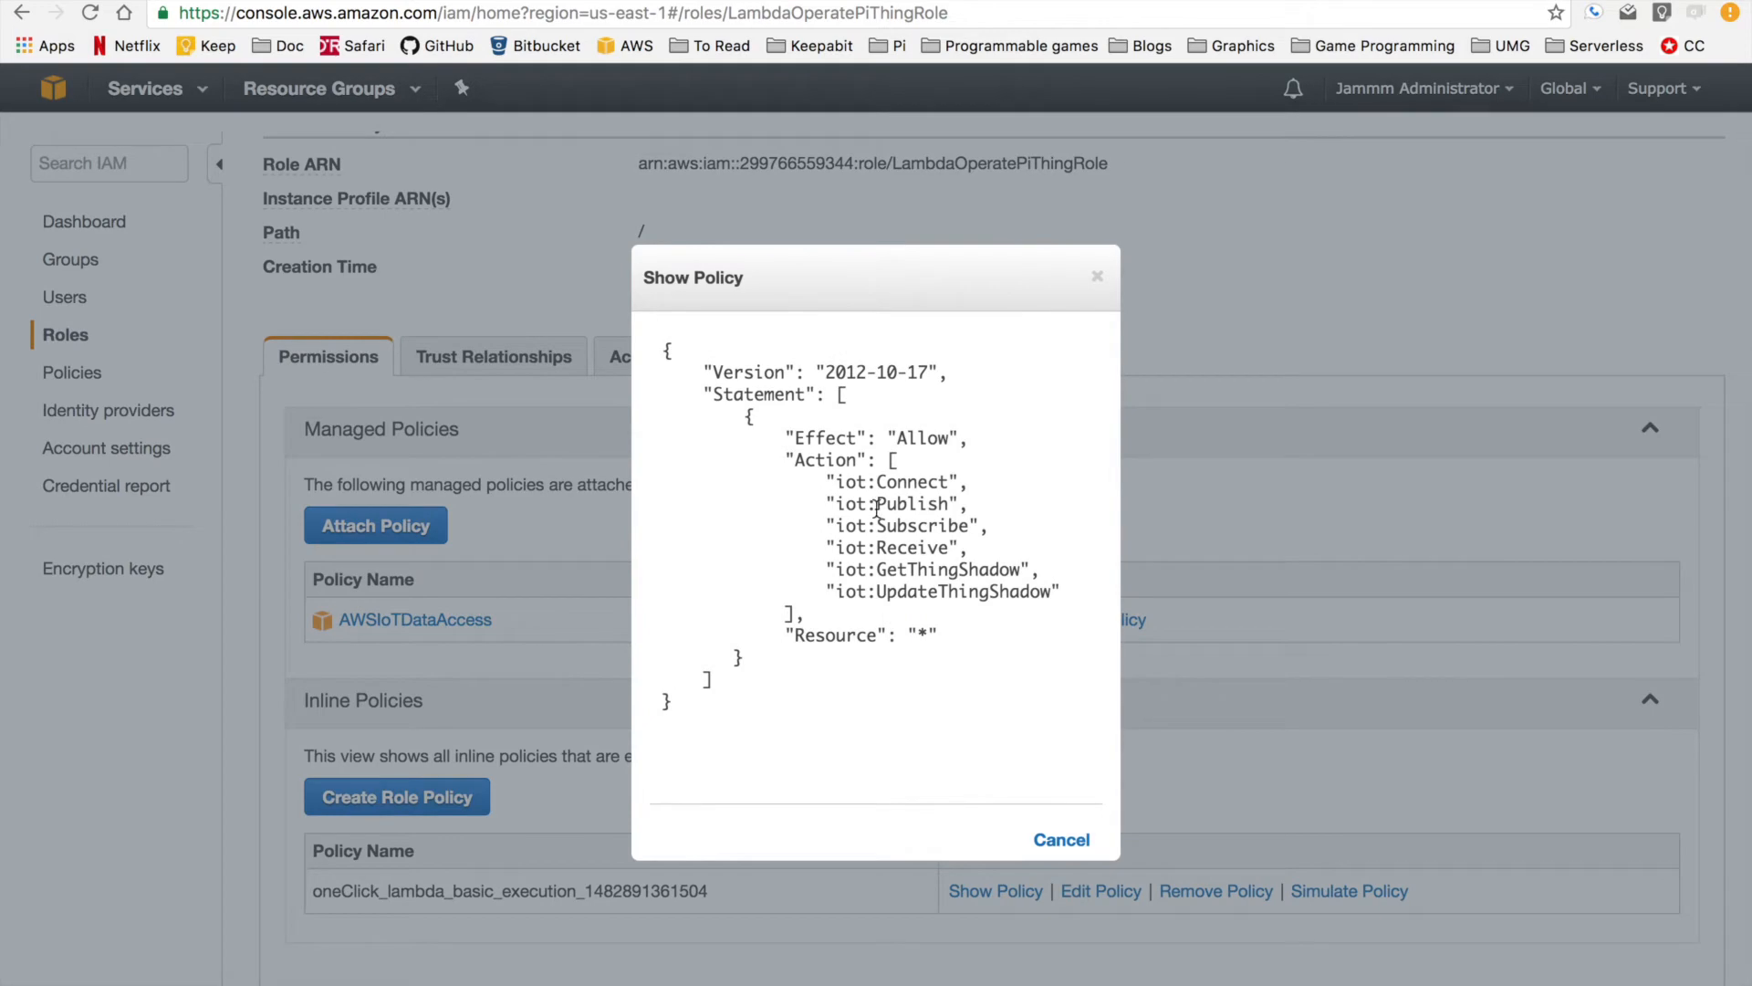
left_click(1062, 839)
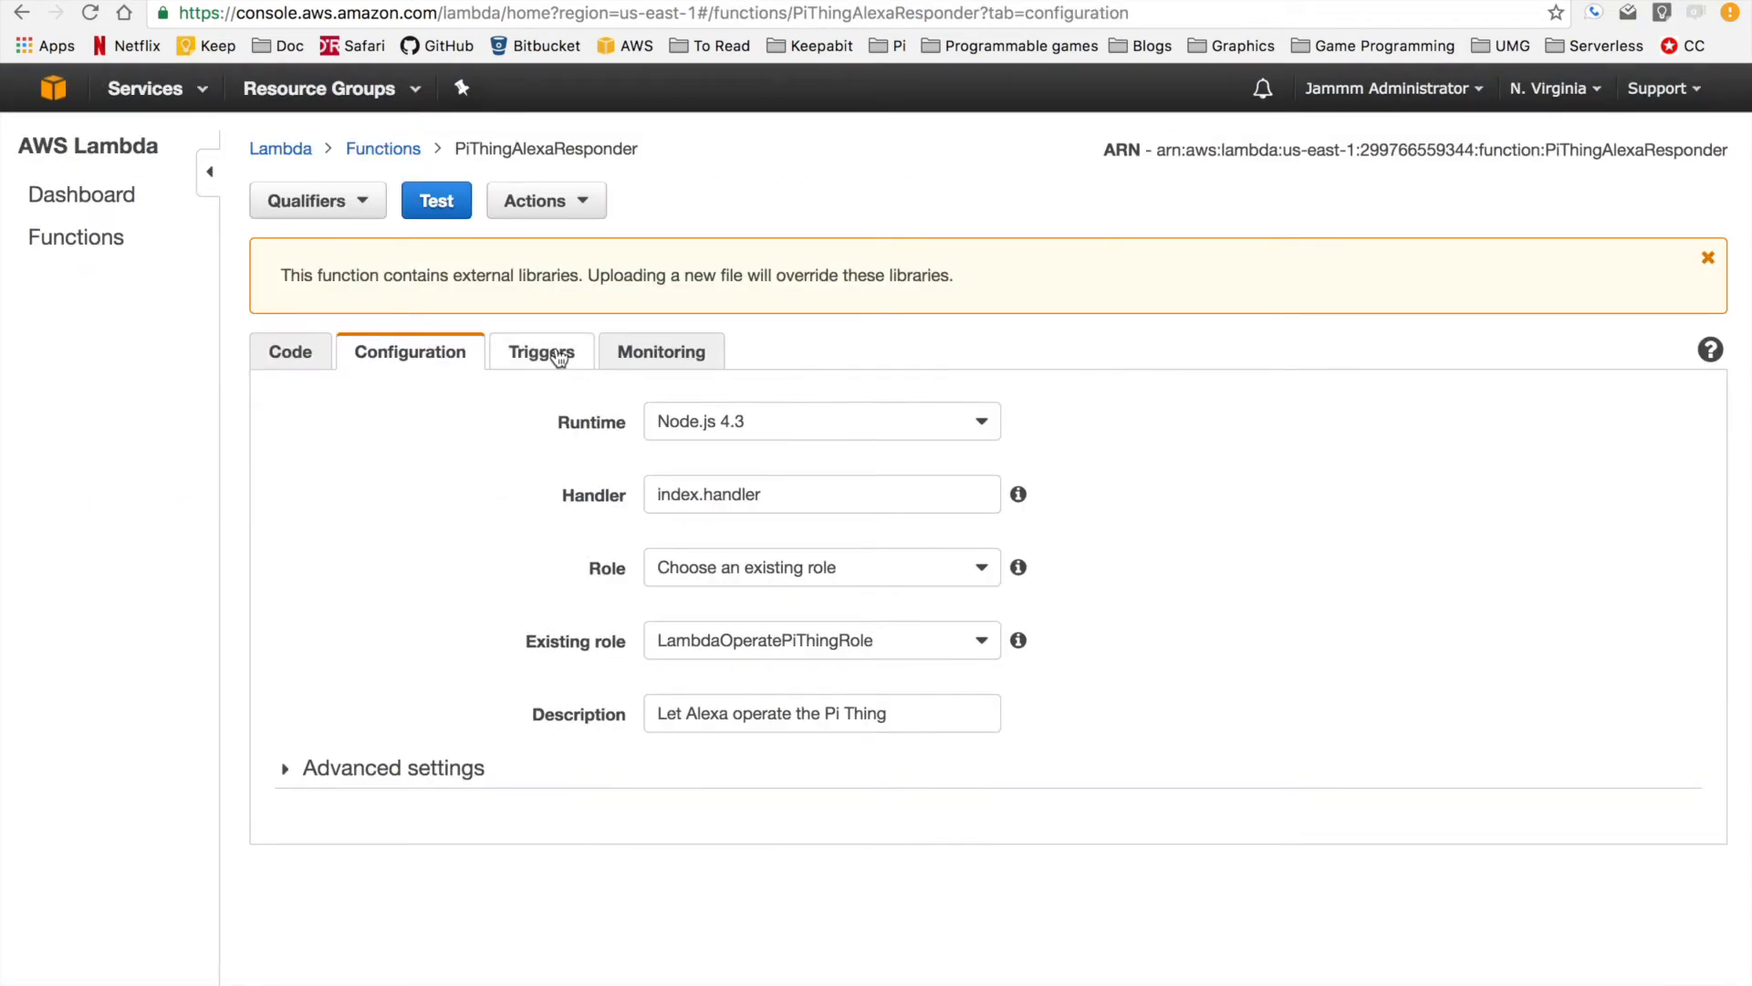
Review the function's Alexa Skills Kit trigger, then its CloudWatch monitoring metrics.
left_click(540, 353)
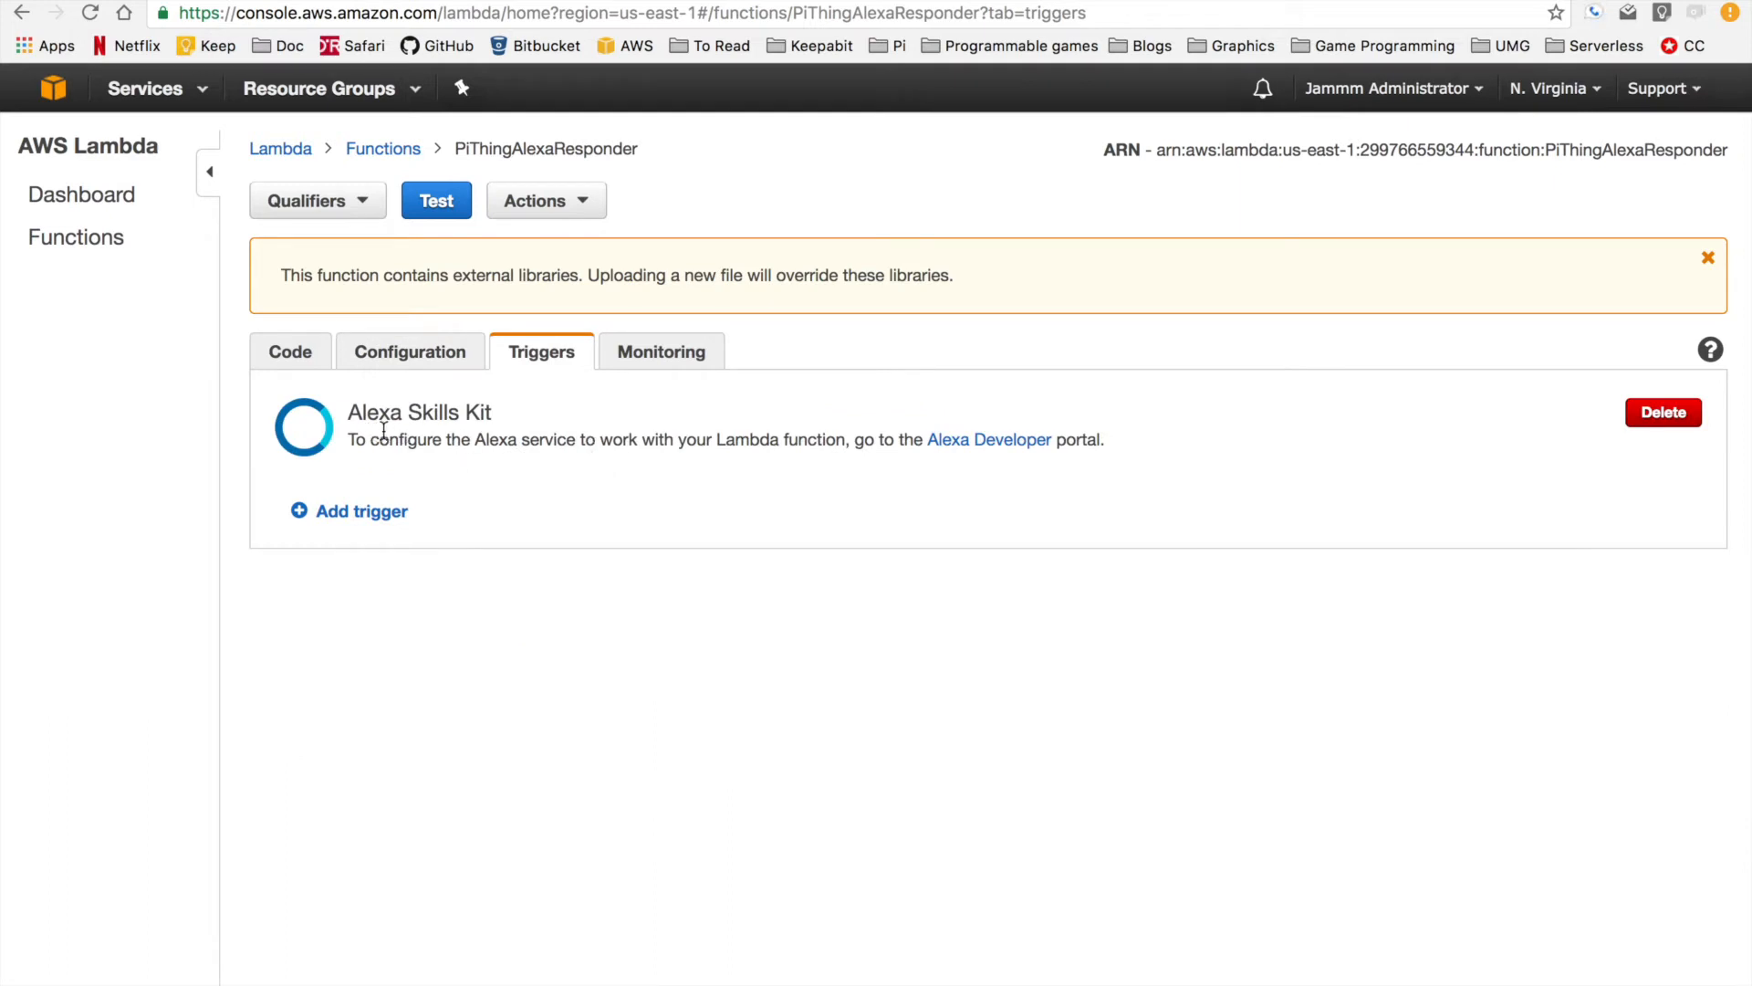
mouse_move(588, 434)
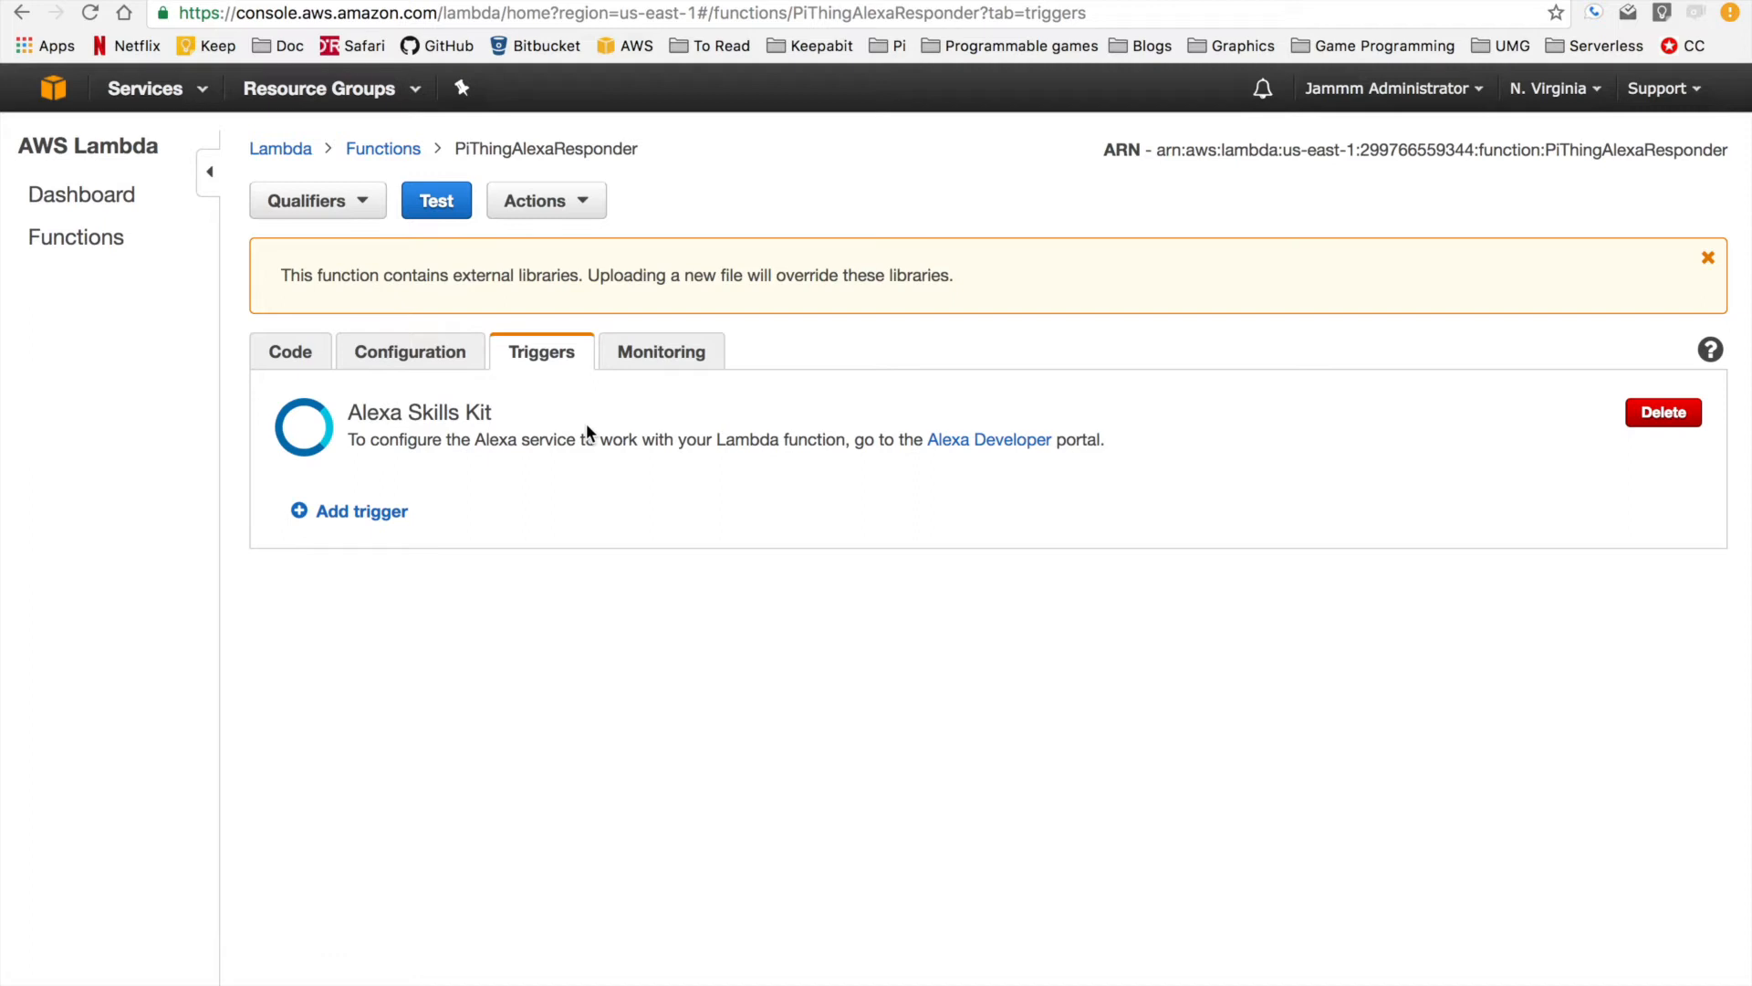
mouse_move(810, 466)
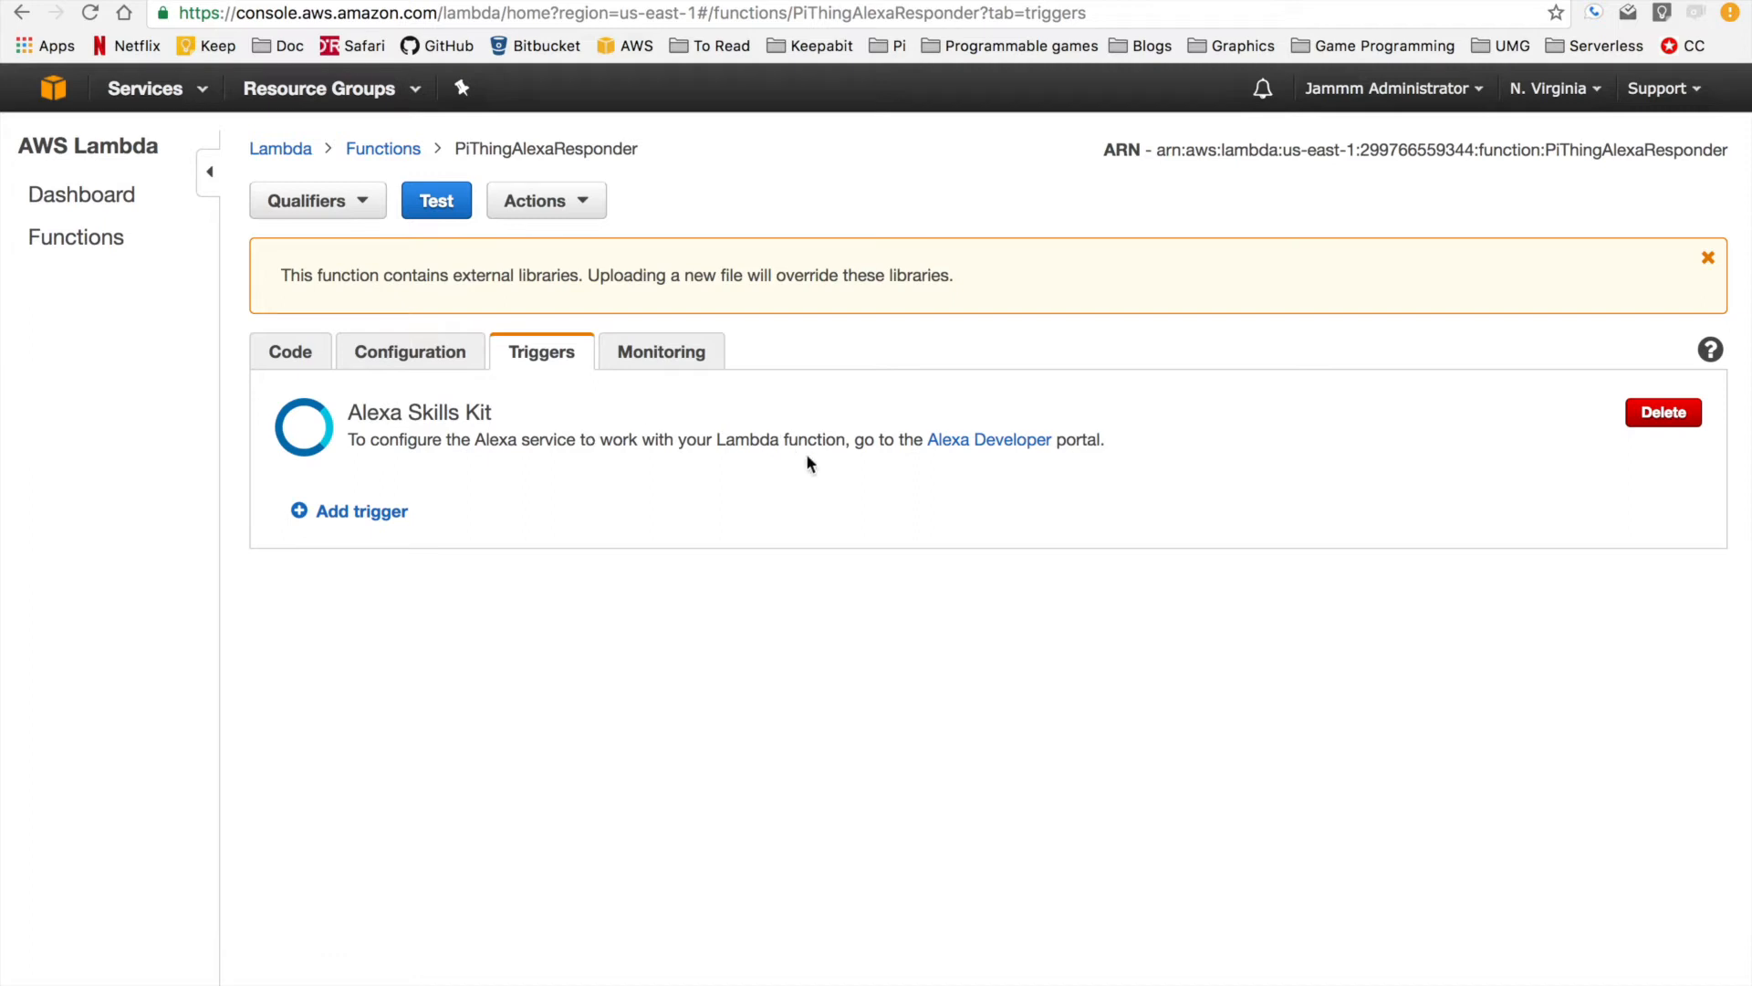
mouse_move(847, 440)
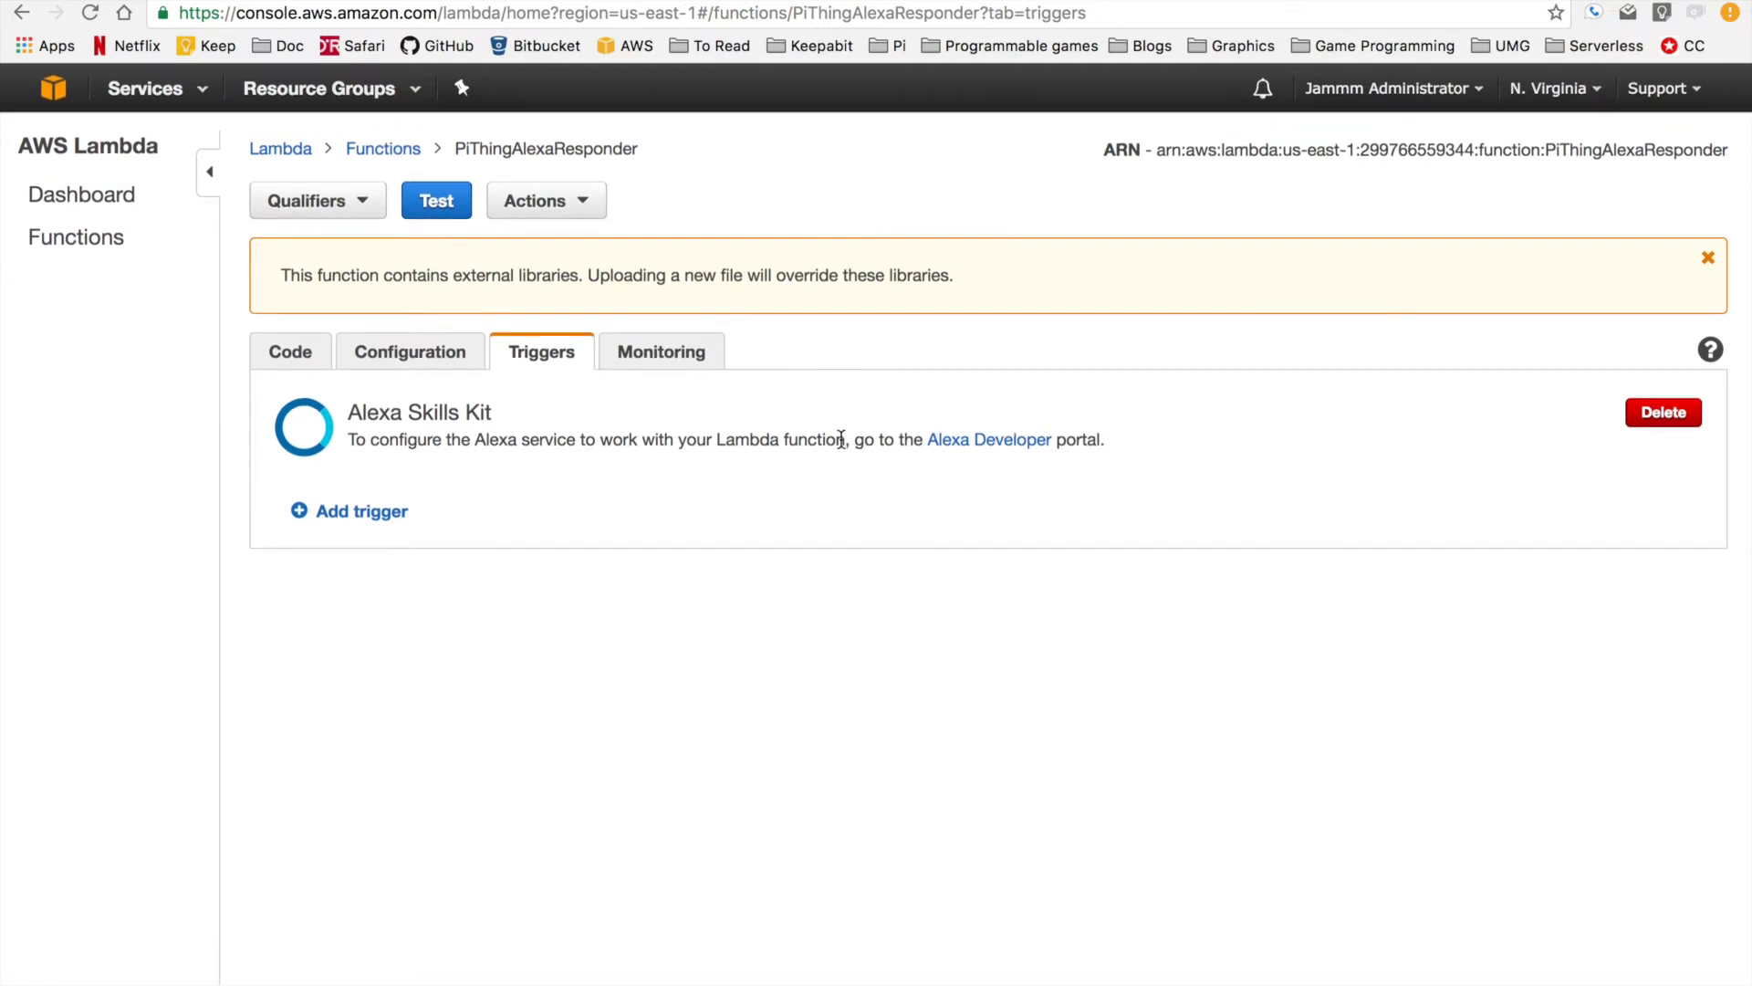
mouse_move(827, 431)
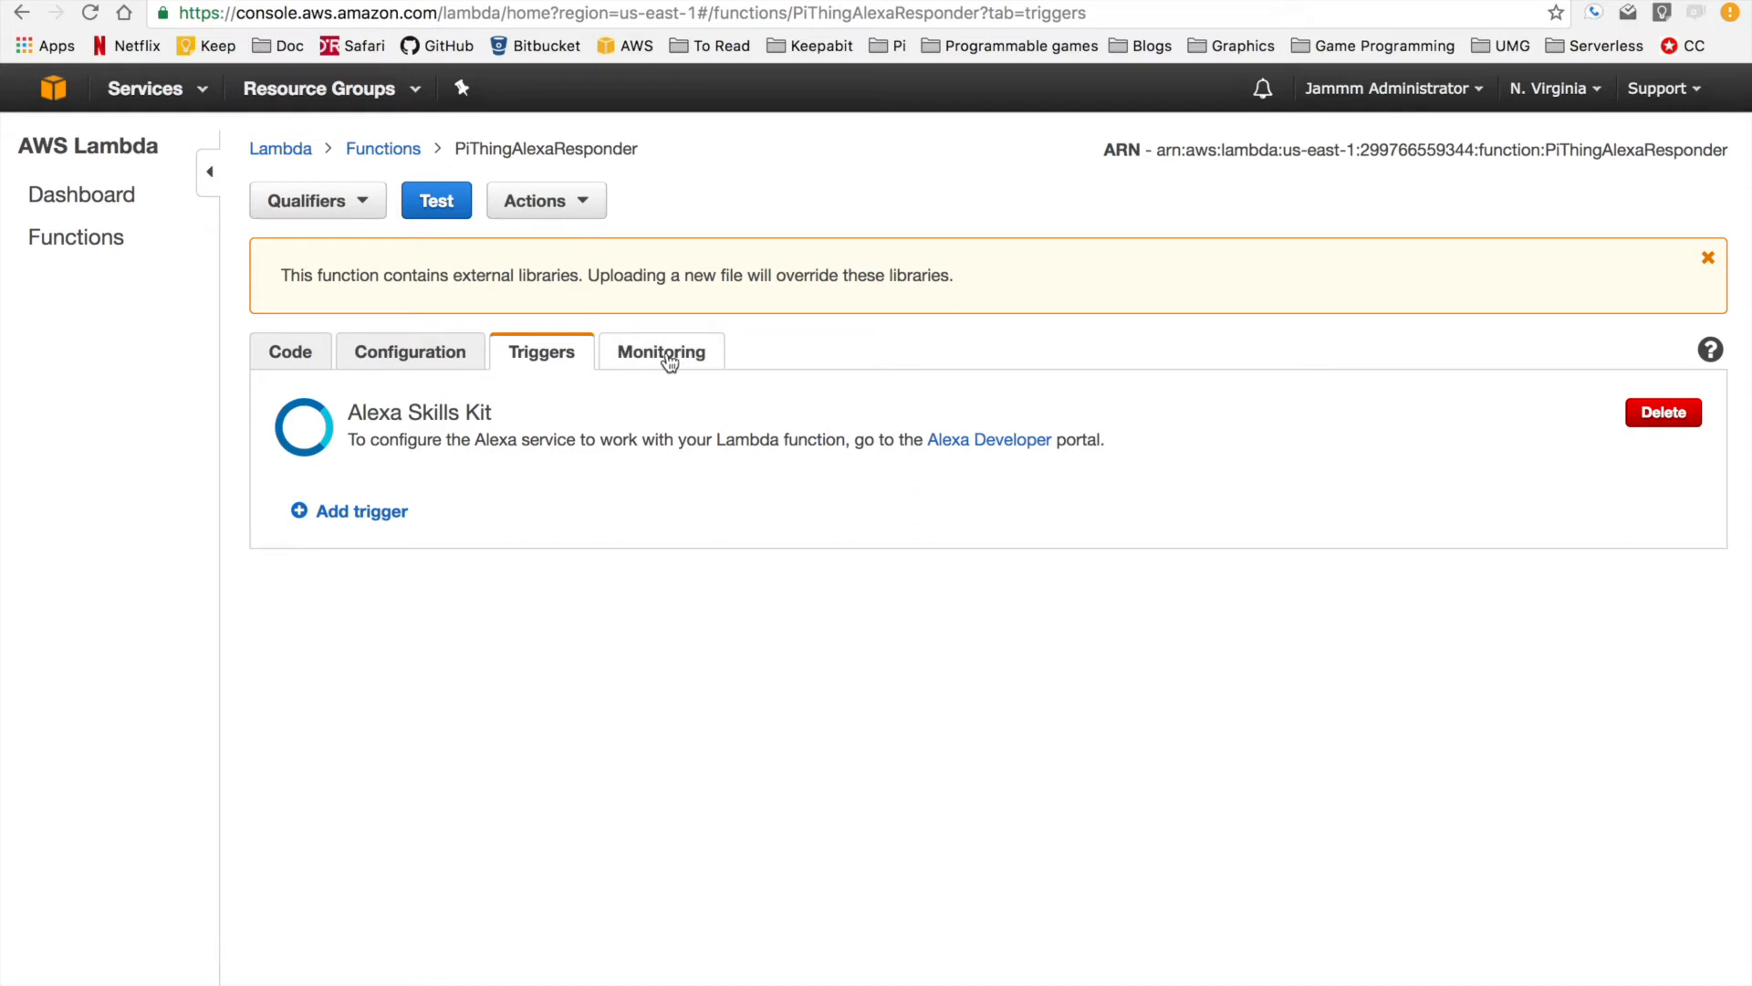
left_click(661, 352)
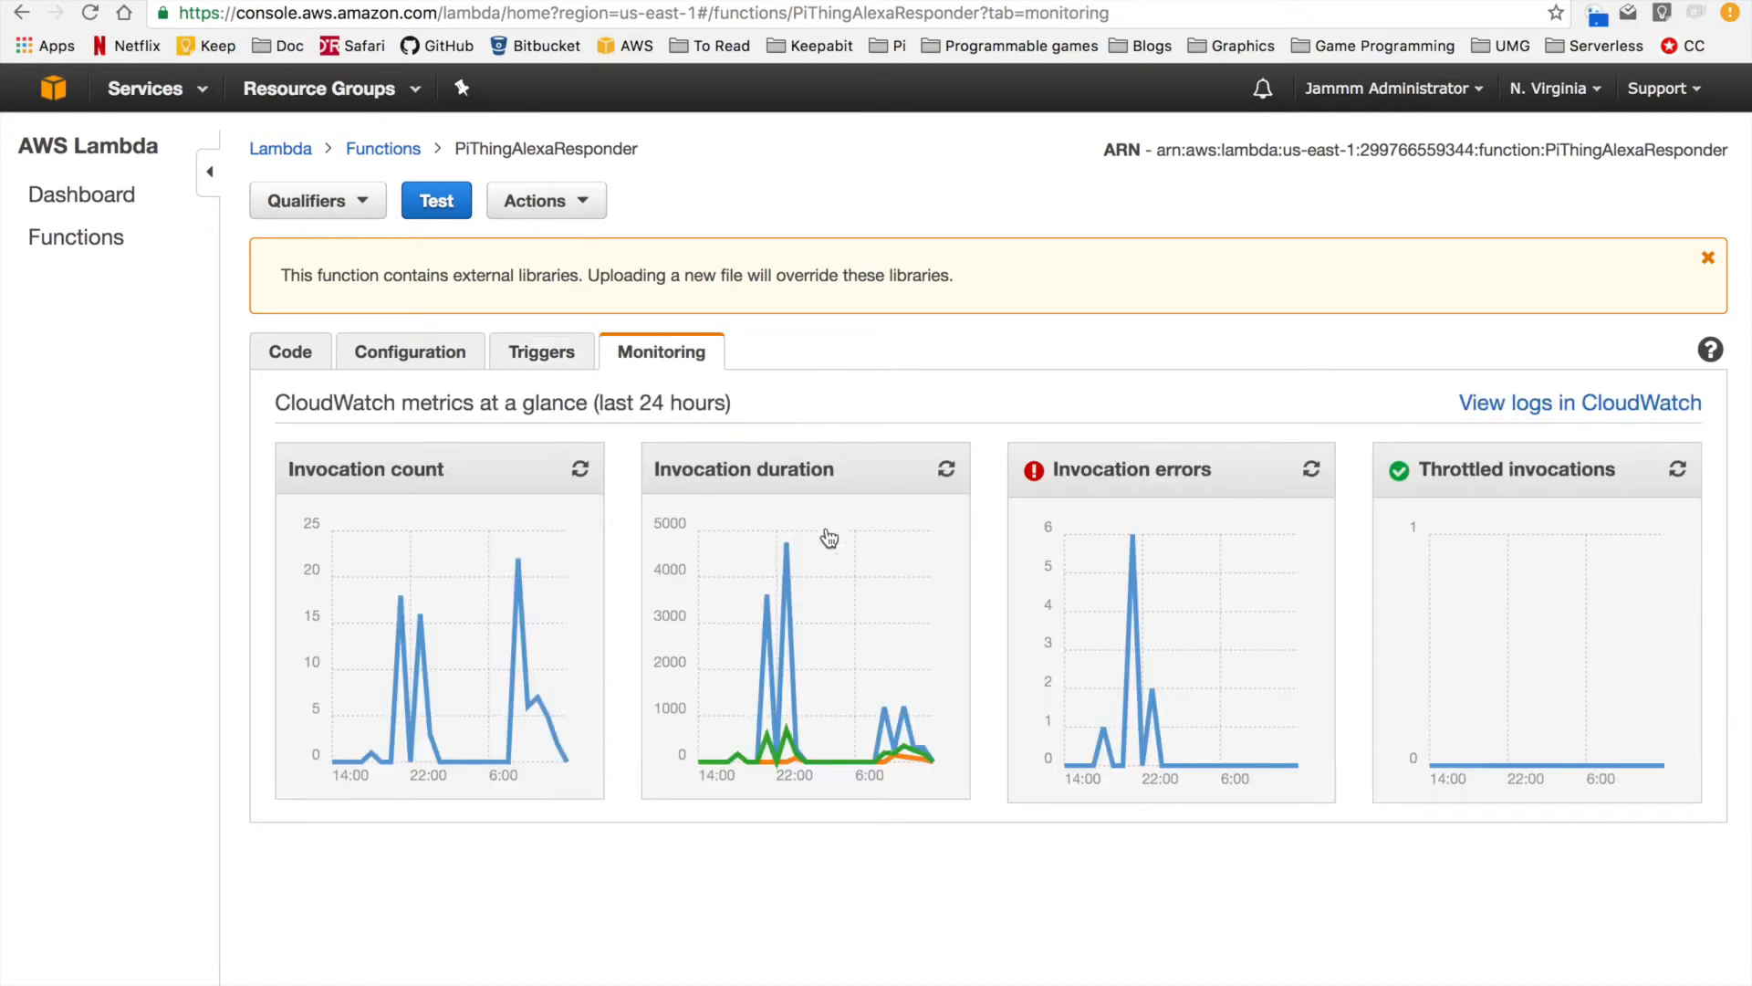
mouse_move(916, 553)
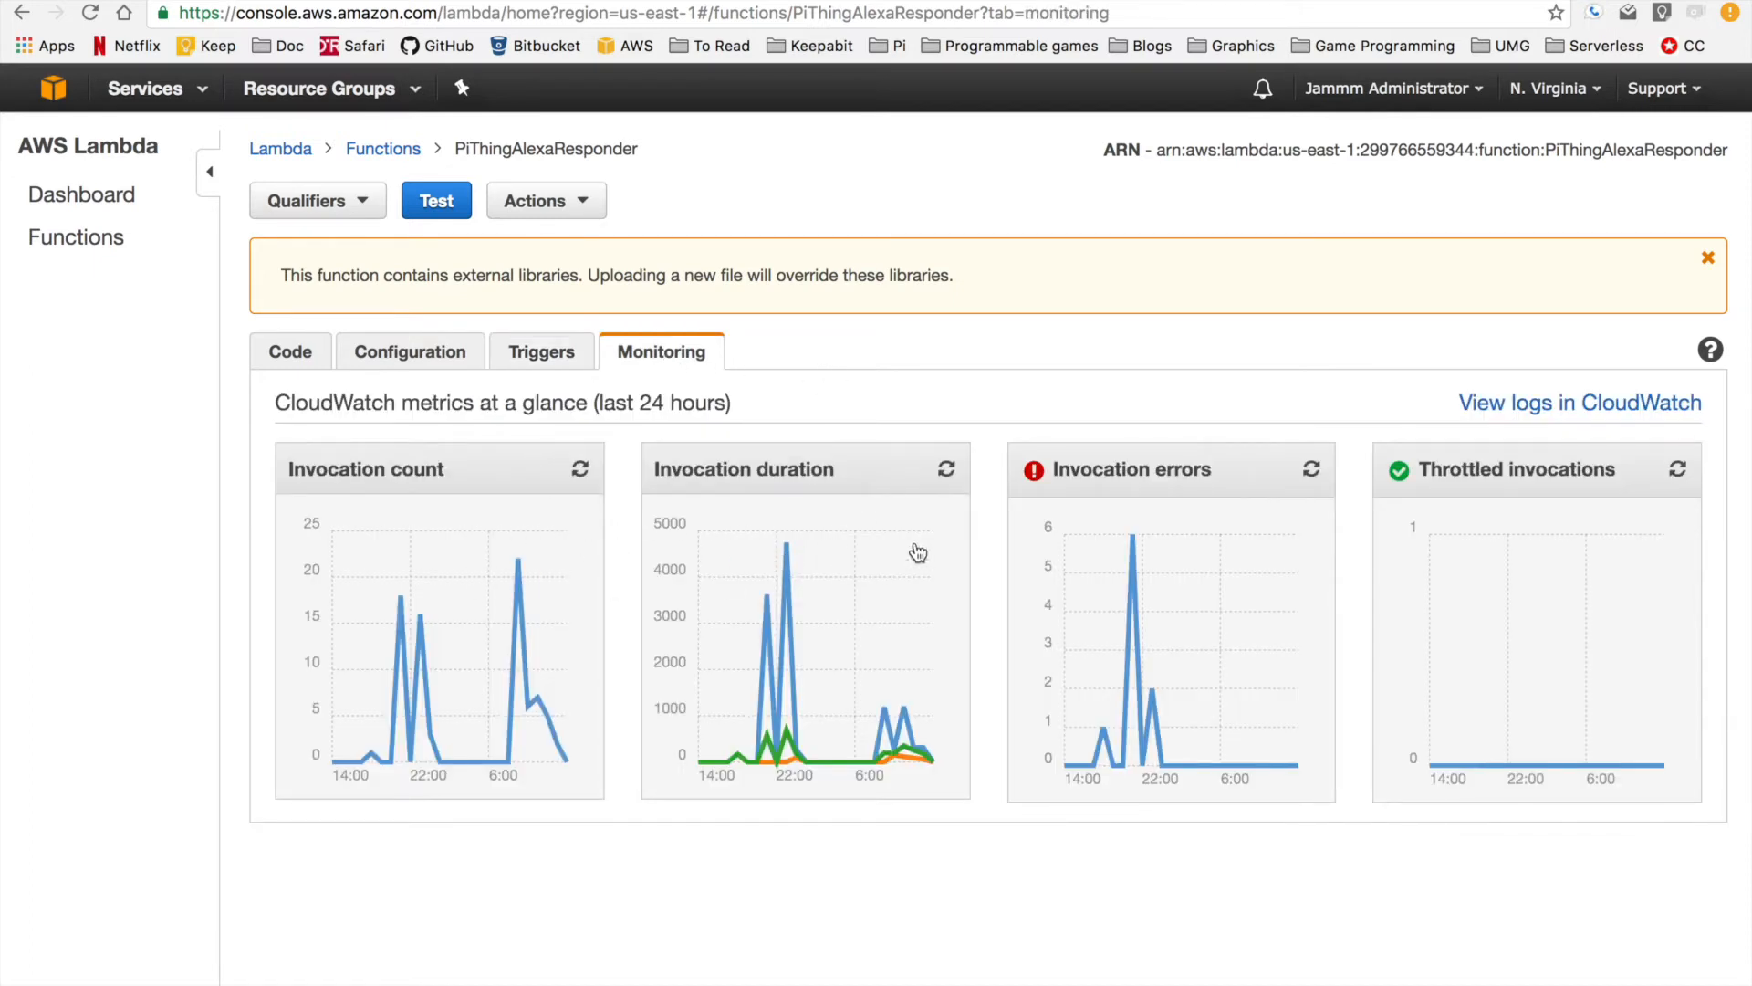
mouse_move(1544, 413)
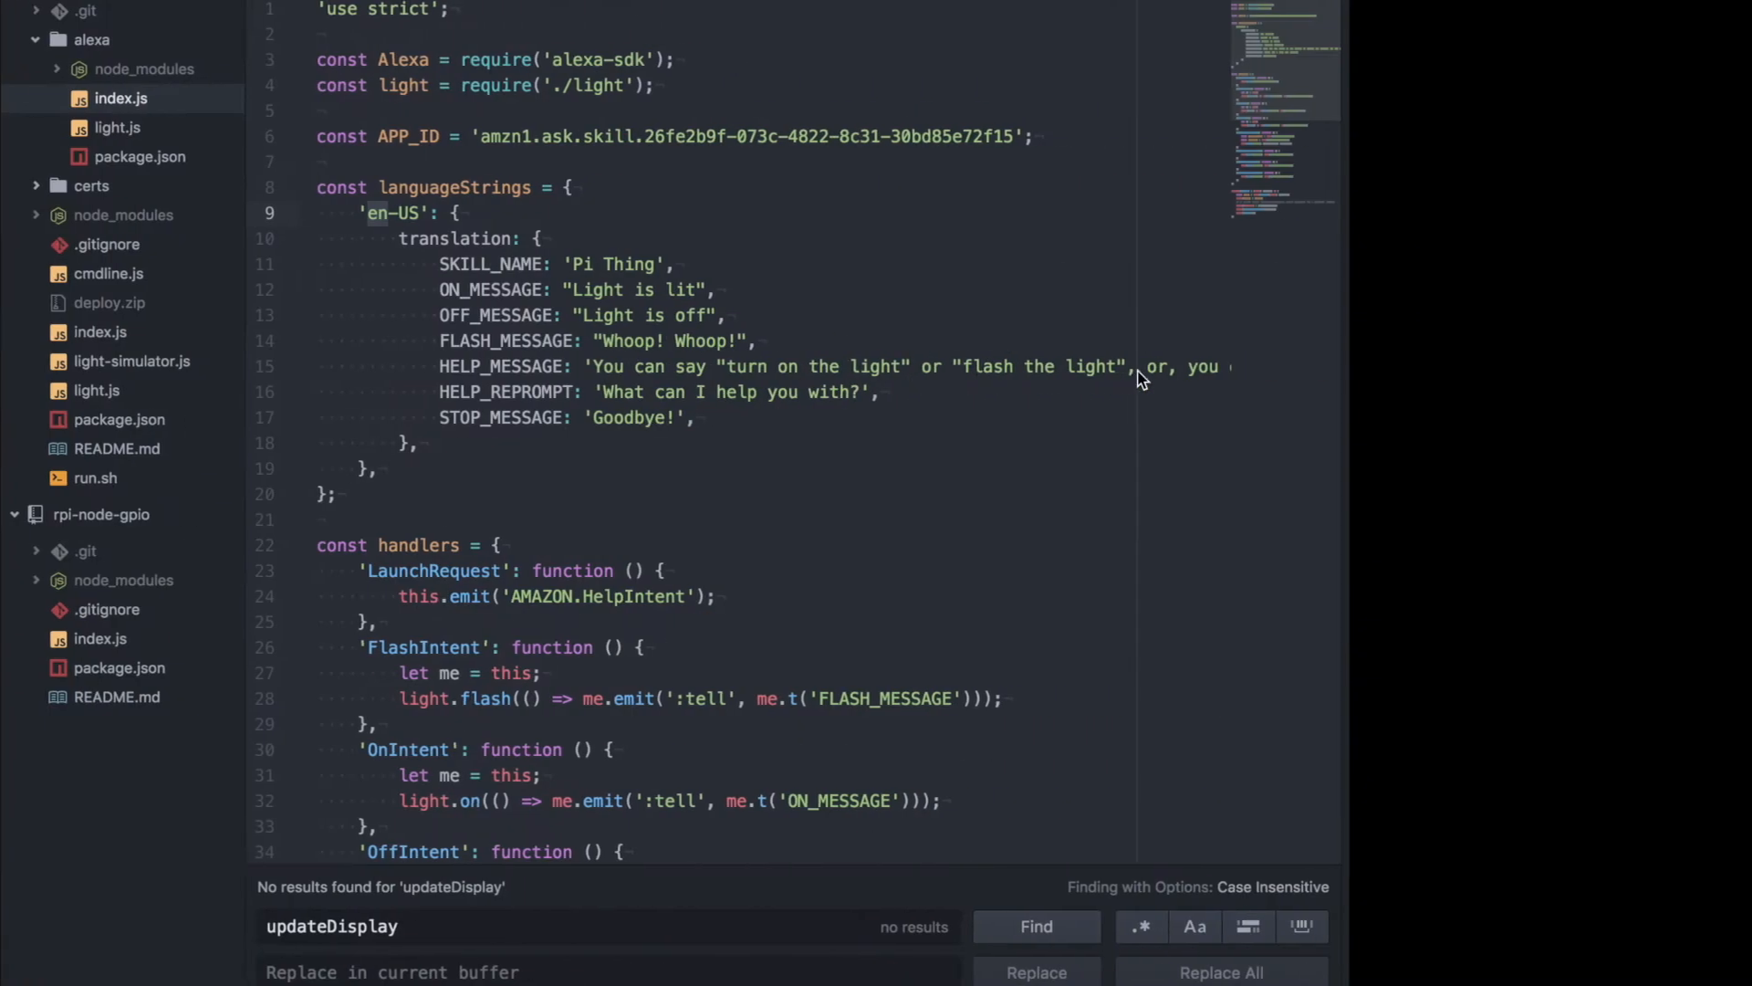
scroll("down", 3)
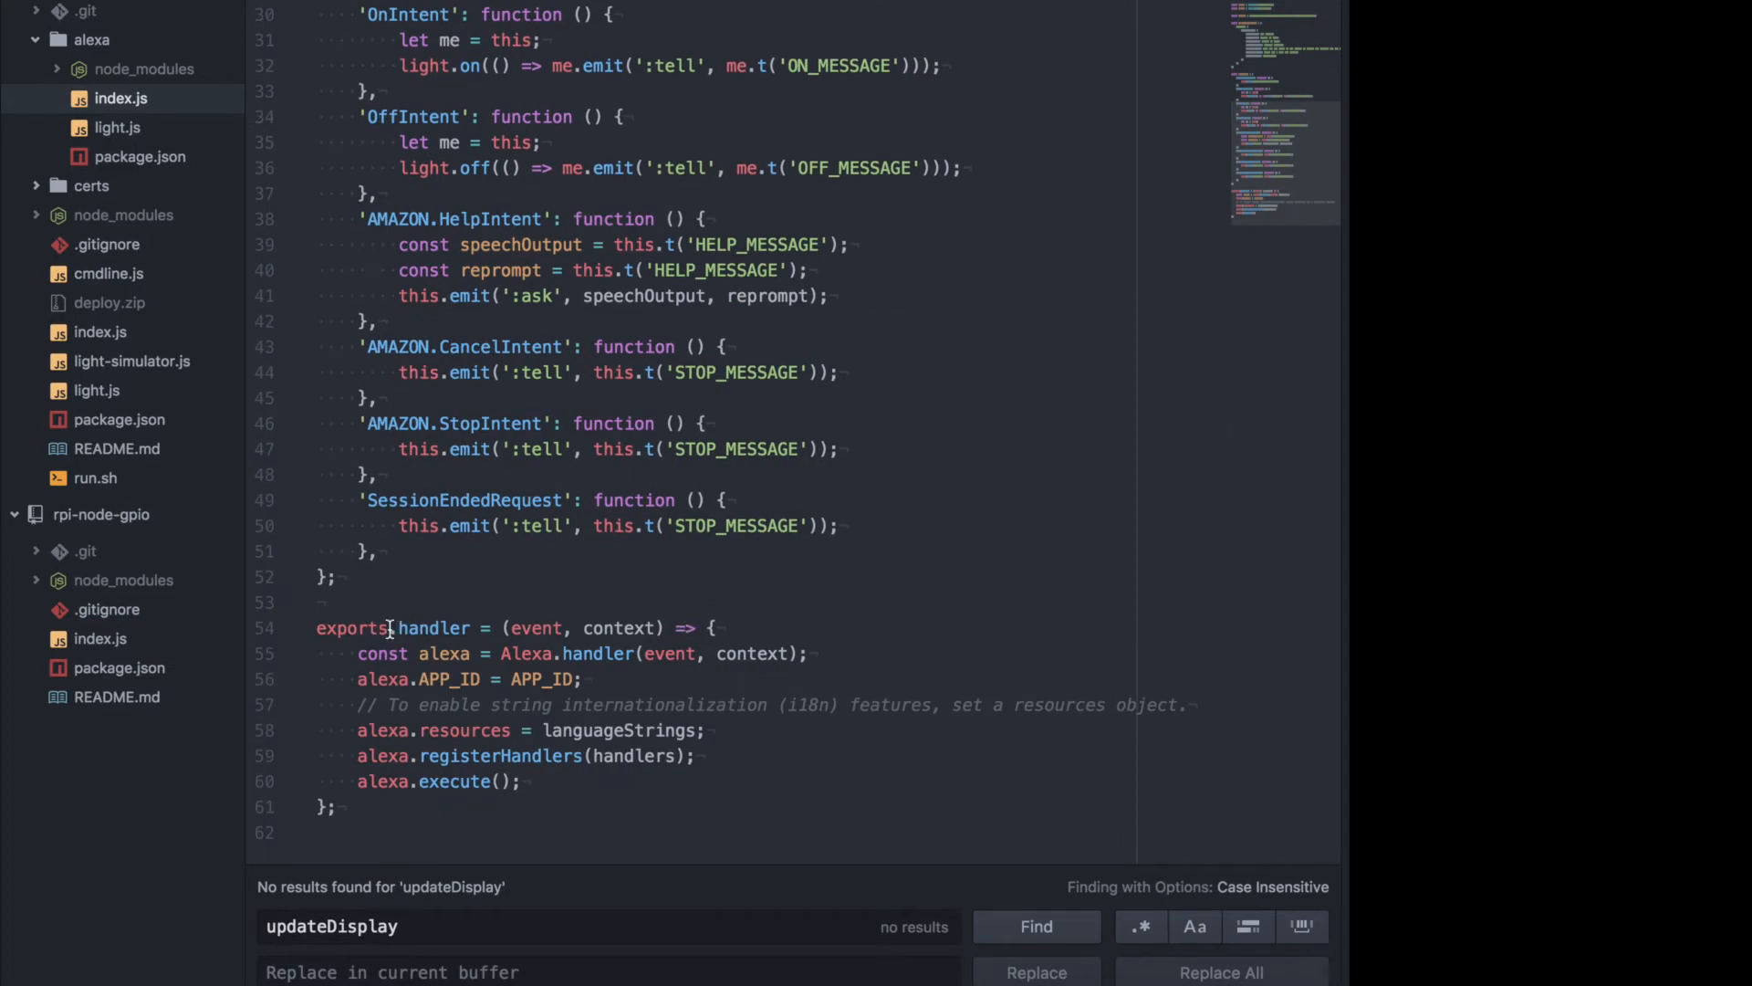
mouse_move(440, 628)
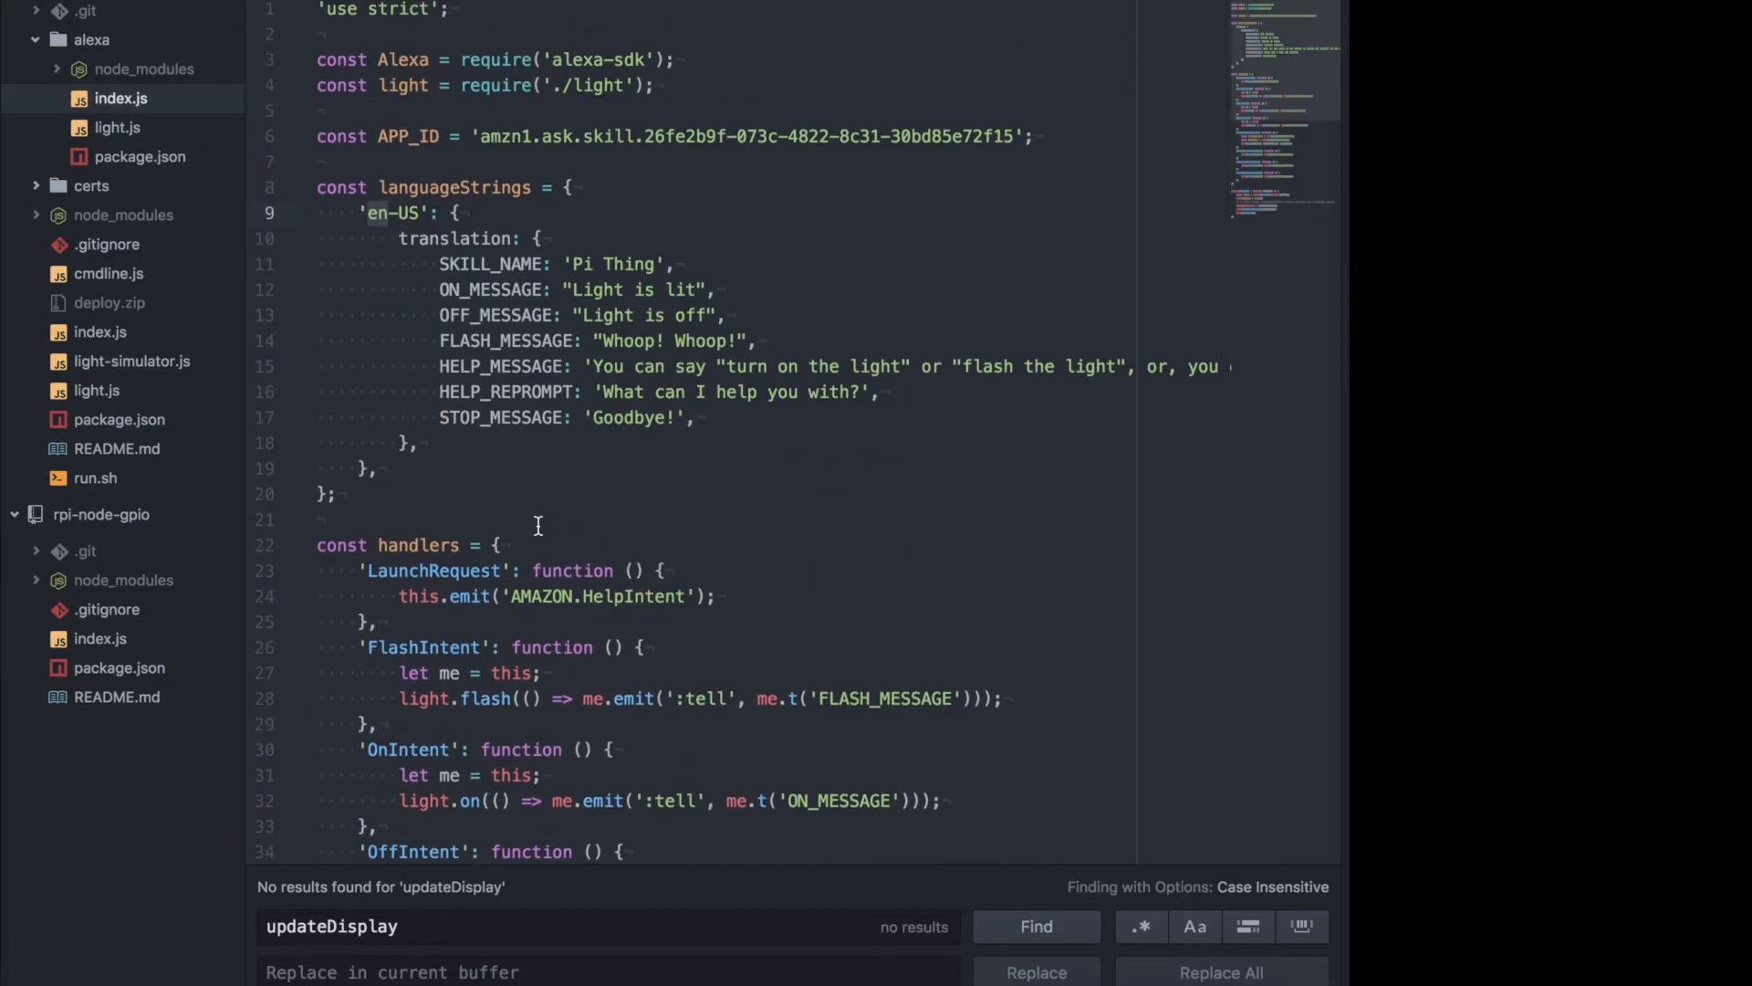
scroll("down", 3)
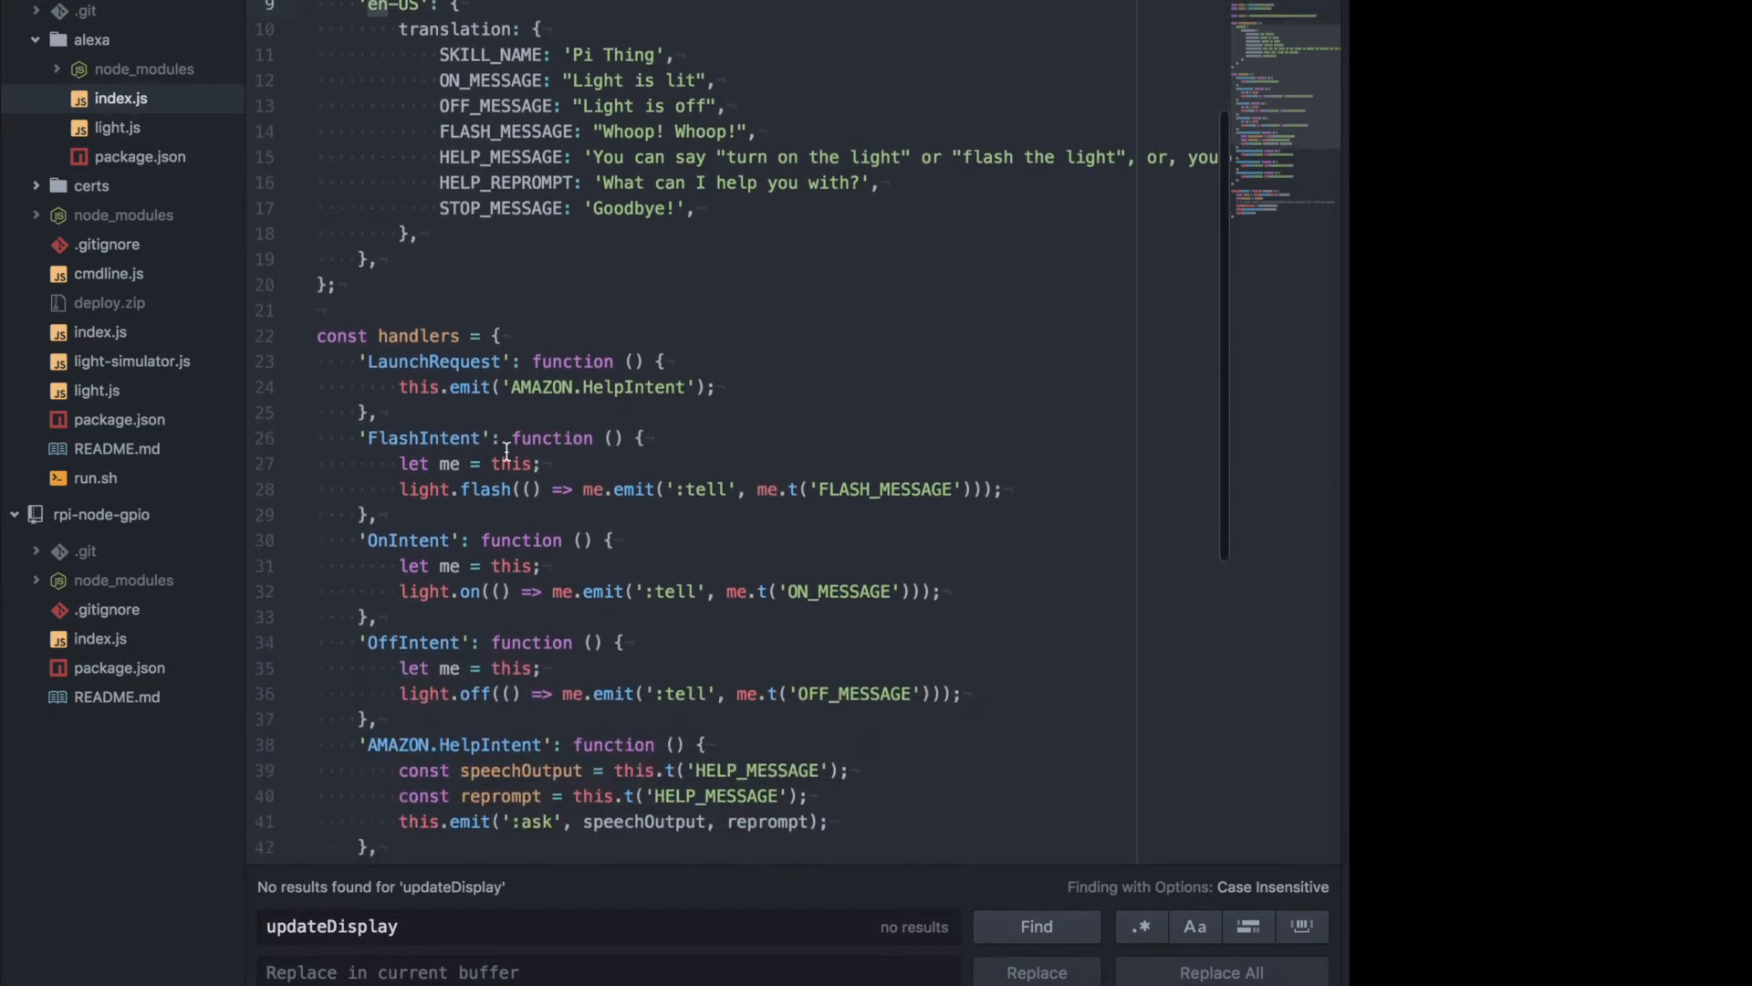
scroll("down", 3)
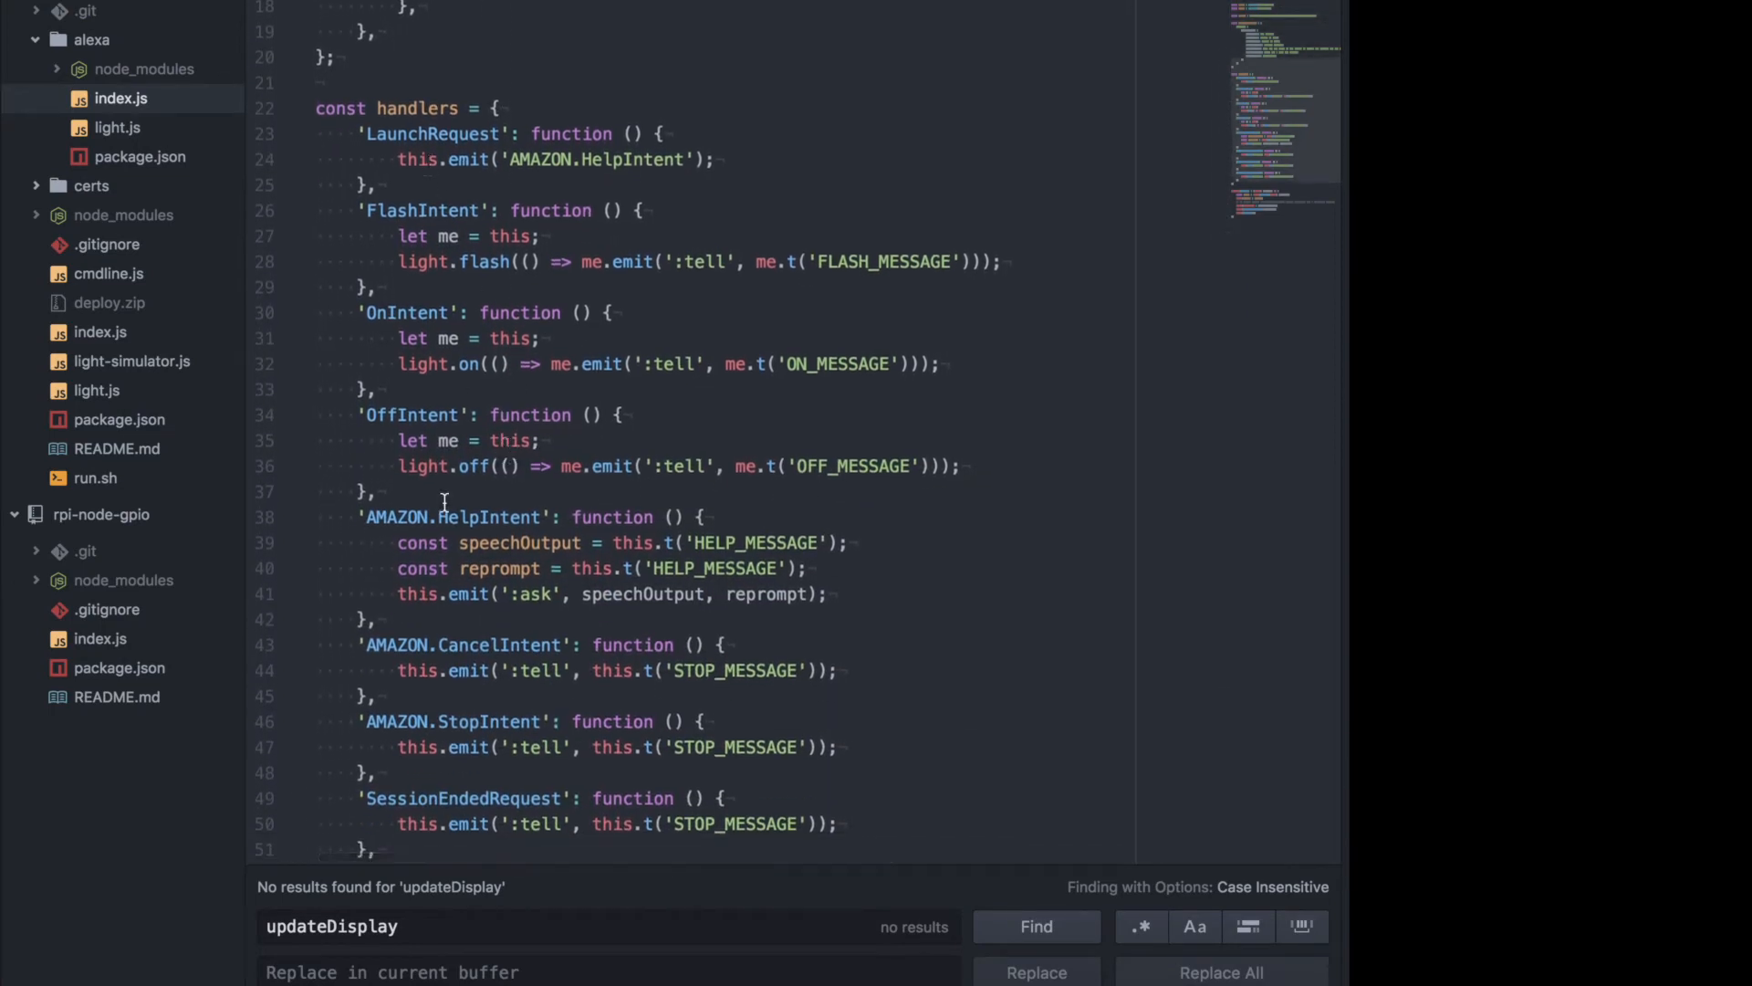
mouse_move(405, 235)
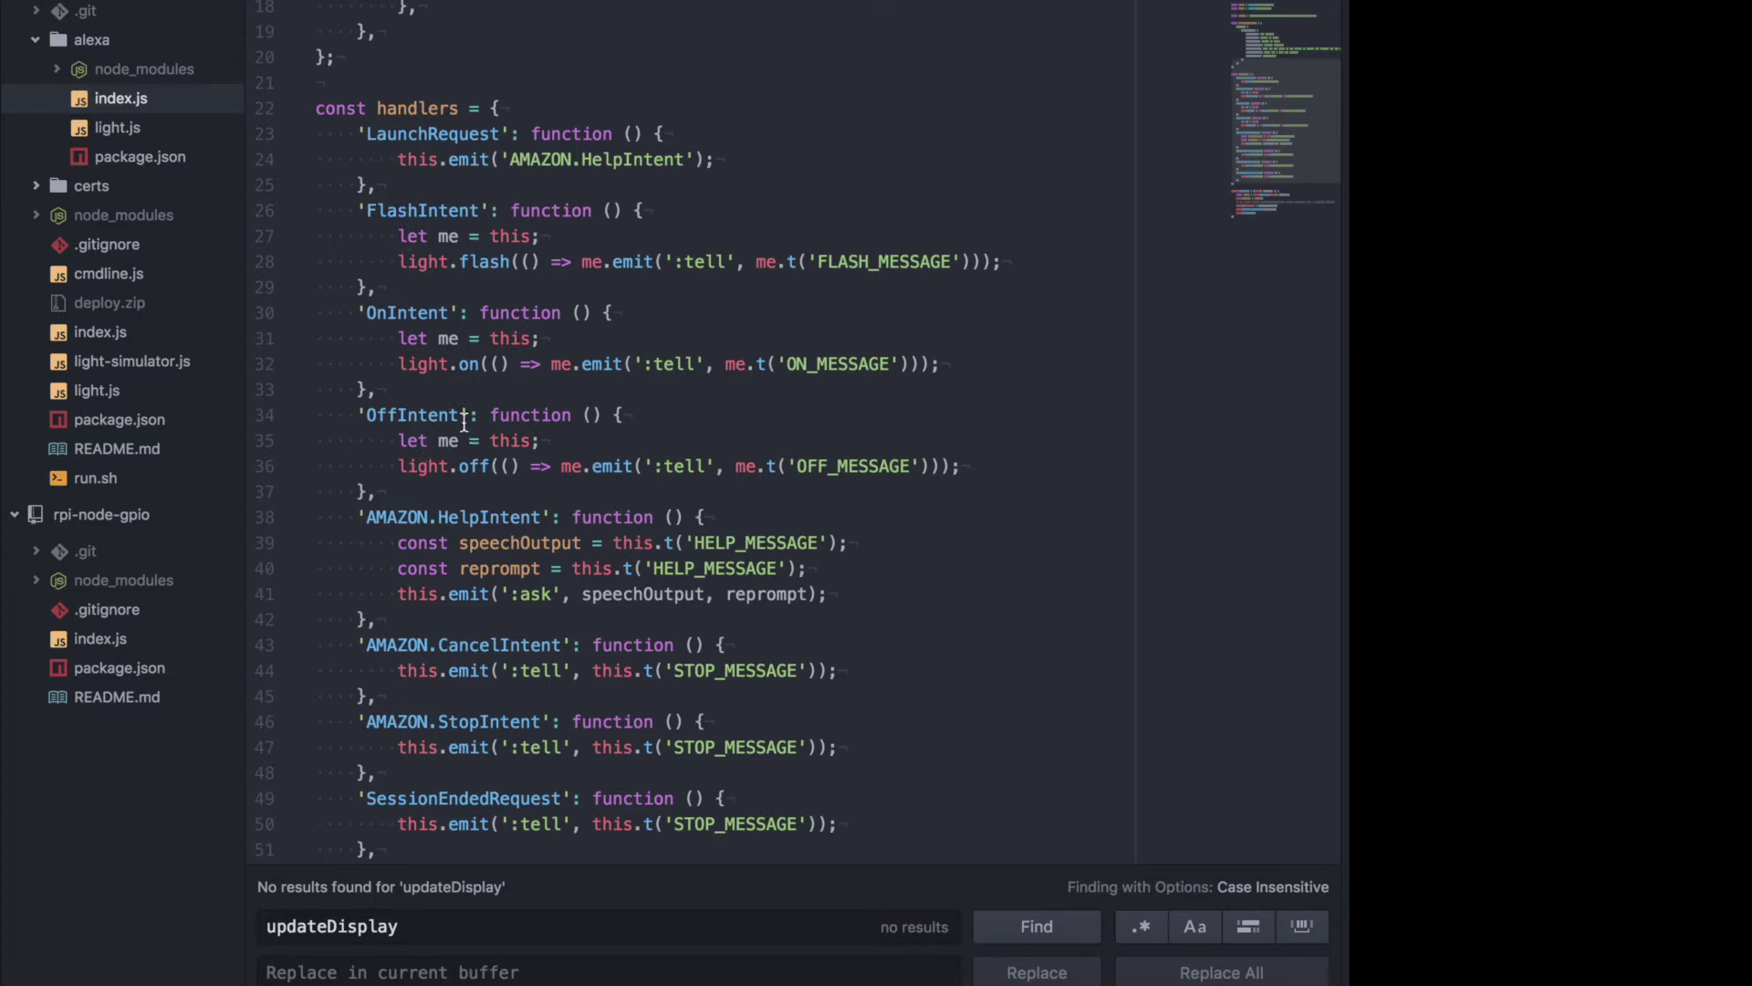
mouse_move(409, 133)
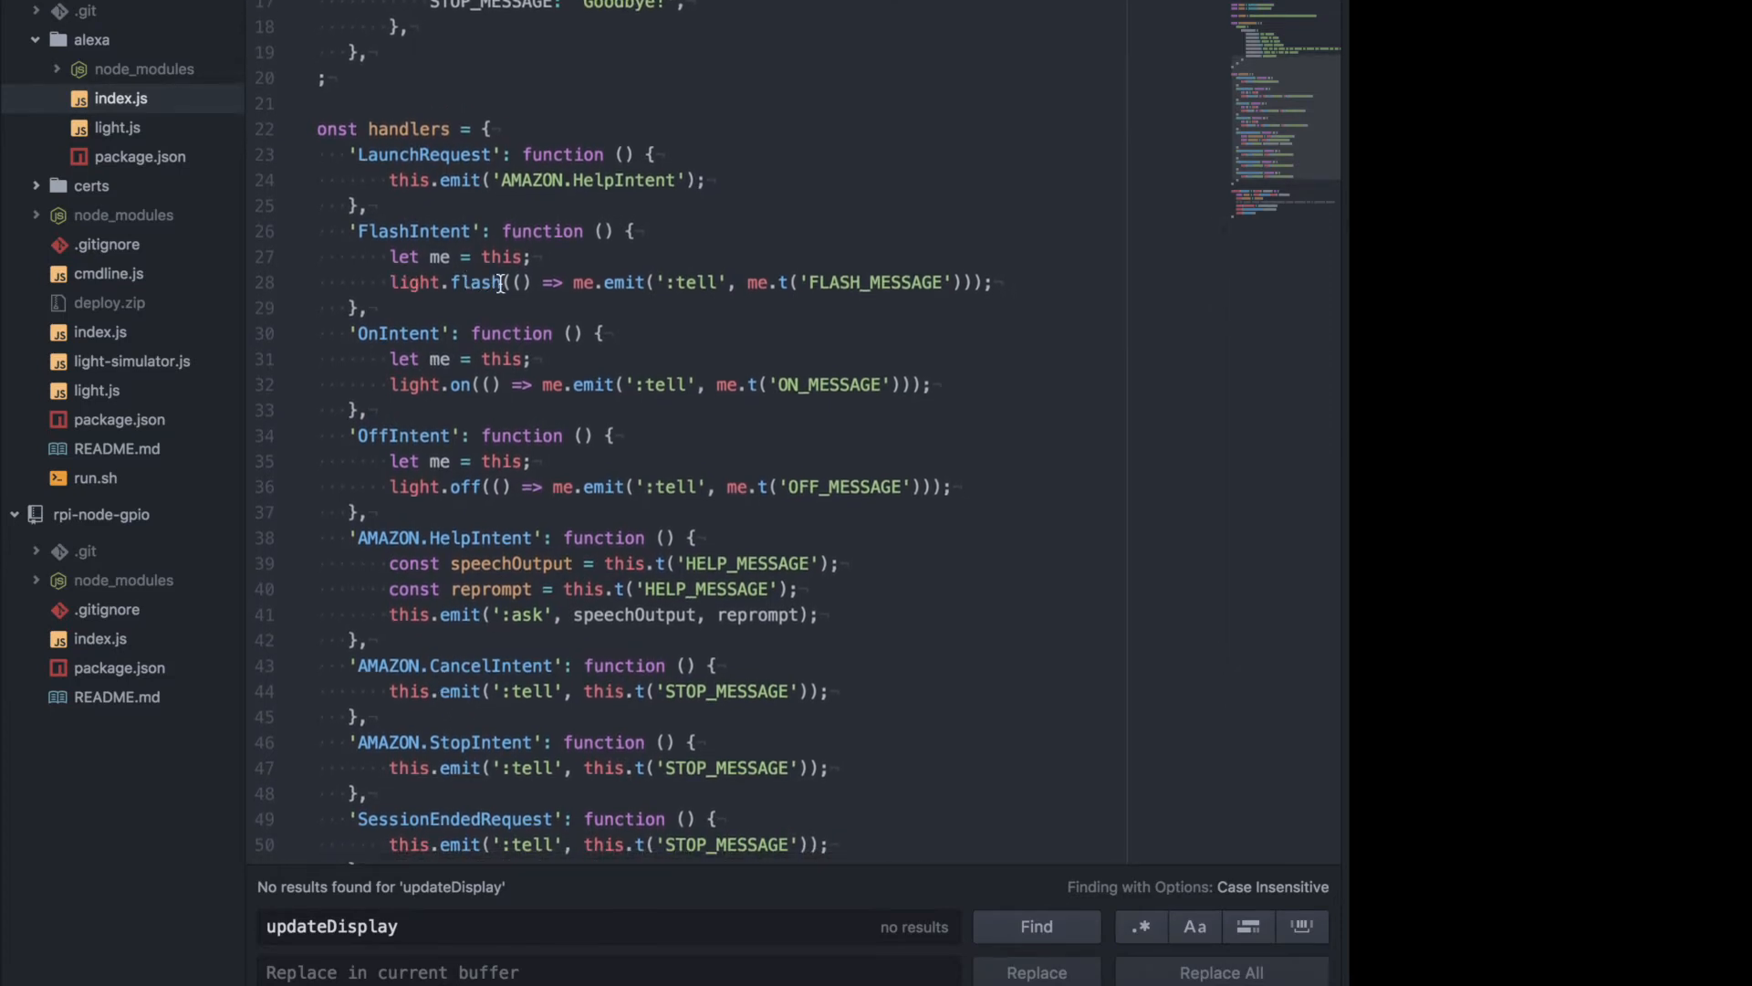
mouse_move(540, 283)
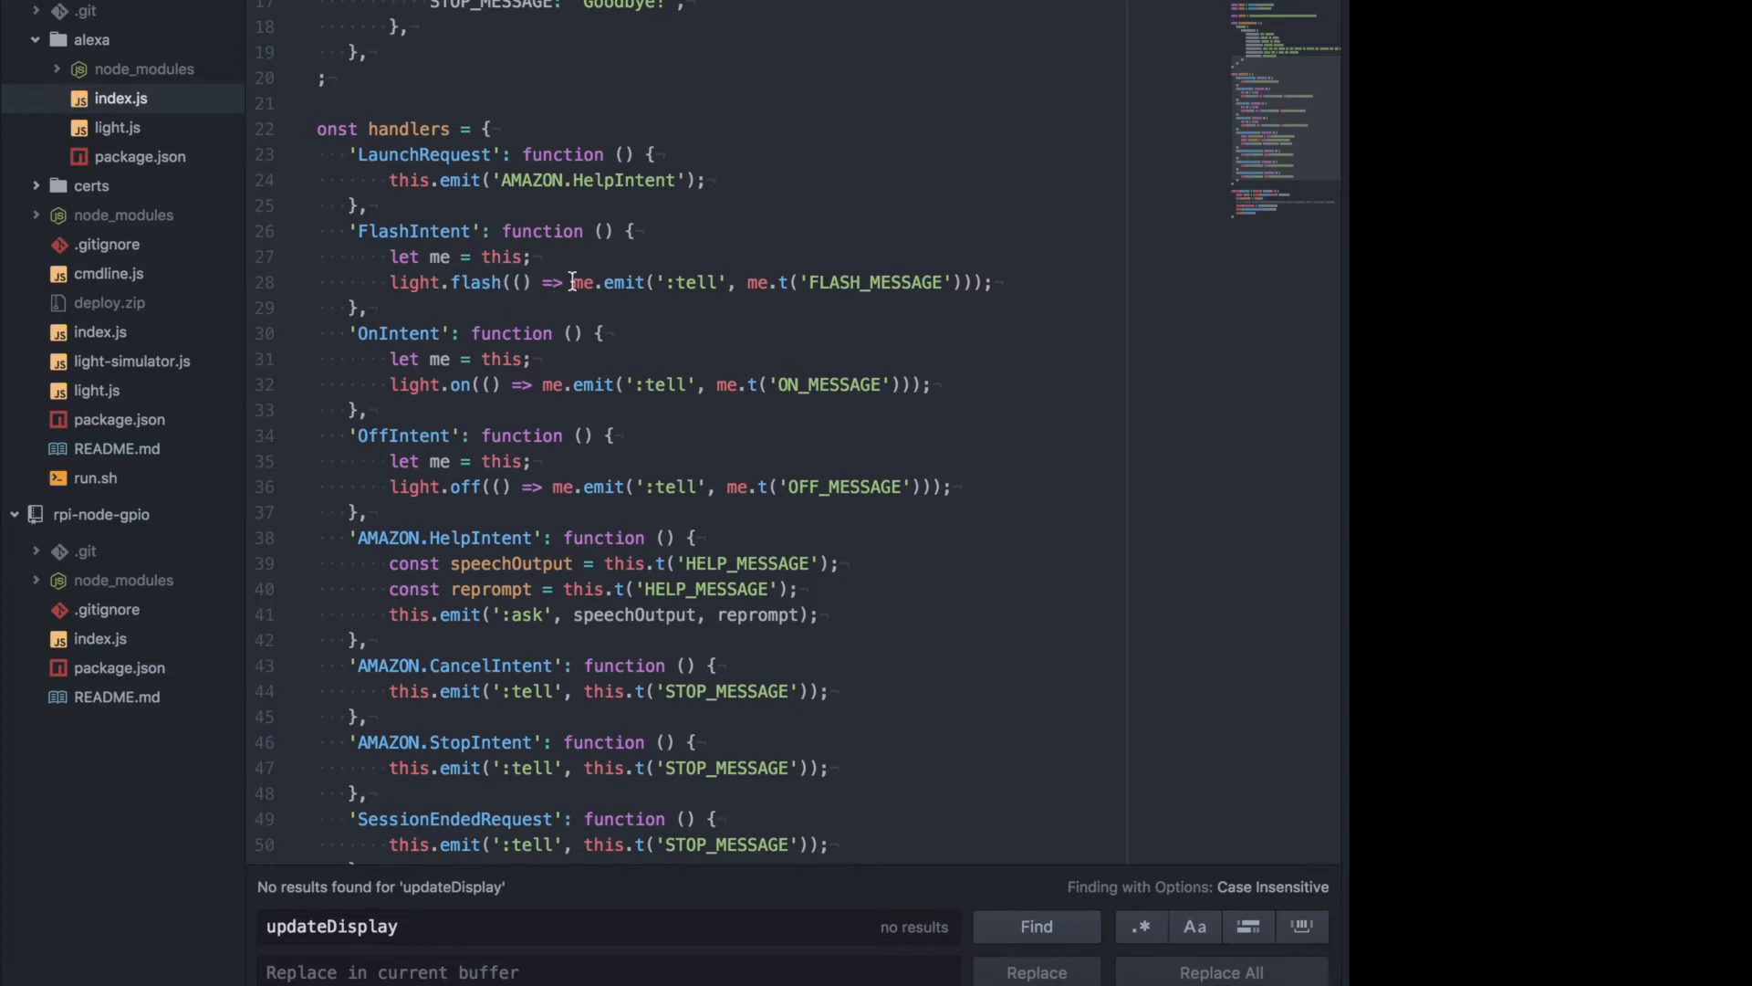
mouse_move(658, 281)
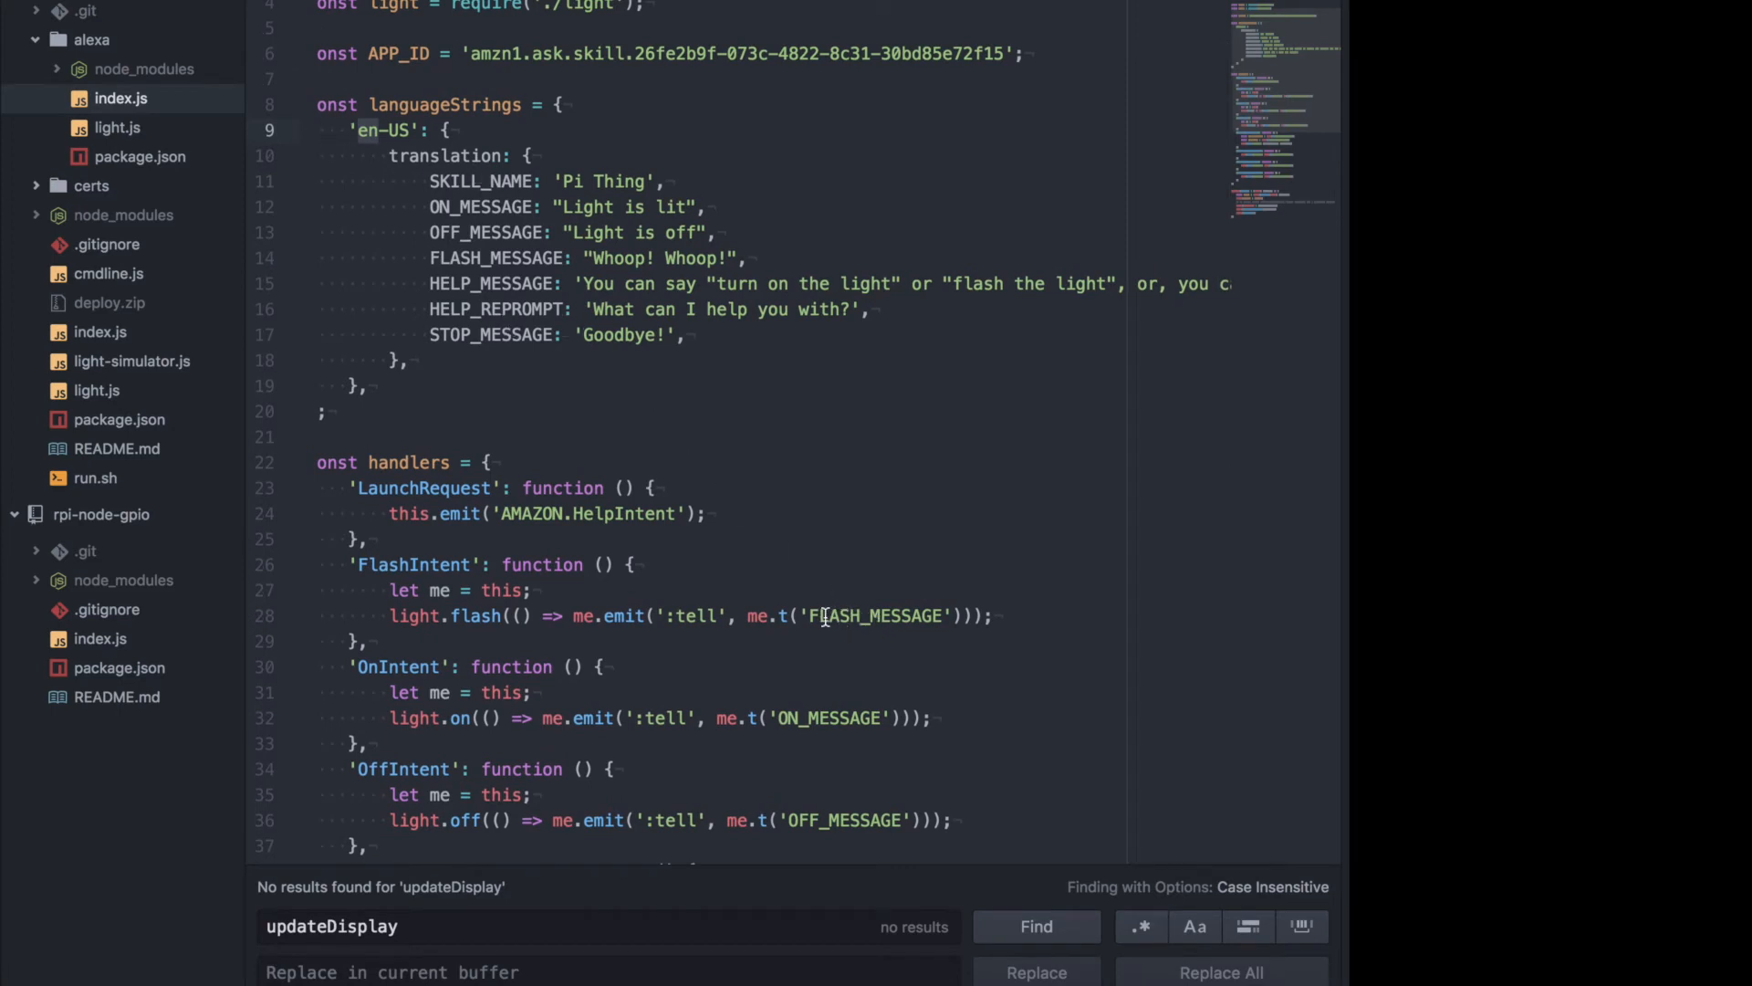
double_click(876, 616)
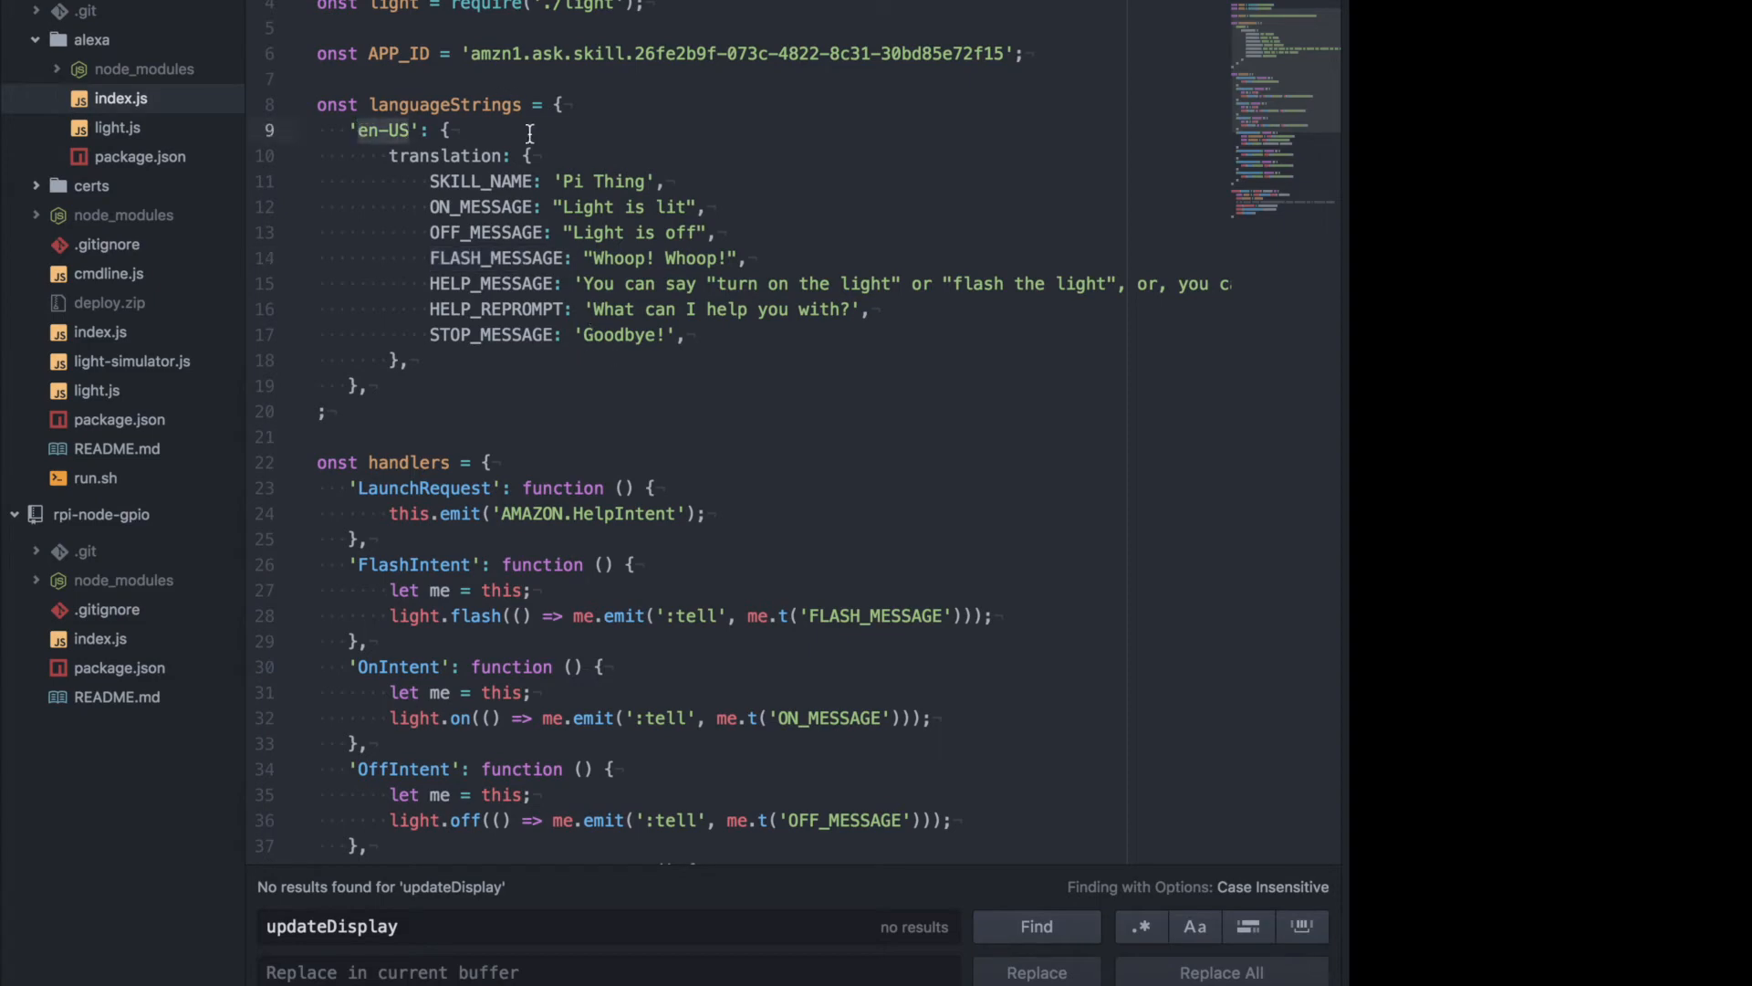
scroll("down", 3)
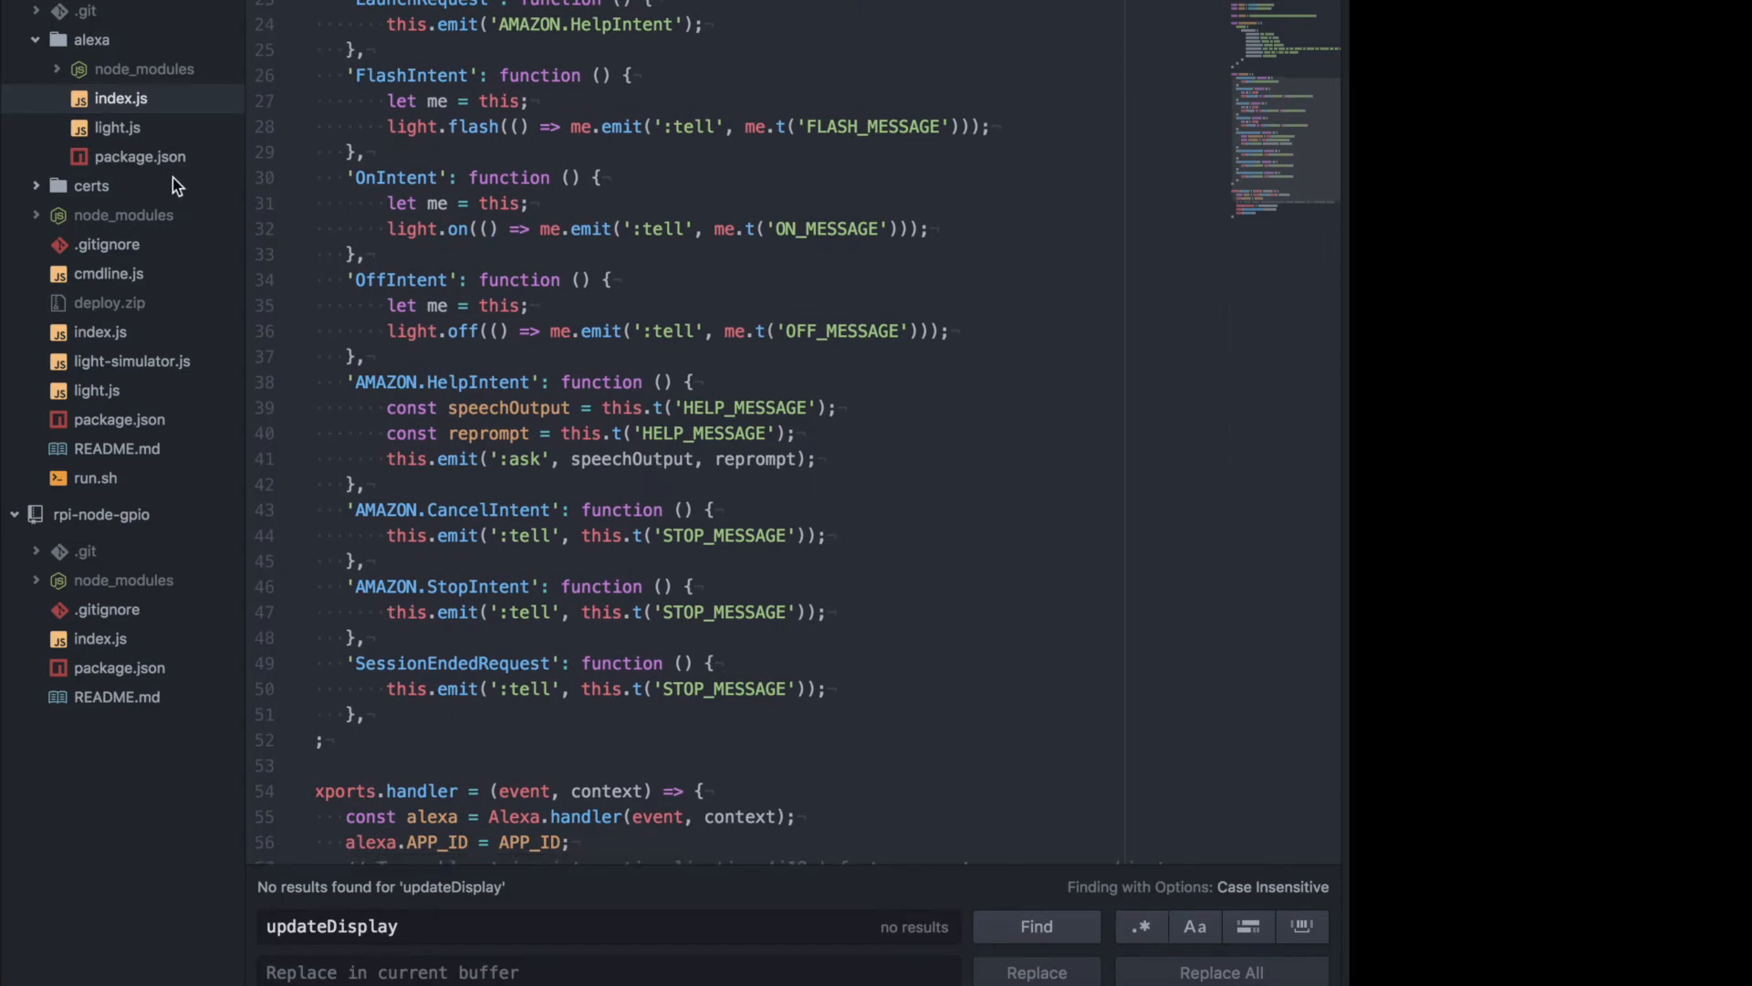
Read light.js with its on, off and flash functions updating the GroundPi shadow.
left_click(117, 128)
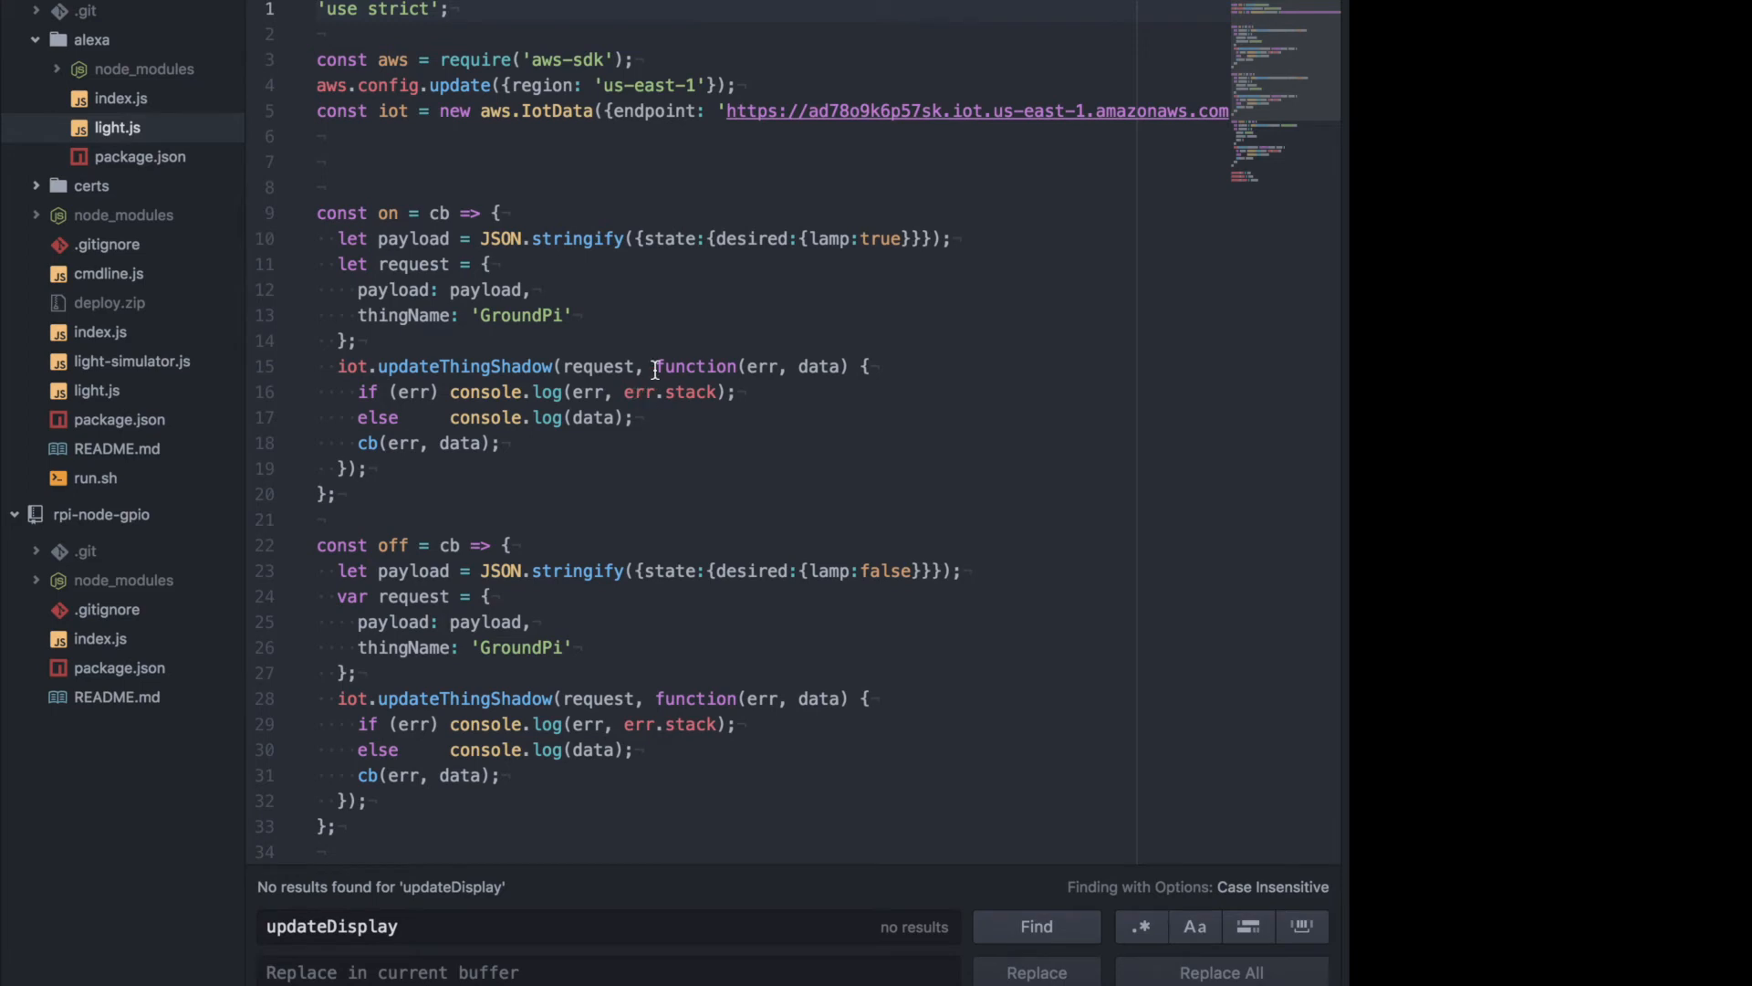
scroll("down", 3)
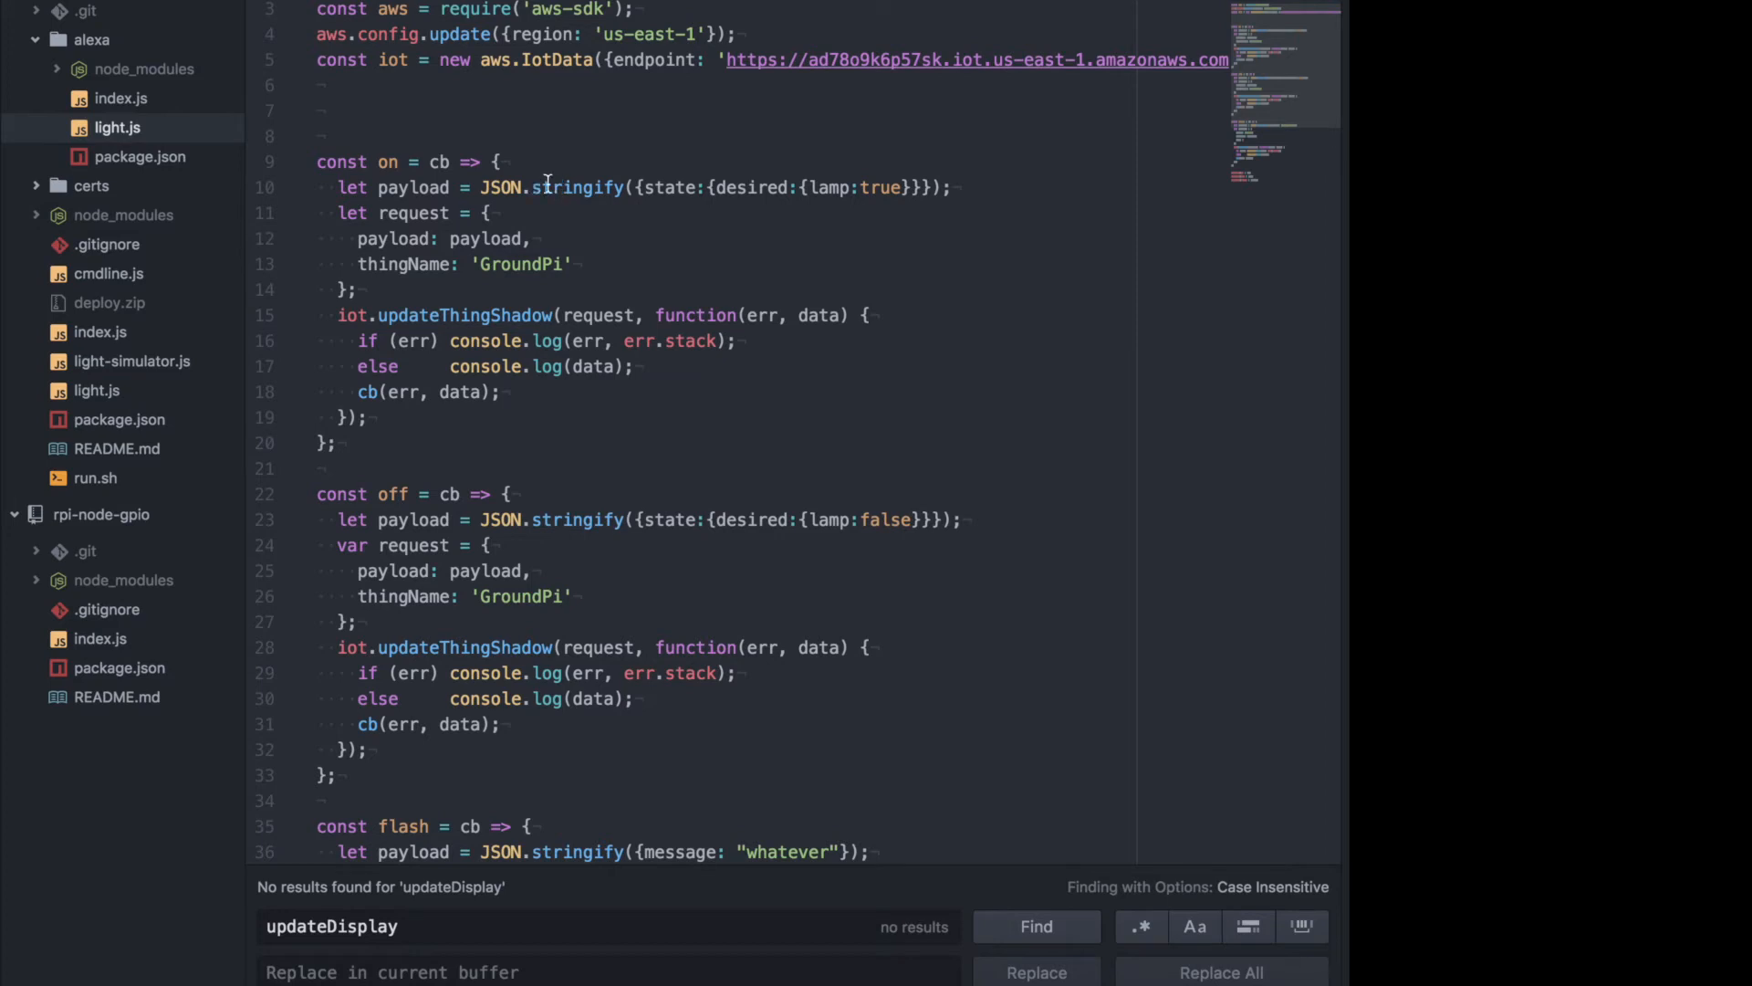
mouse_move(655, 188)
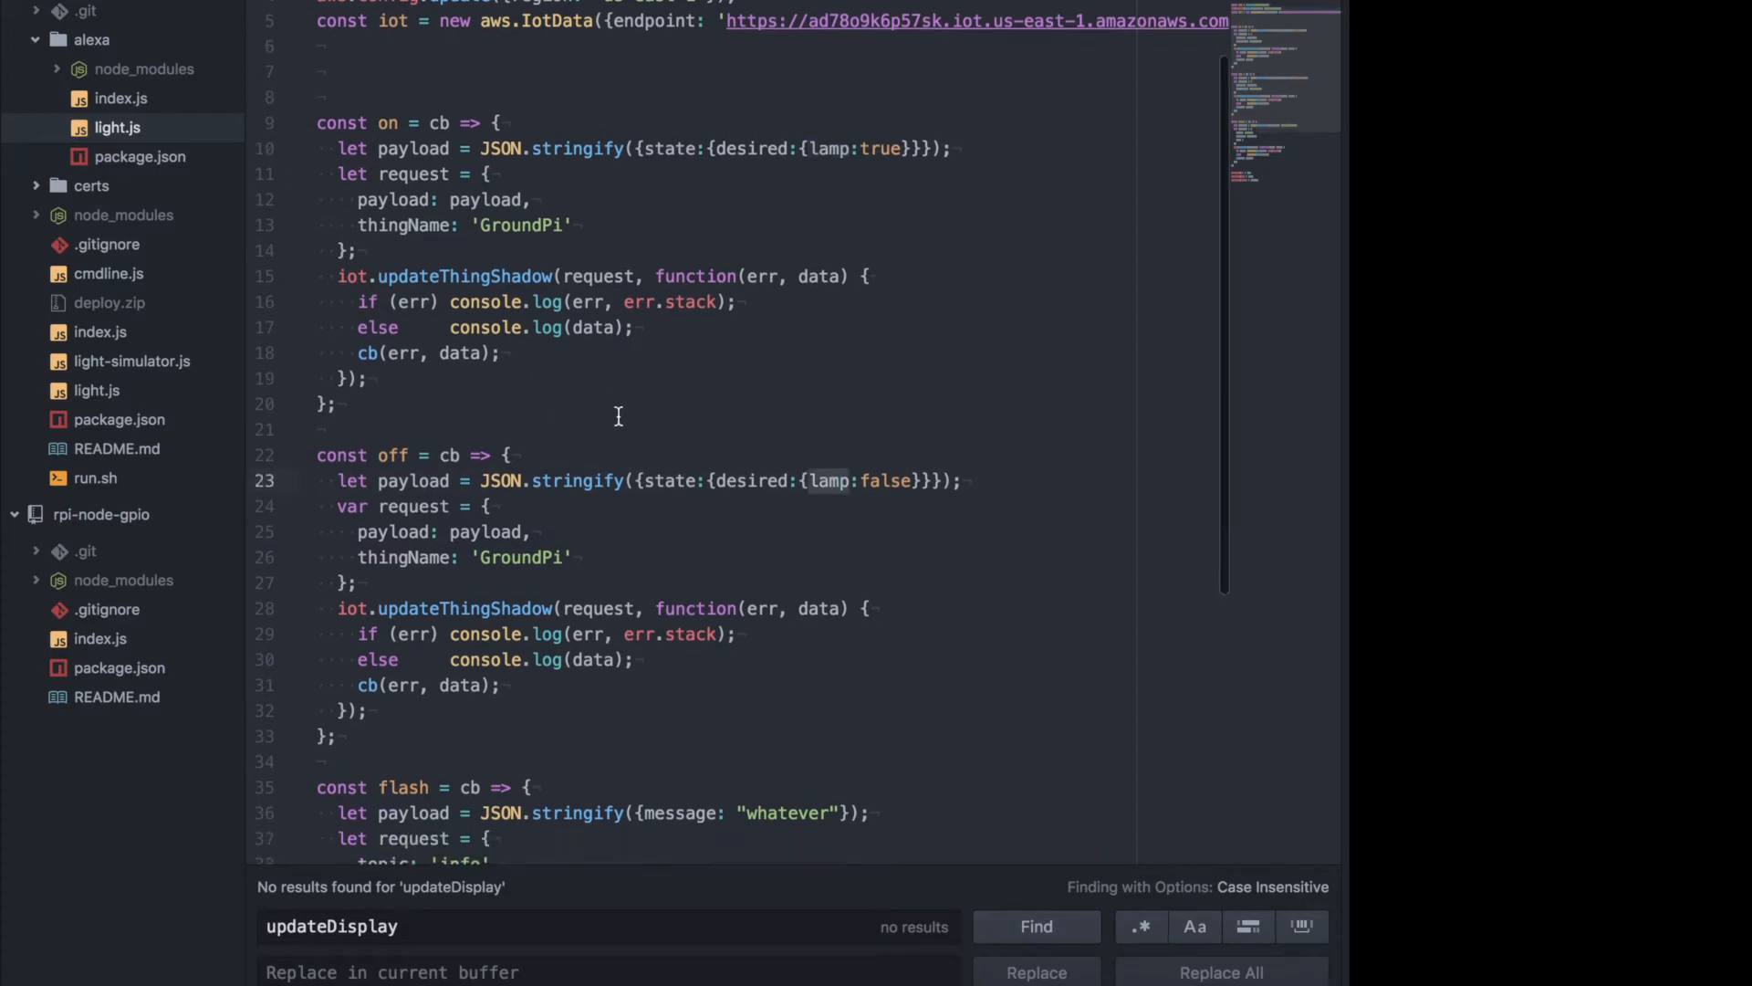
scroll("down", 3)
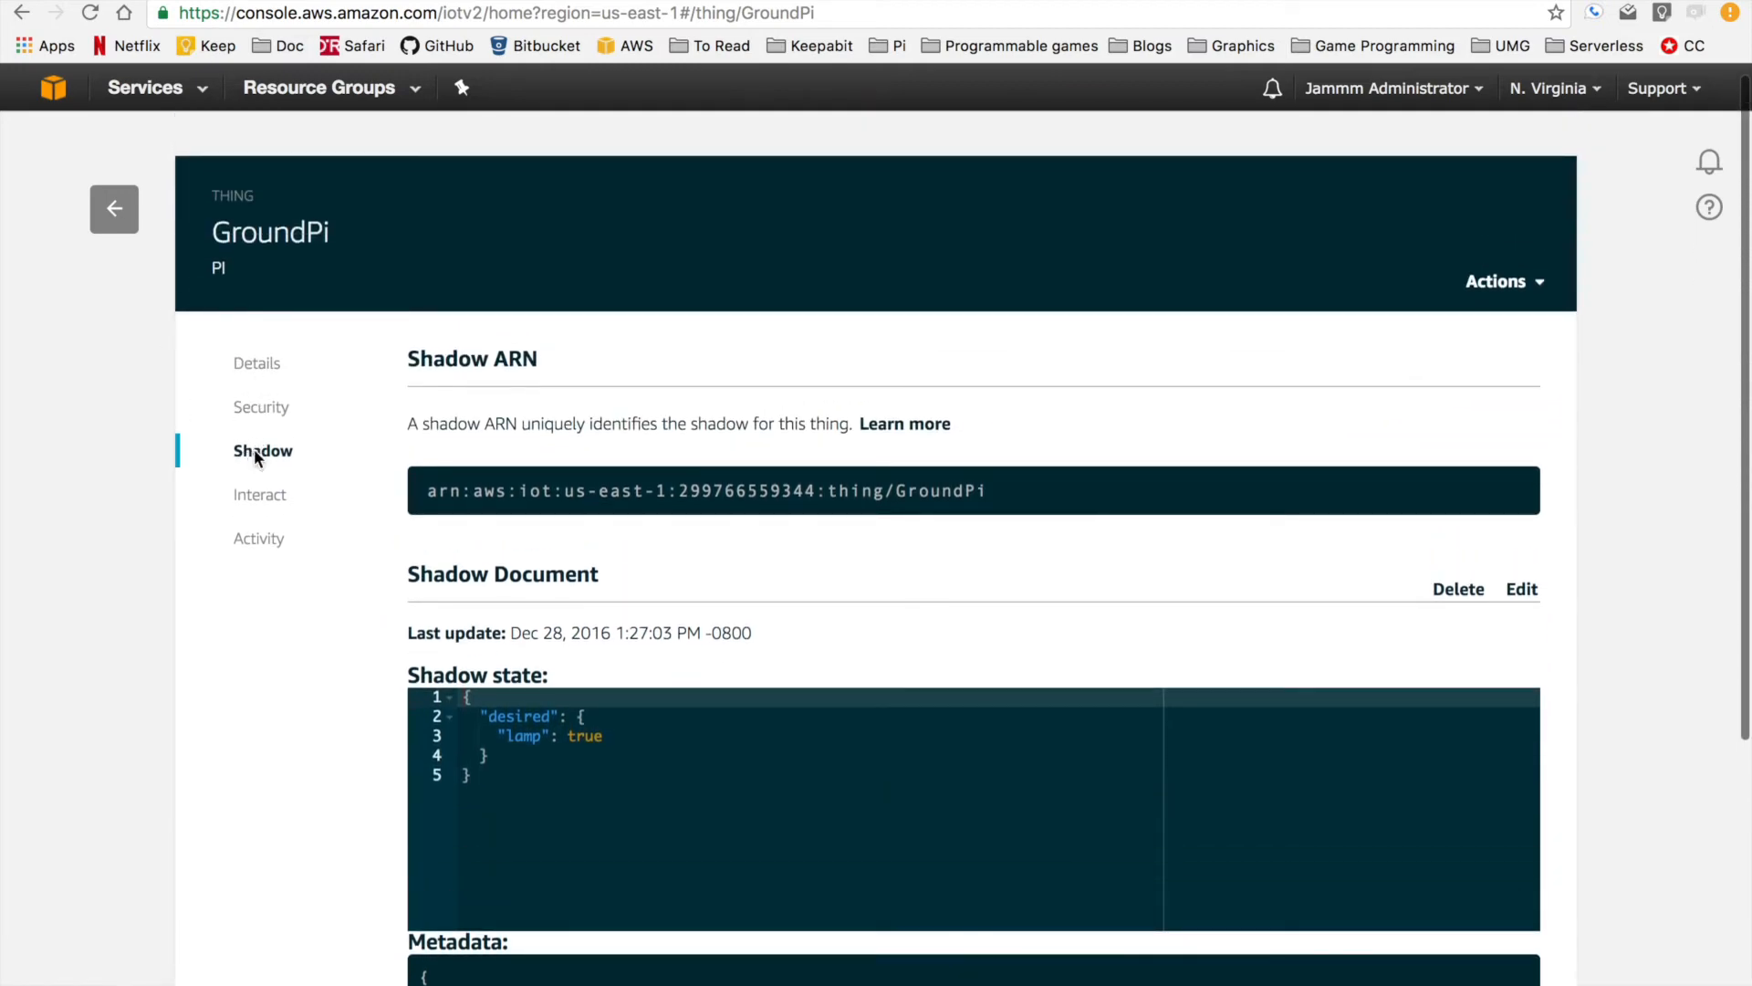
mouse_move(267, 391)
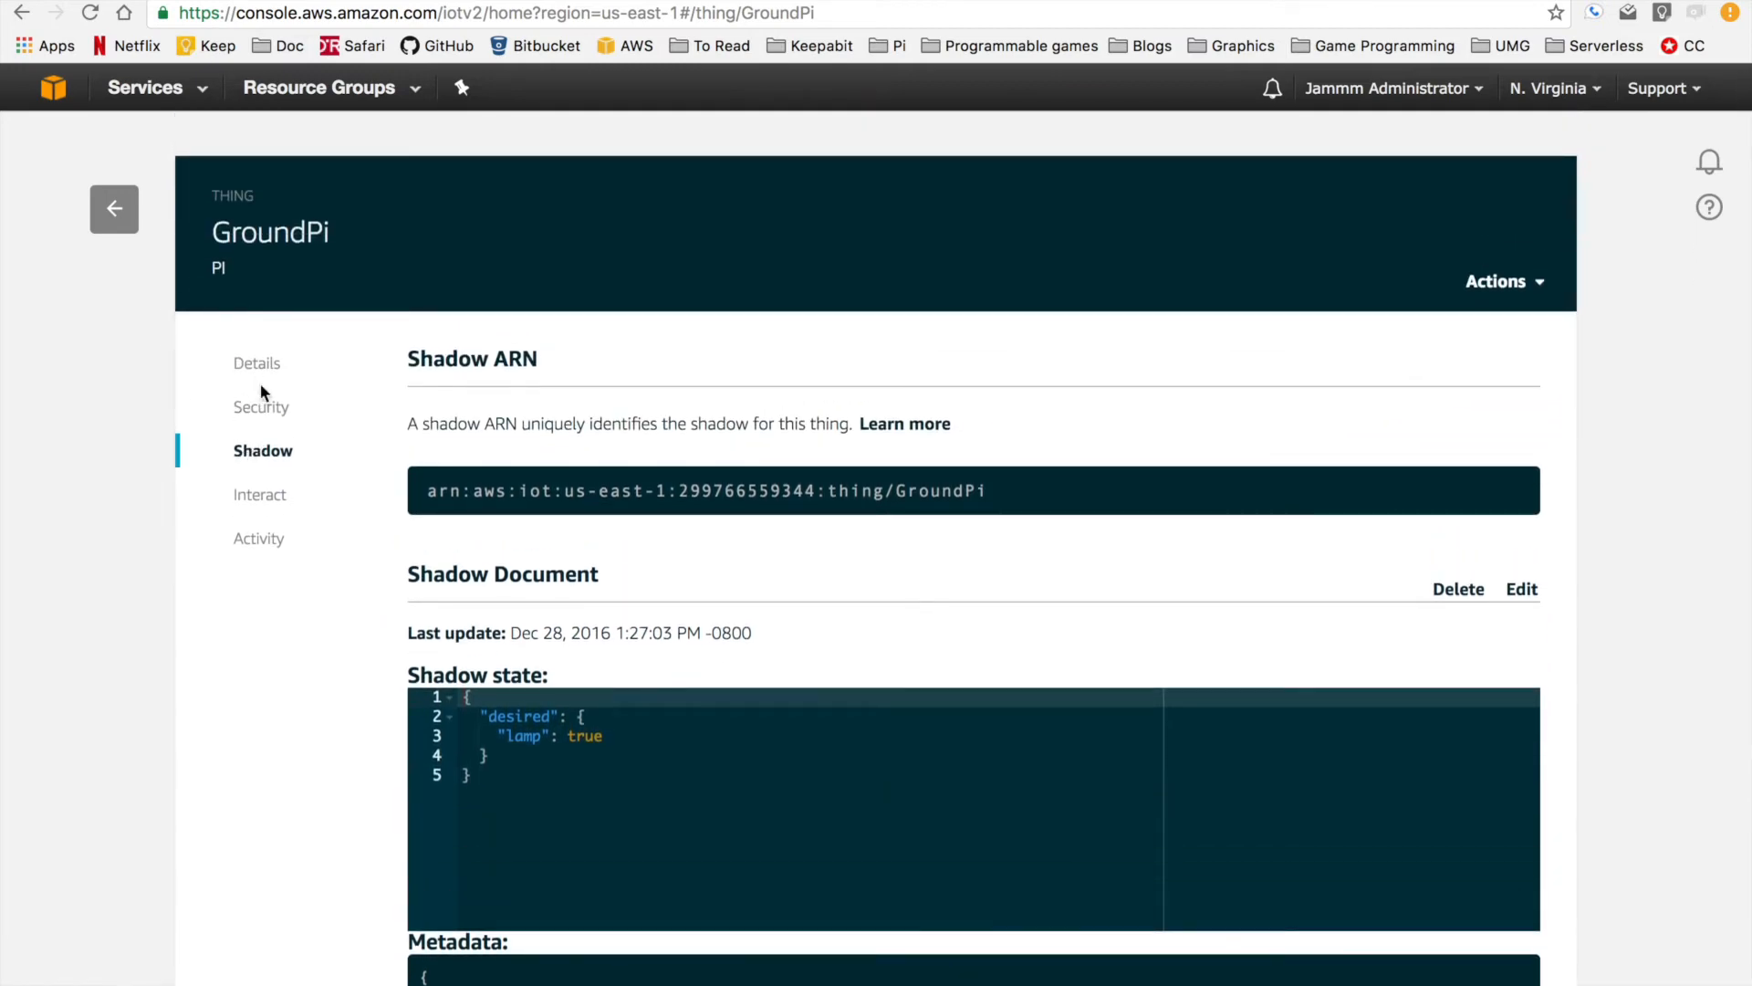
Scroll the GroundPi shadow document to its state and metadata with desired lamp true.
scroll("down", 3)
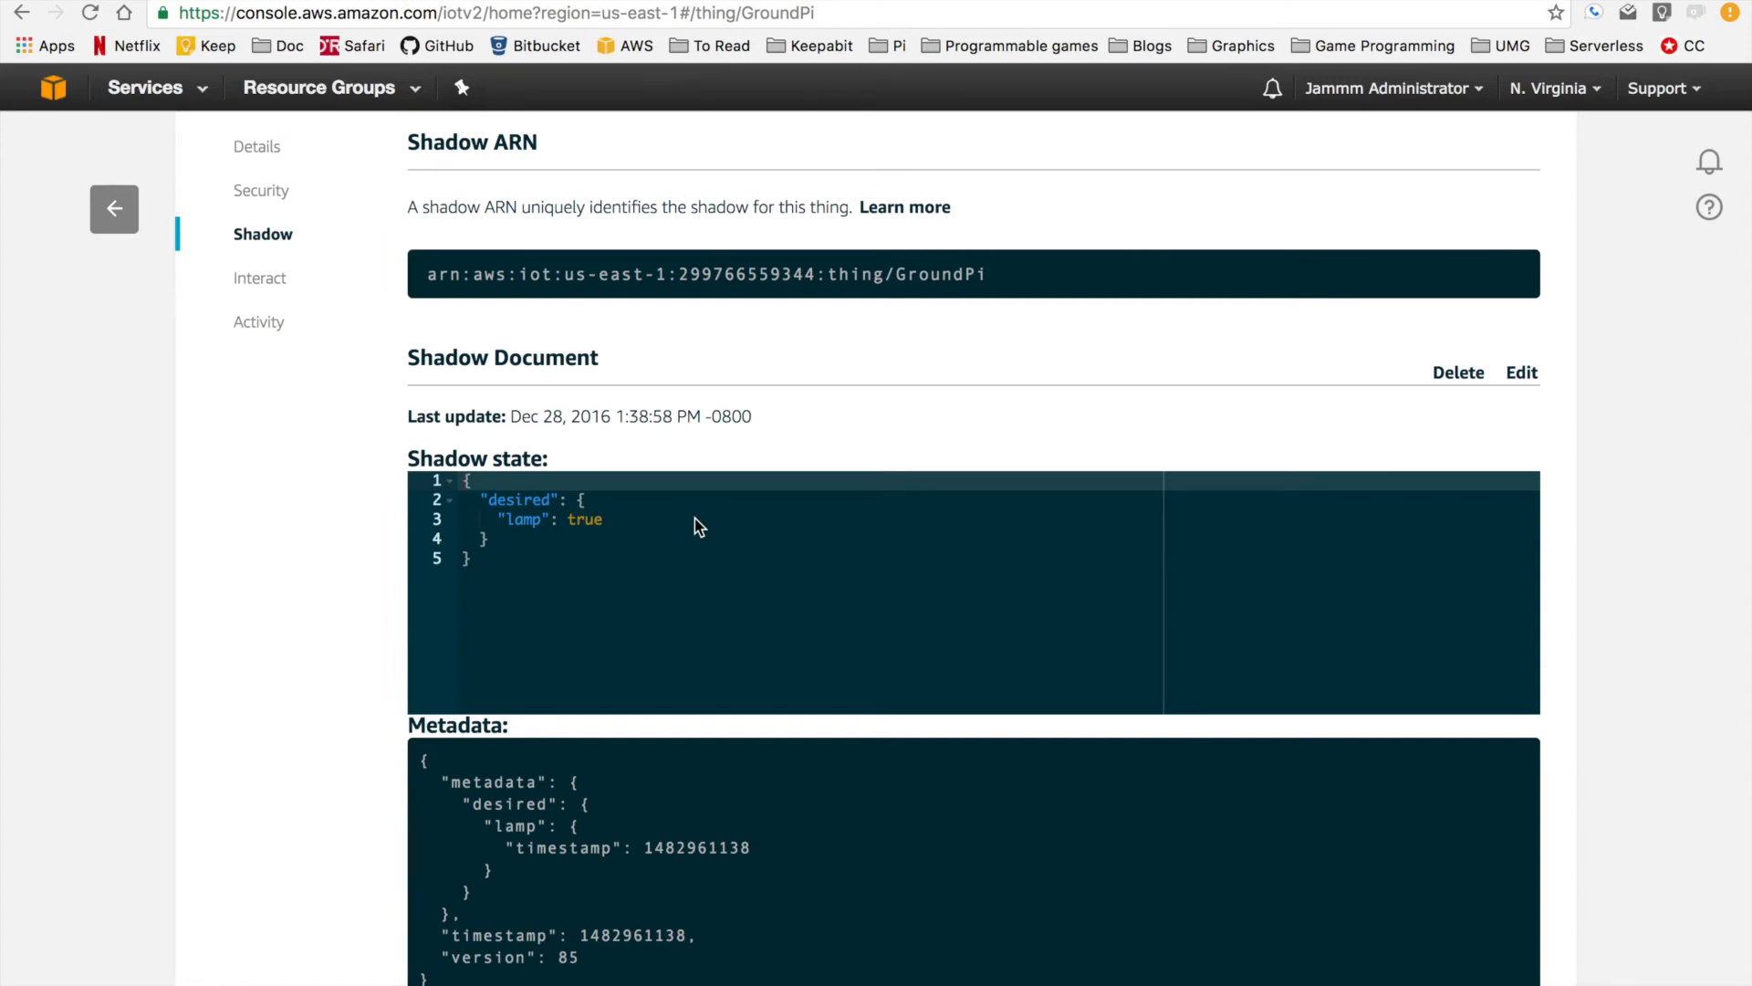
mouse_move(560, 575)
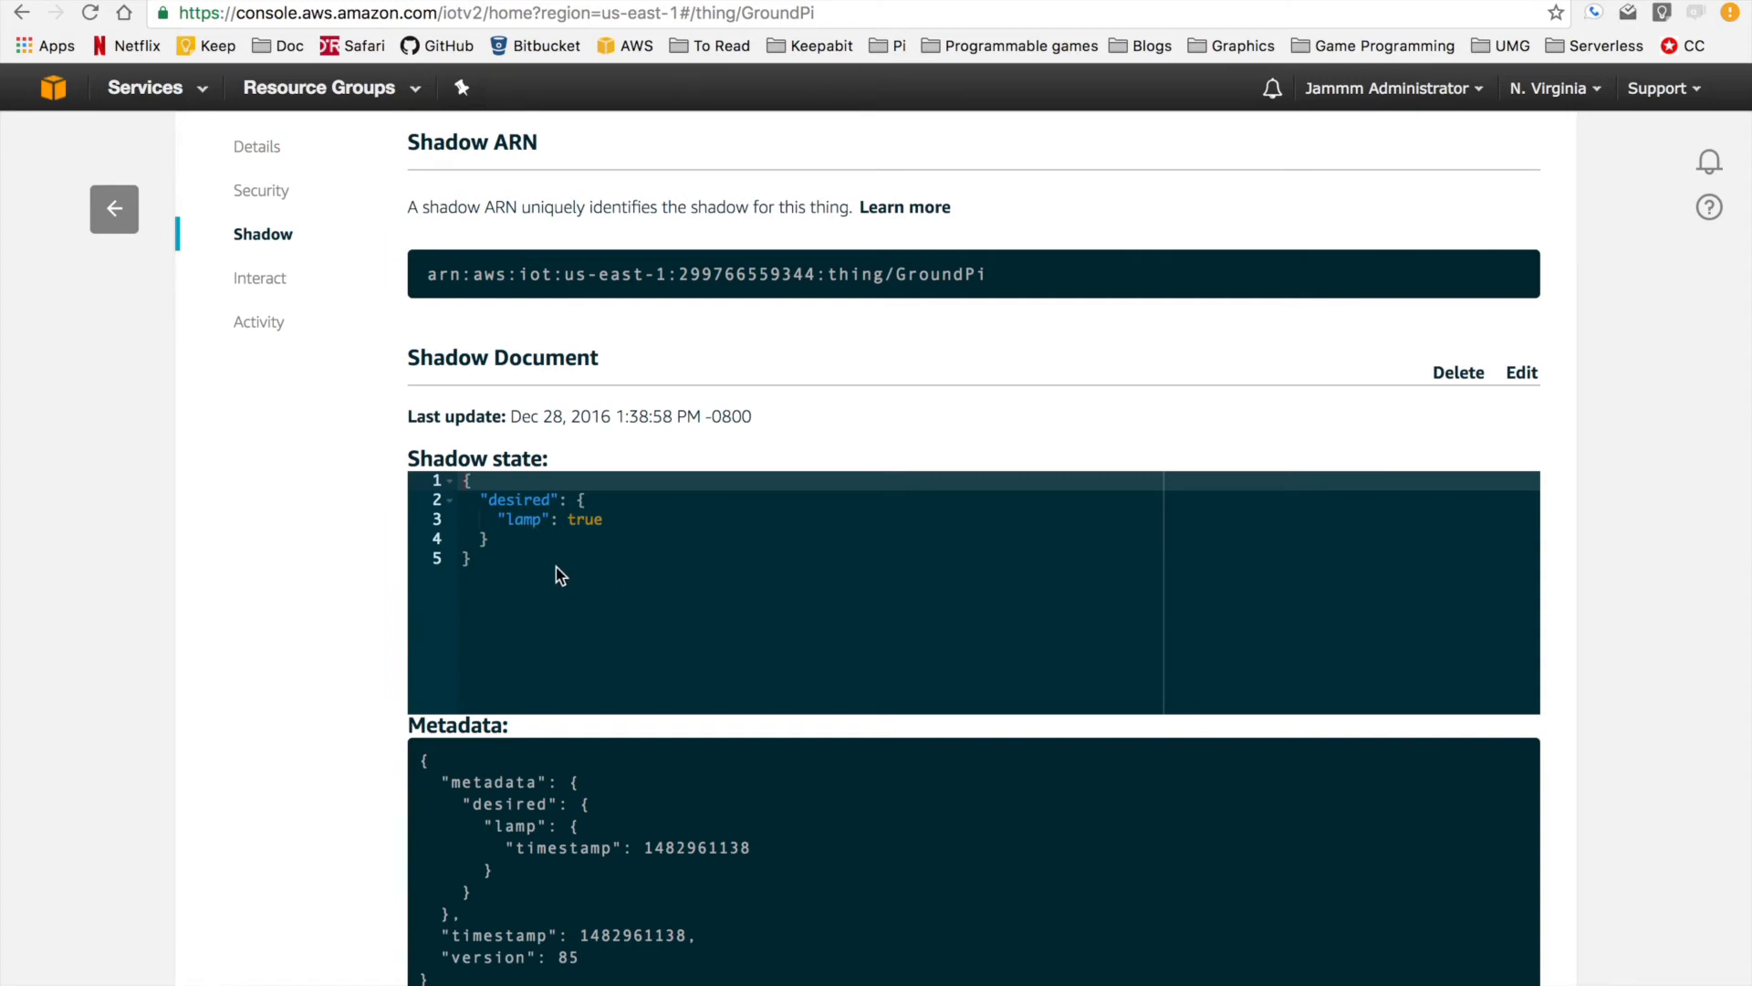
mouse_move(537, 513)
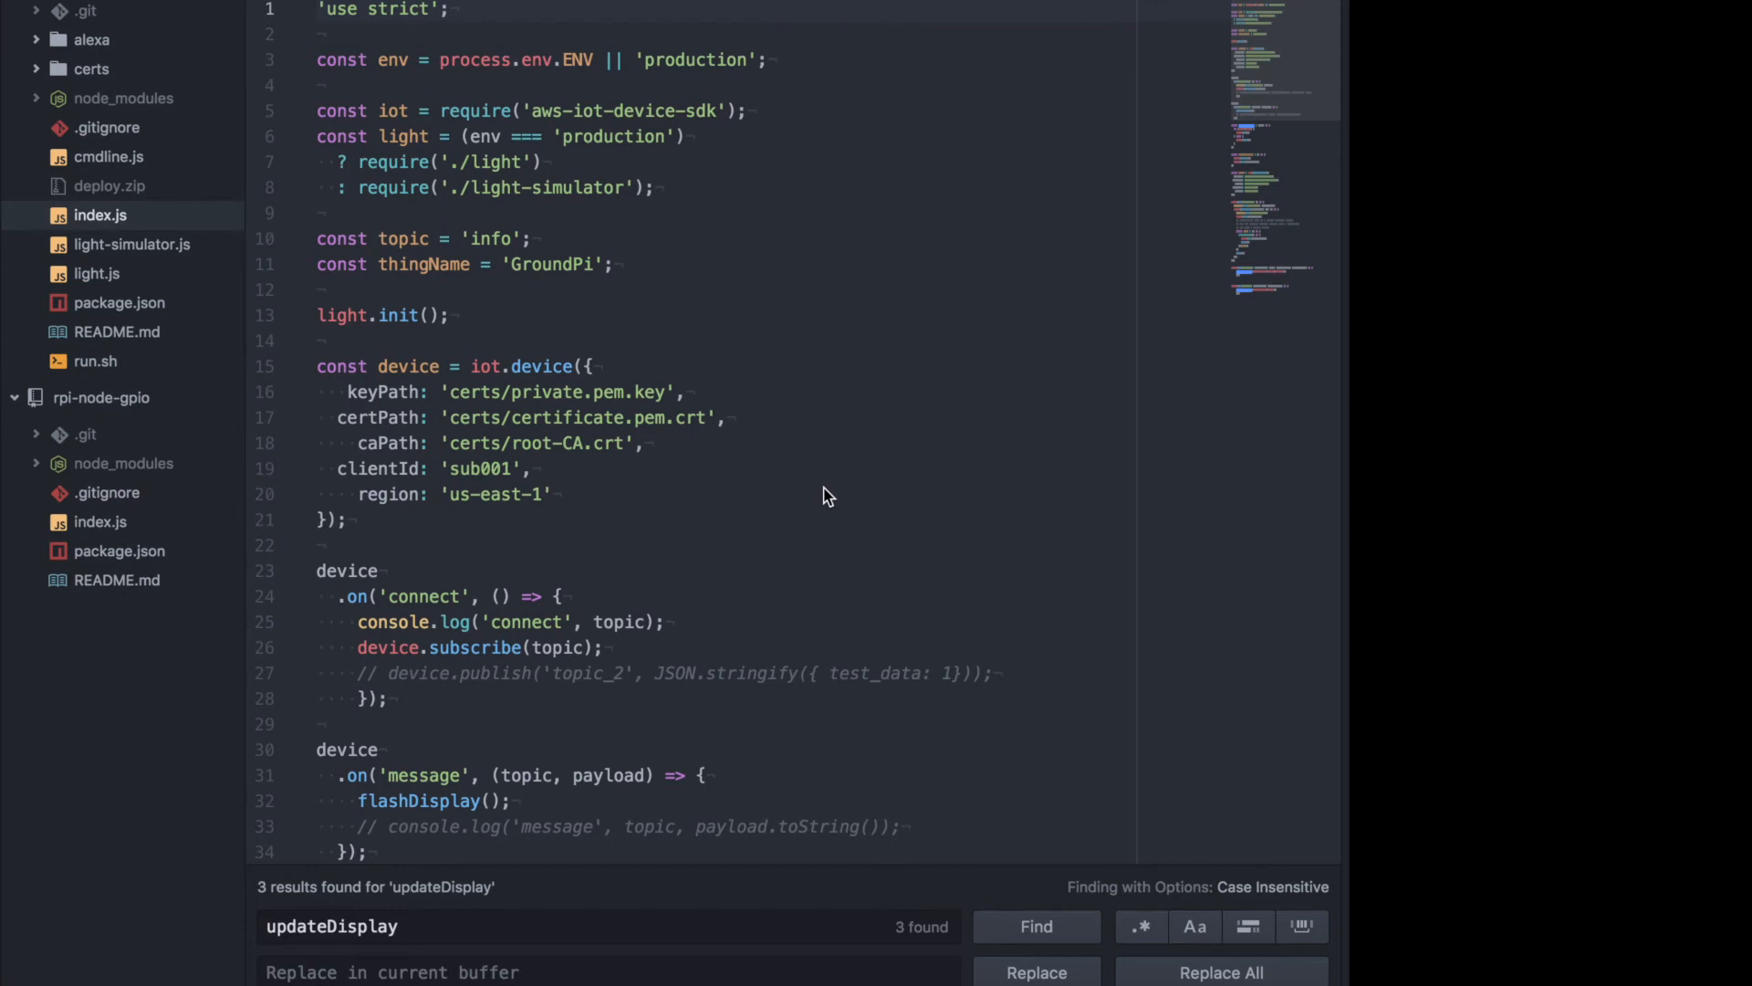
mouse_move(907, 493)
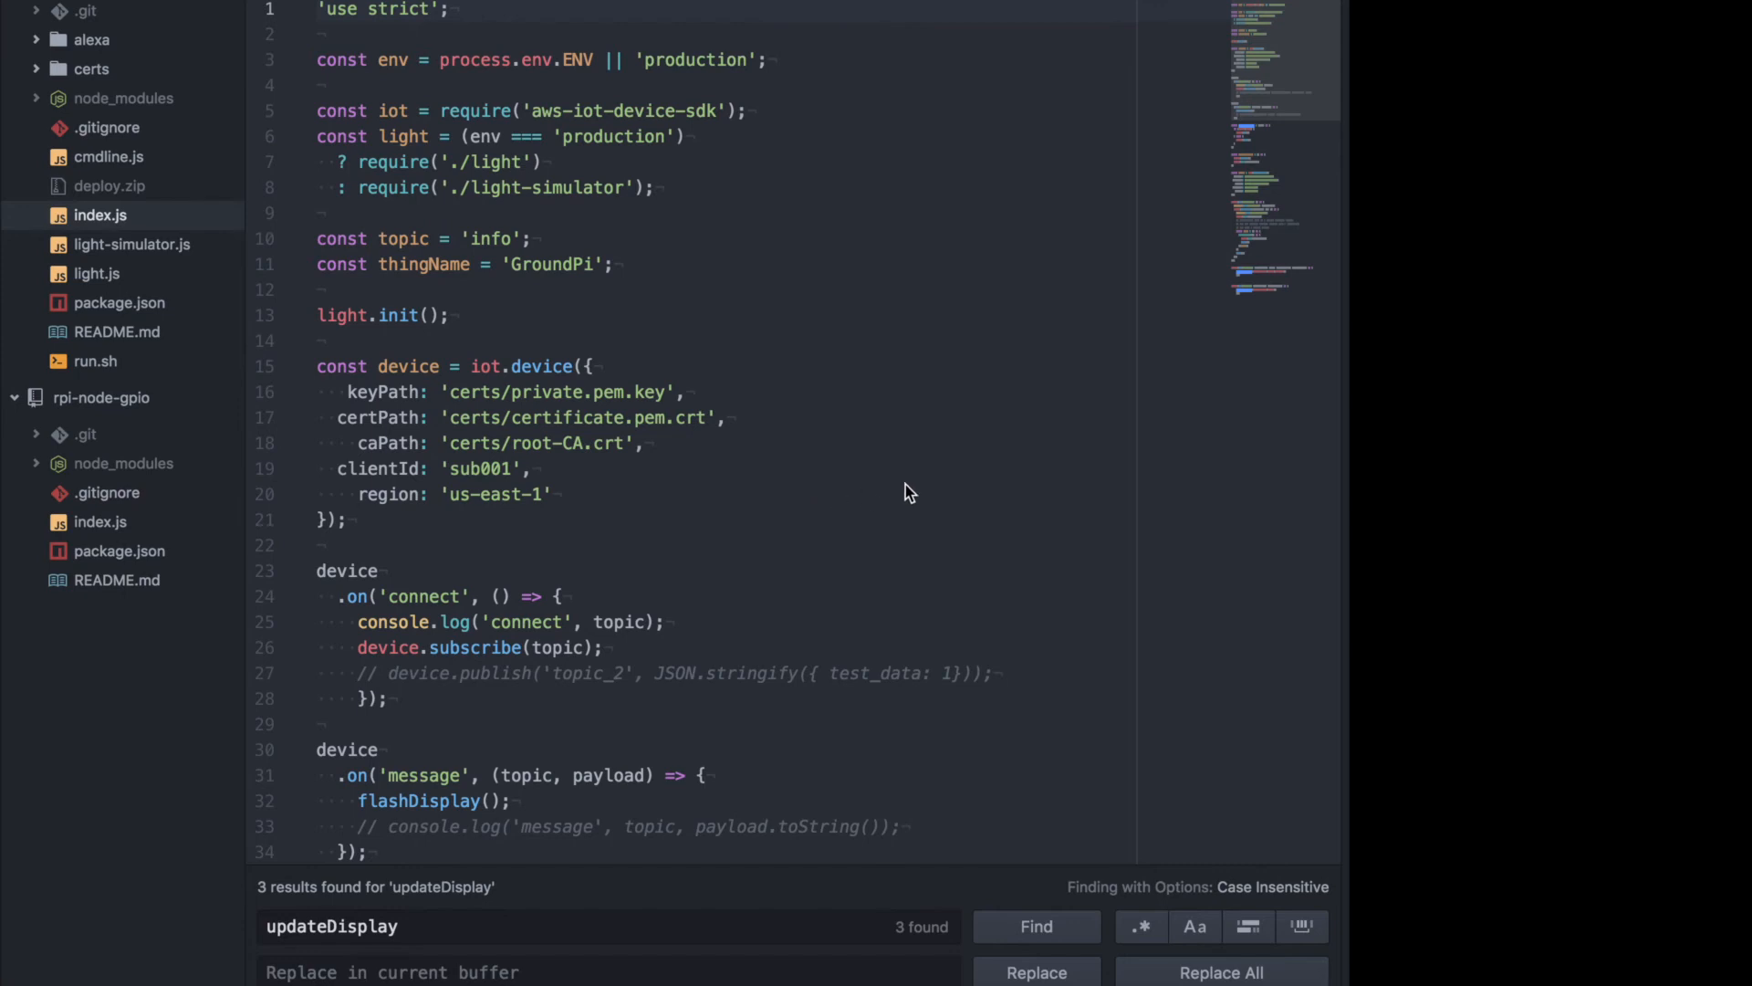
mouse_move(872, 485)
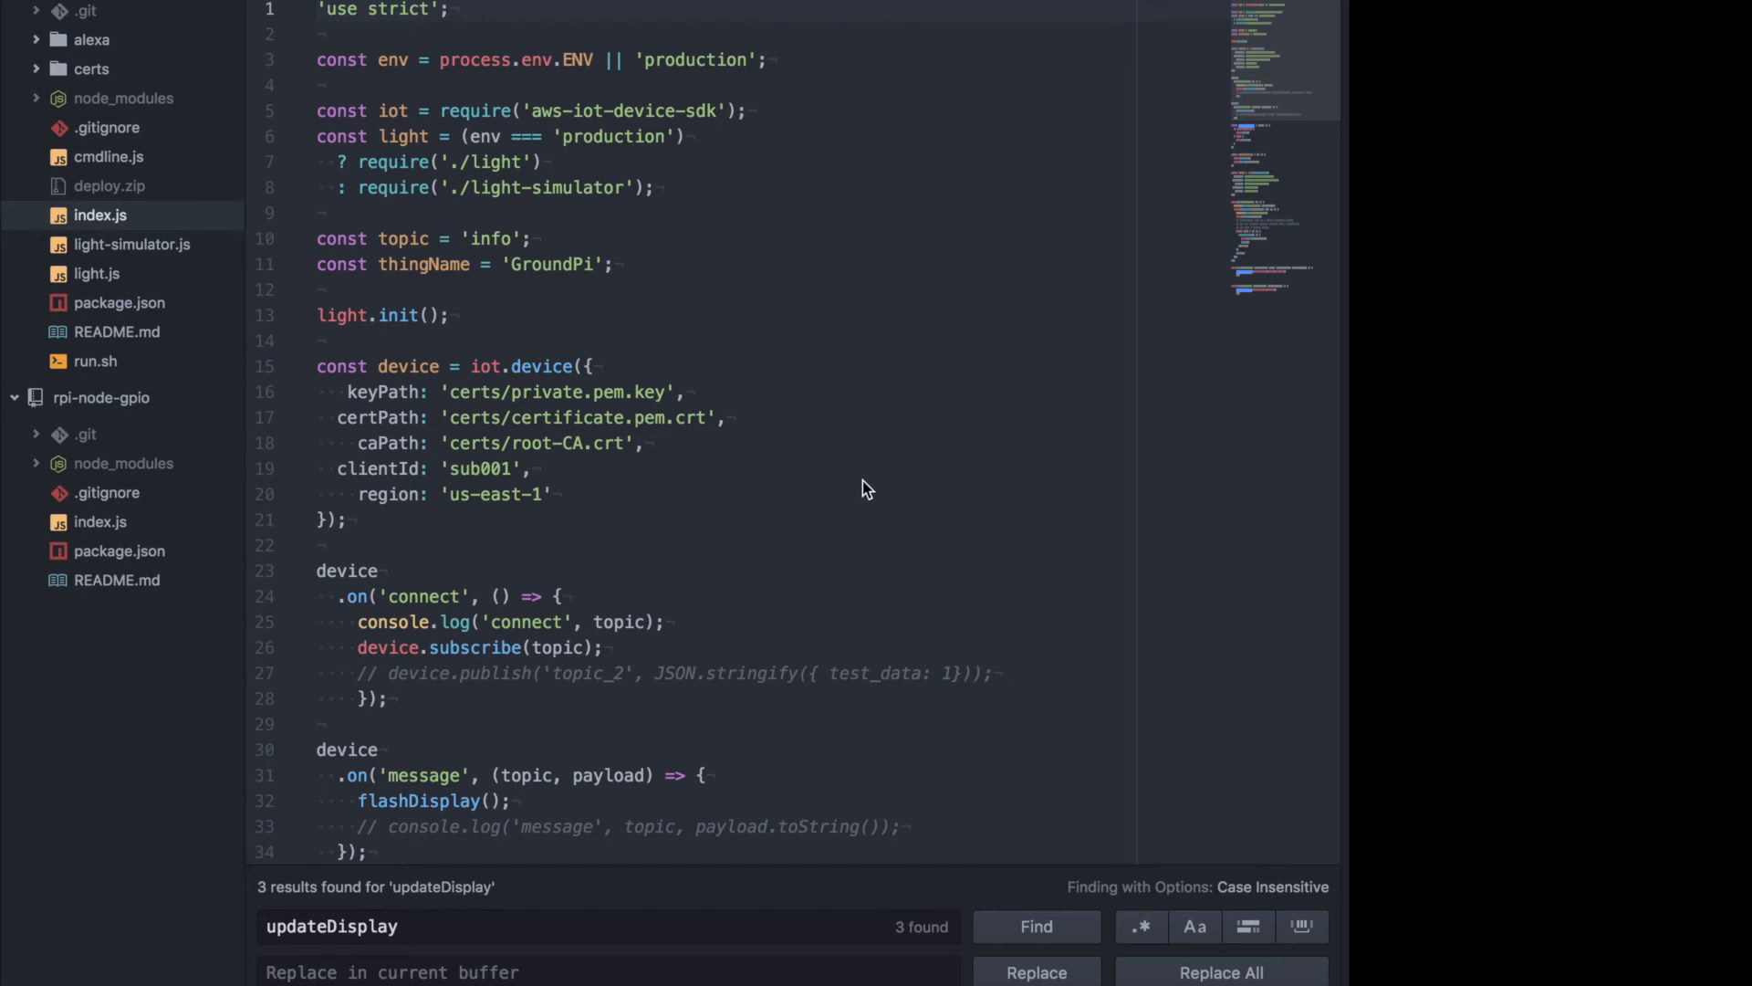
mouse_move(818, 496)
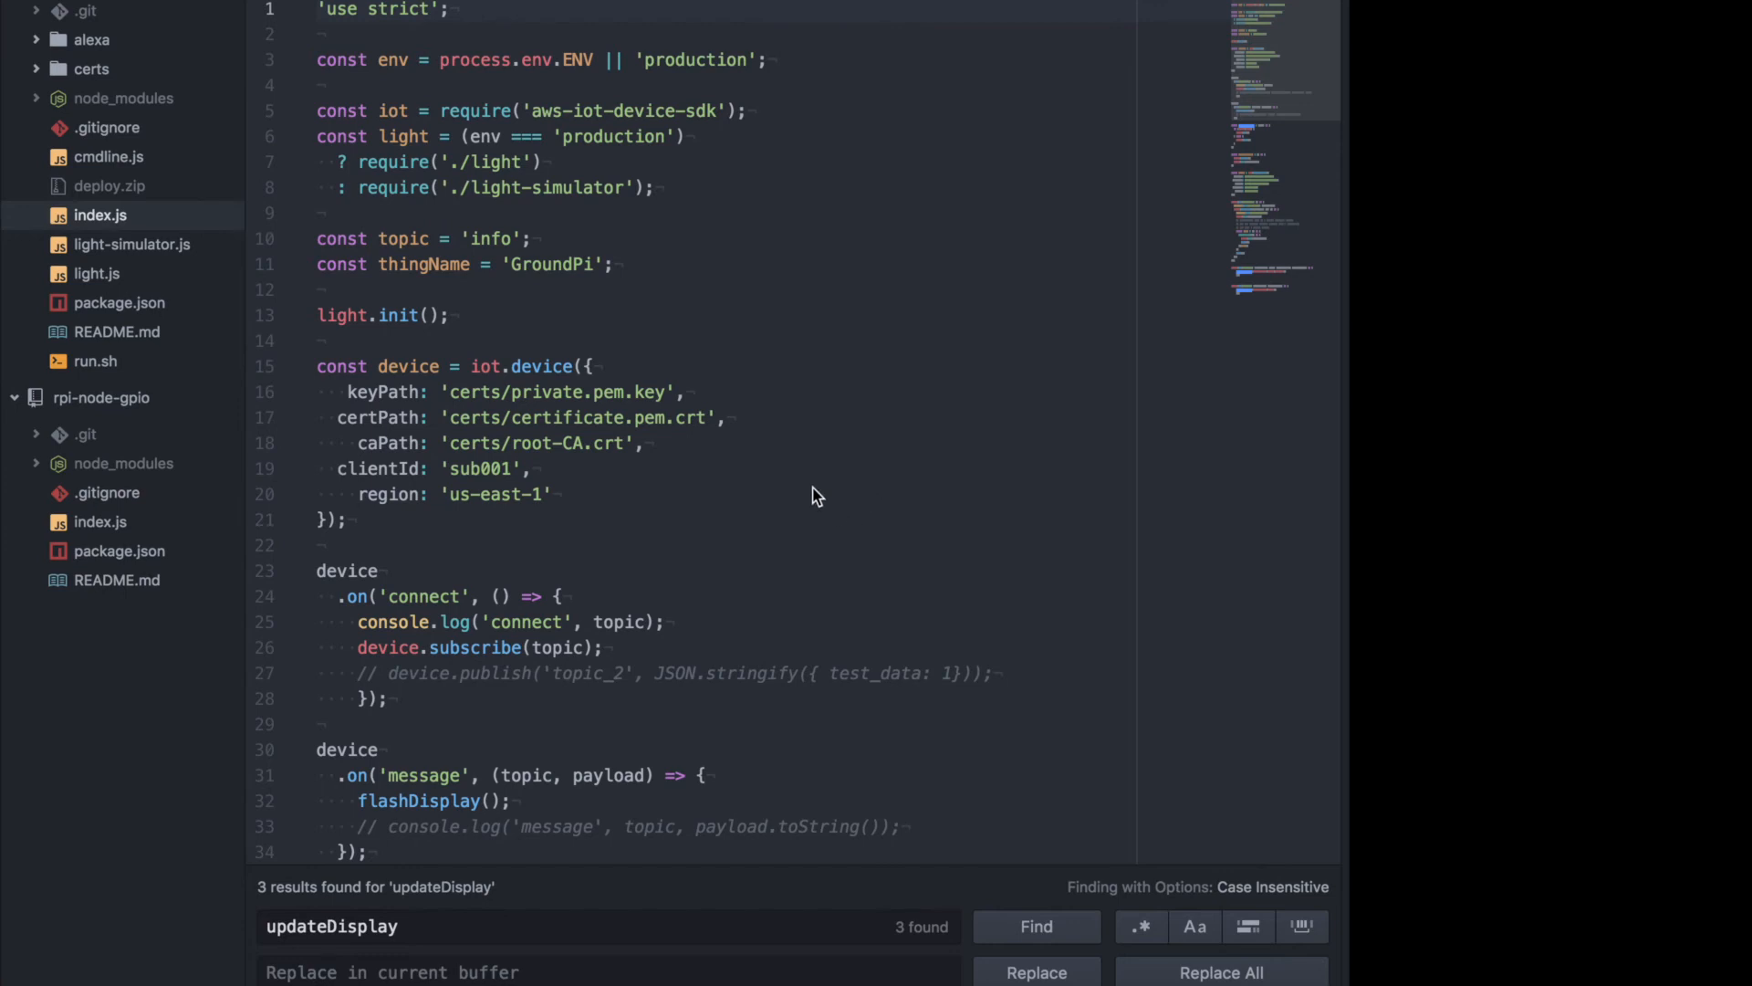
mouse_move(768, 394)
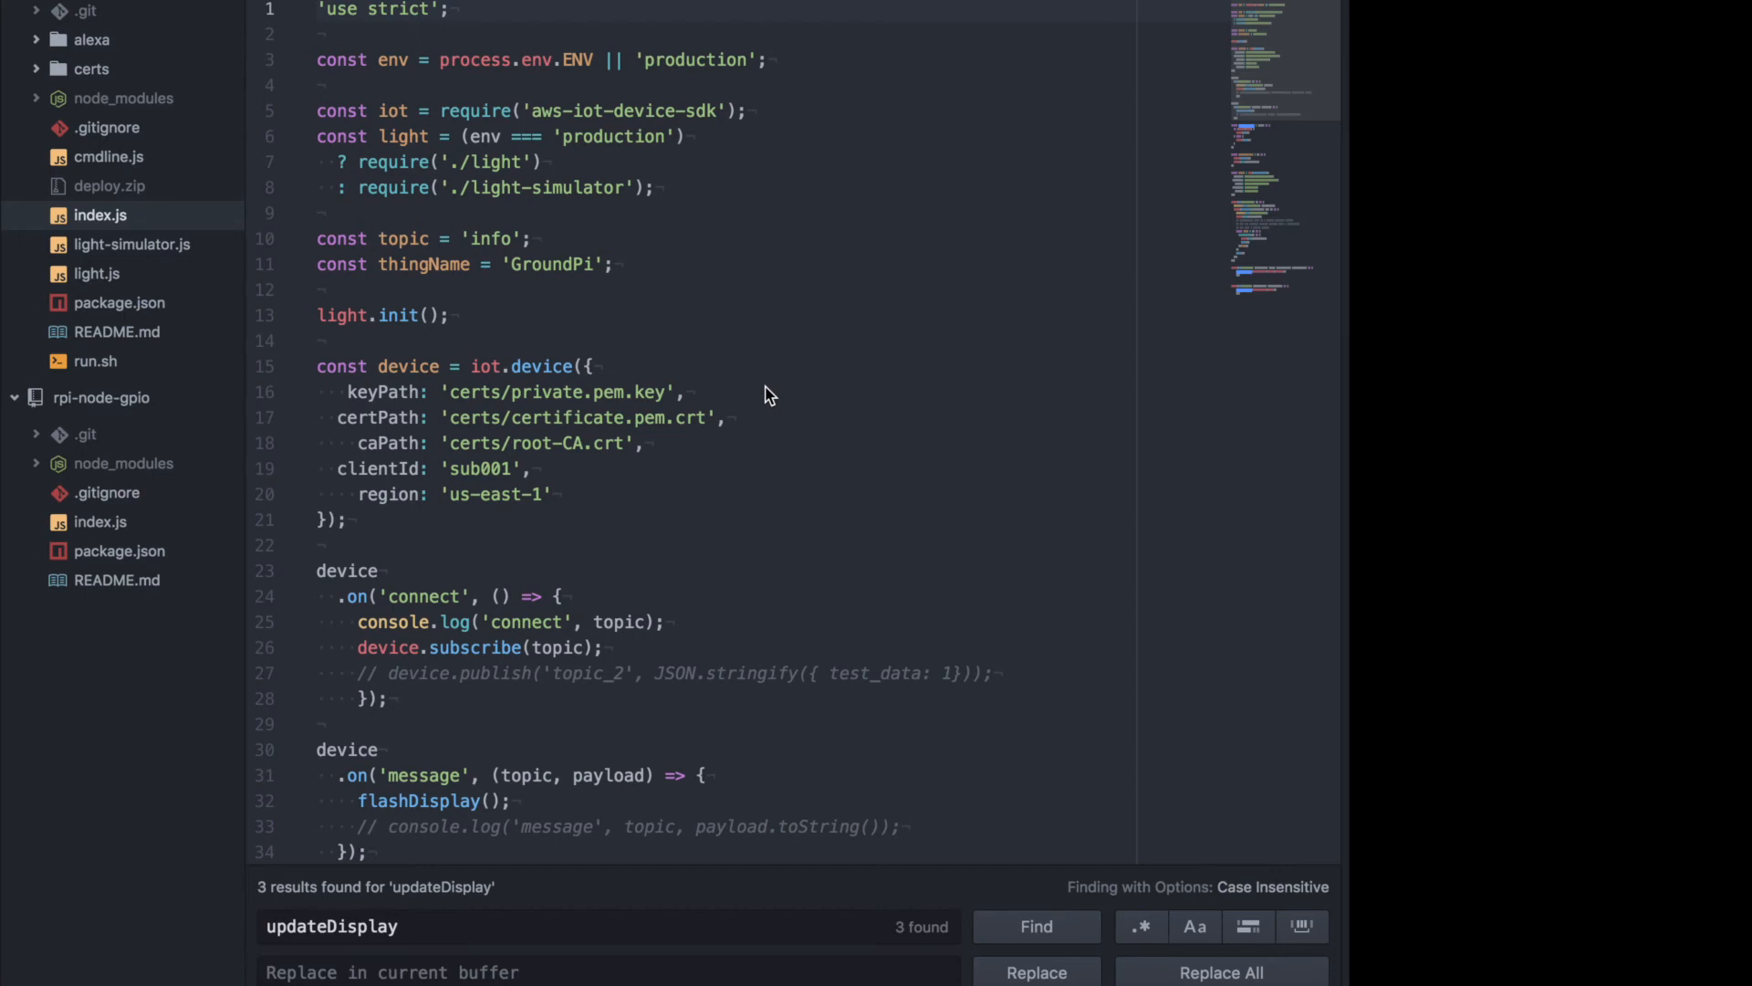
mouse_move(734, 368)
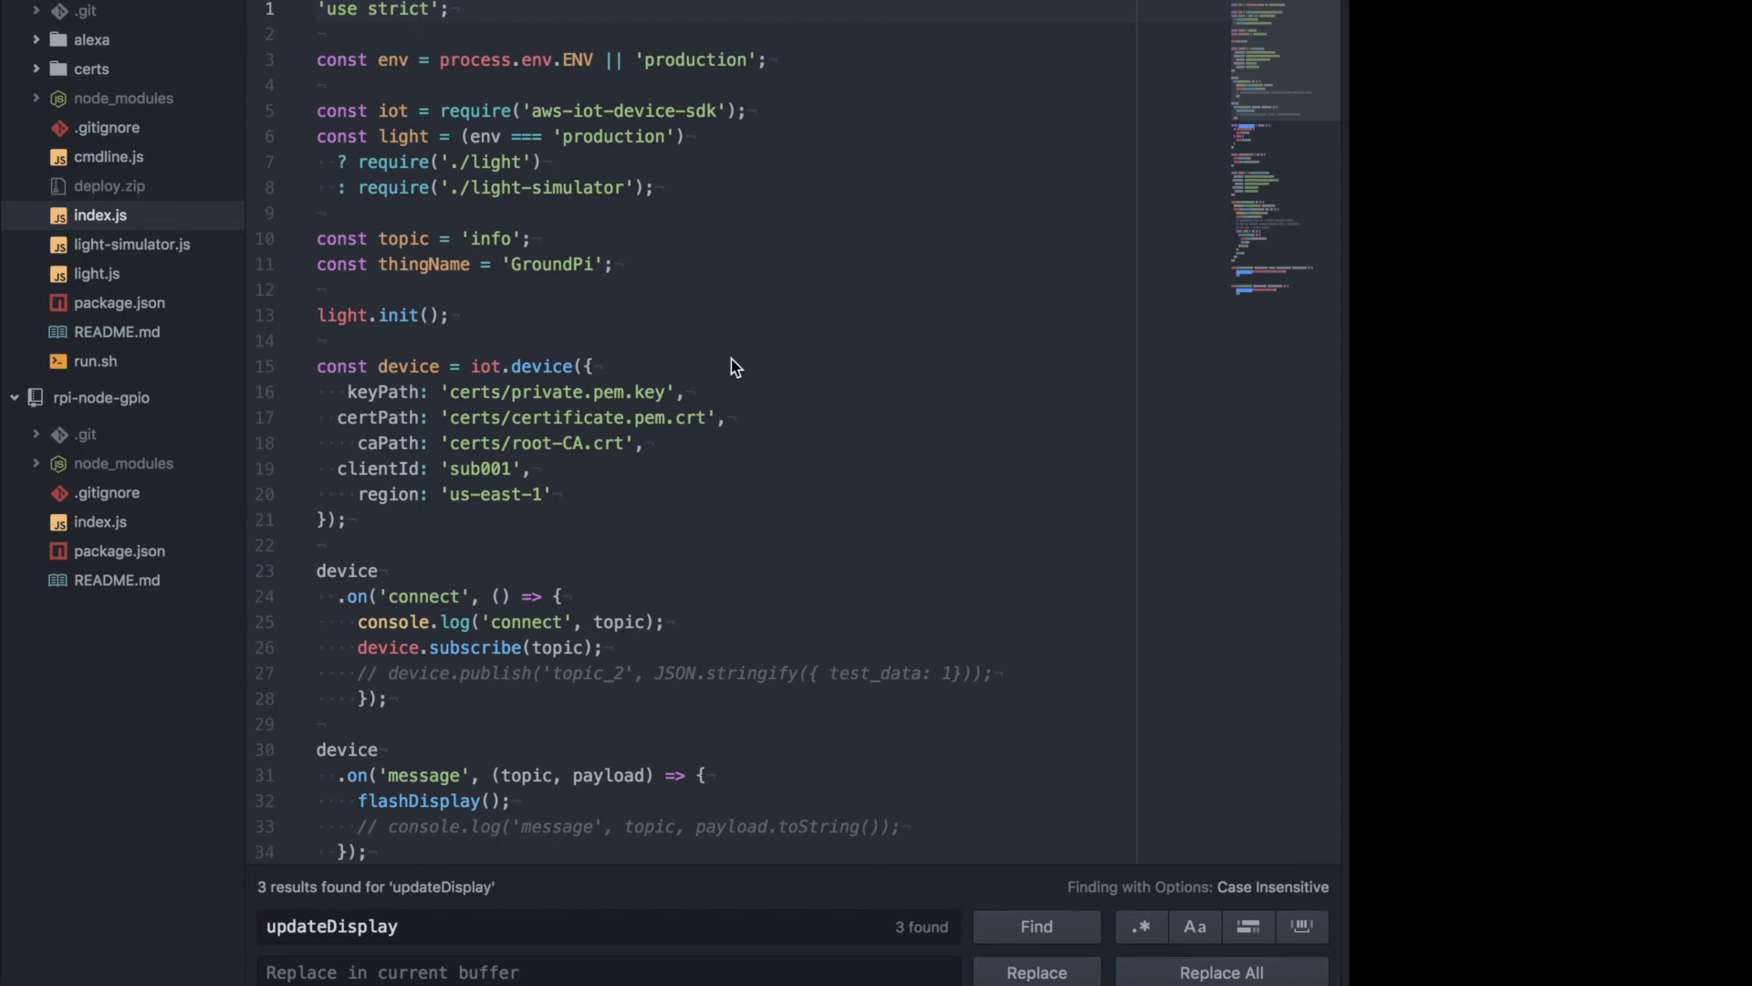
mouse_move(737, 361)
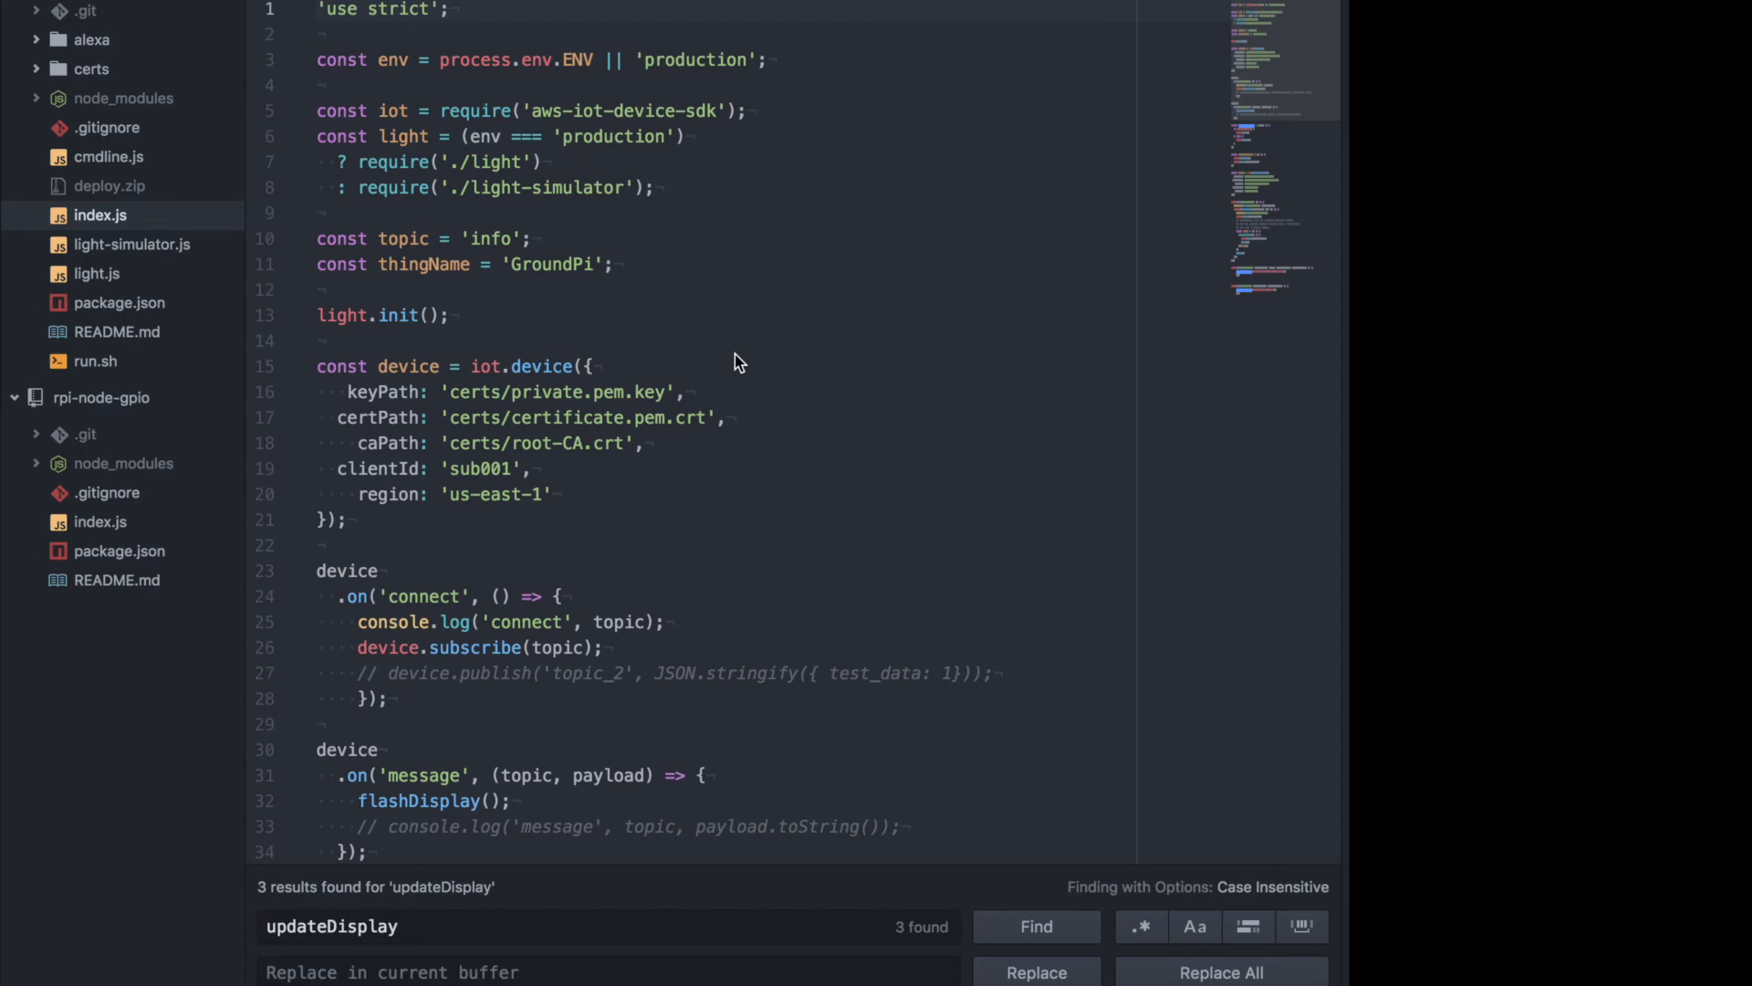
mouse_move(701, 369)
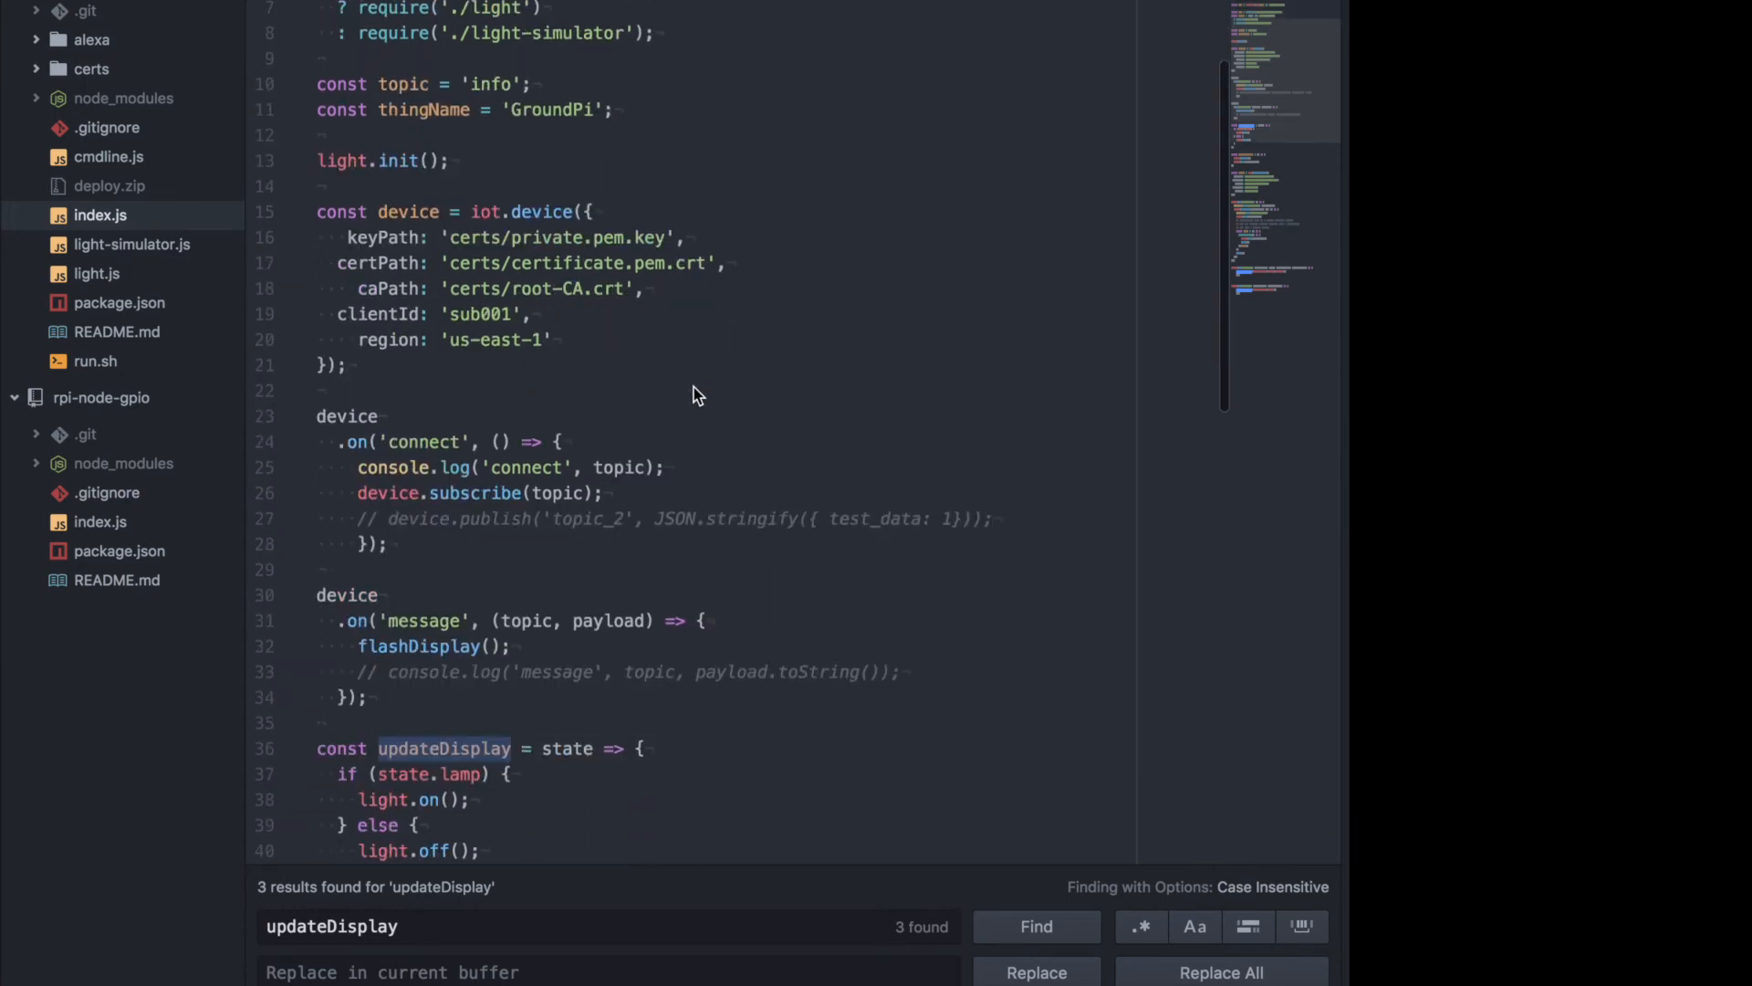
scroll("down", 3)
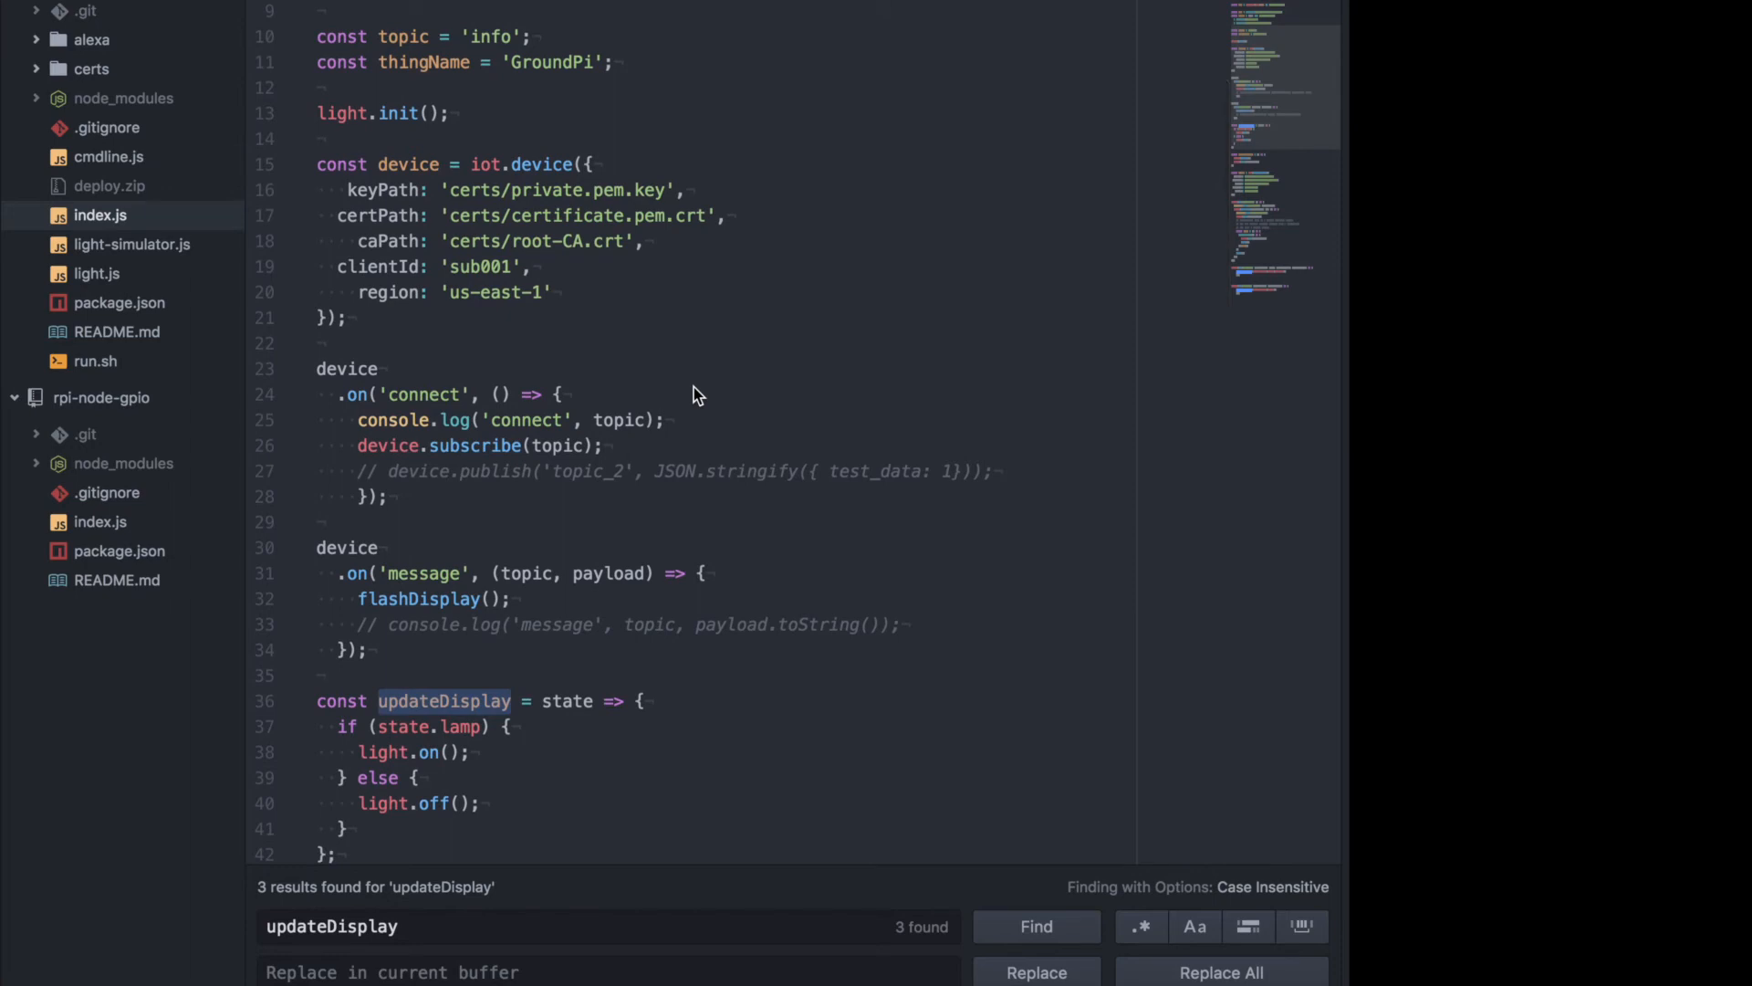
mouse_move(549, 307)
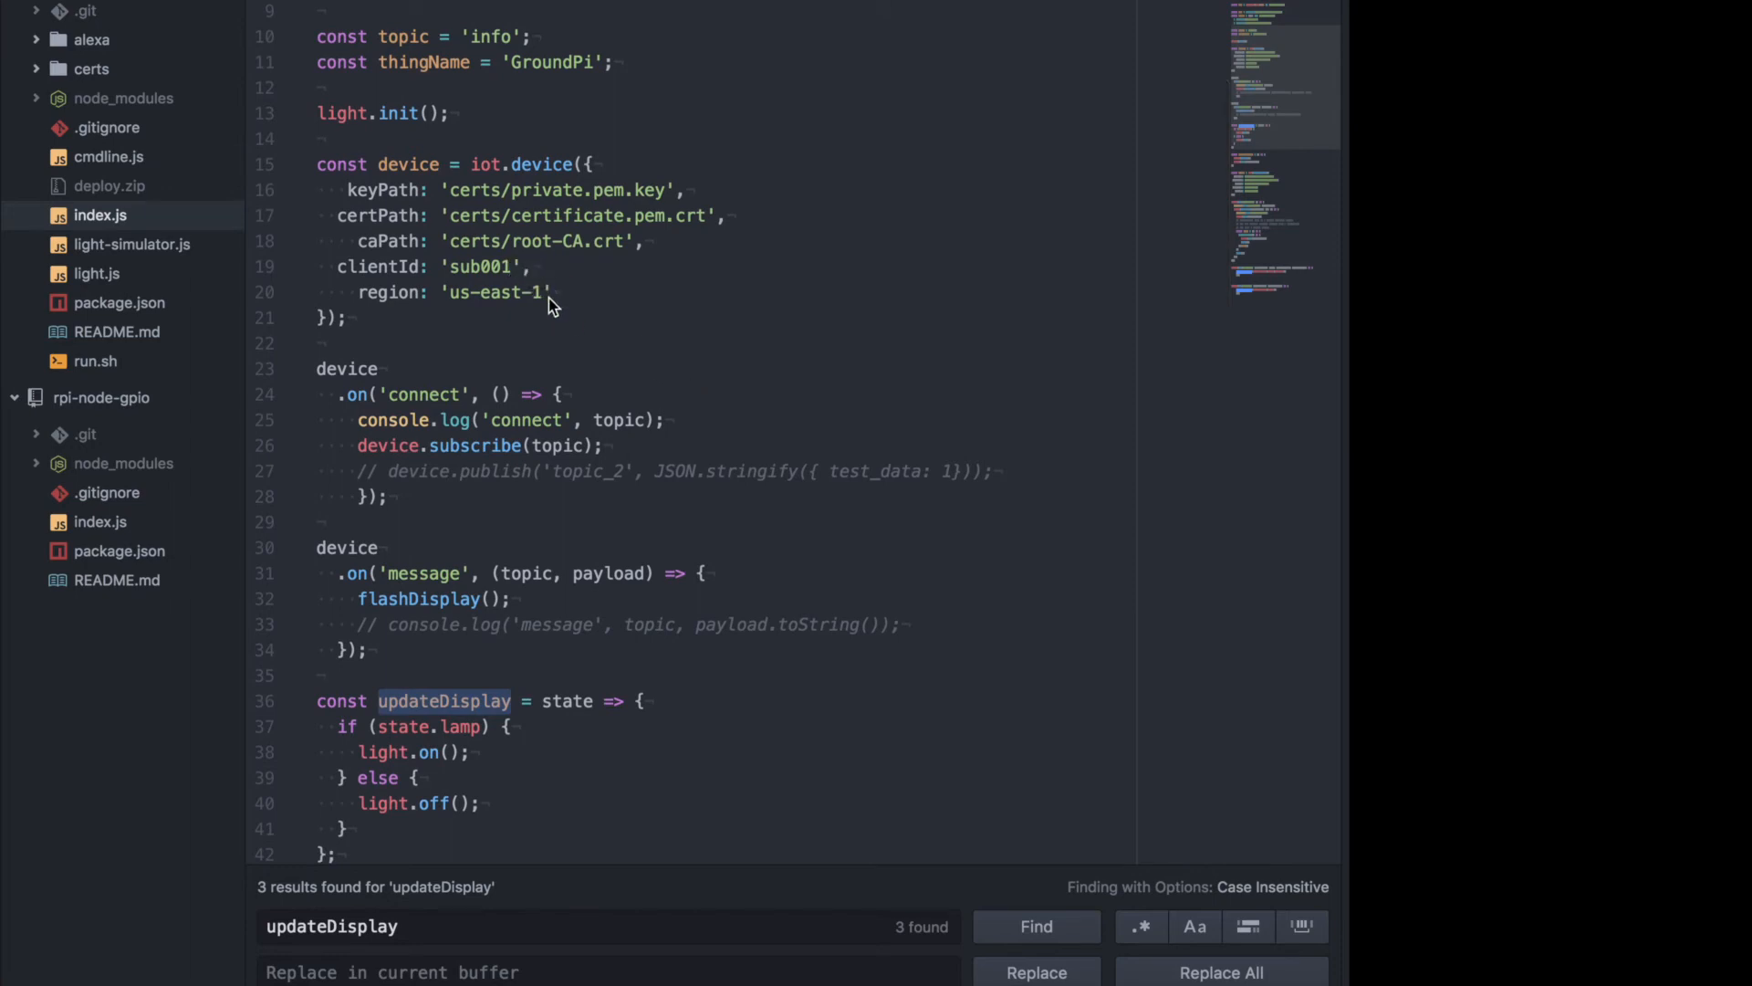
mouse_move(584, 319)
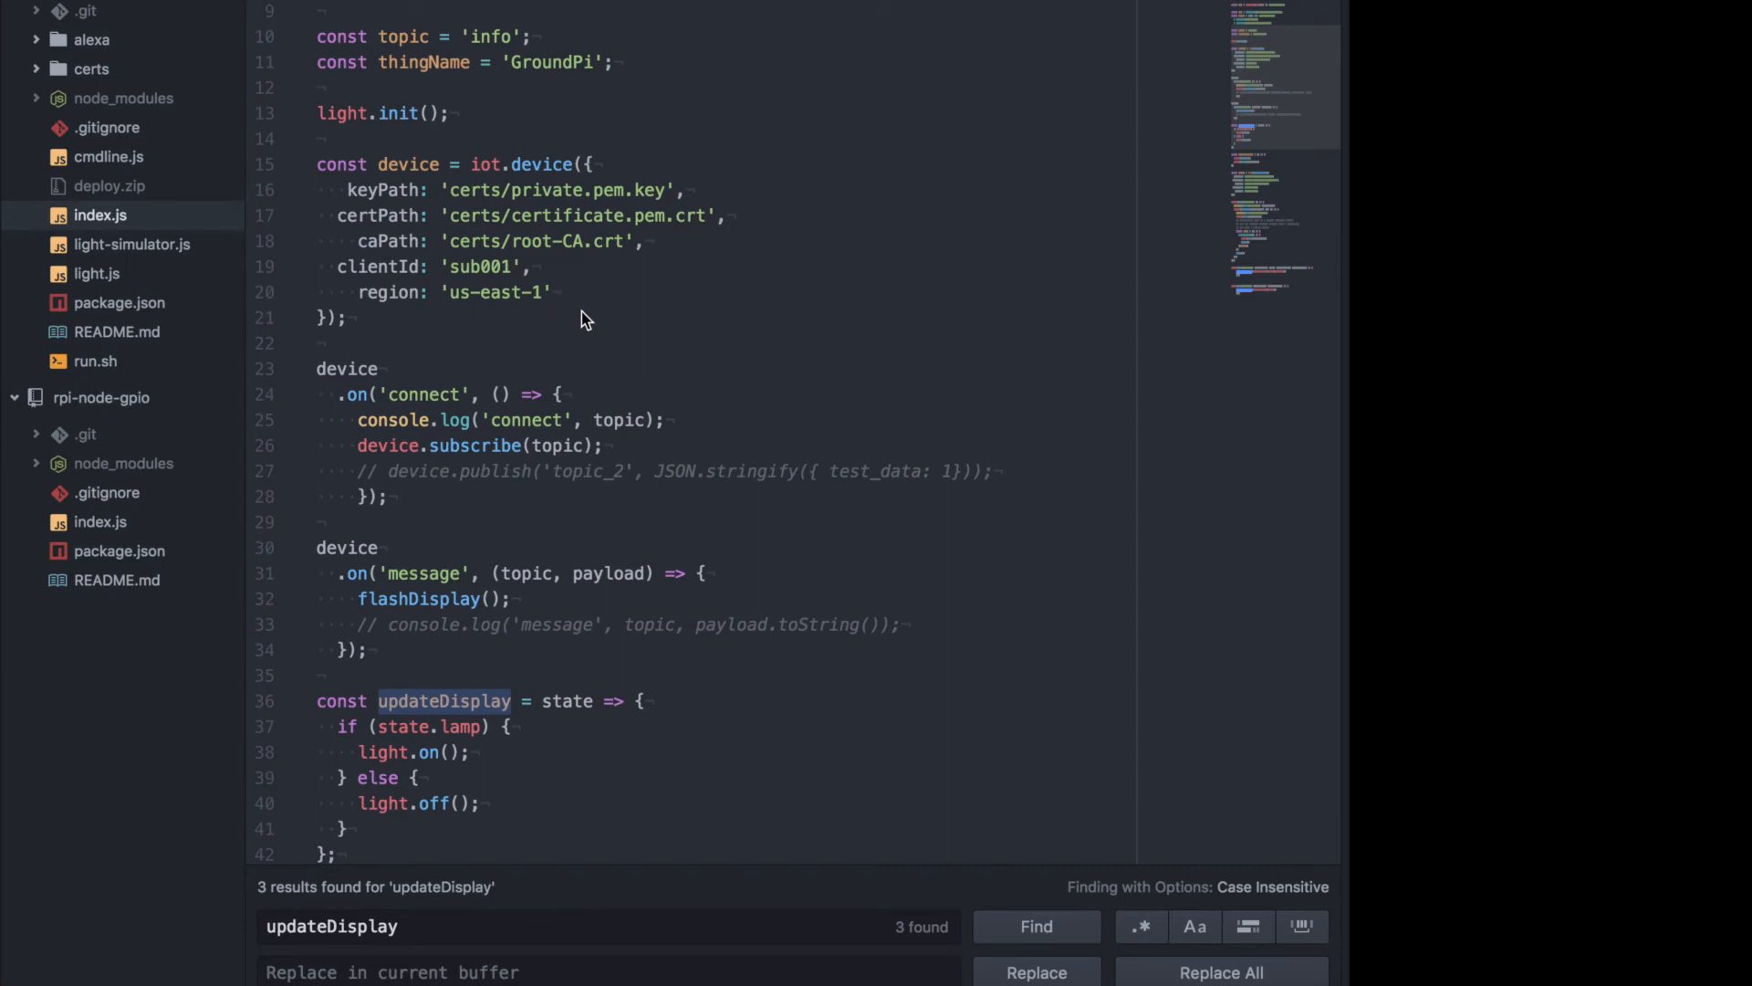
scroll("down", 3)
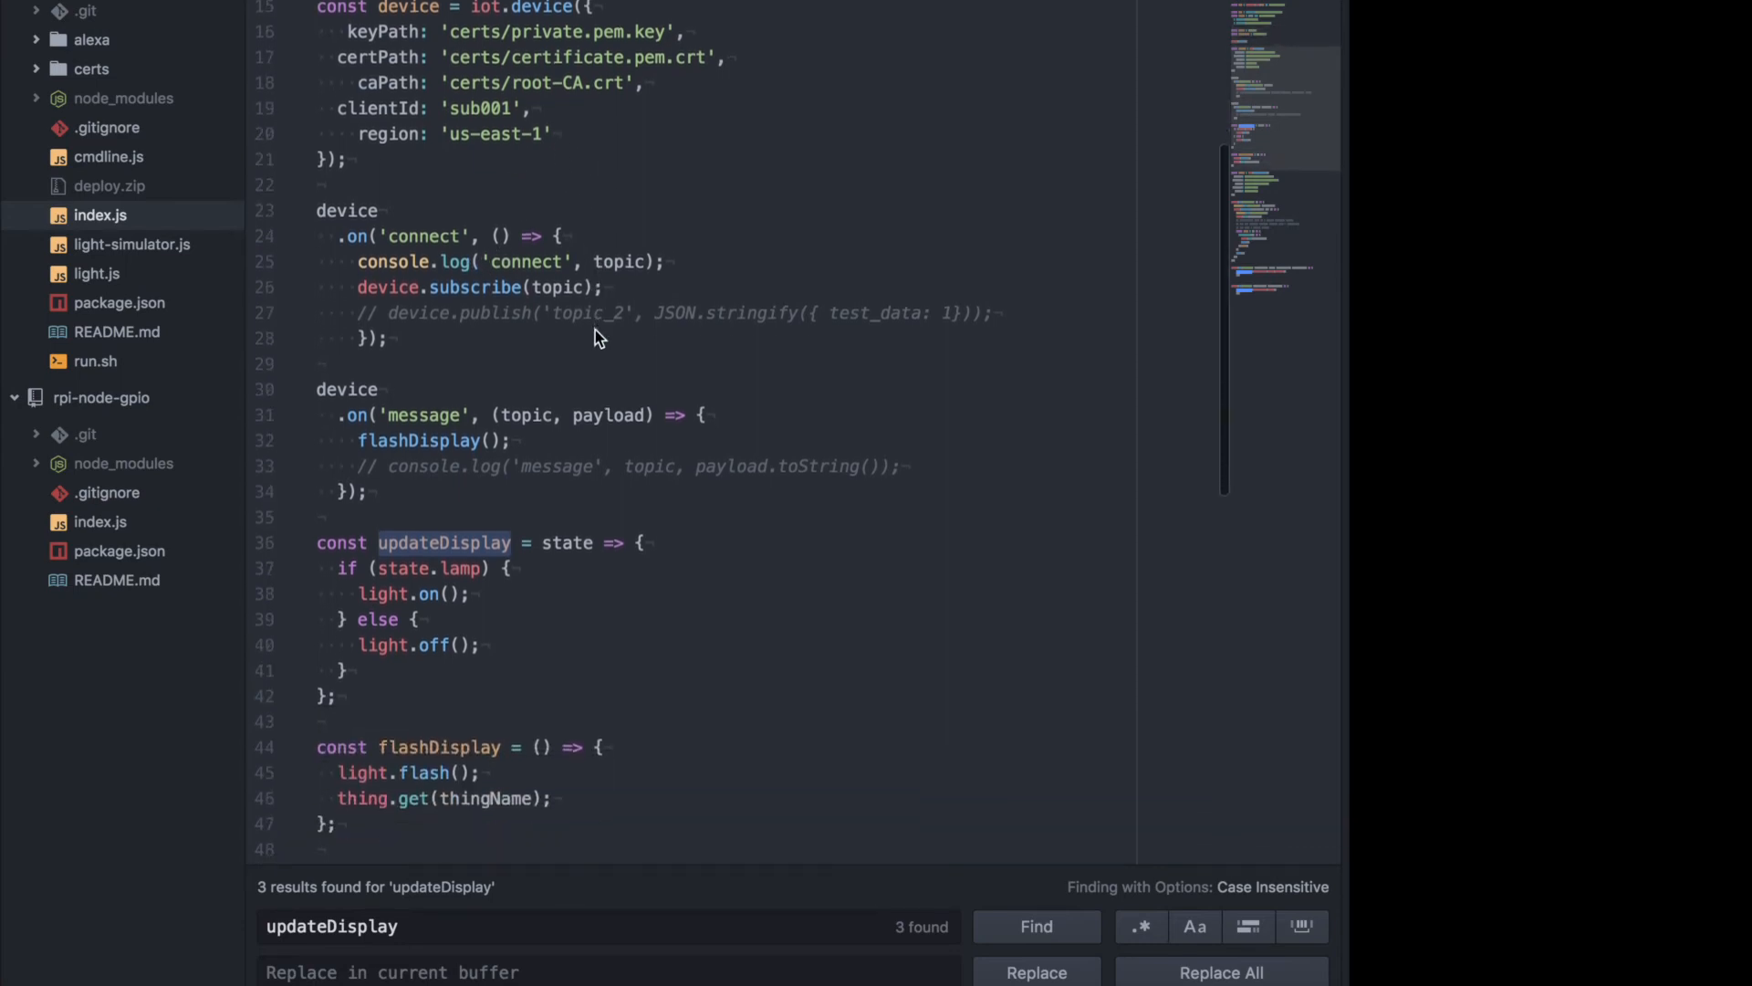
scroll("down", 3)
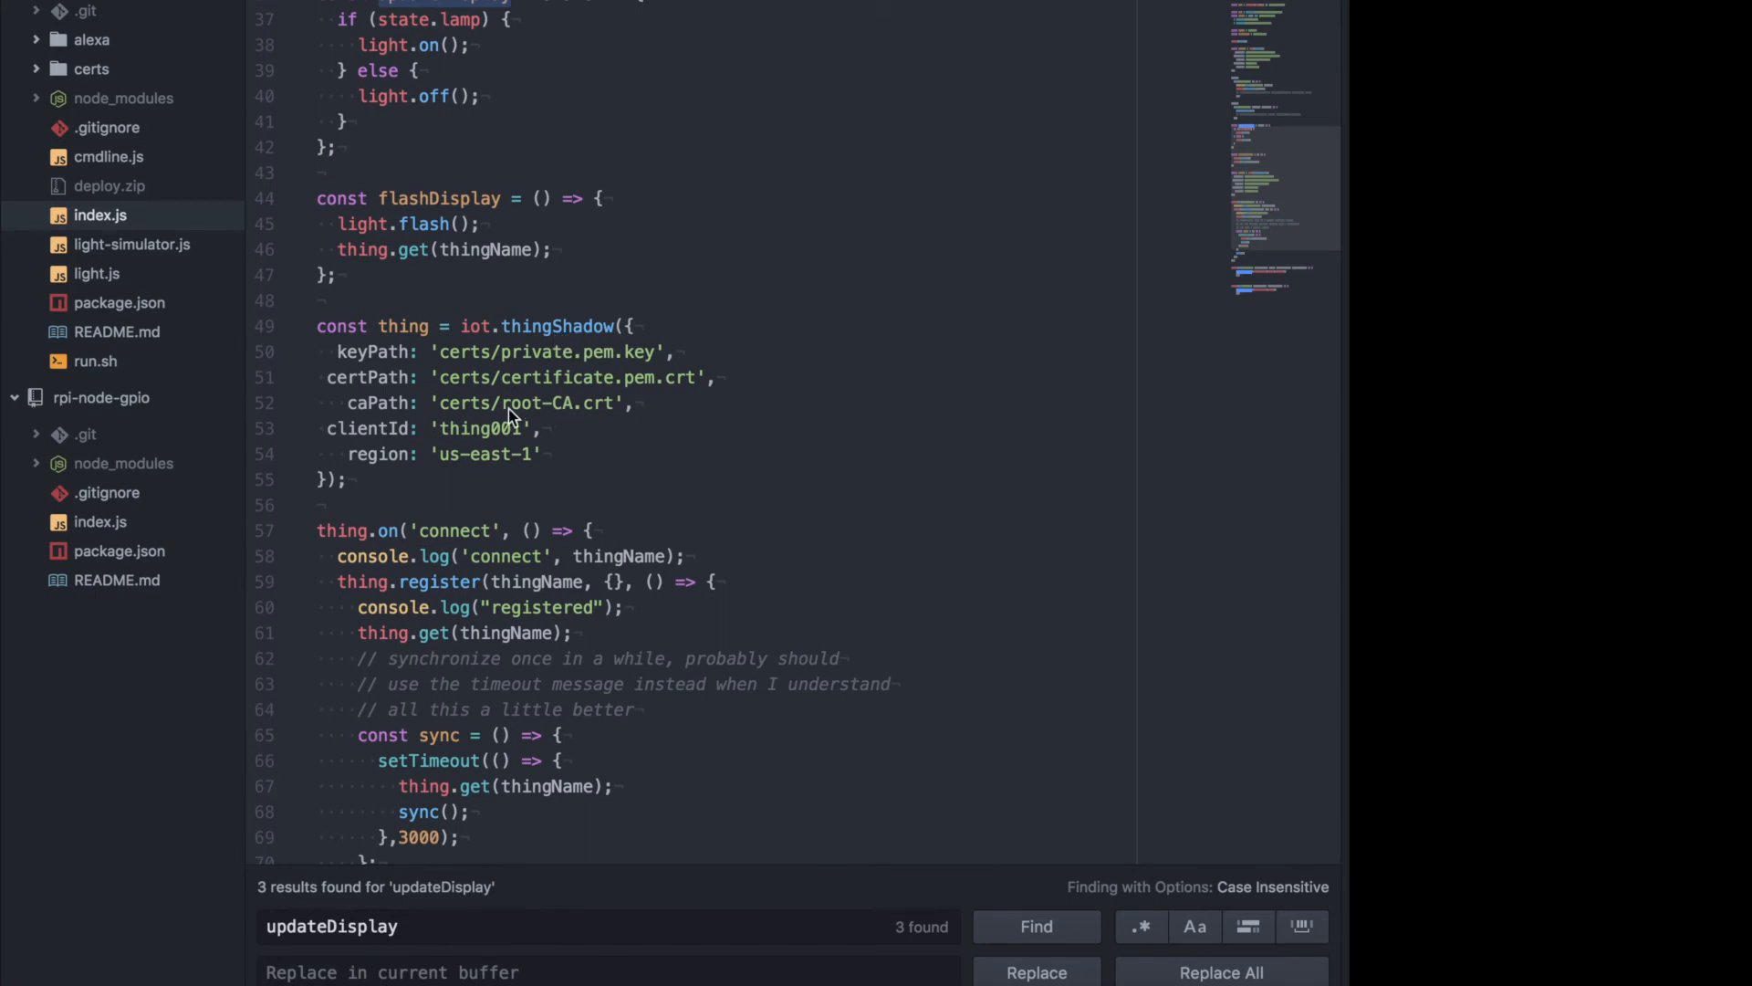
mouse_move(492, 369)
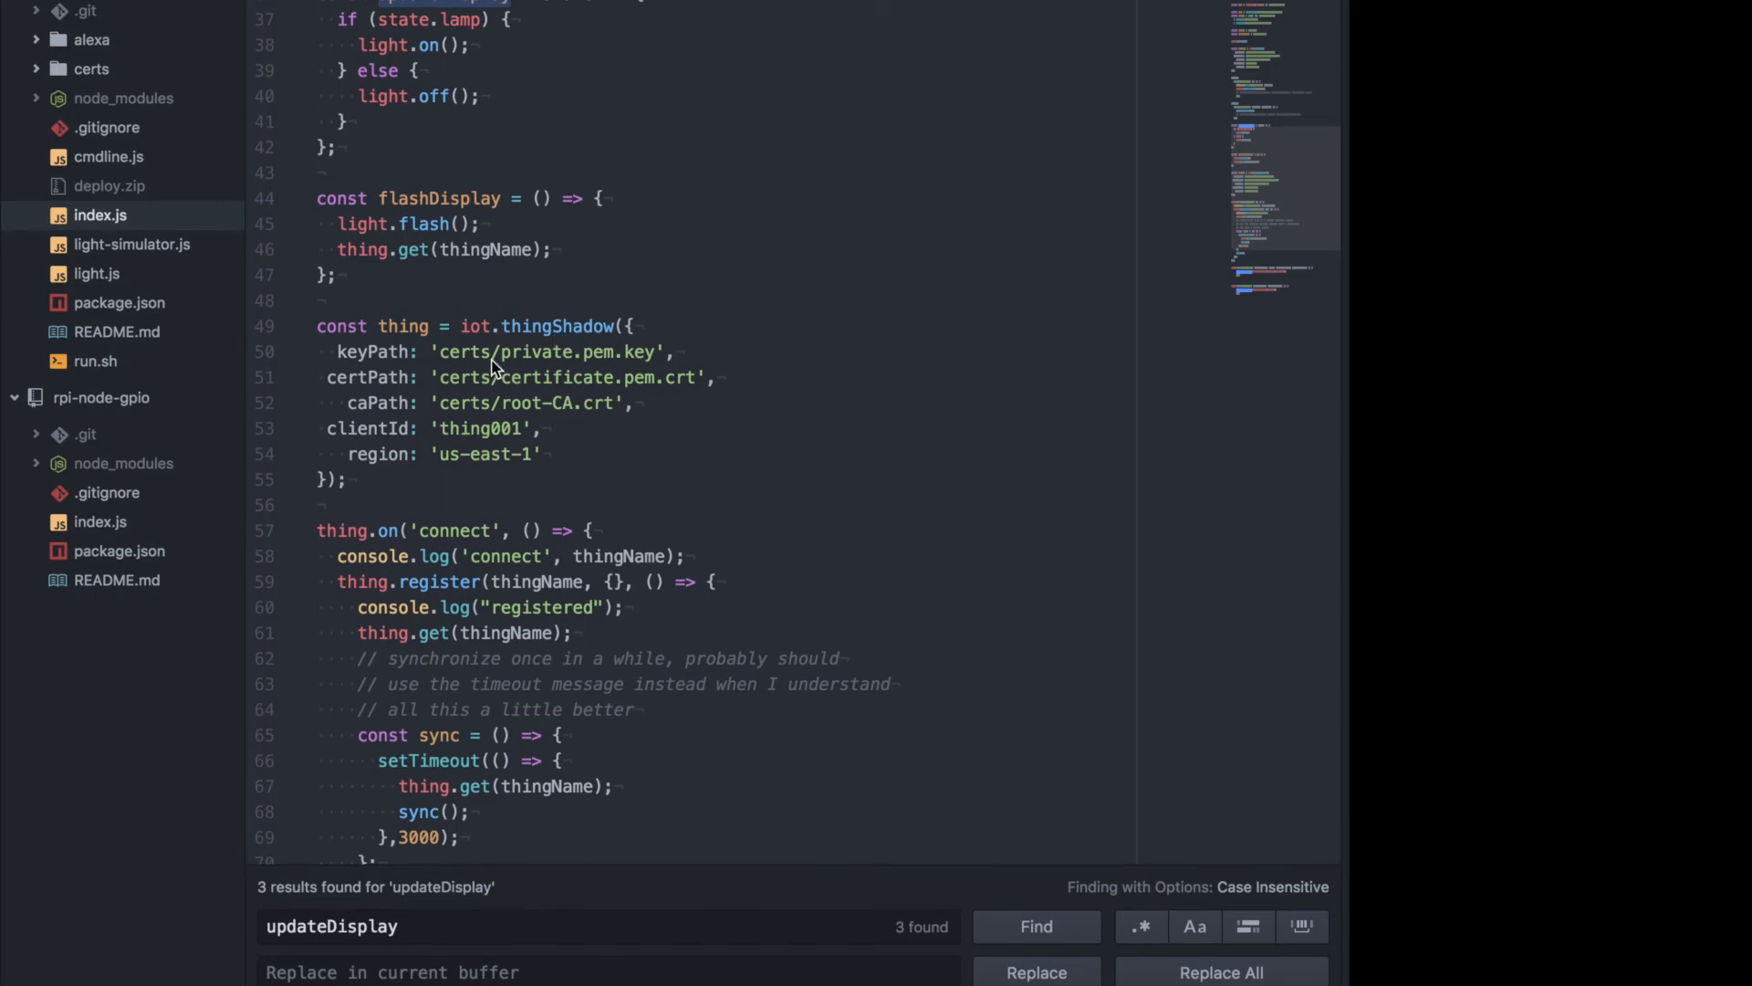
mouse_move(530, 418)
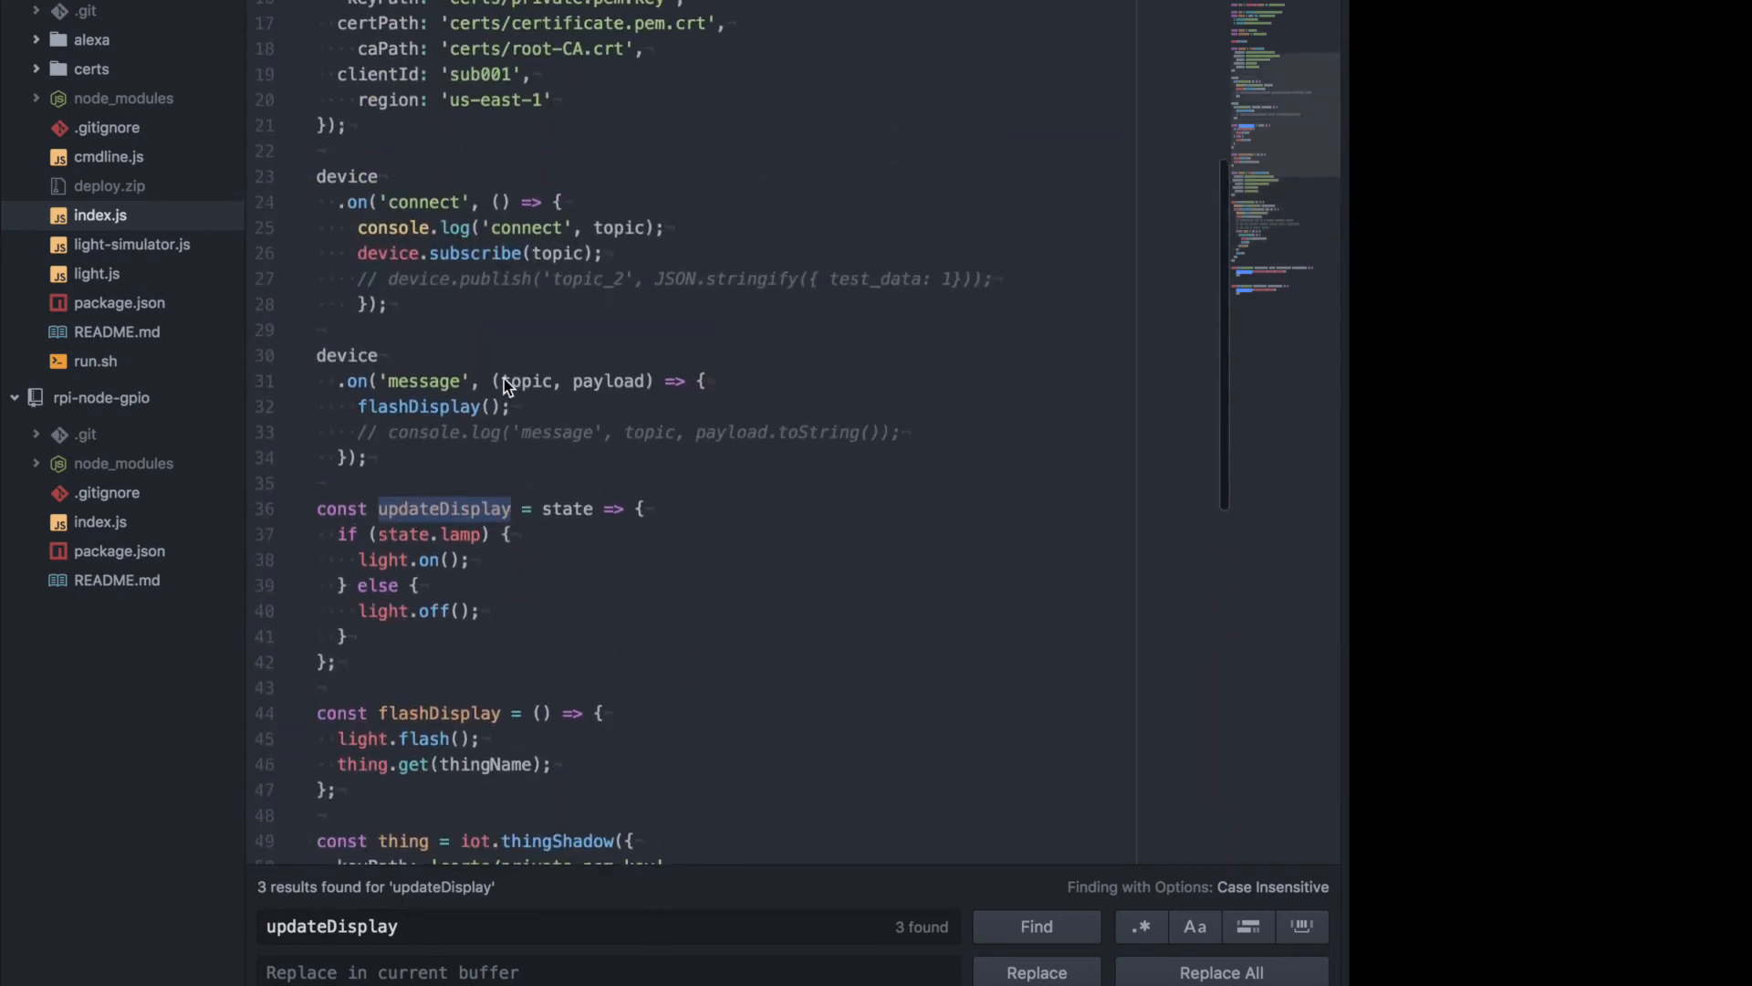
scroll("down", 3)
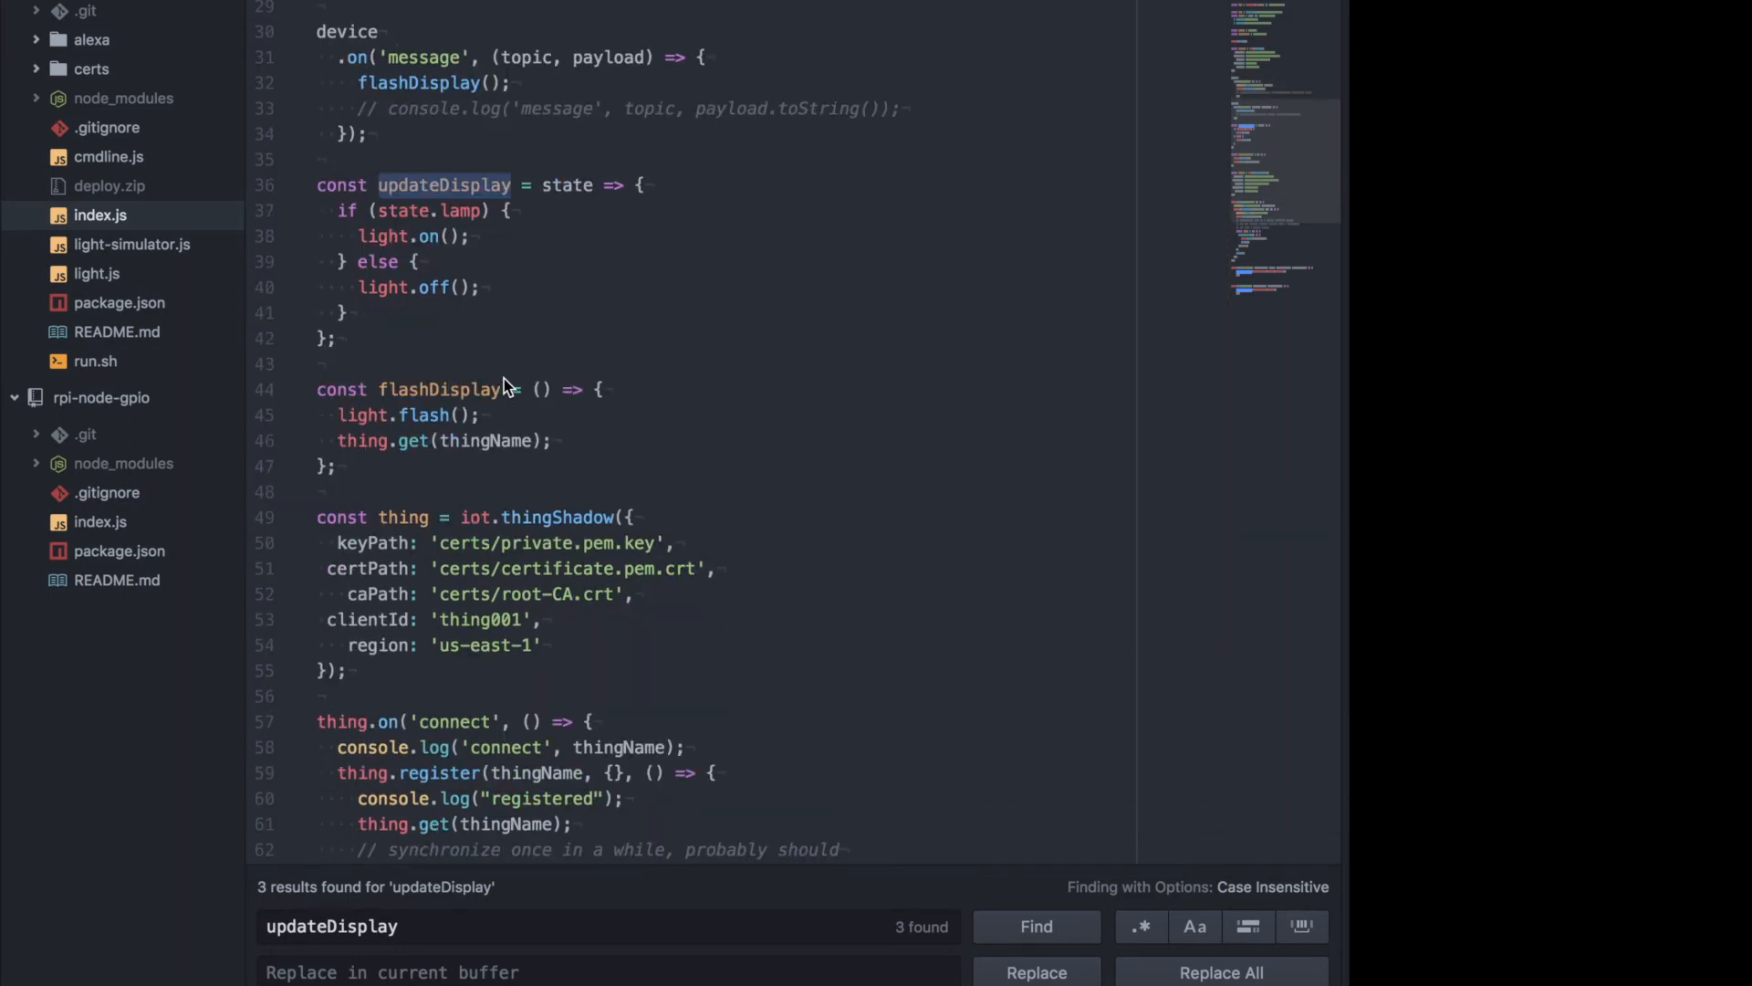
scroll("down", 3)
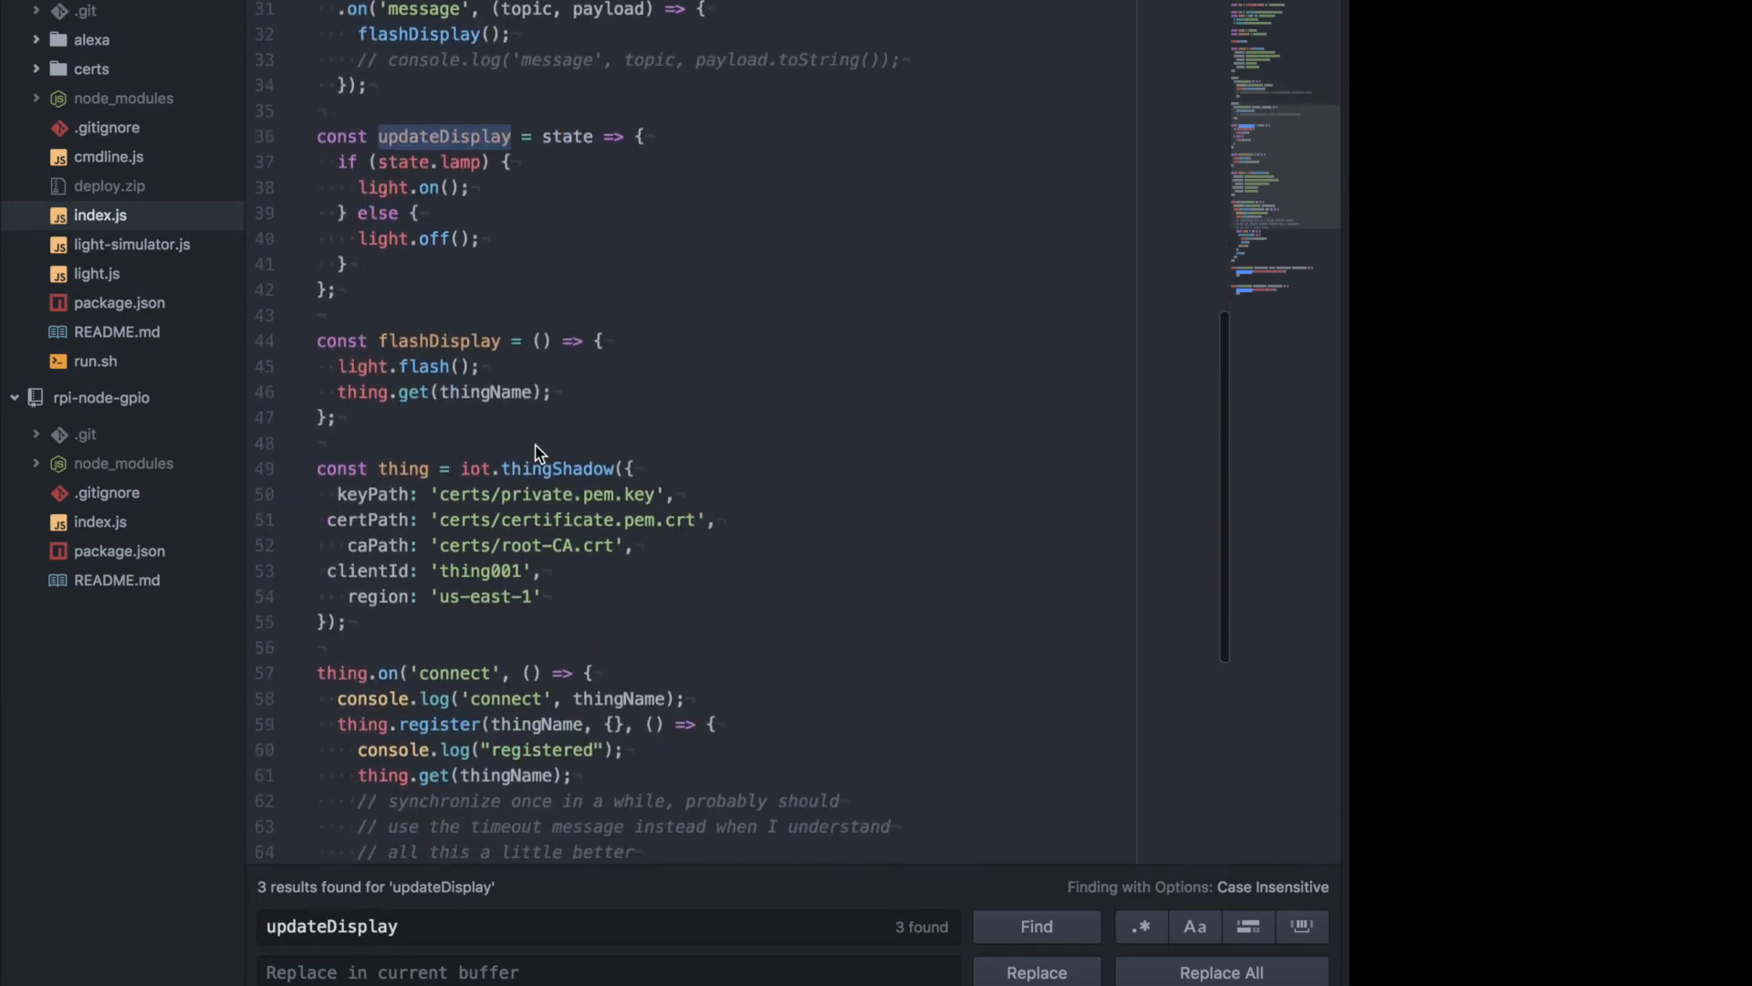
scroll("down", 3)
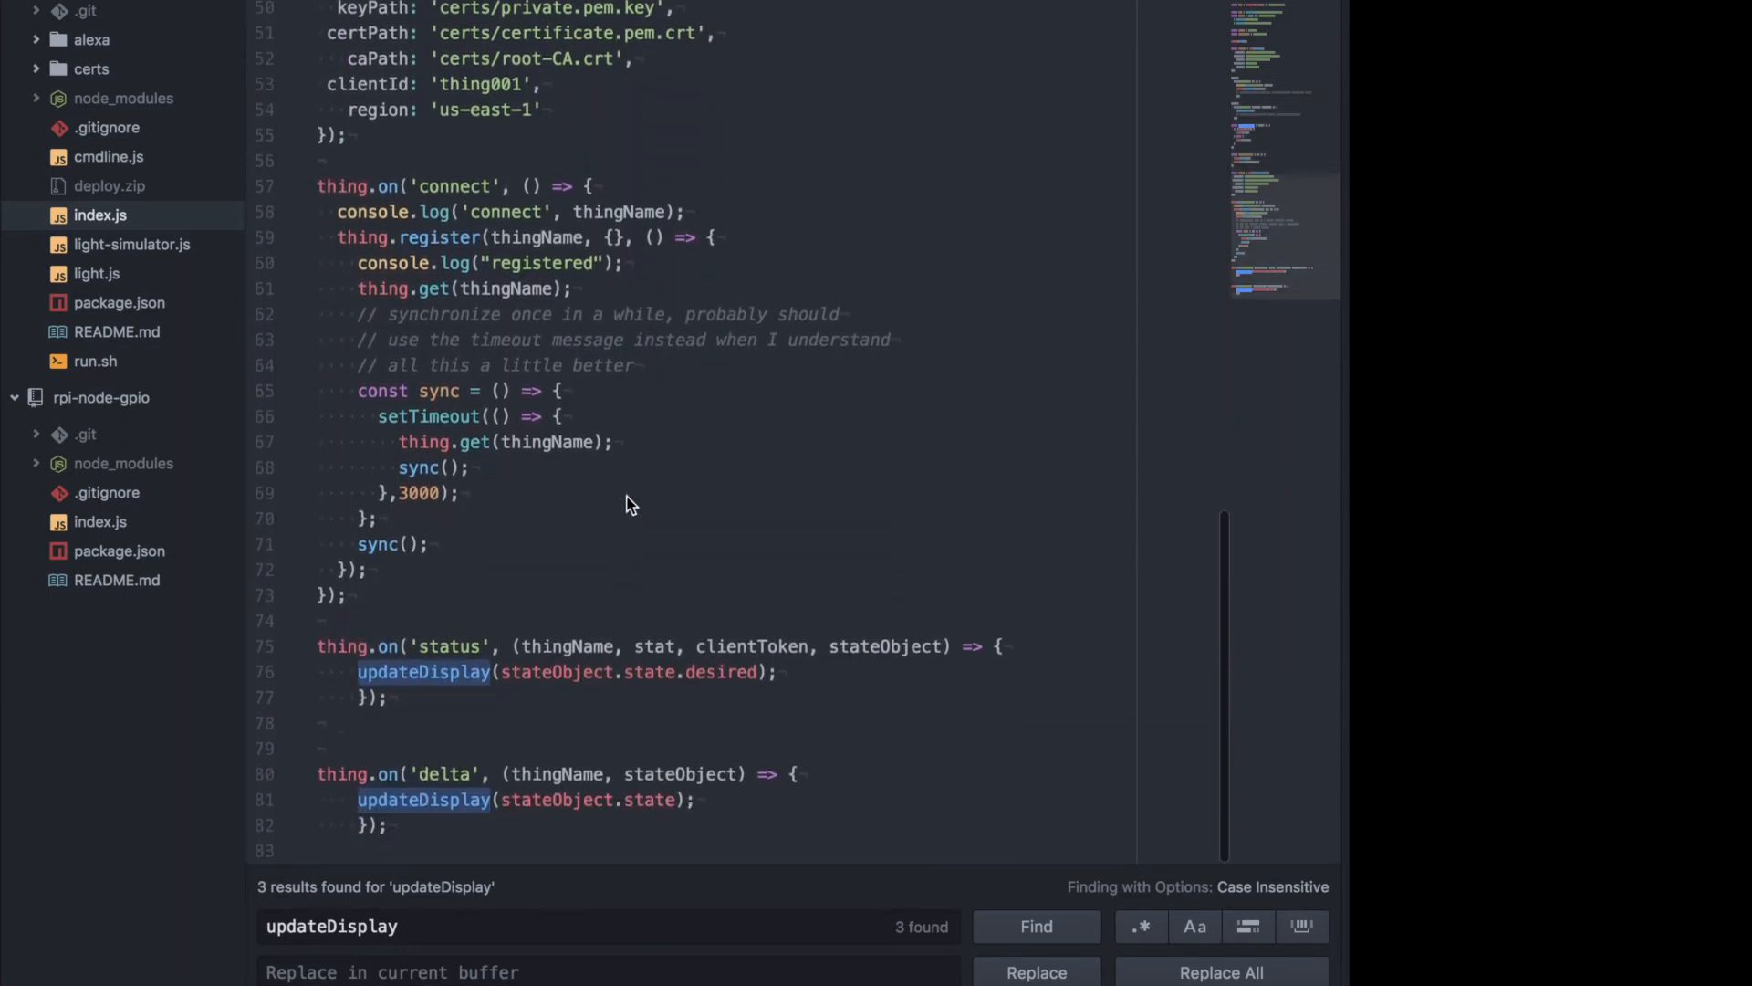
mouse_move(599, 663)
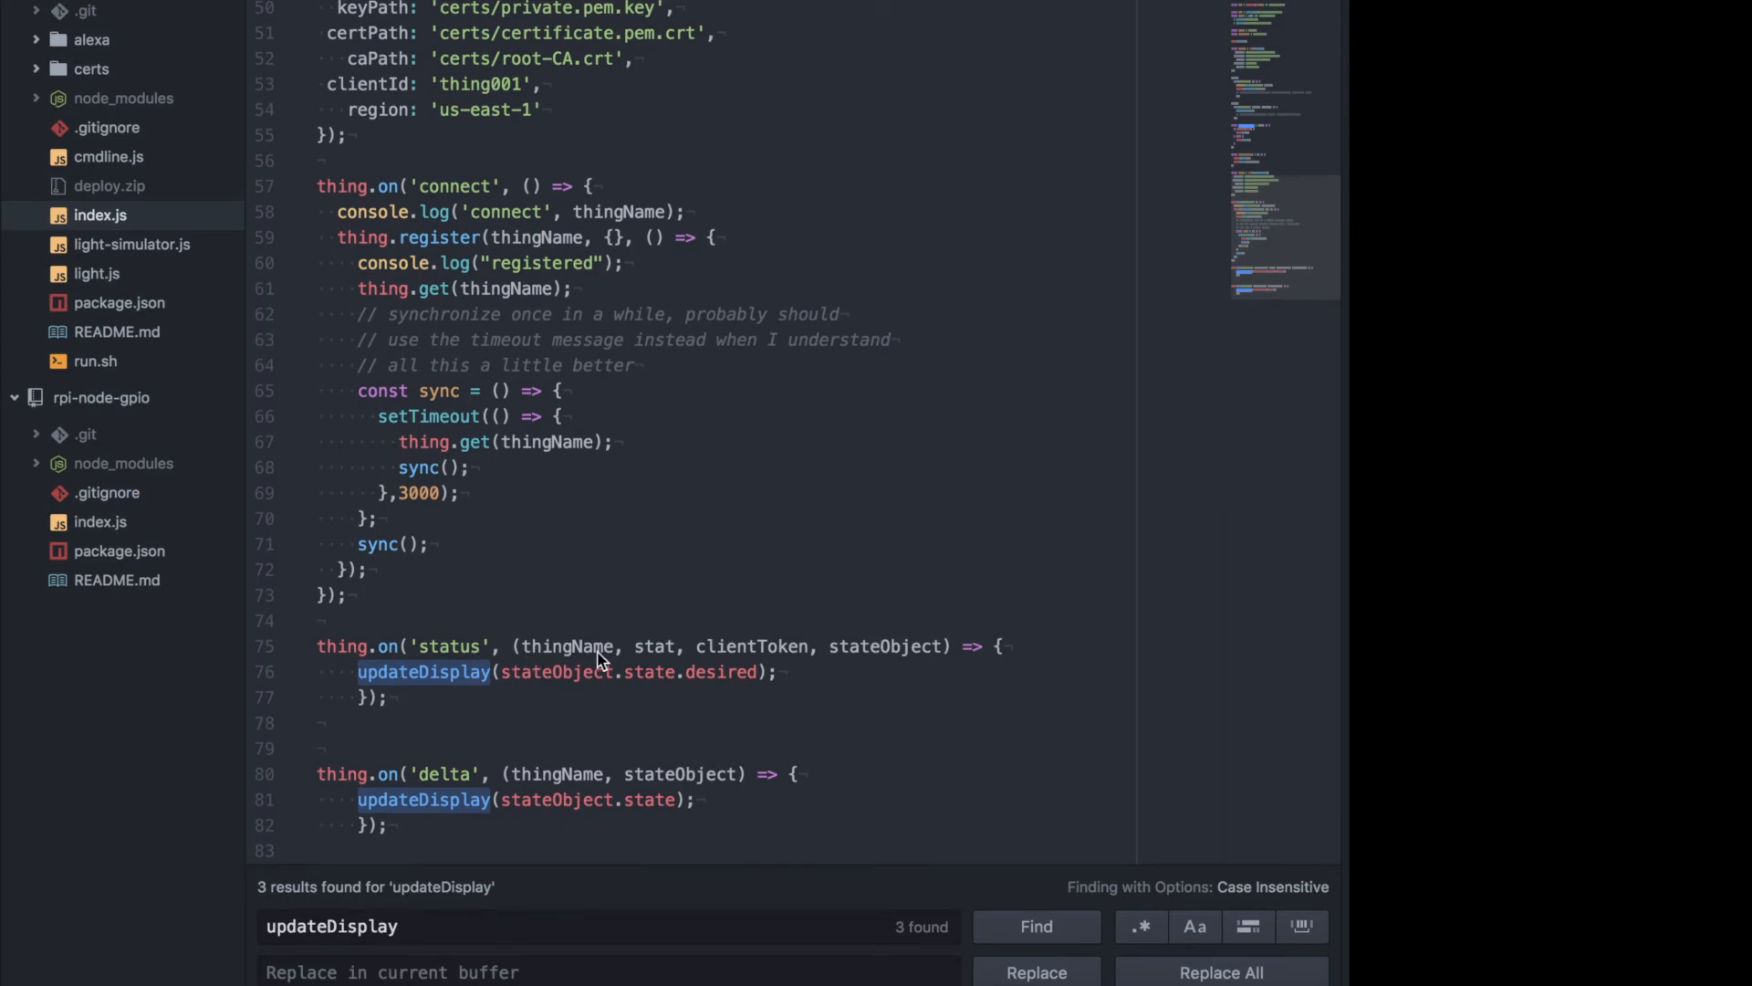
mouse_move(573, 810)
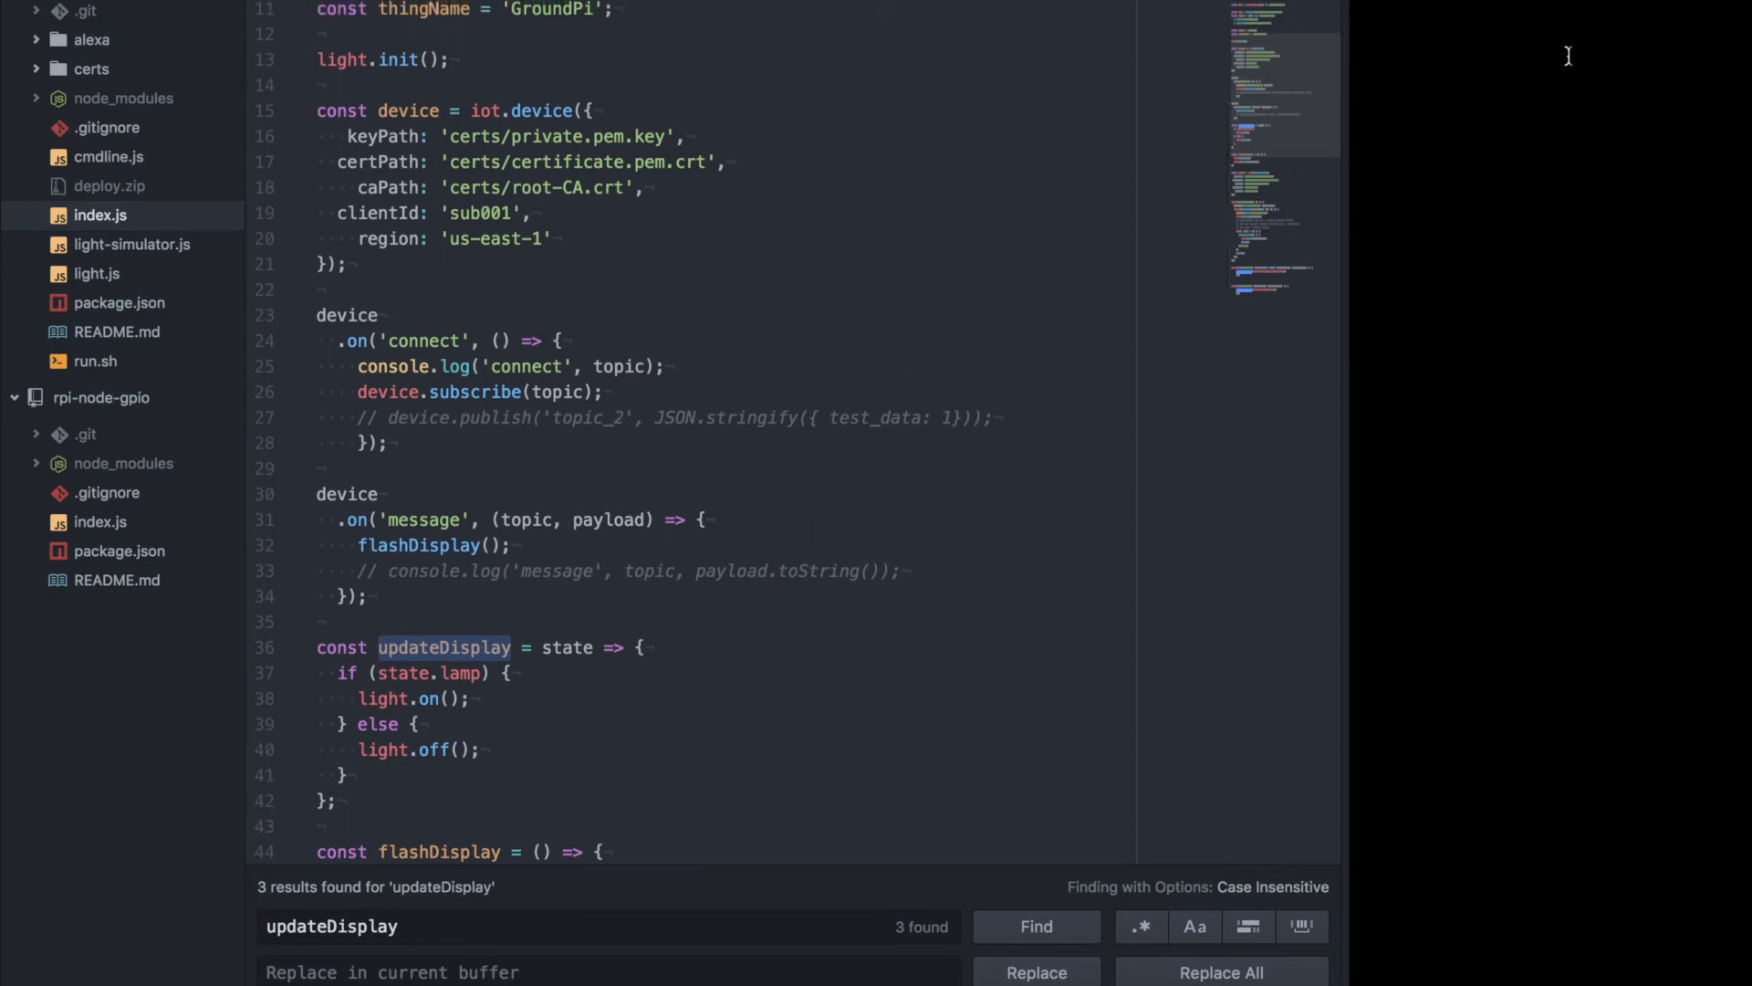
mouse_move(1530, 30)
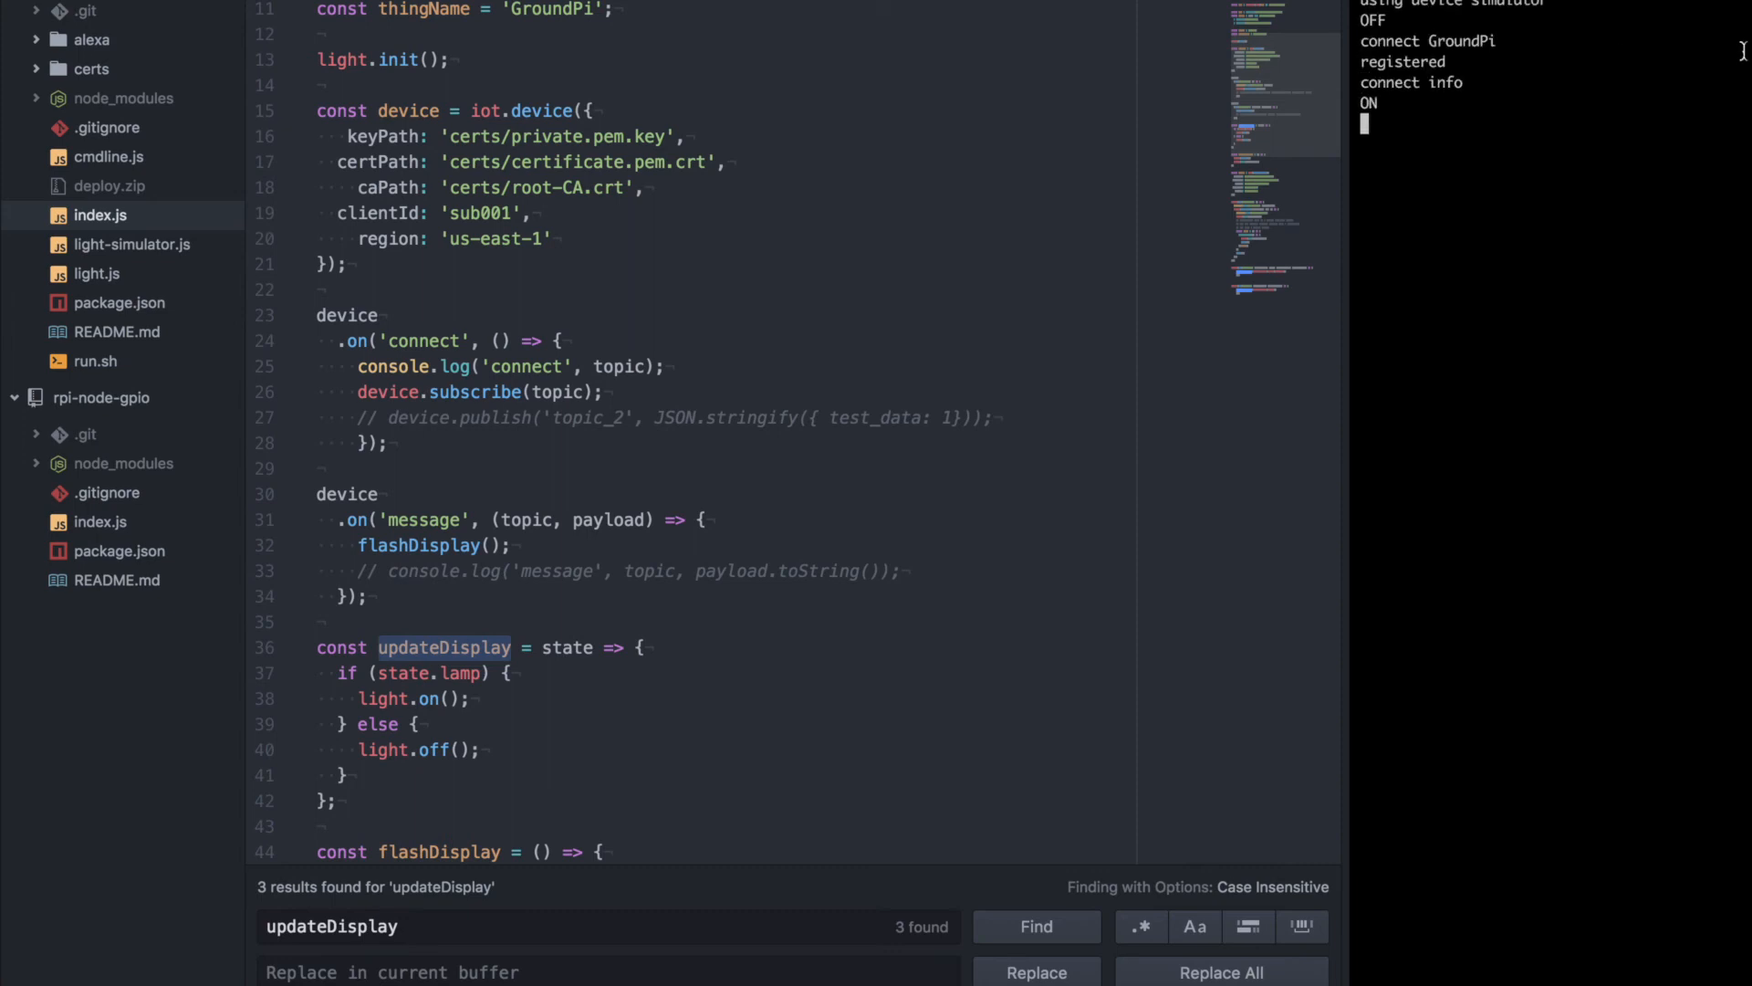
mouse_move(1485, 53)
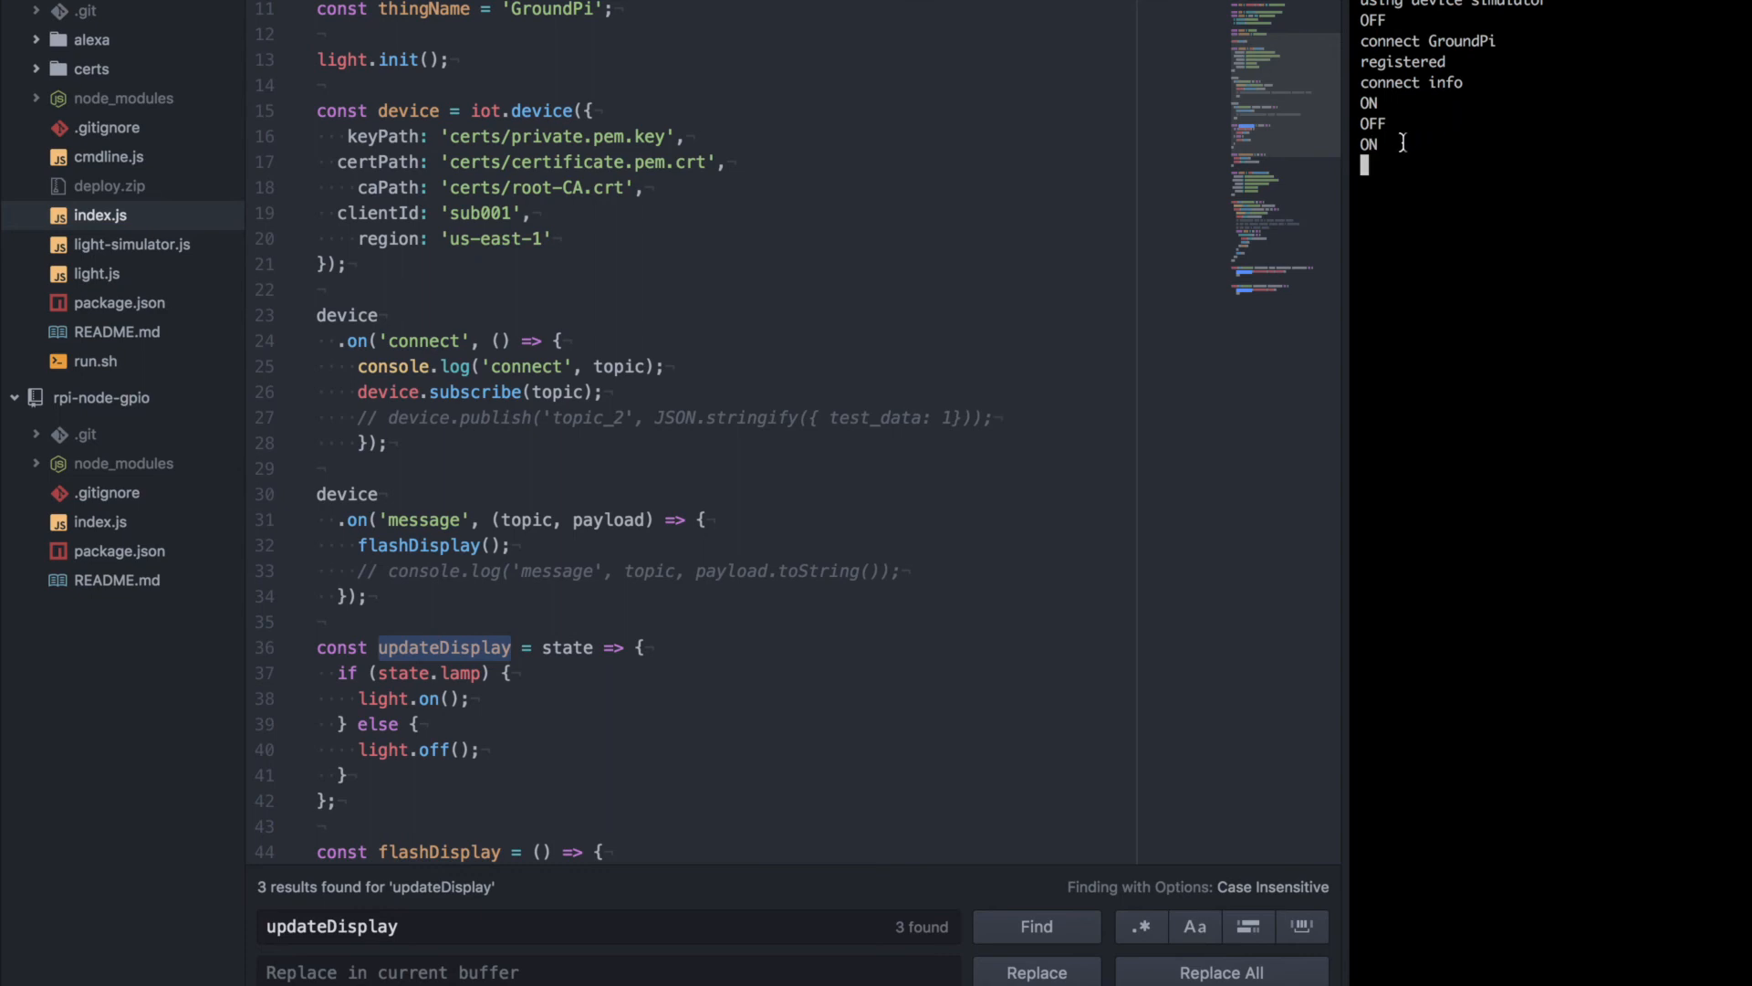
mouse_move(1450, 139)
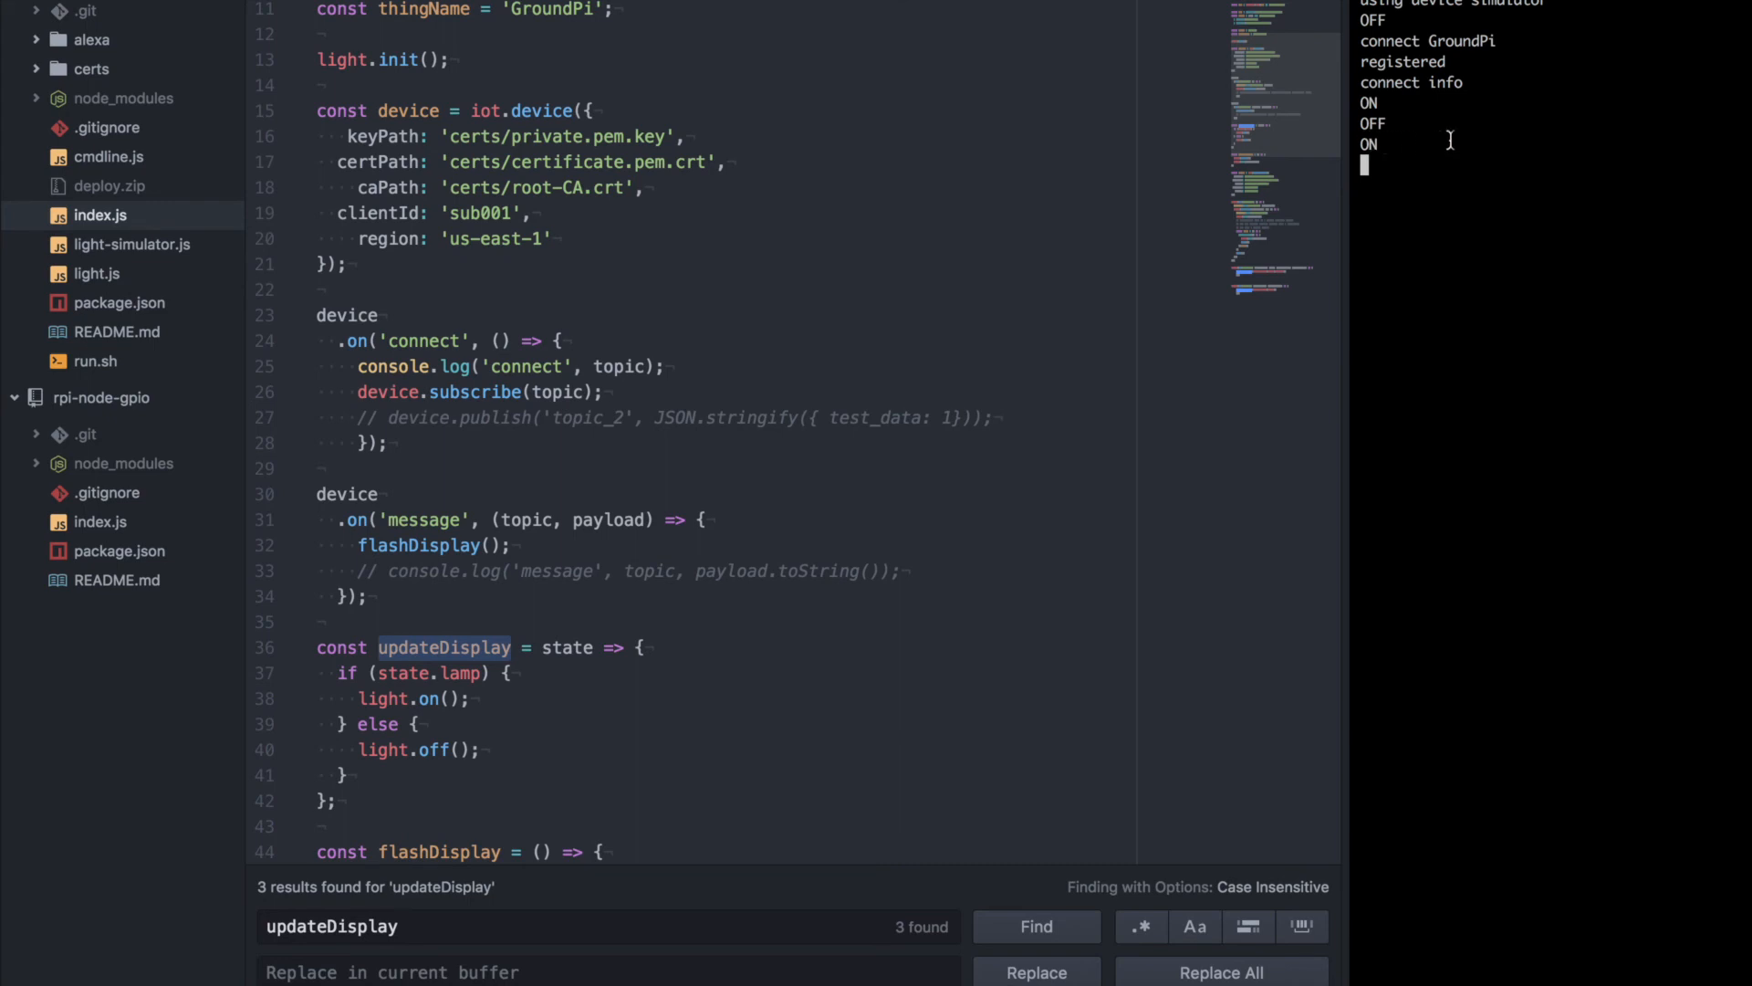
mouse_move(1457, 146)
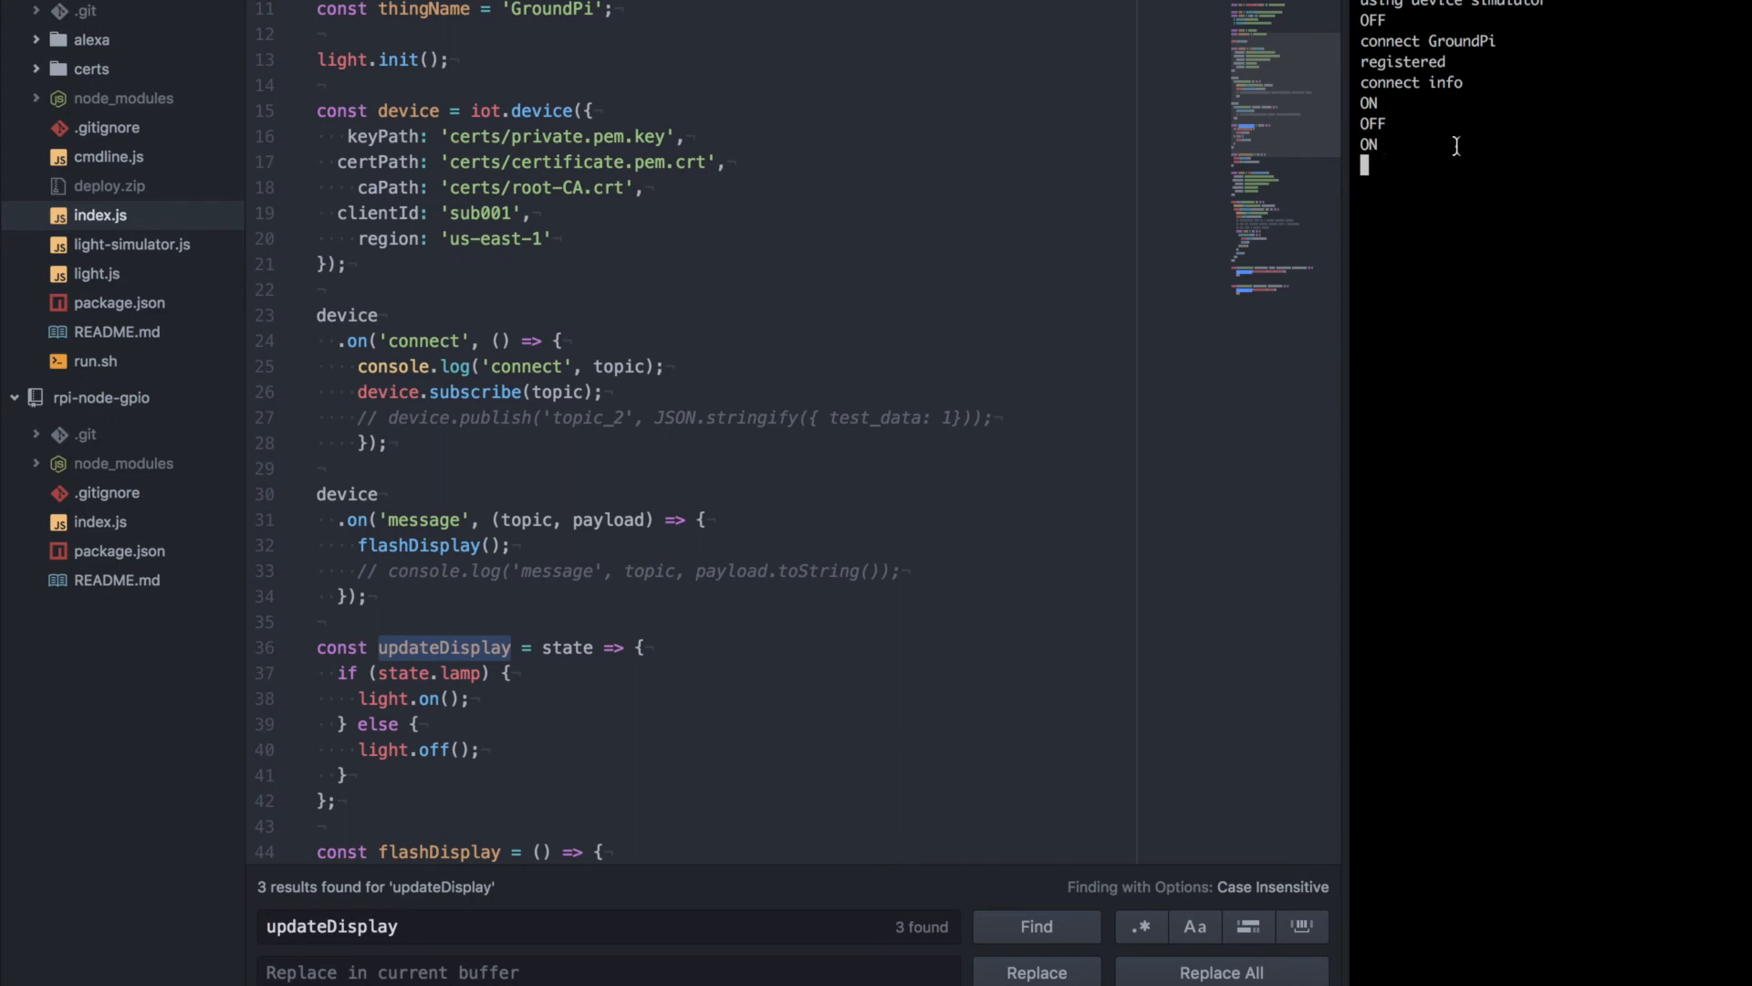
mouse_move(1420, 179)
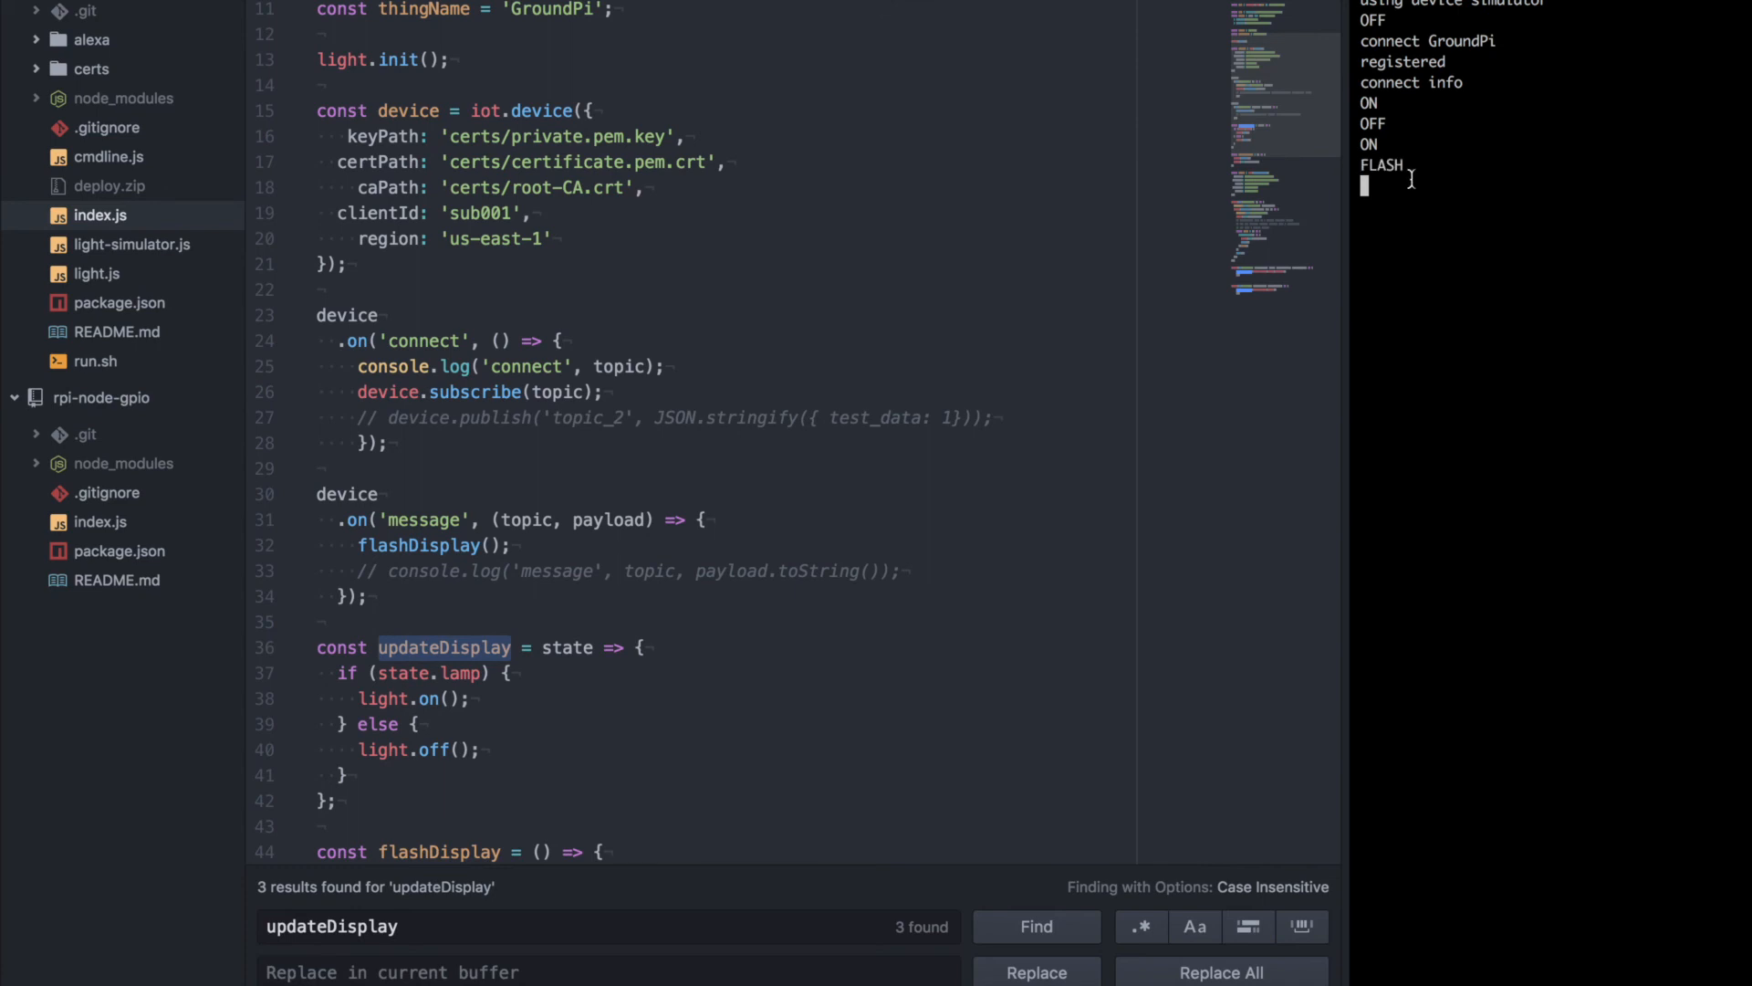
mouse_move(1453, 183)
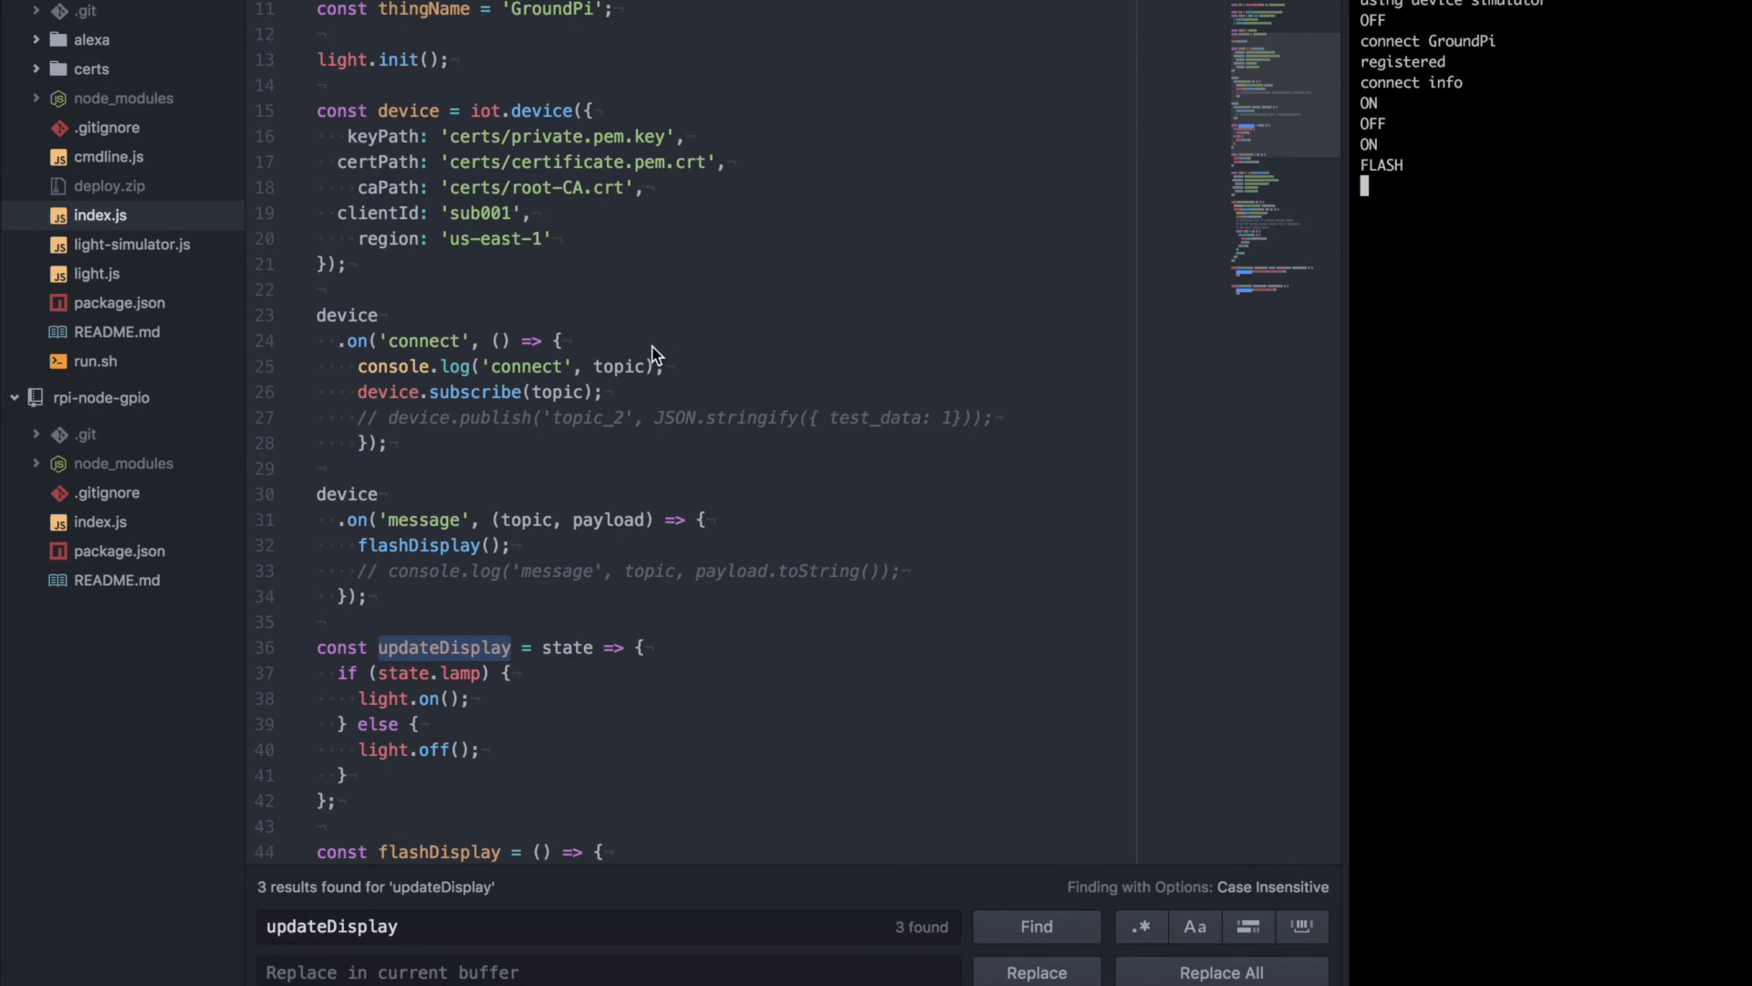
mouse_move(95, 259)
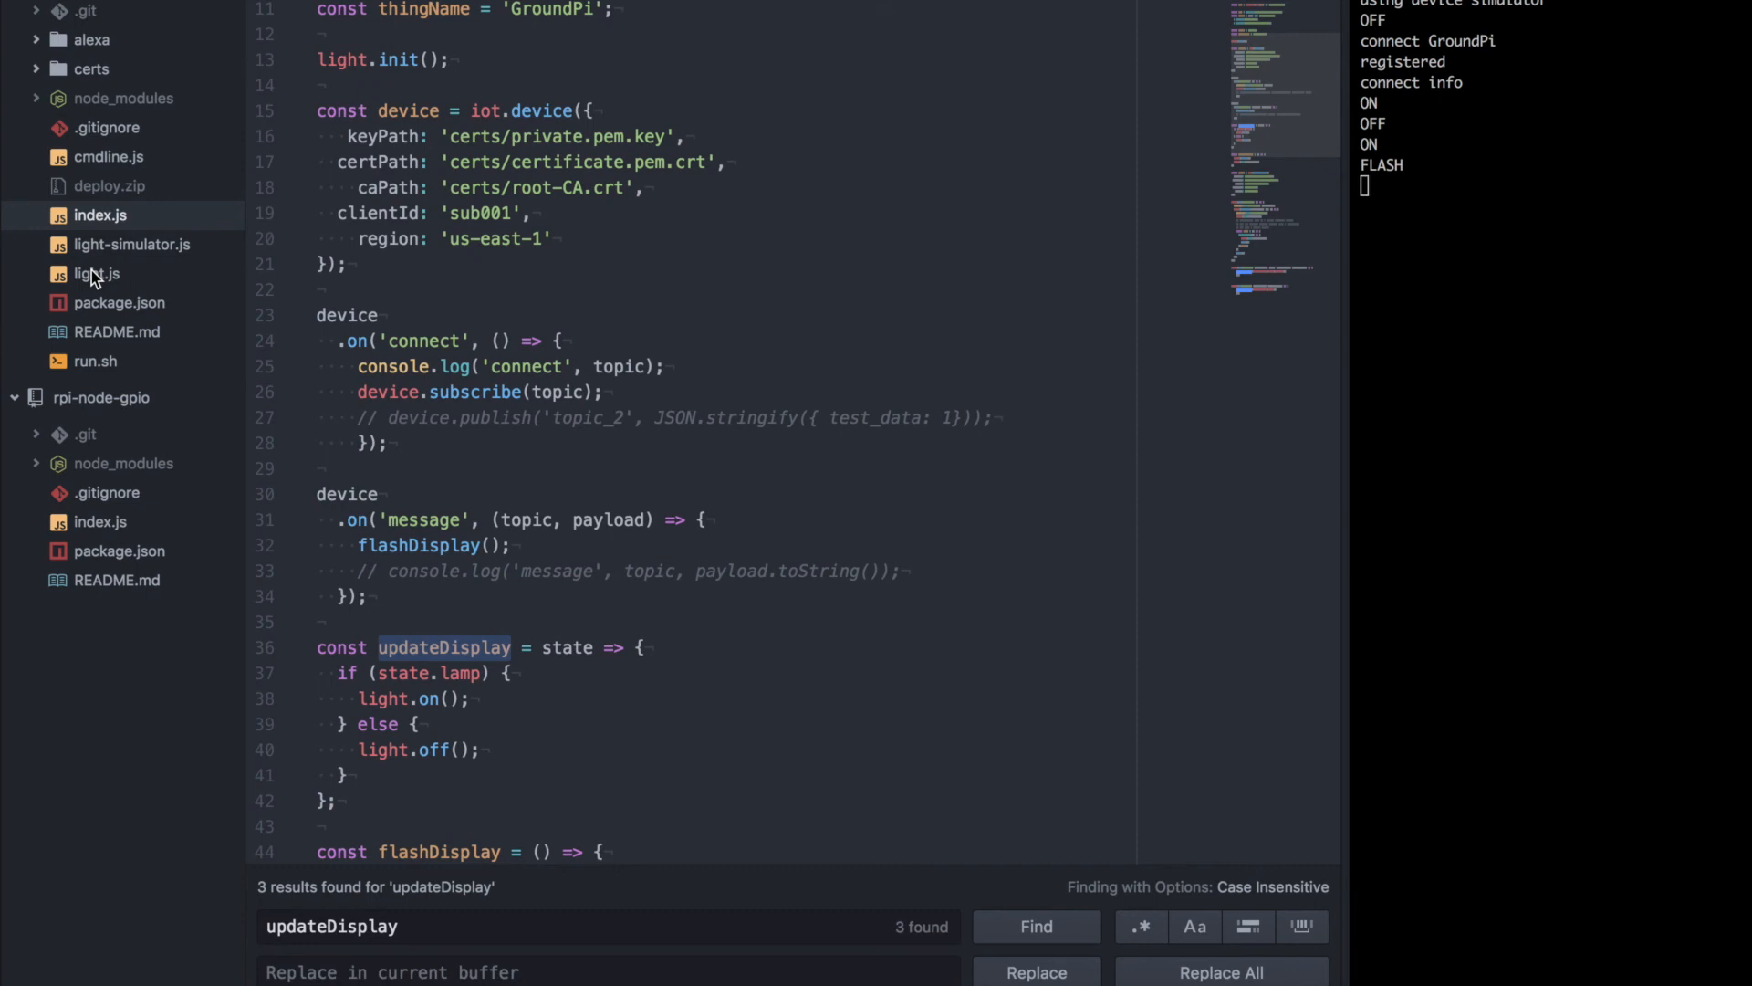
left_click(95, 274)
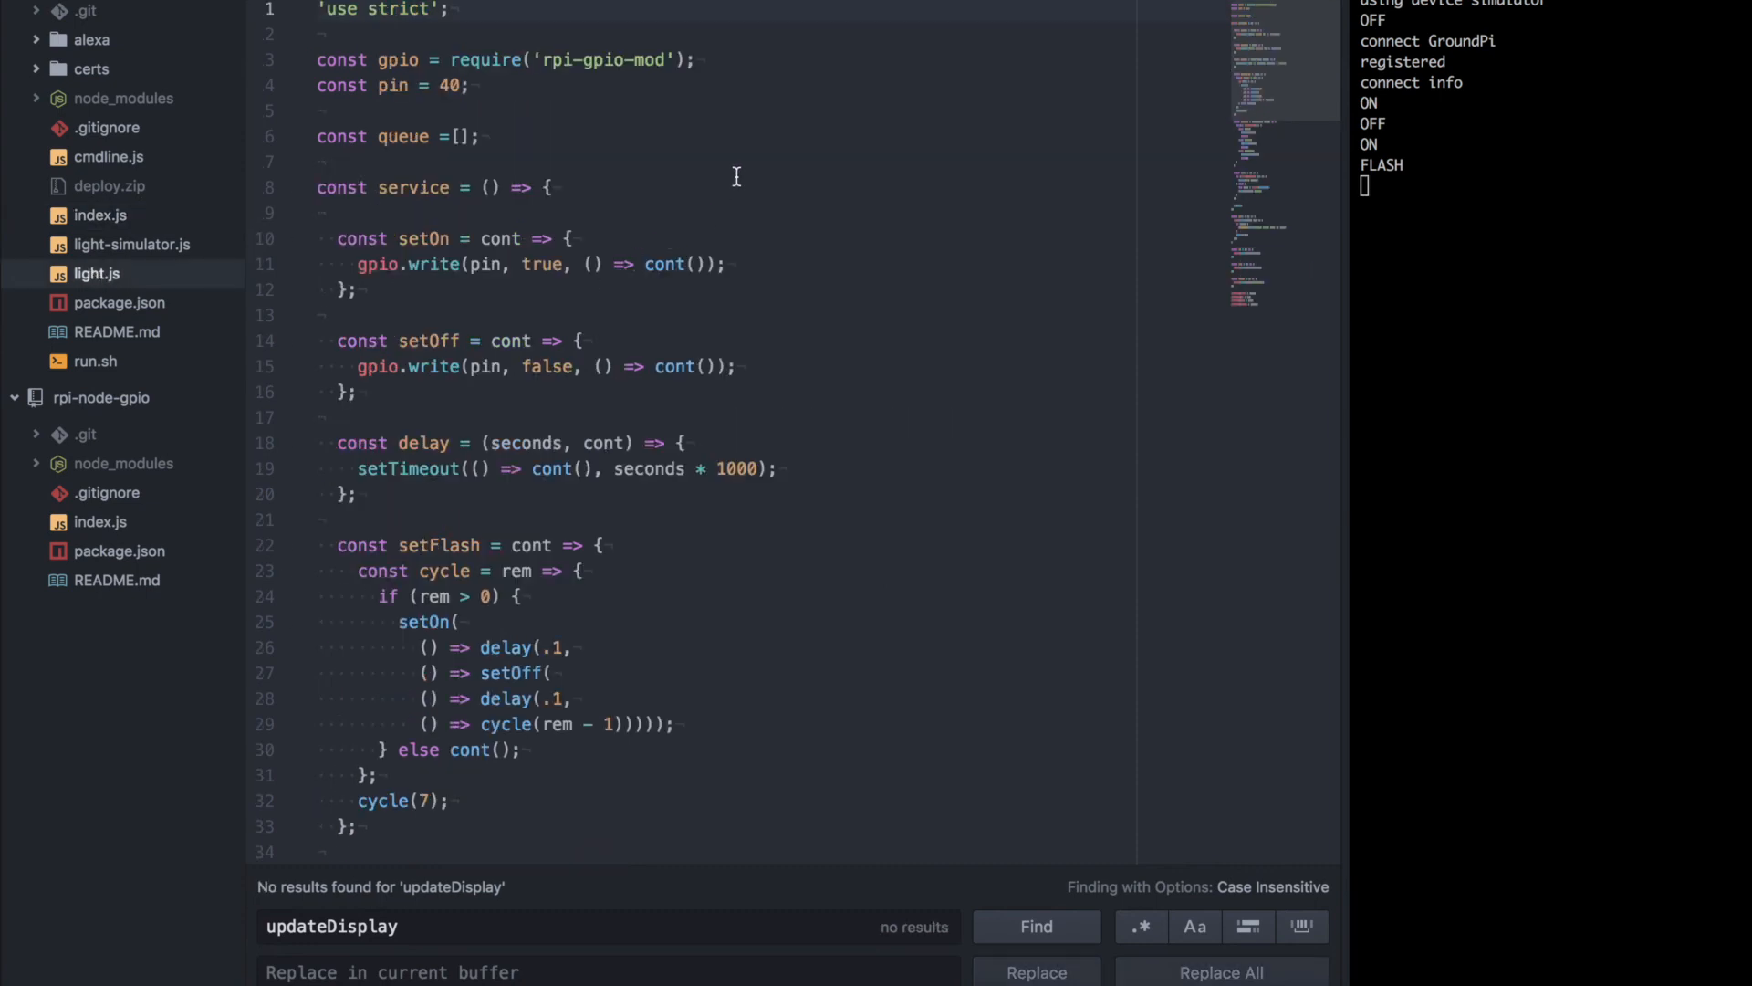
mouse_move(579, 99)
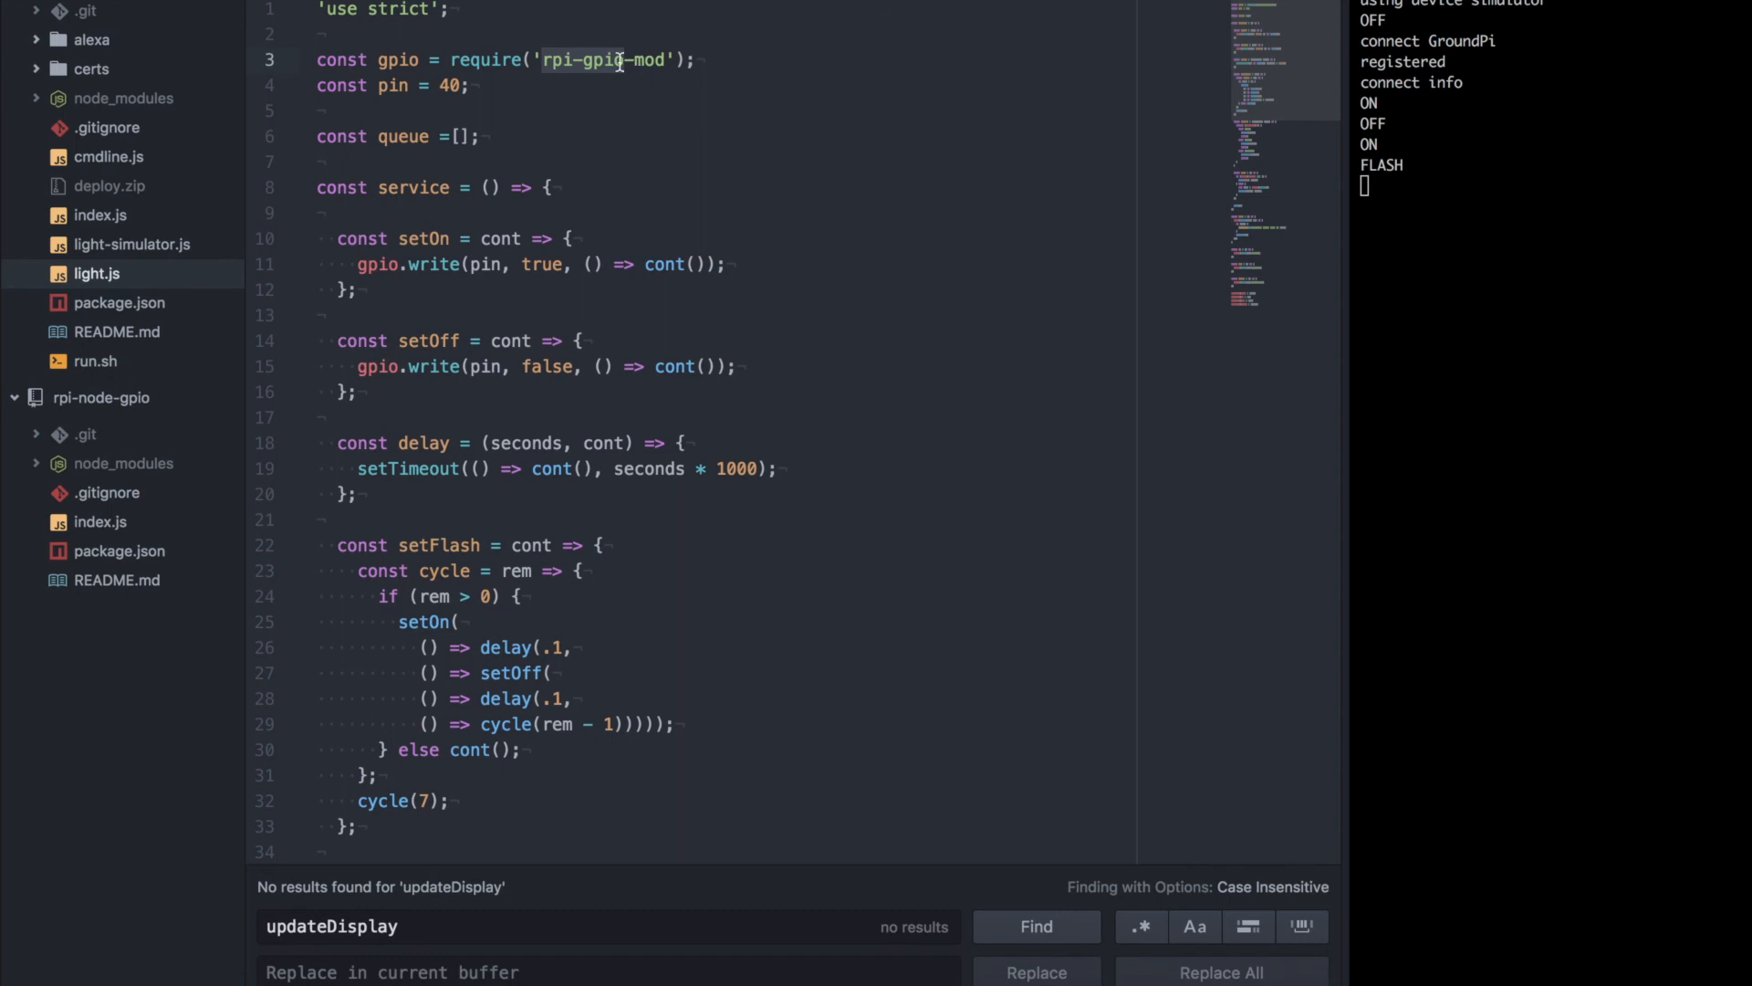
mouse_move(525, 87)
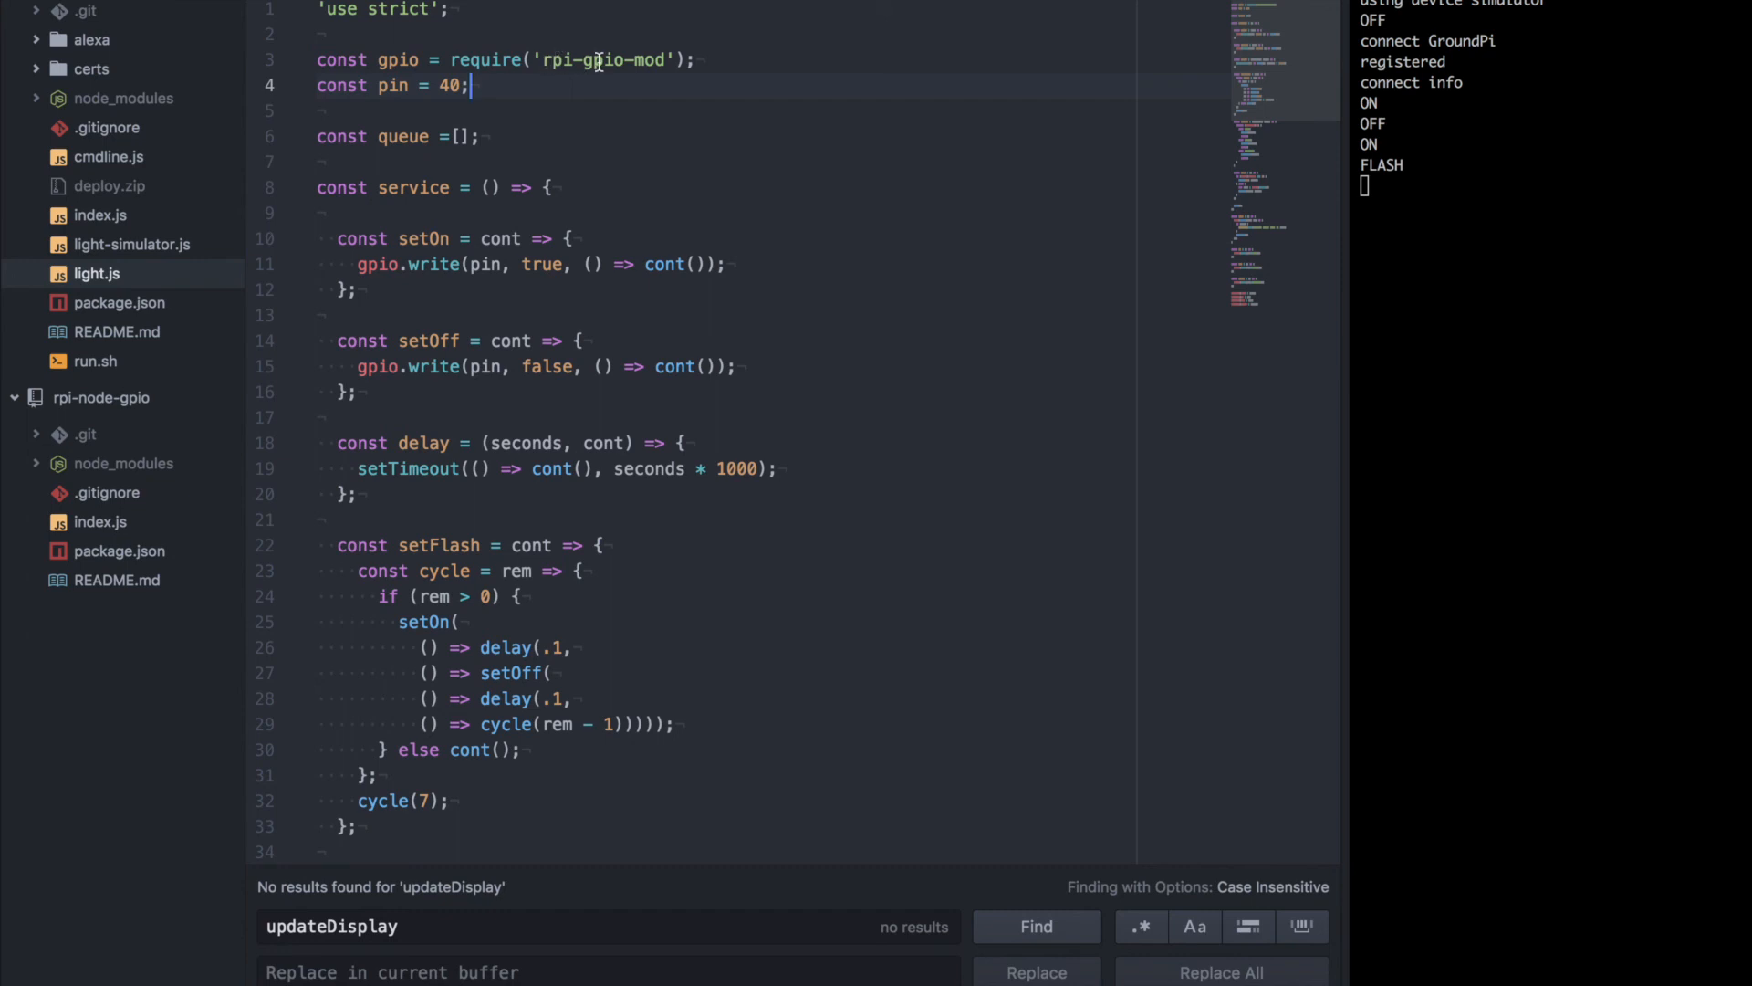
mouse_move(573, 146)
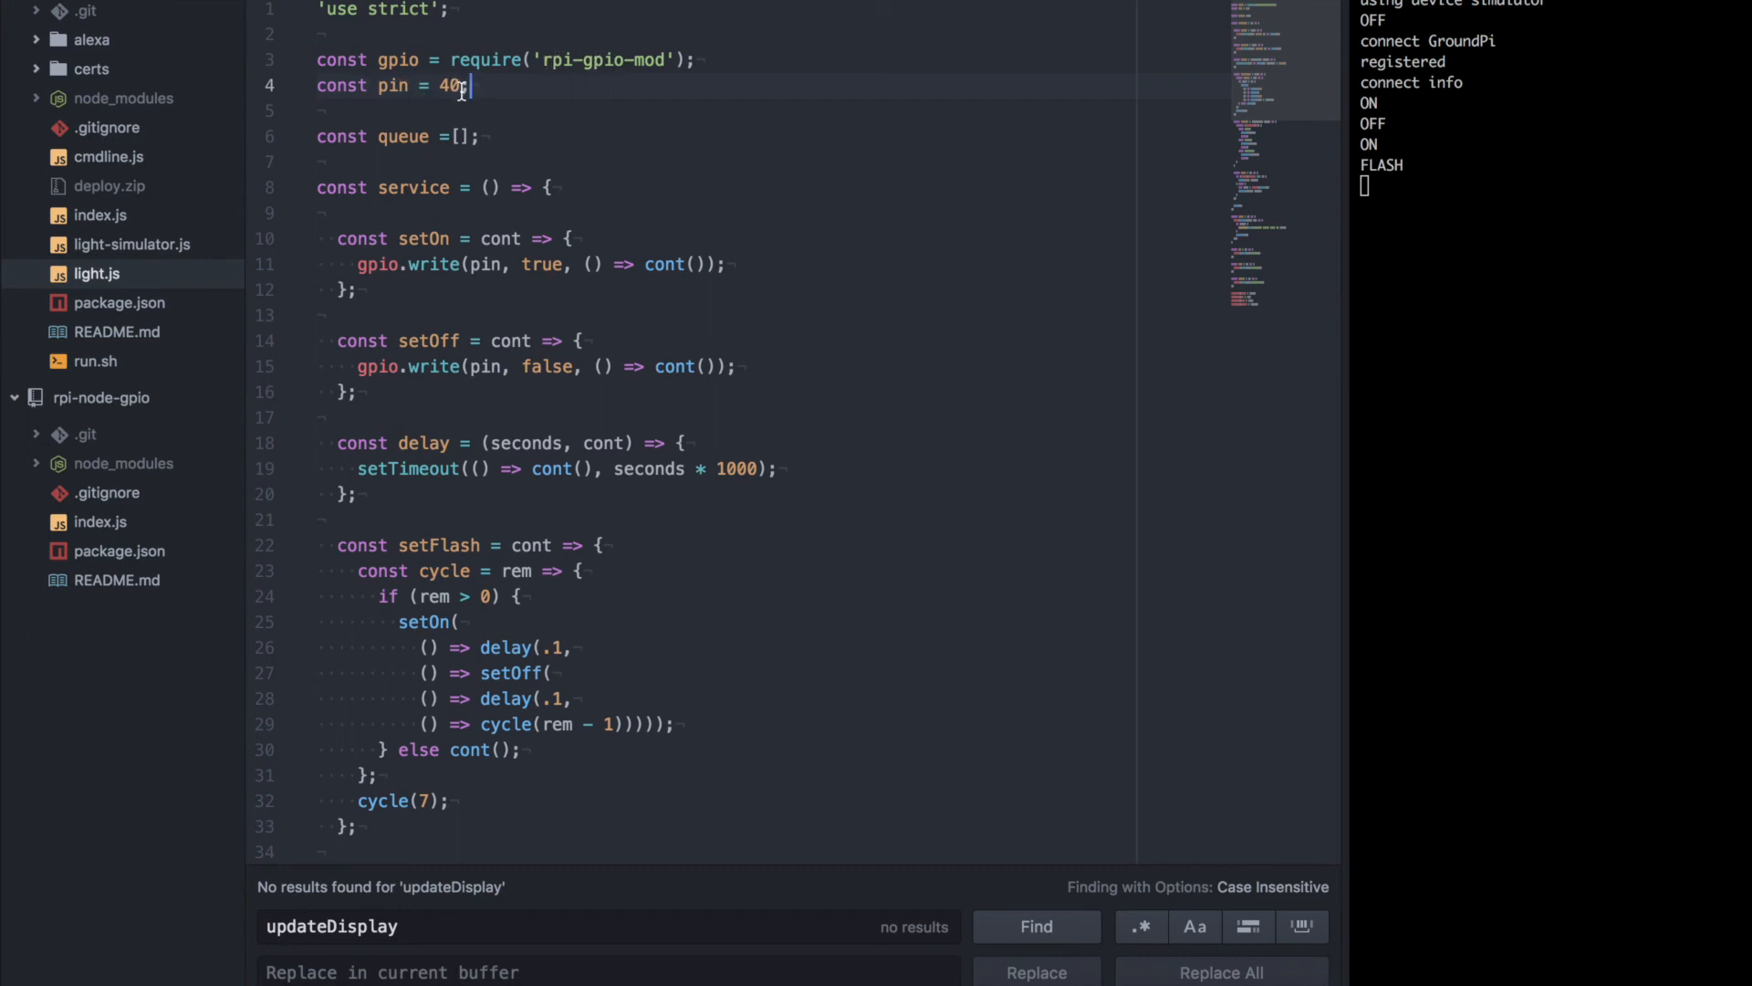
scroll("down", 3)
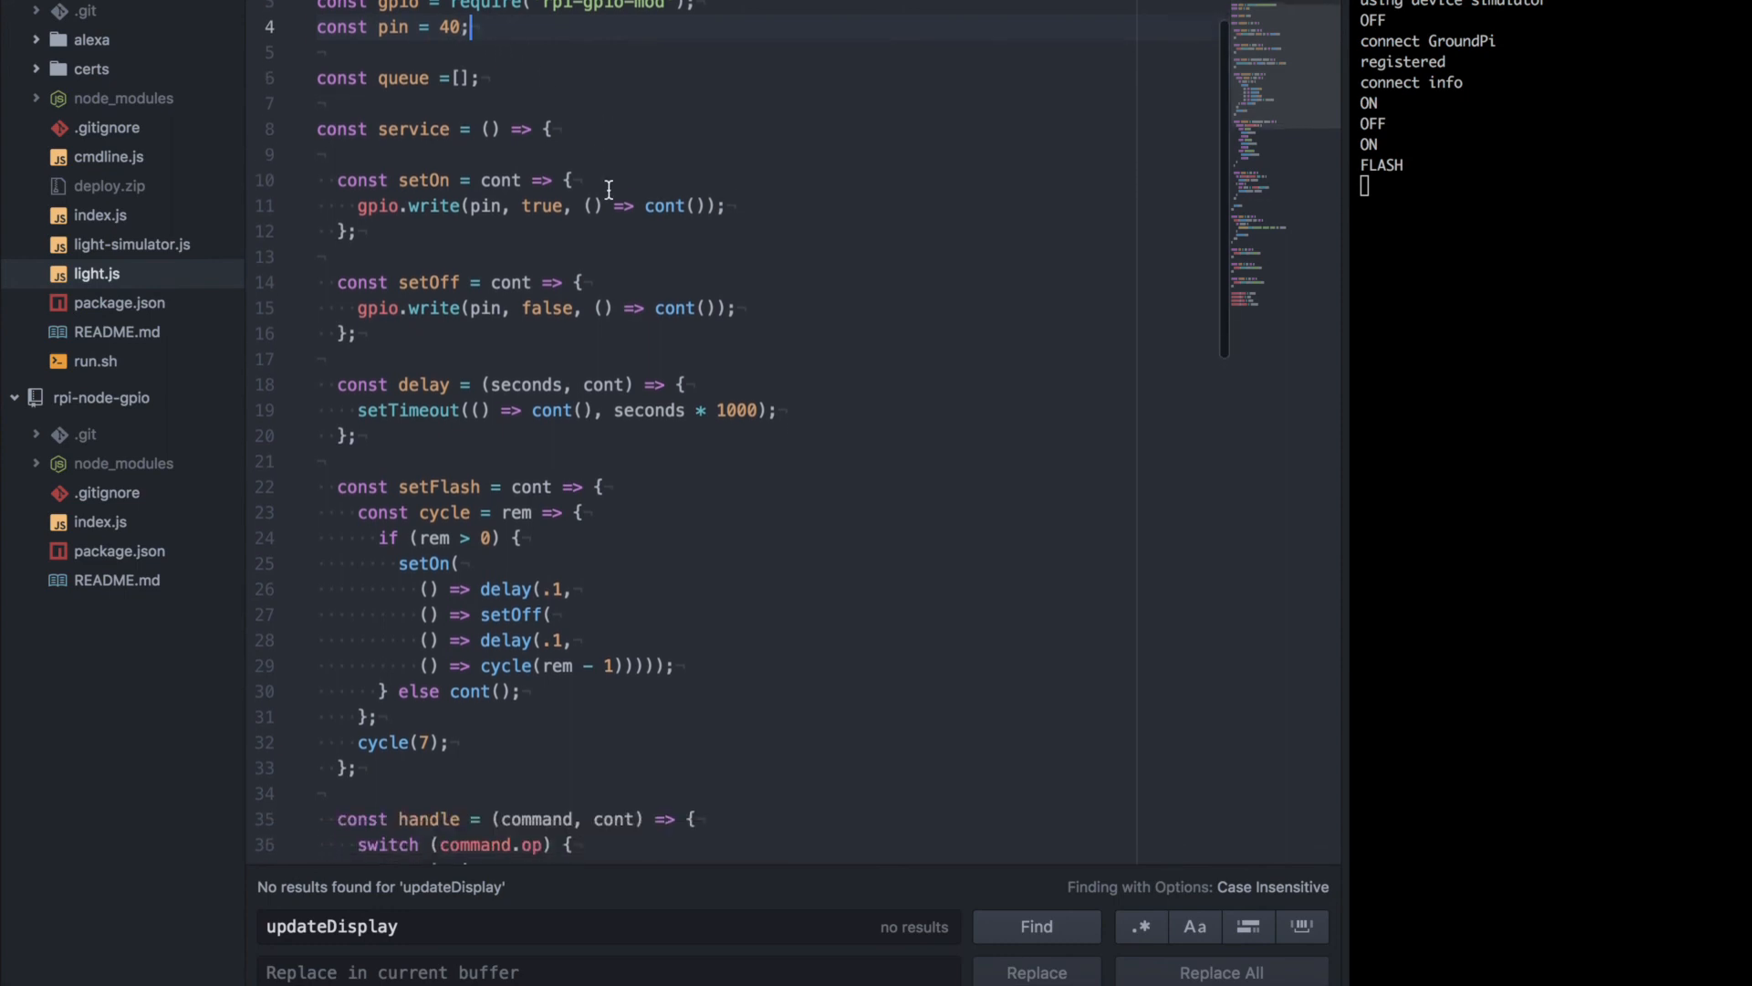
scroll("down", 3)
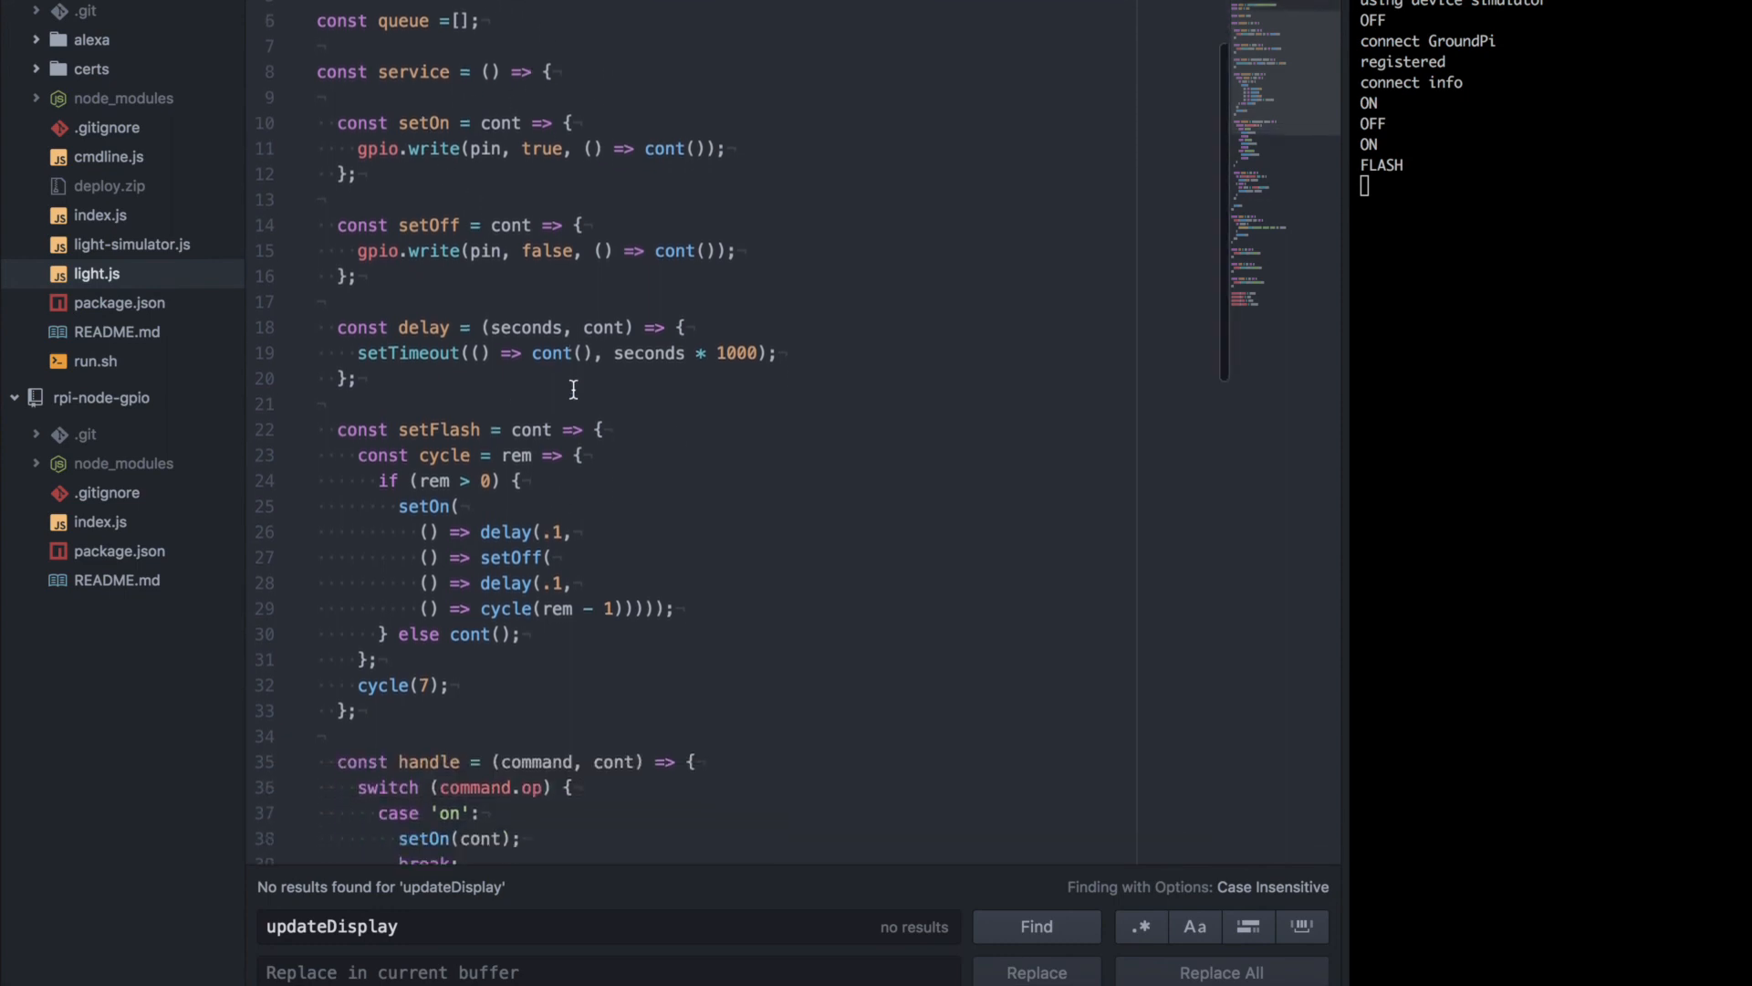
scroll("down", 3)
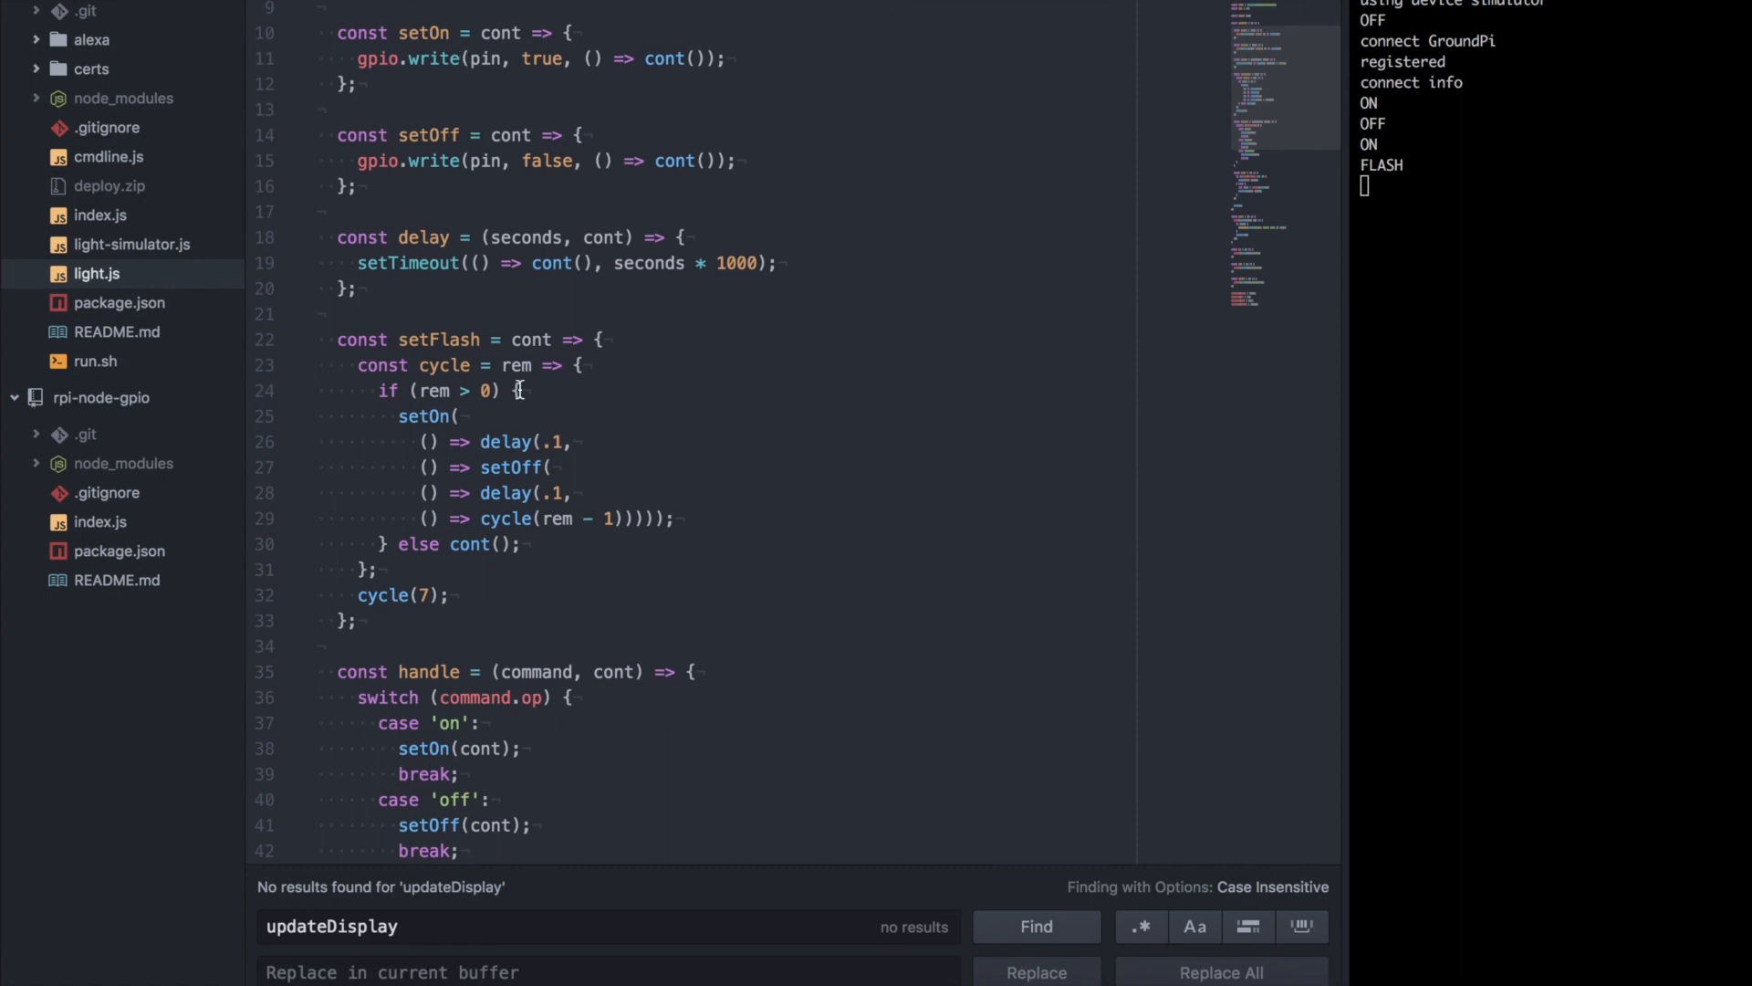
scroll("down", 3)
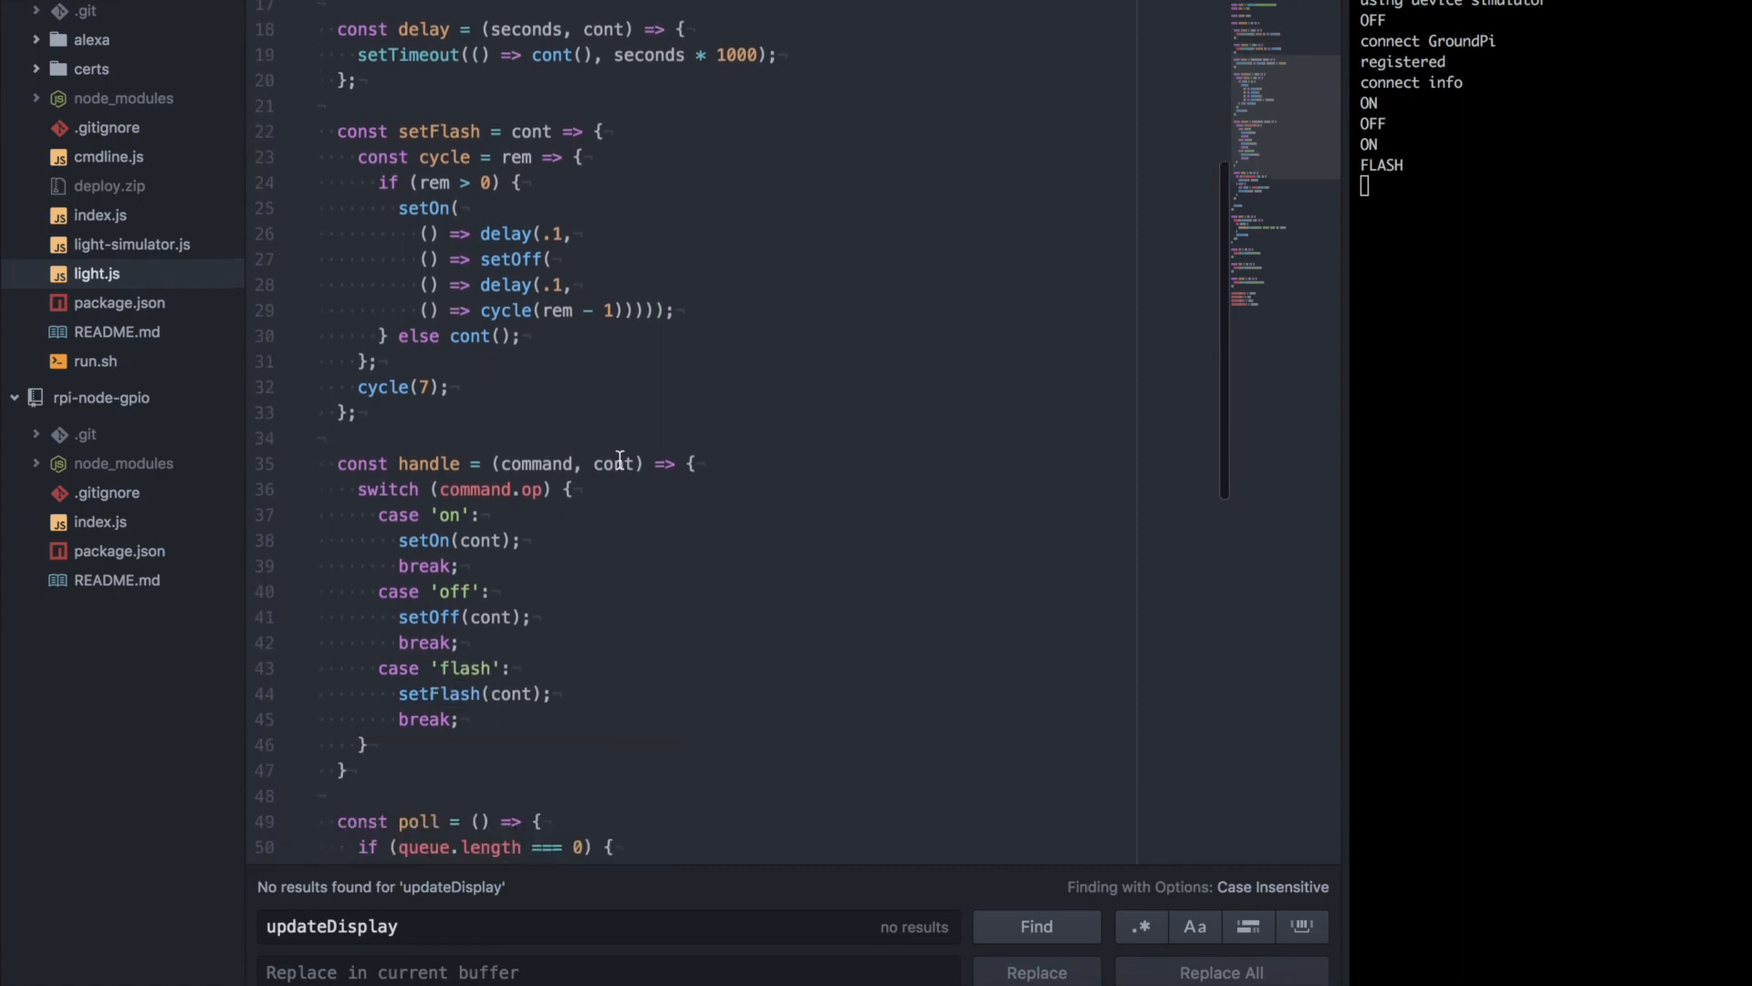
scroll("down", 3)
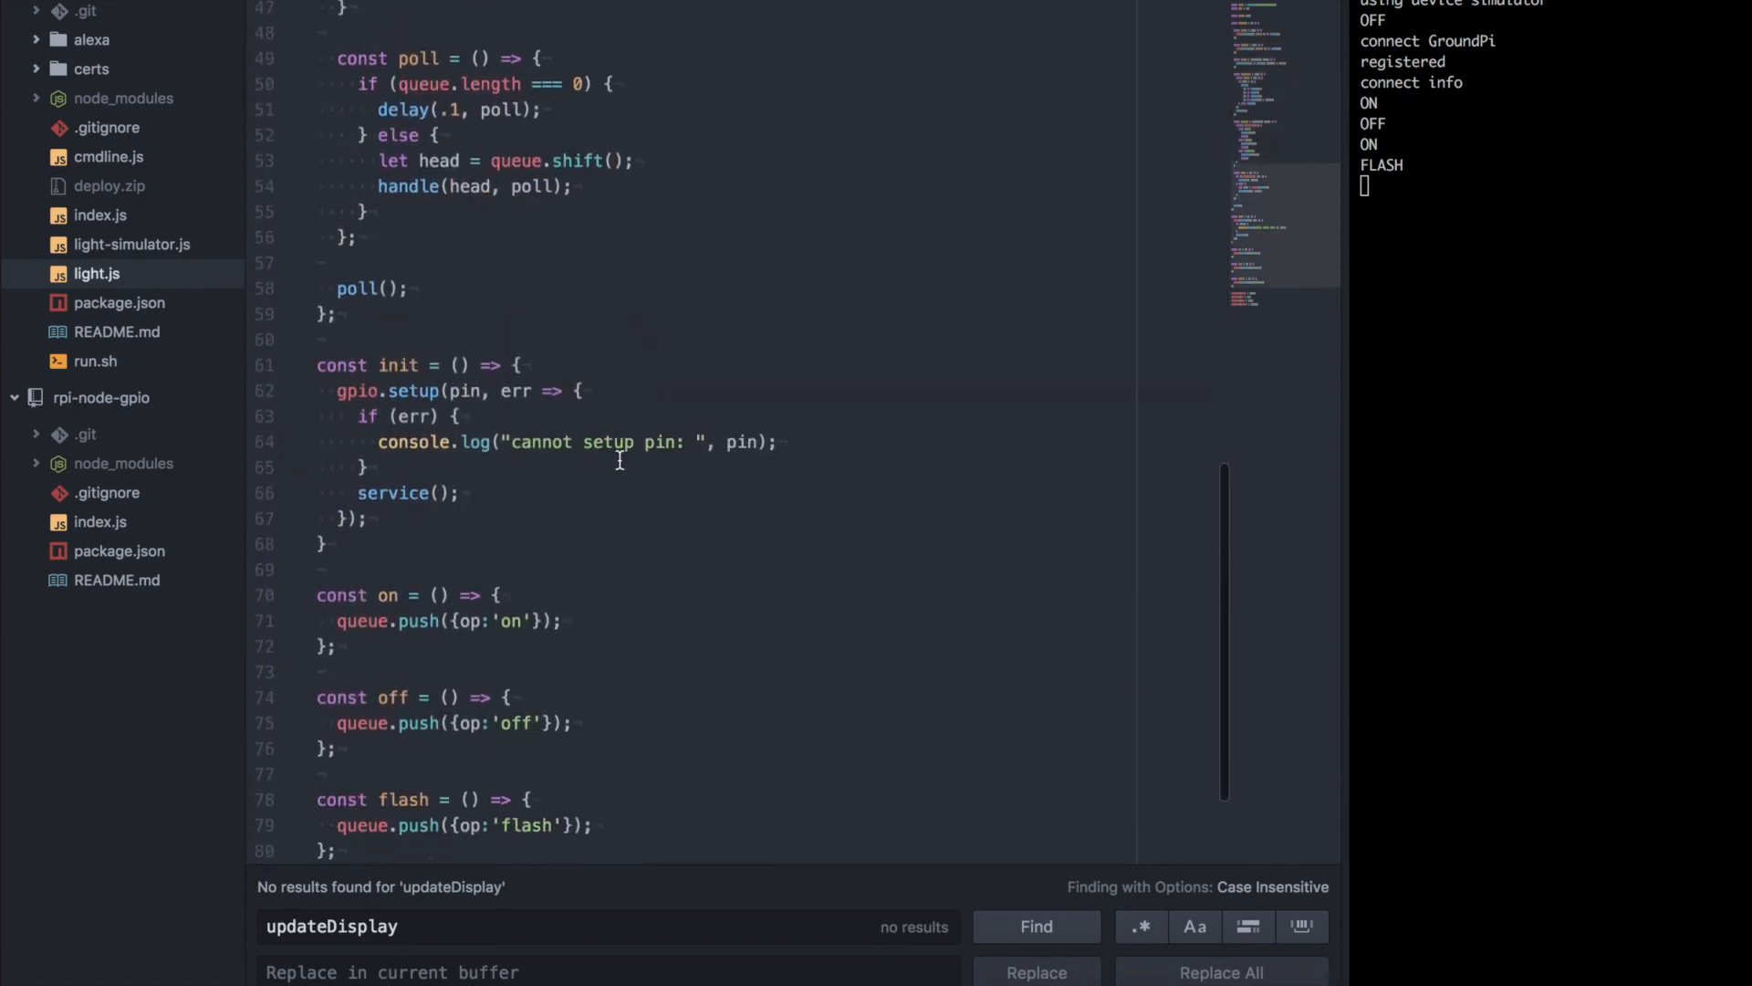
scroll("down", 3)
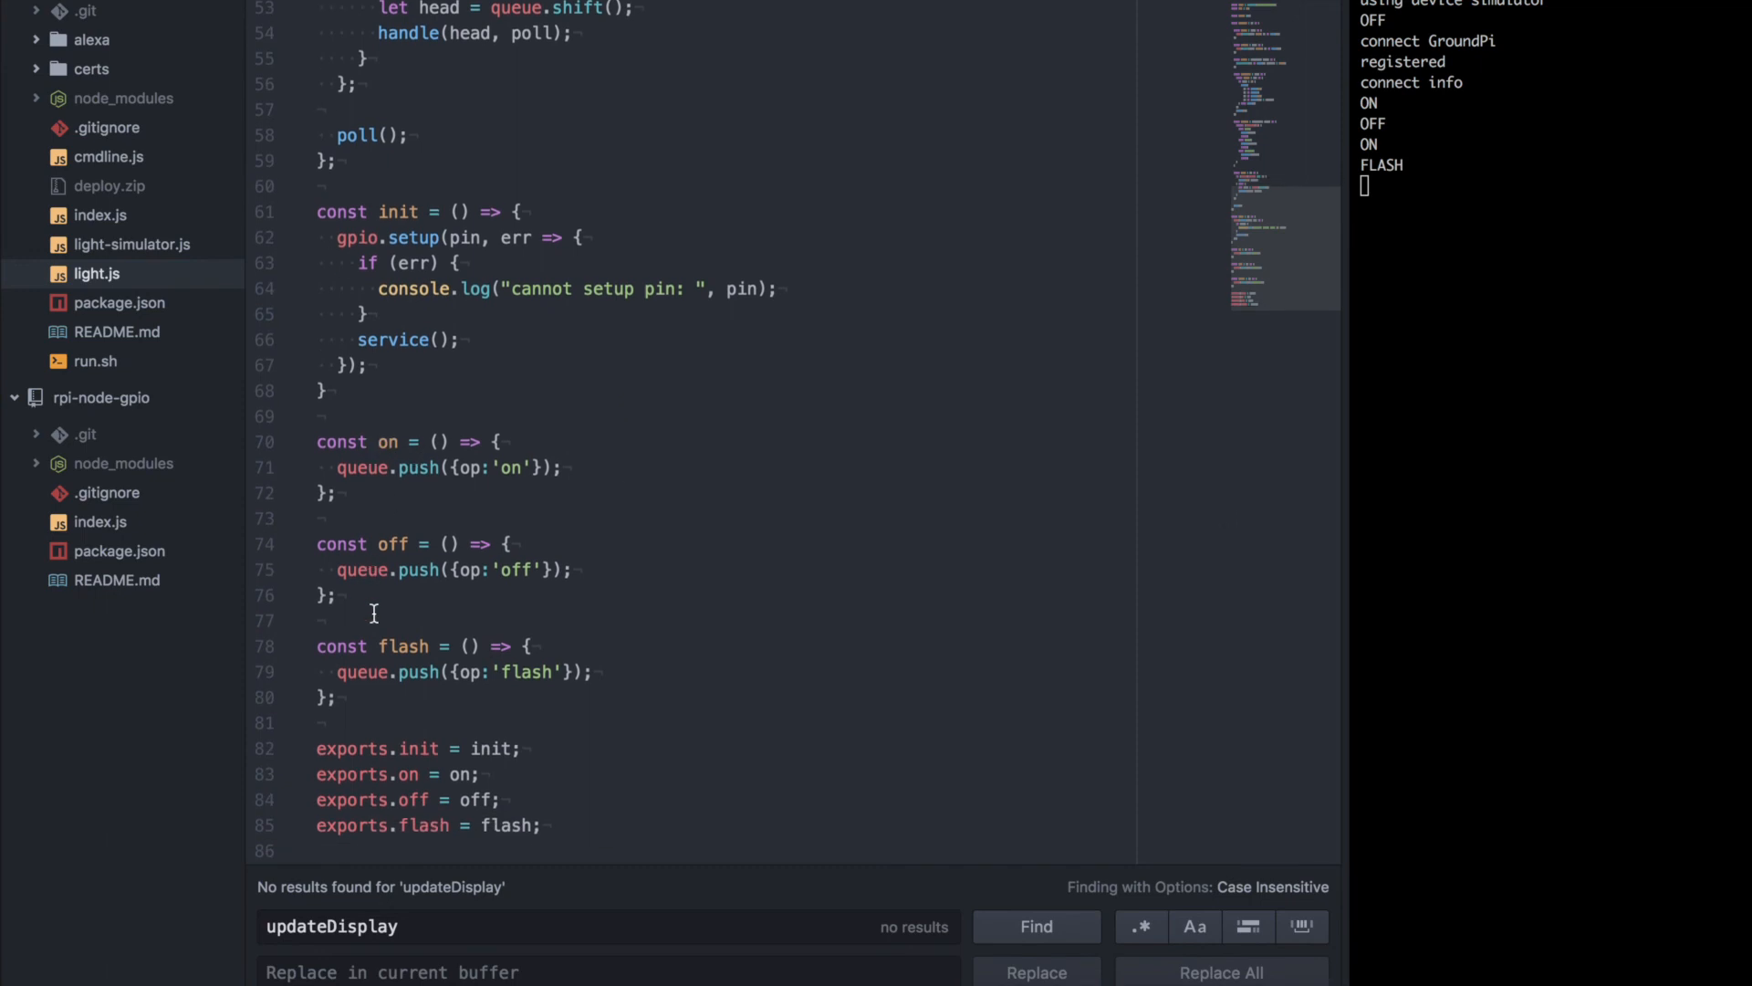
mouse_move(444, 570)
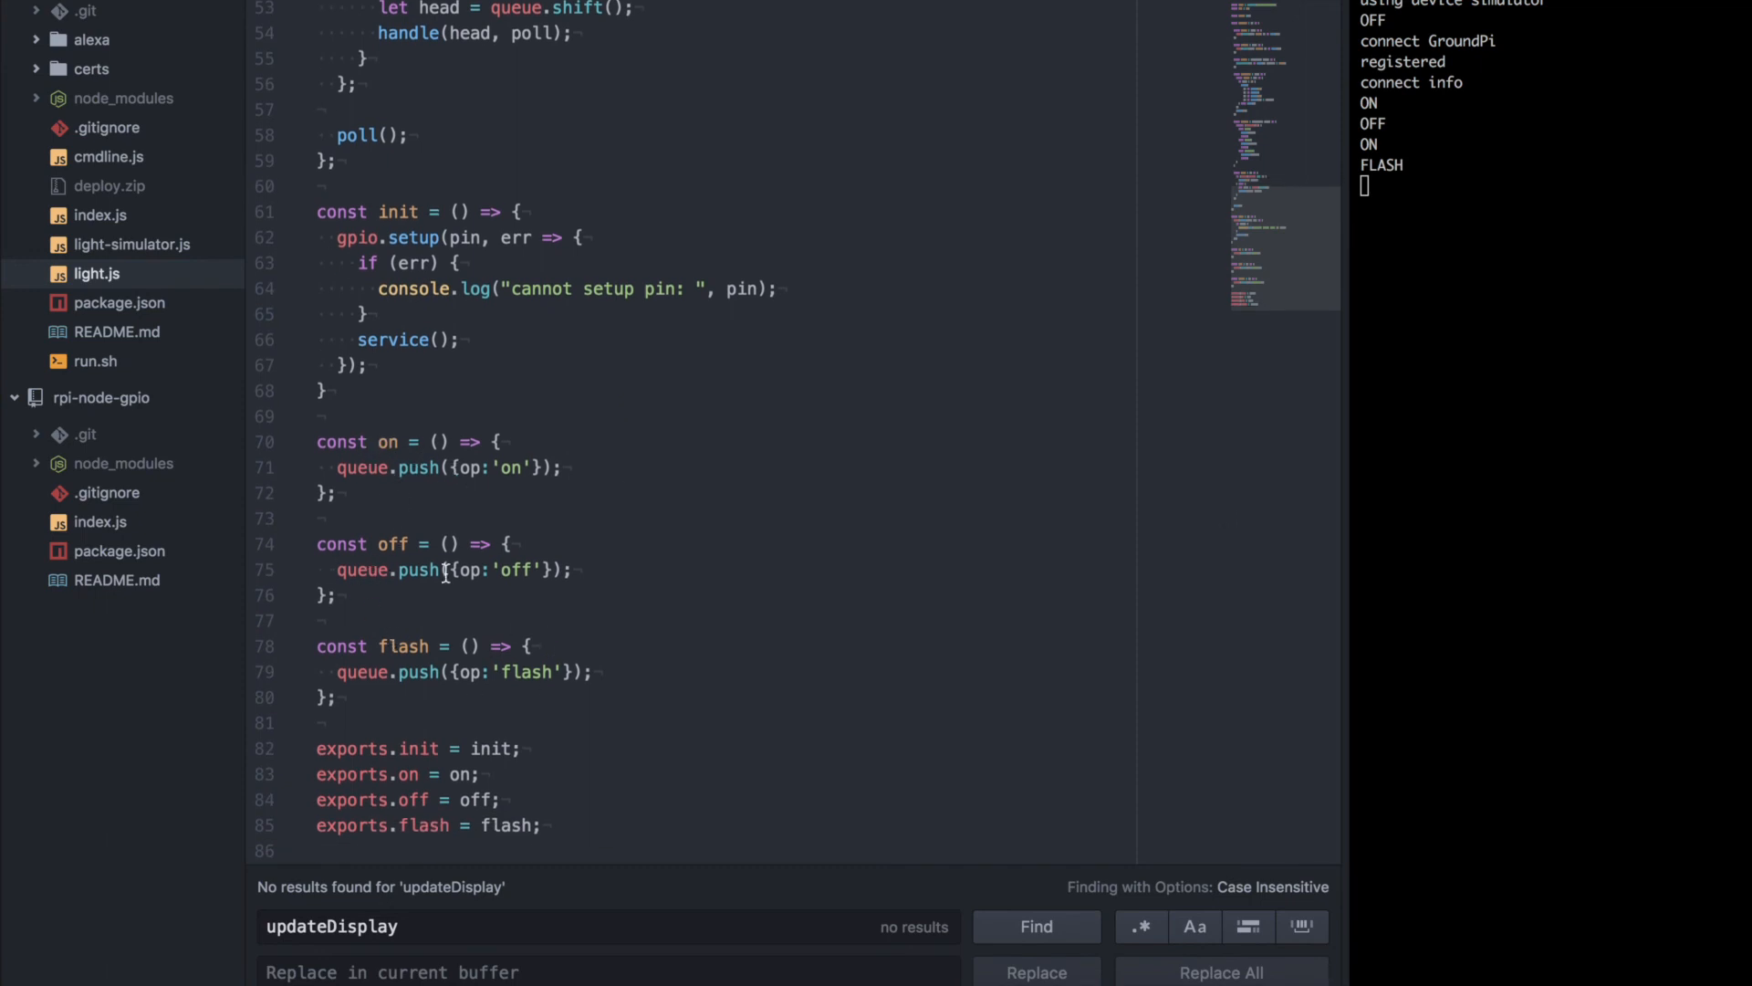
mouse_move(639, 529)
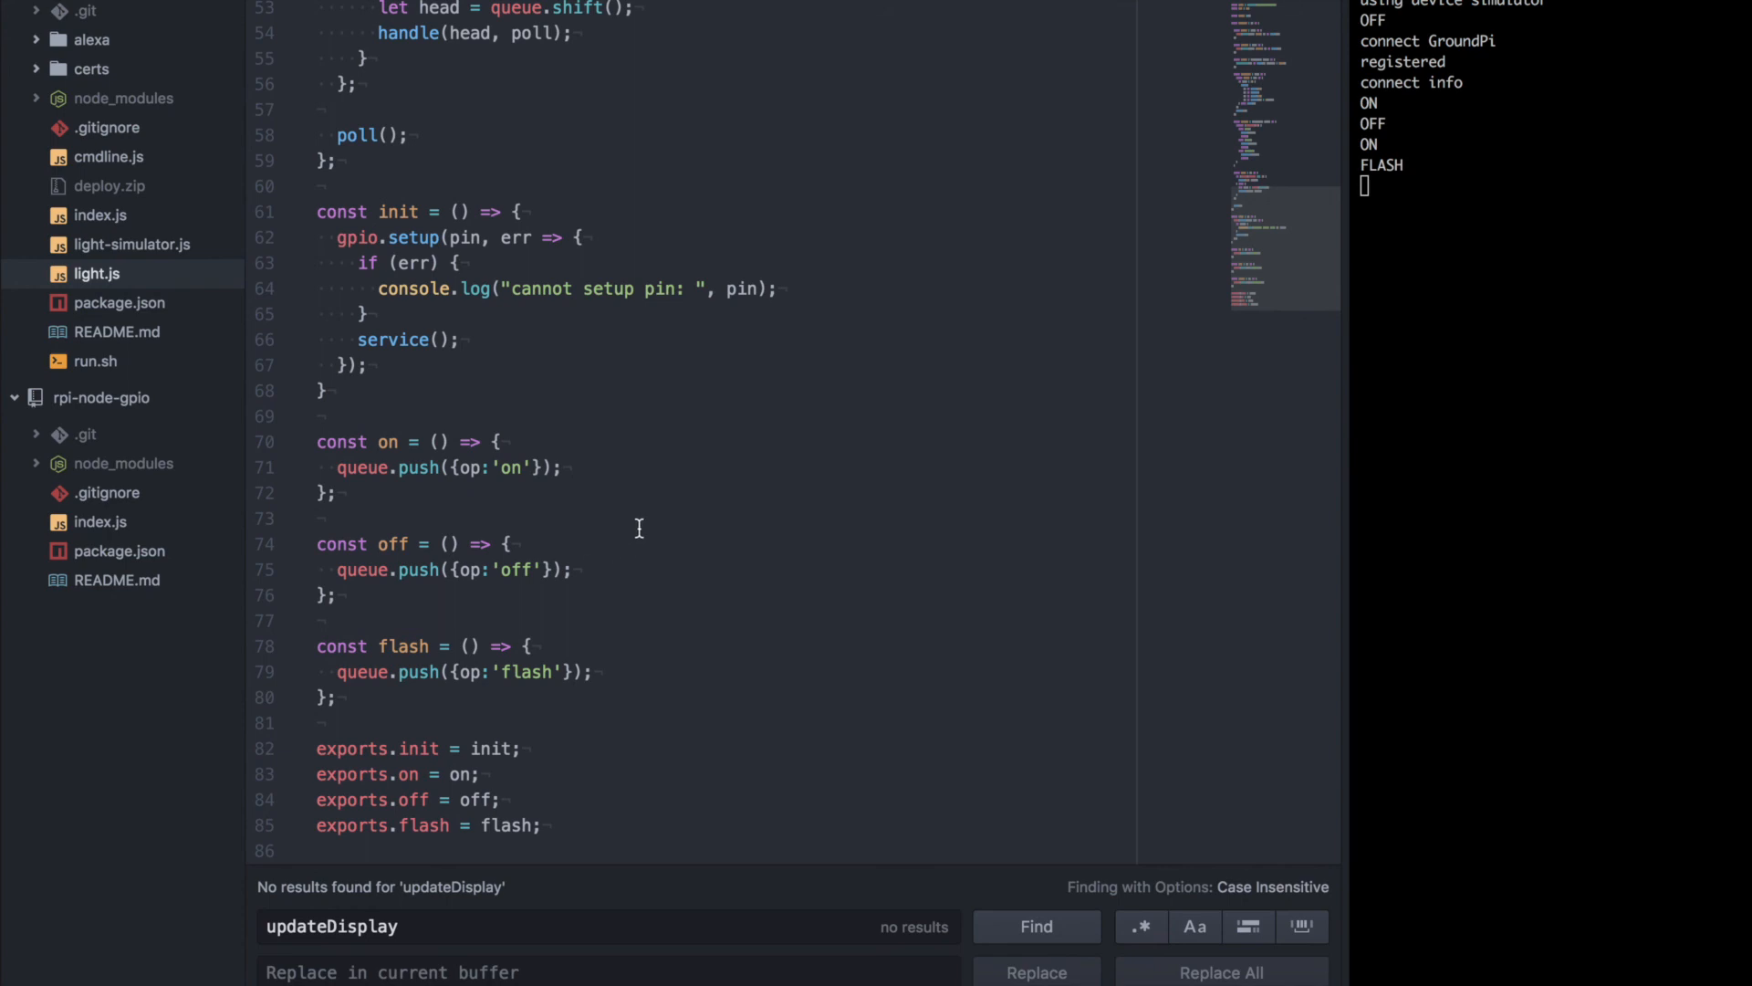
mouse_move(87, 245)
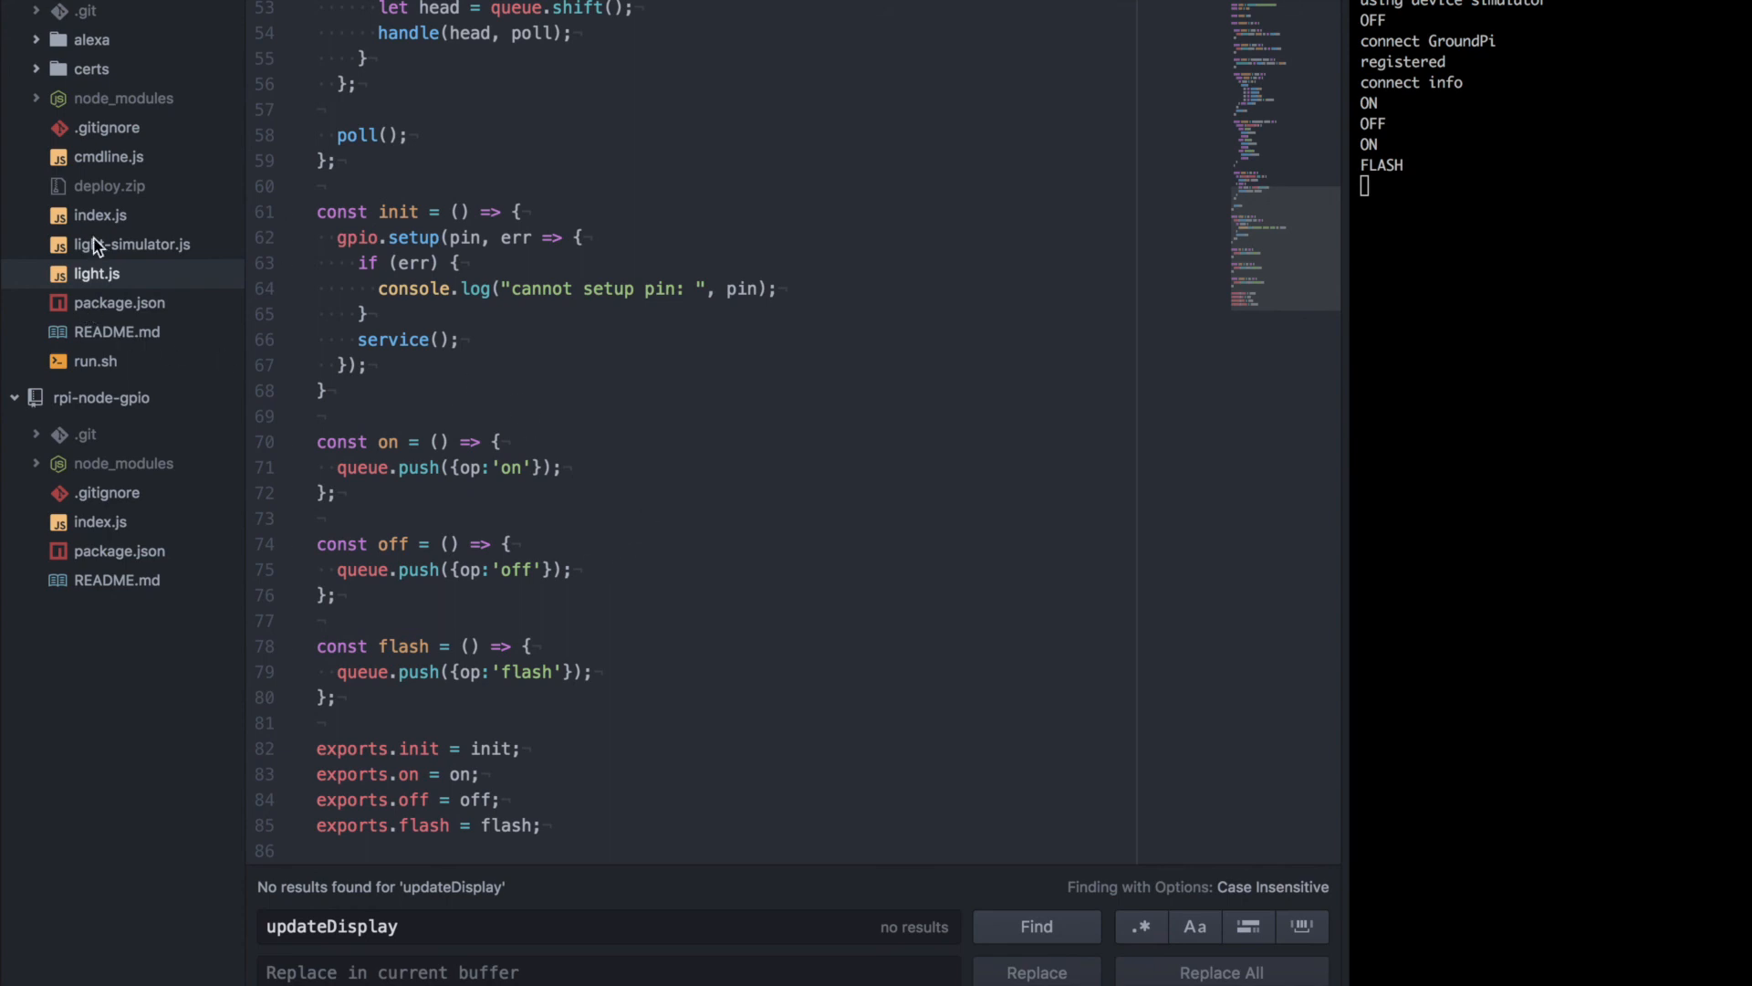
mouse_move(97, 221)
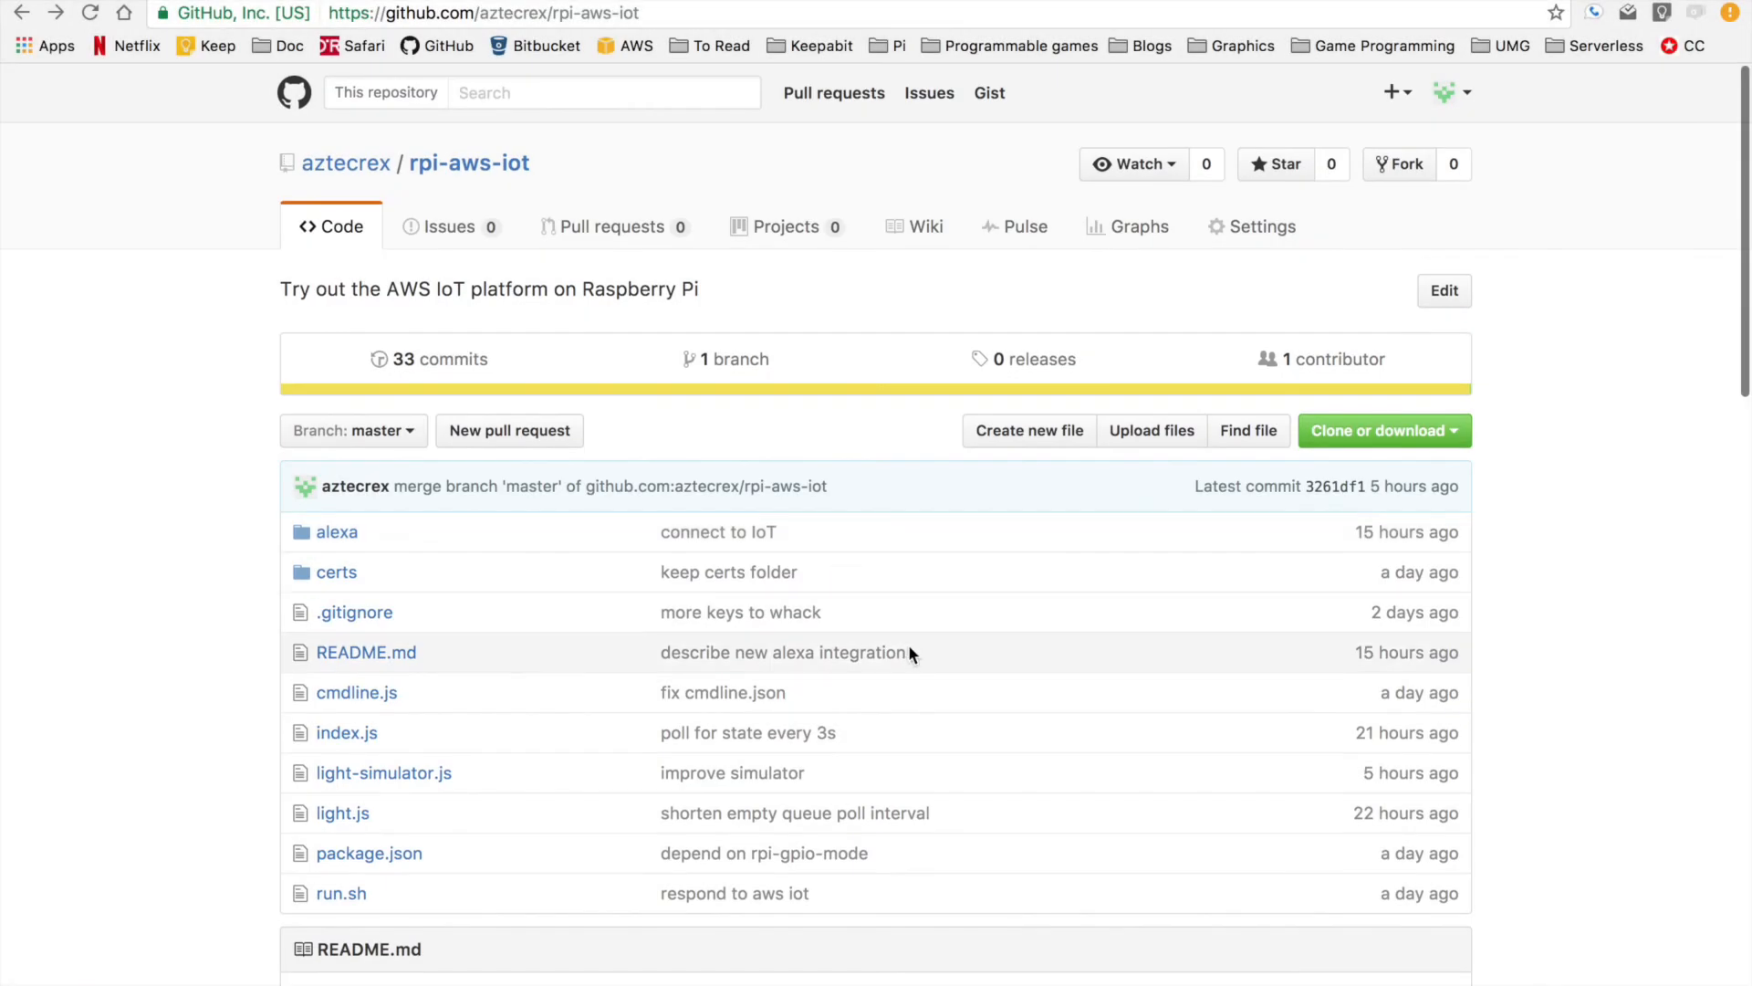
Scroll the rpi-aws-iot README through Run it, Mess with it, Alexa and TODO sections.
scroll("down", 3)
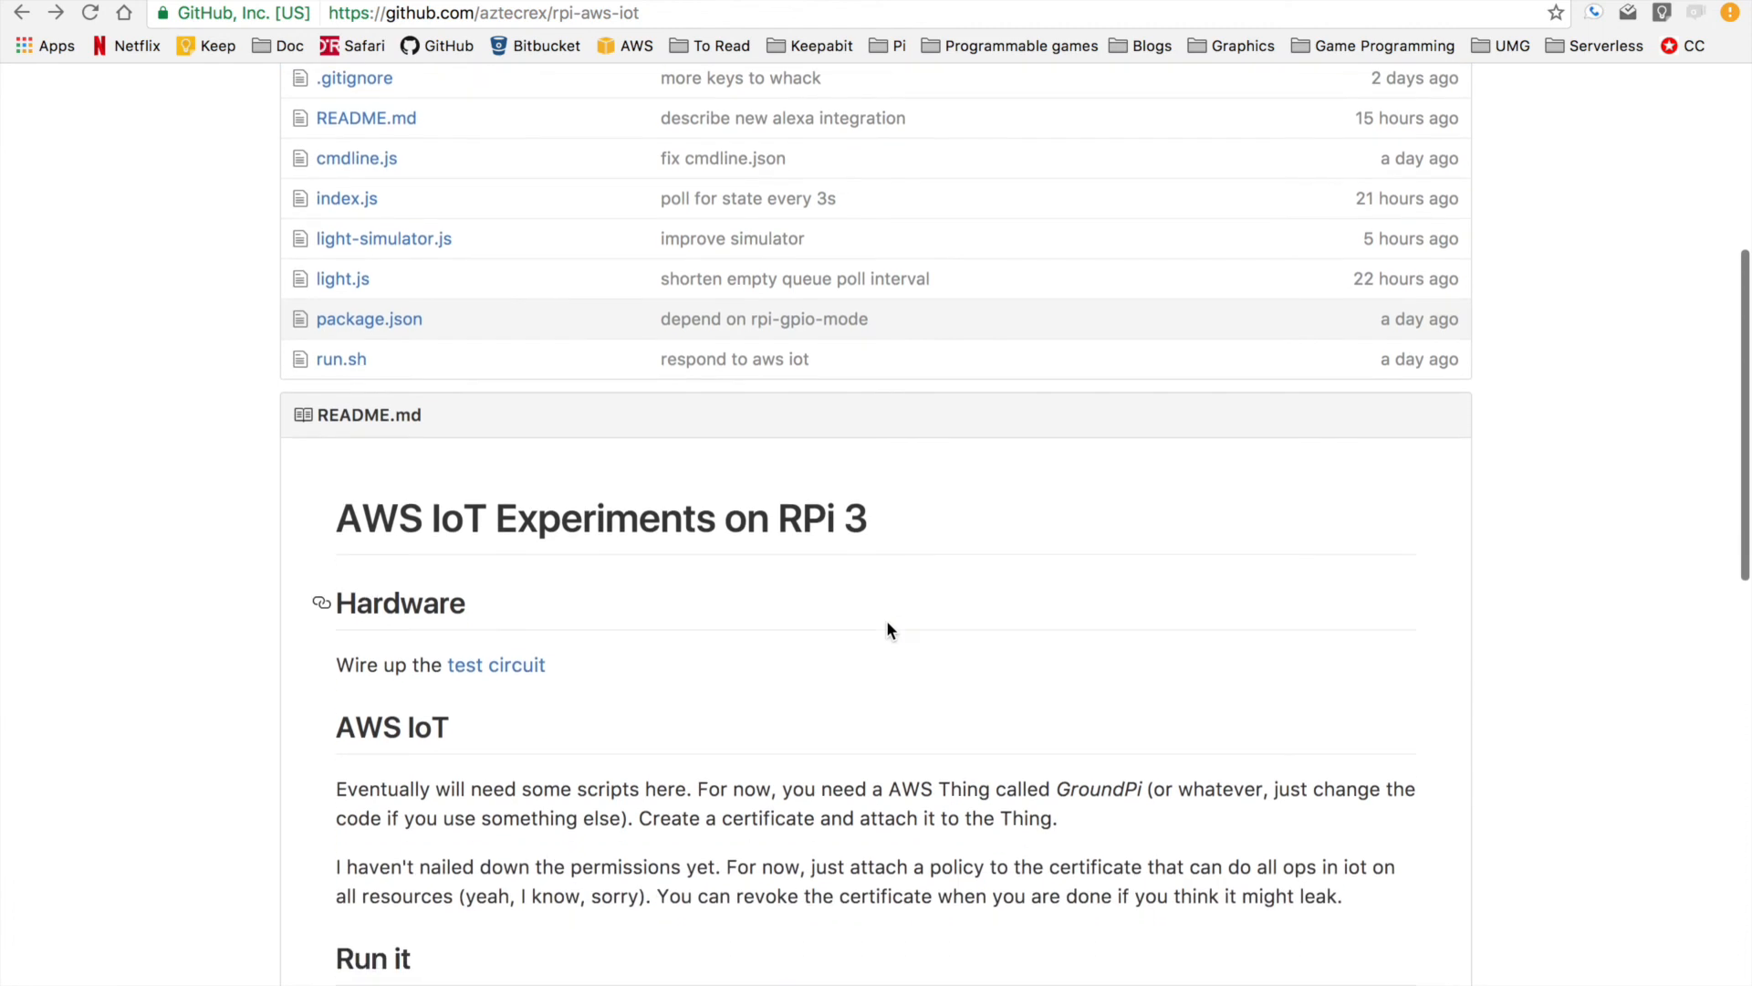
scroll("down", 3)
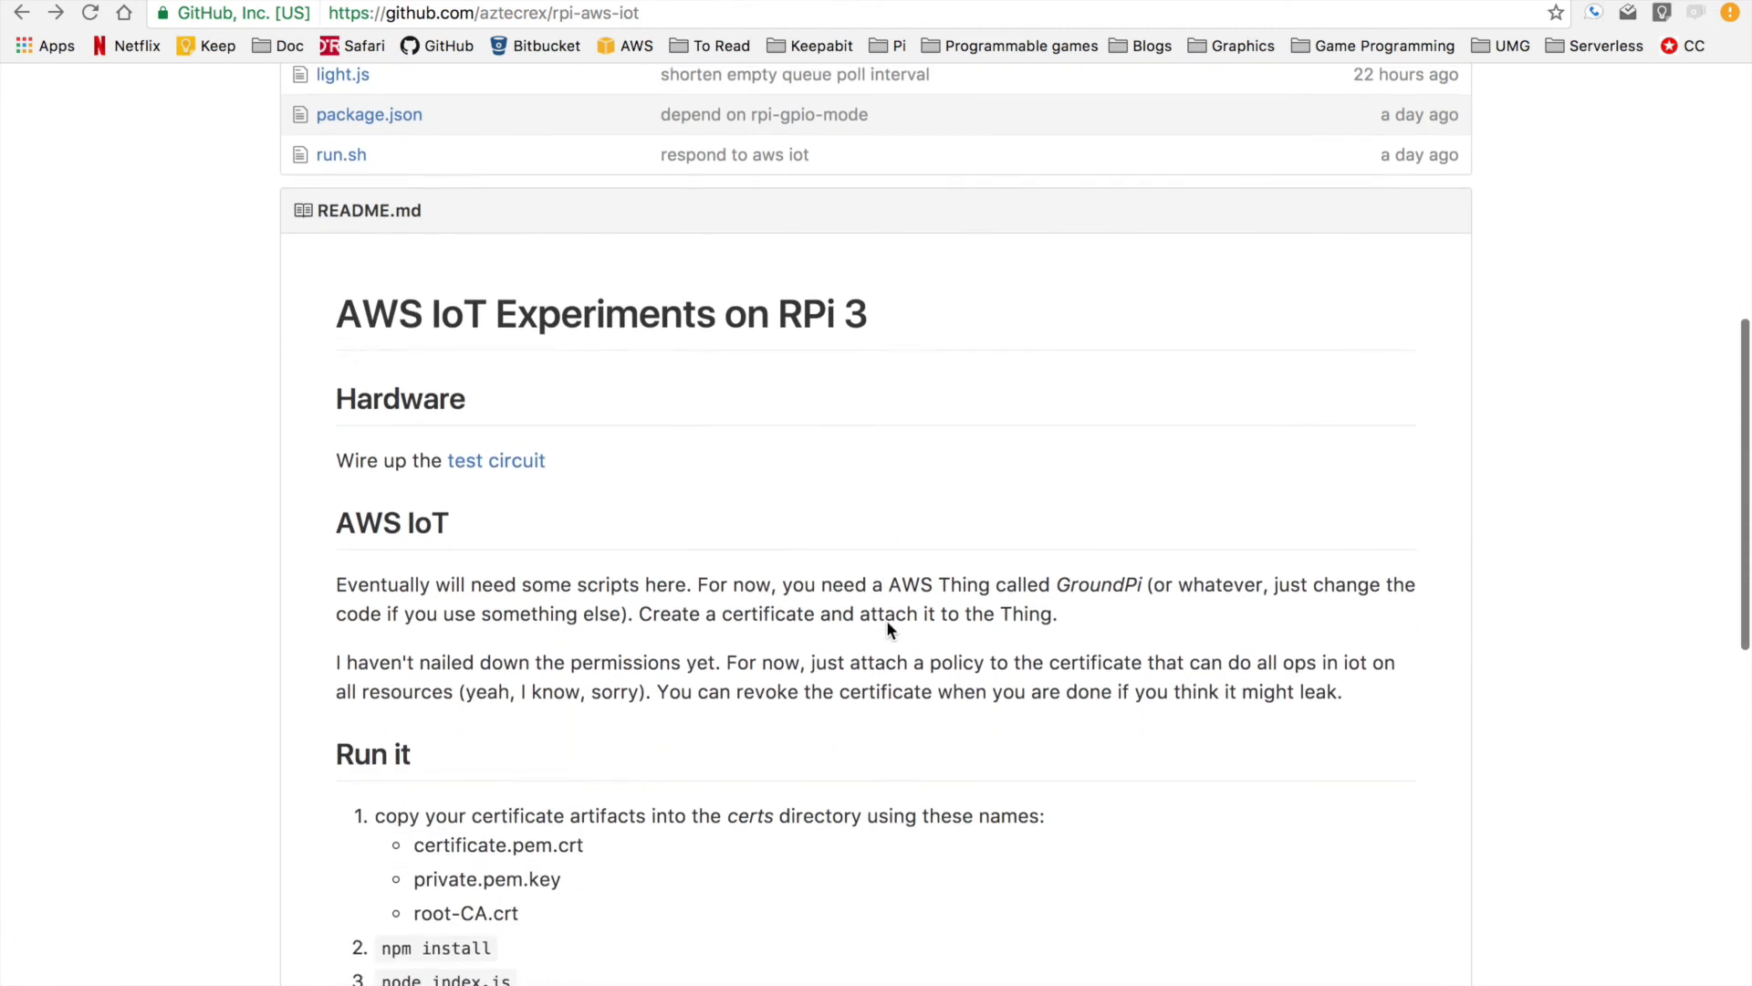
scroll("down", 3)
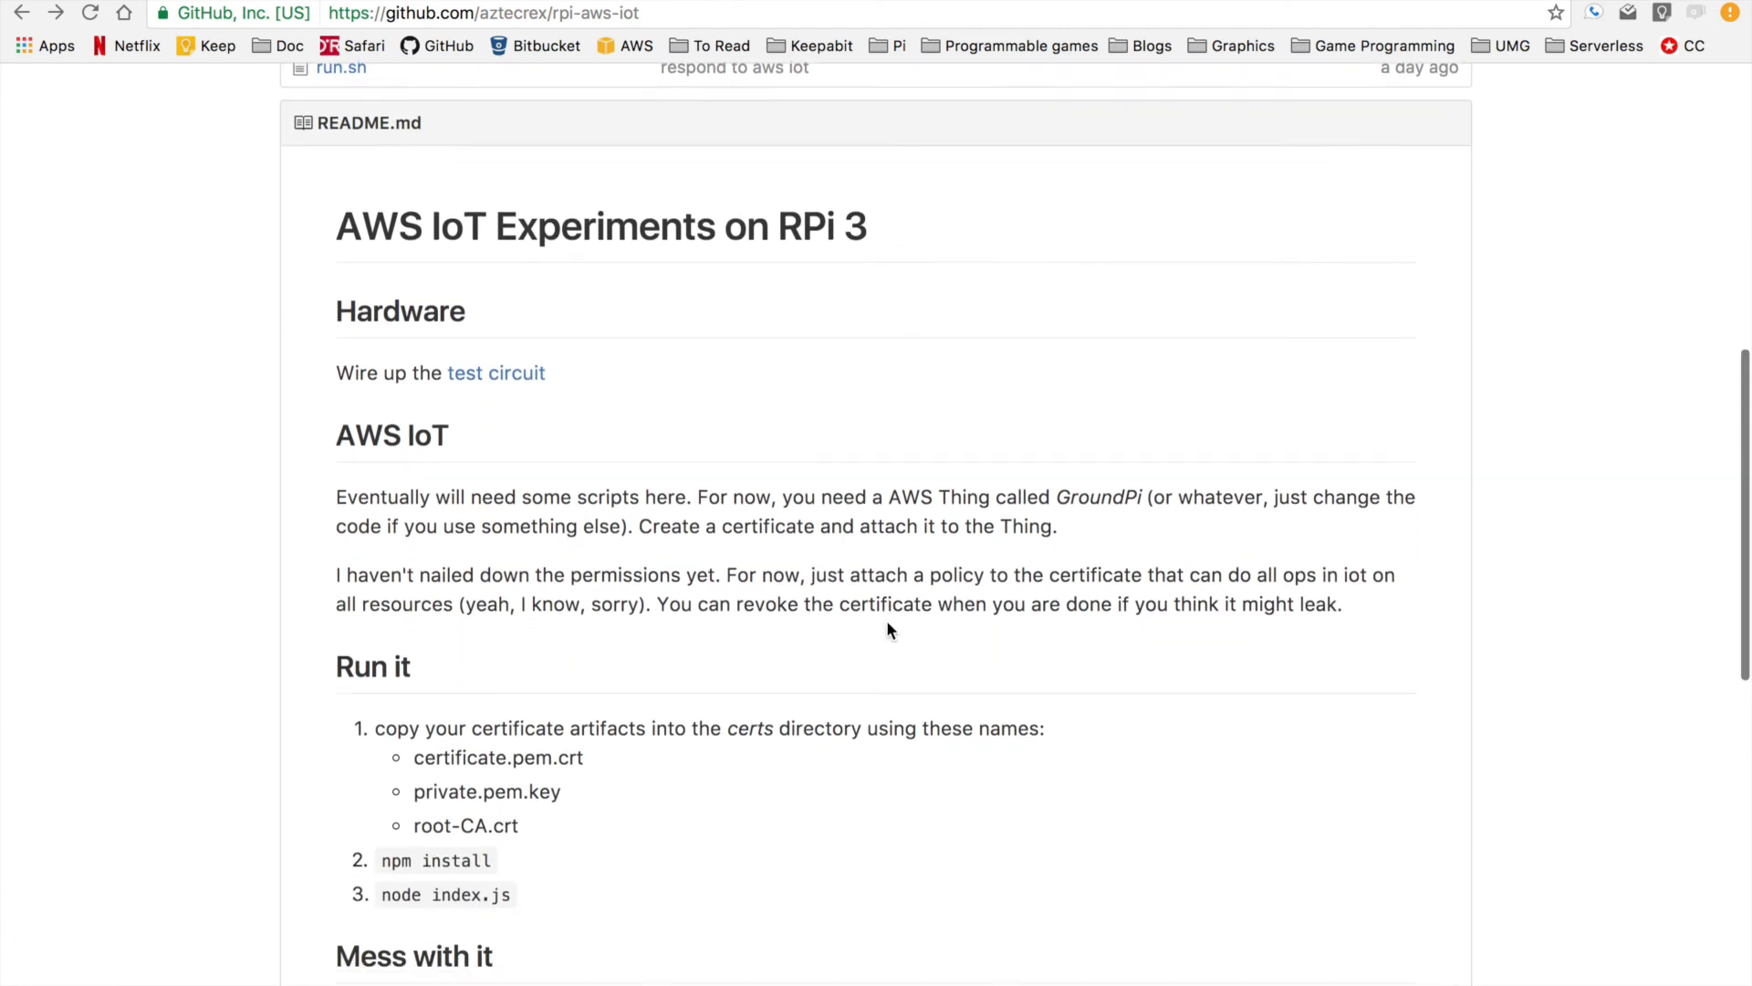
scroll("down", 3)
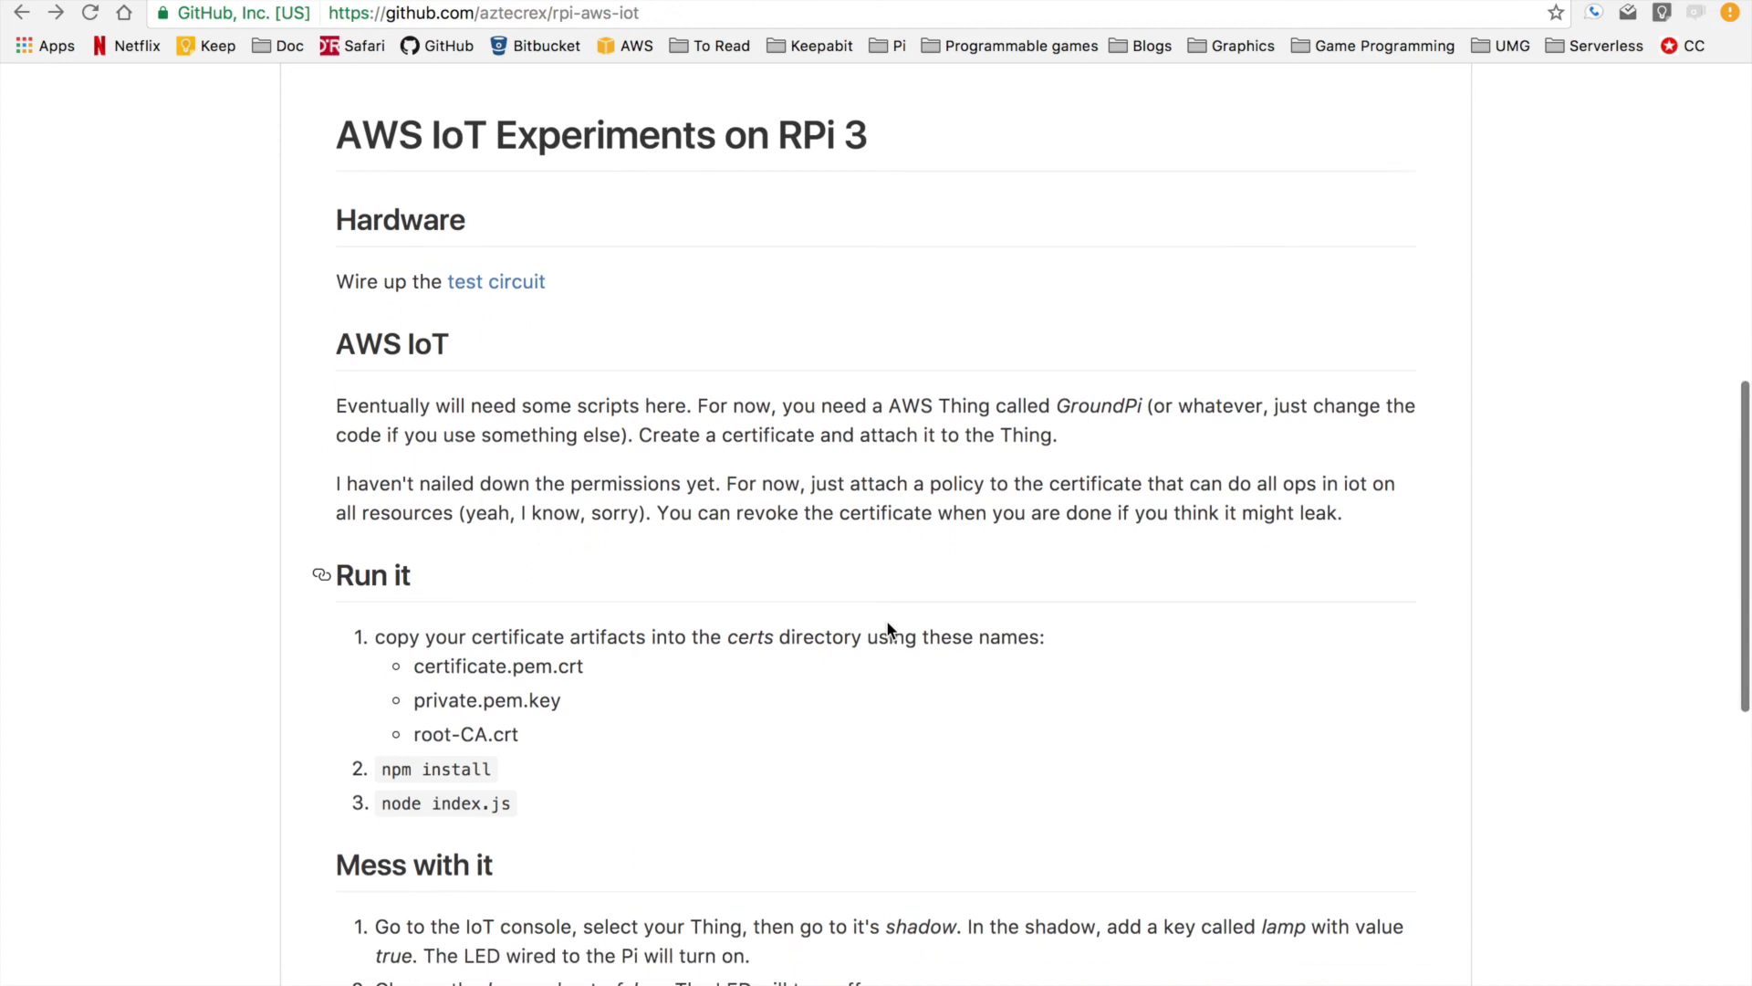
scroll("down", 3)
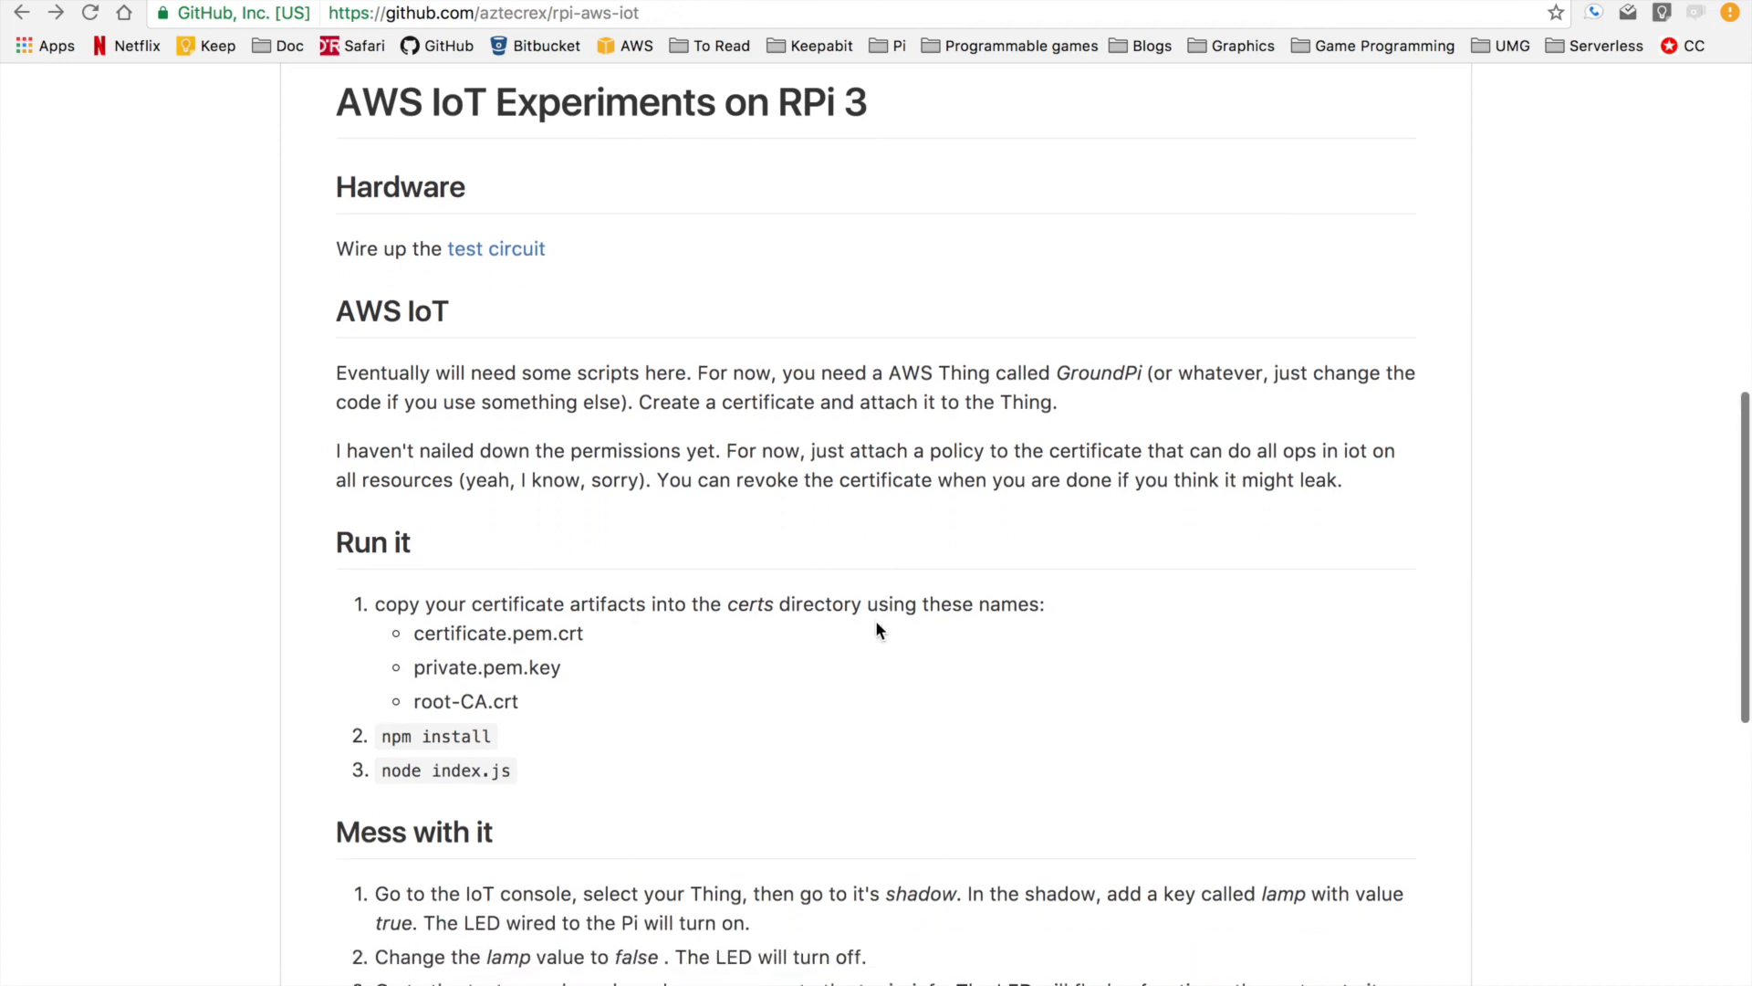
scroll("down", 3)
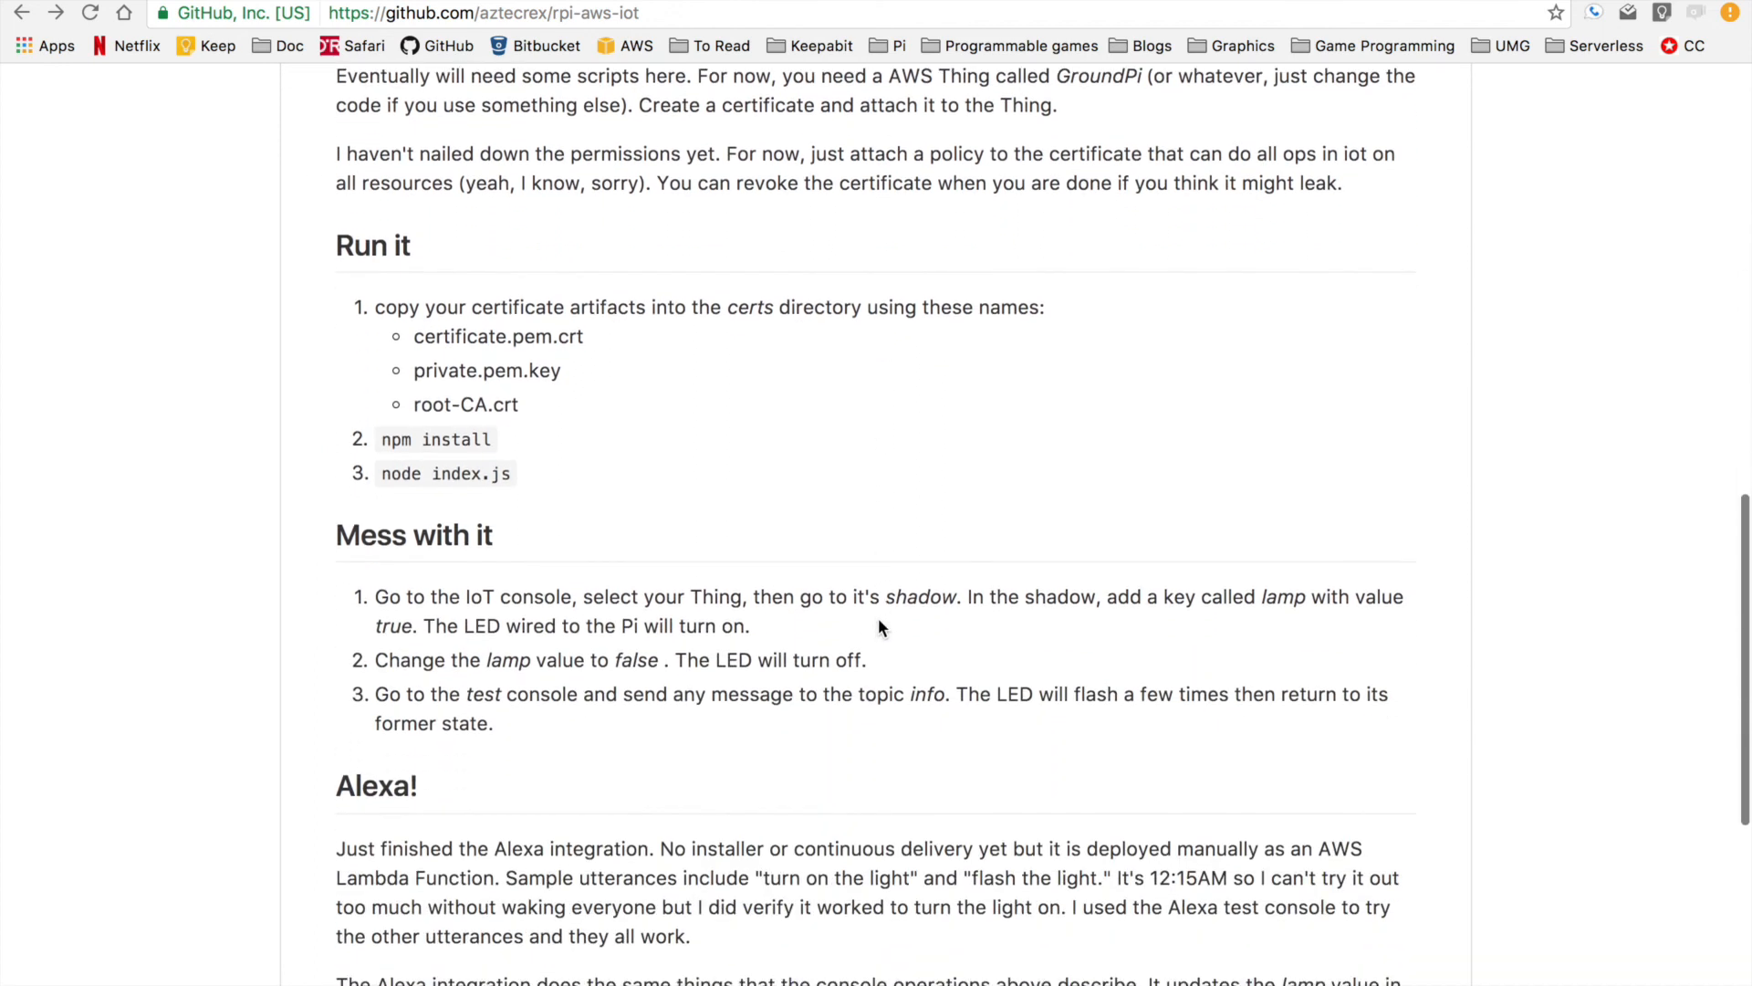
scroll("down", 3)
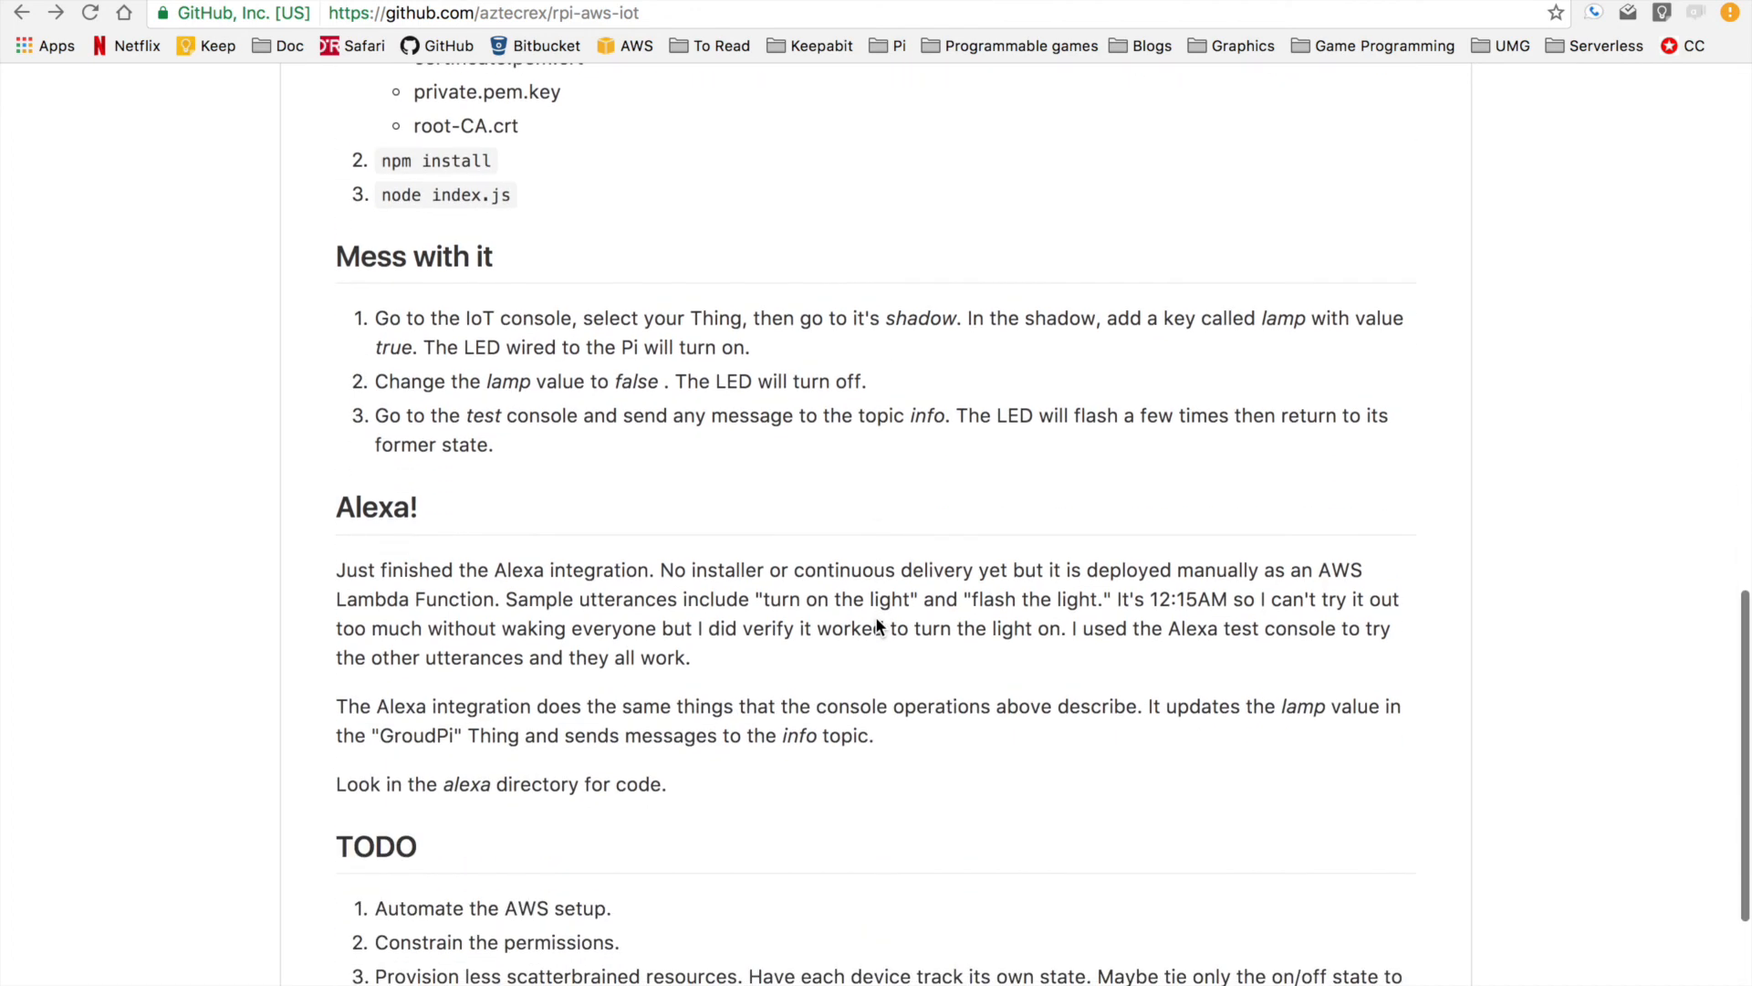
scroll("down", 3)
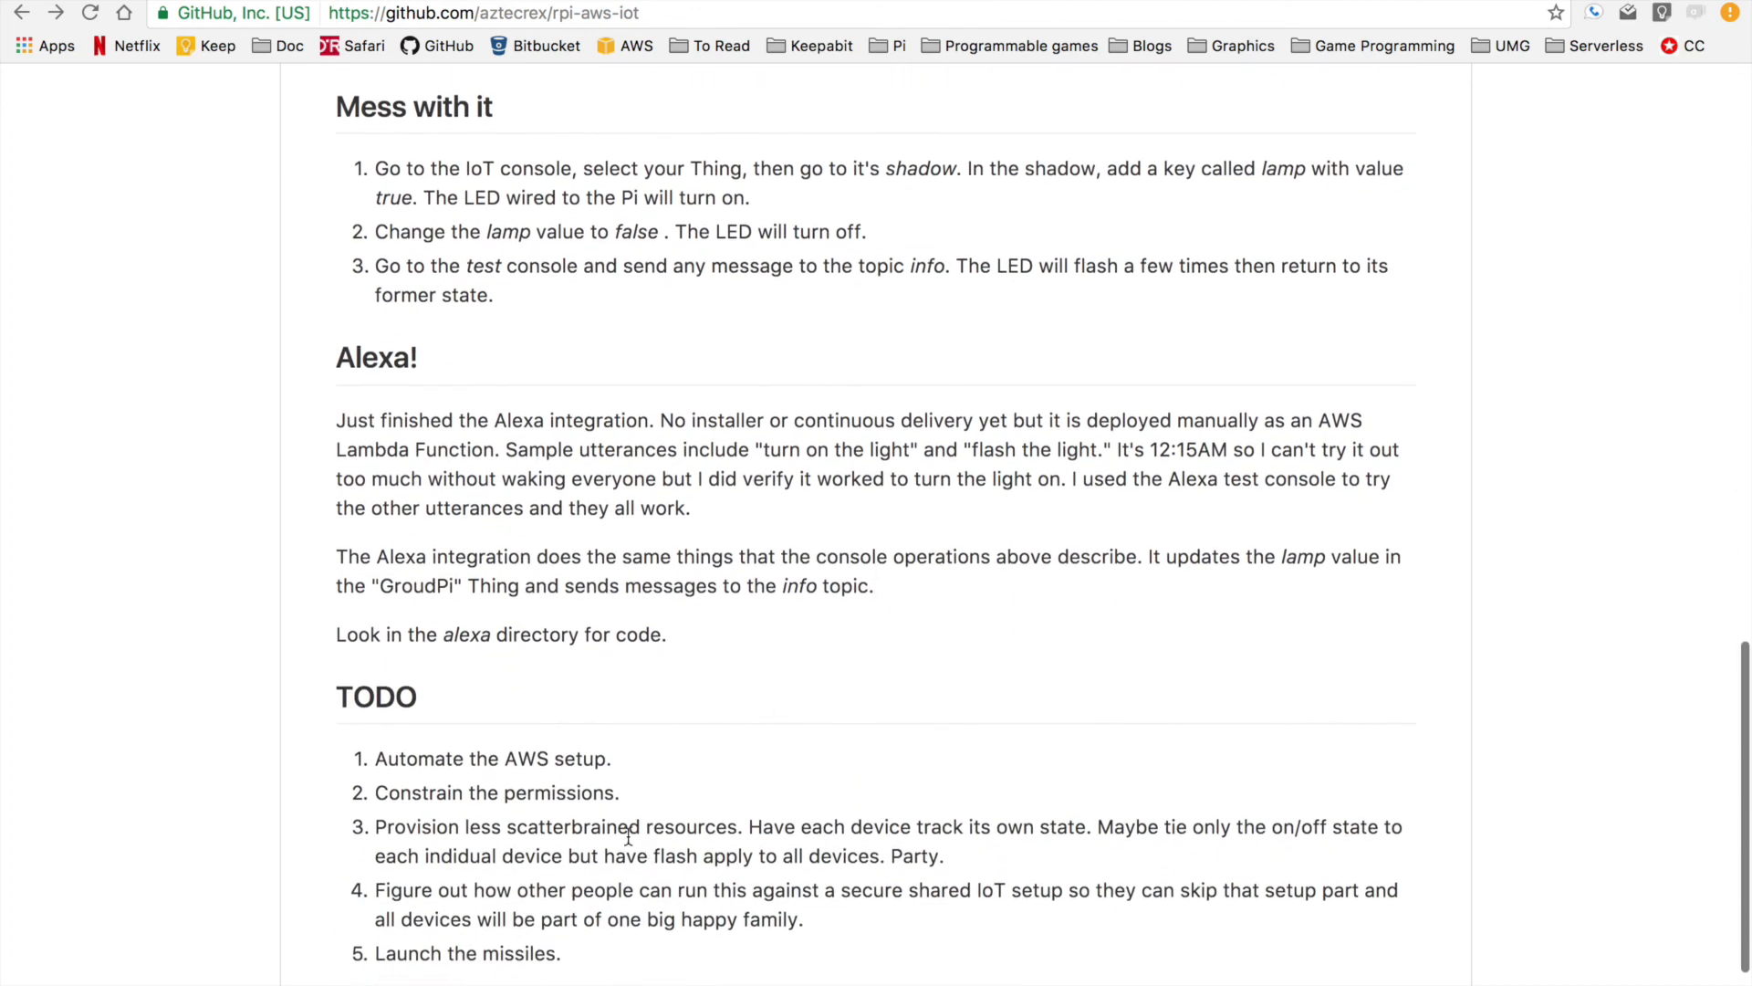
mouse_move(588, 500)
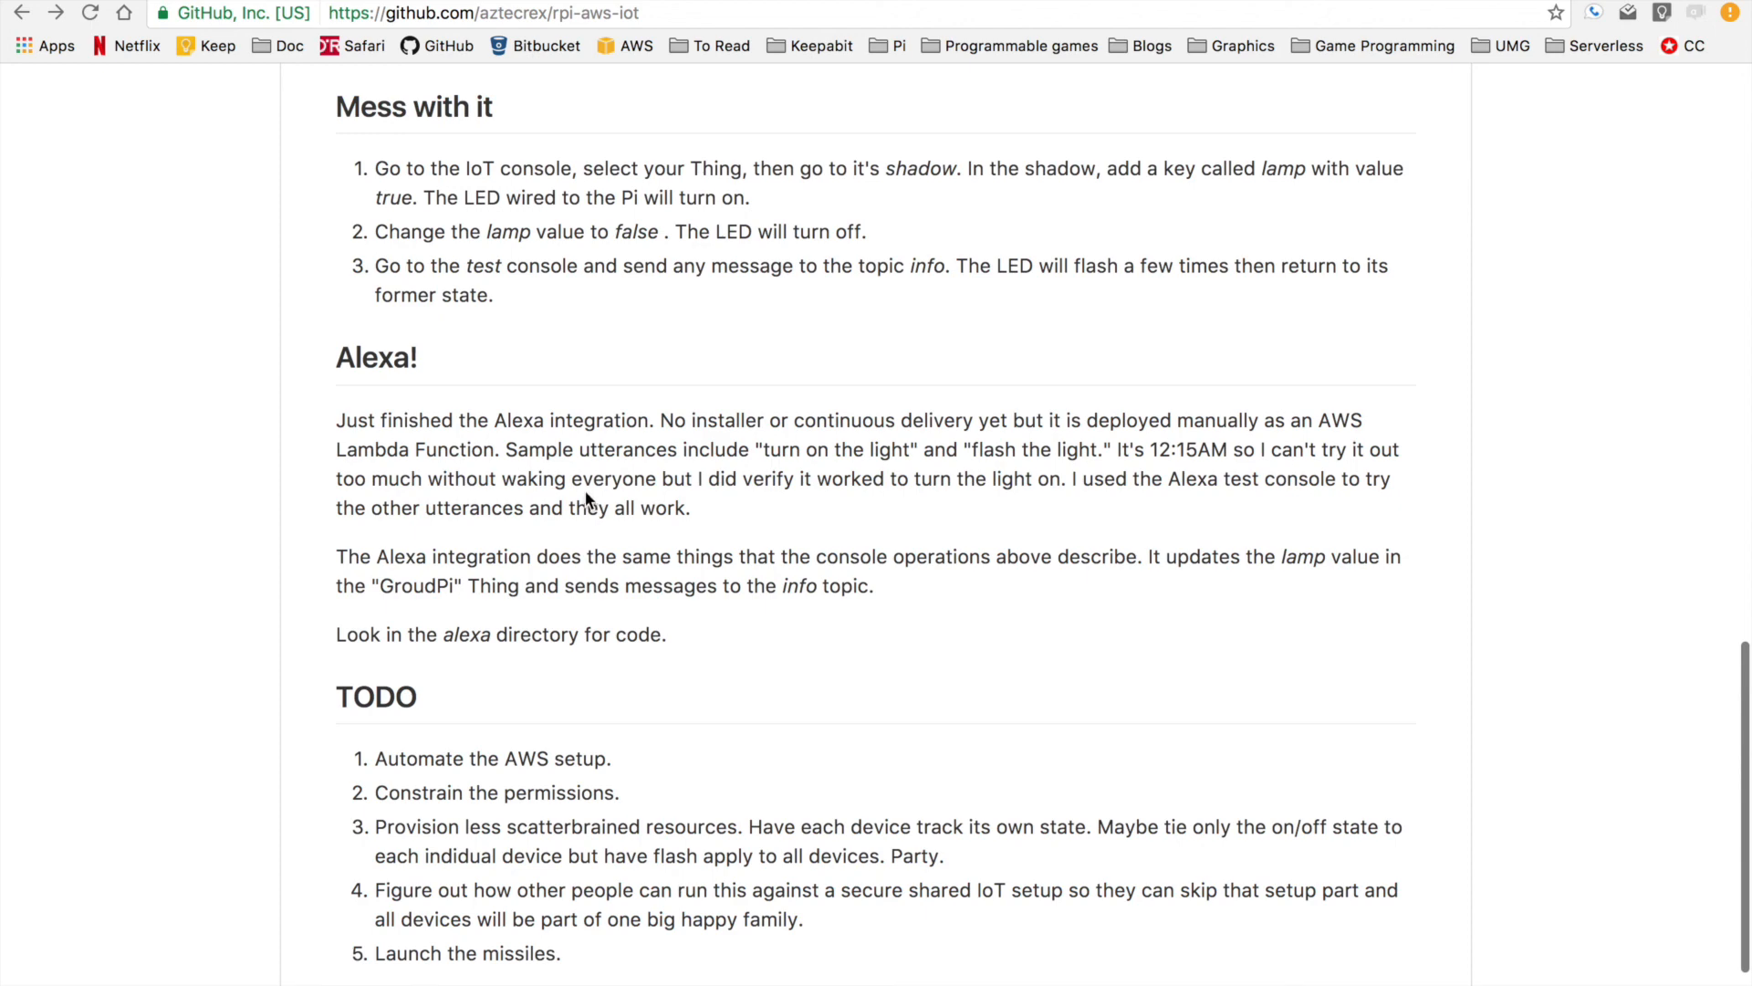
mouse_move(609, 502)
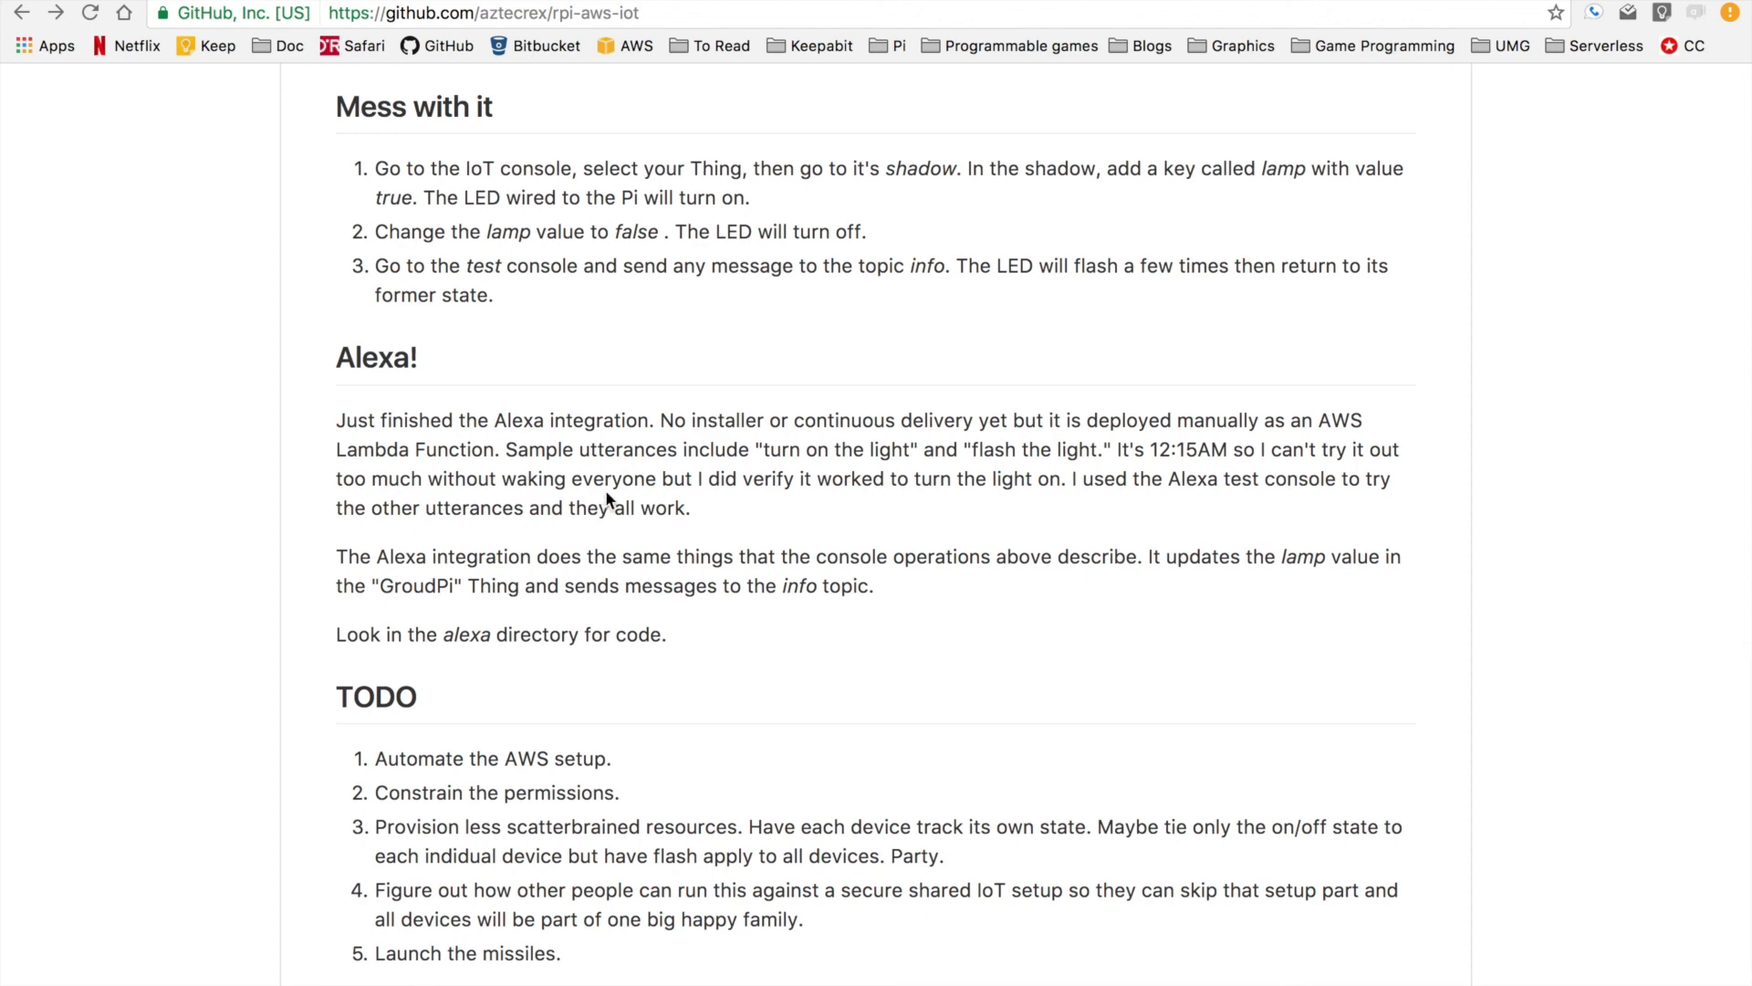
mouse_move(654, 500)
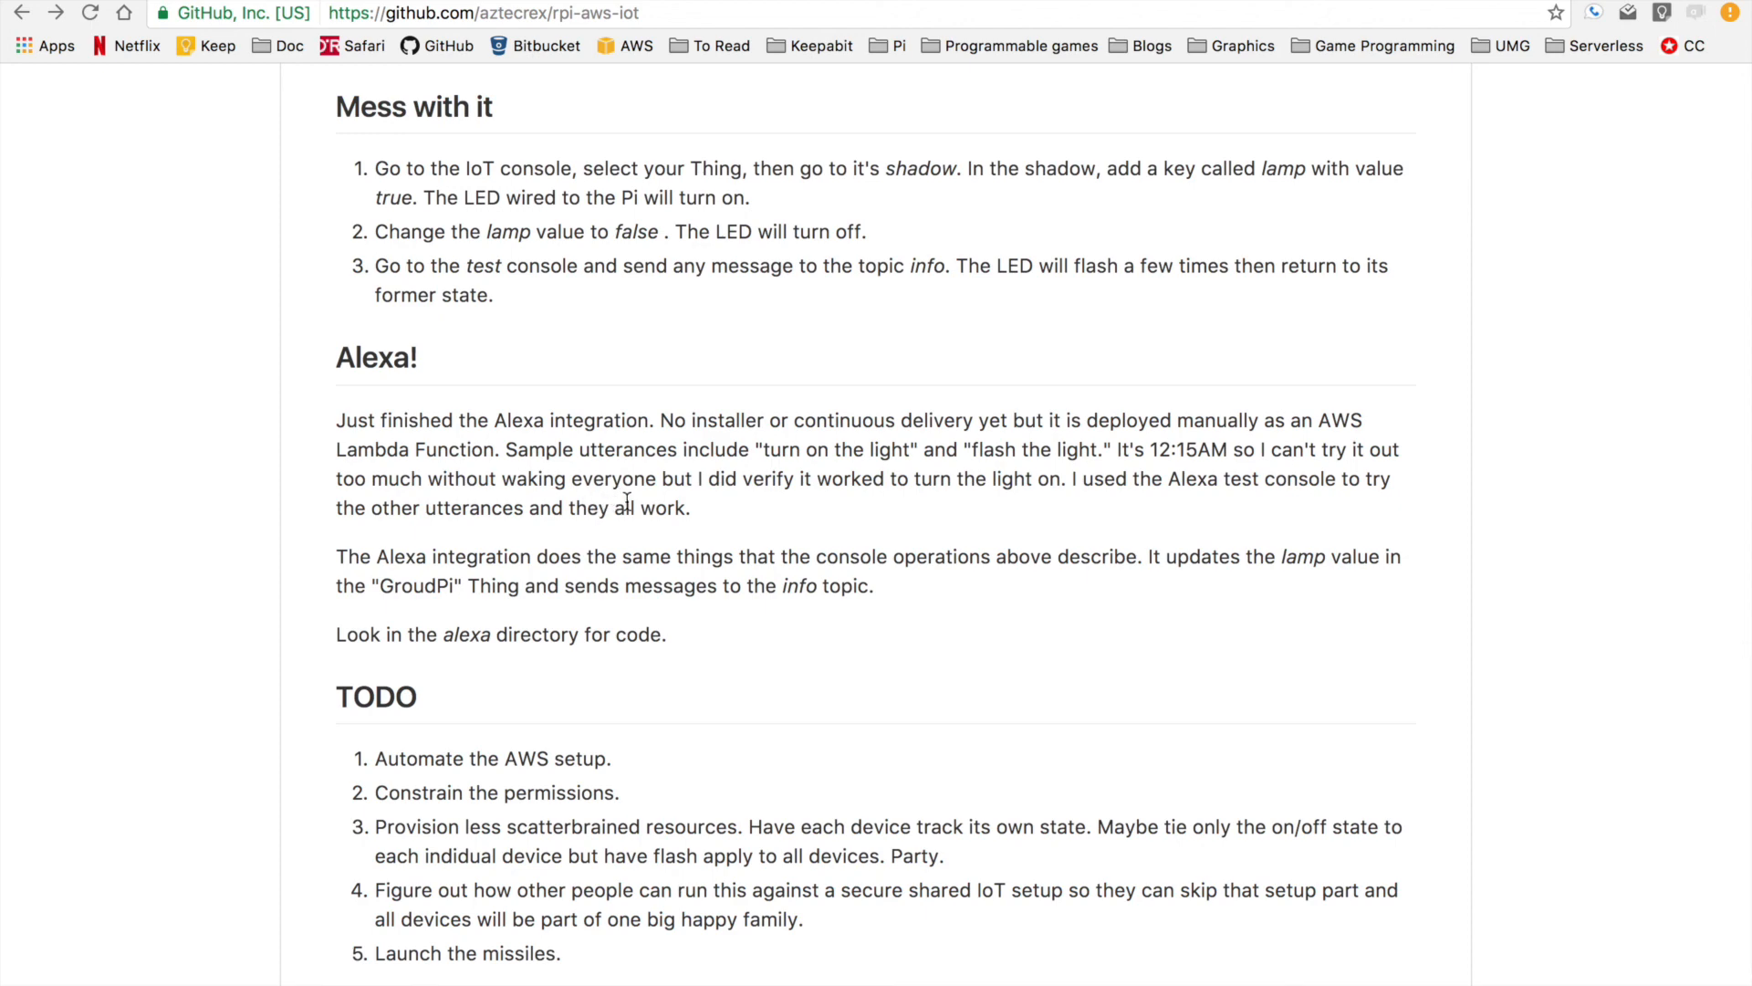
mouse_move(639, 515)
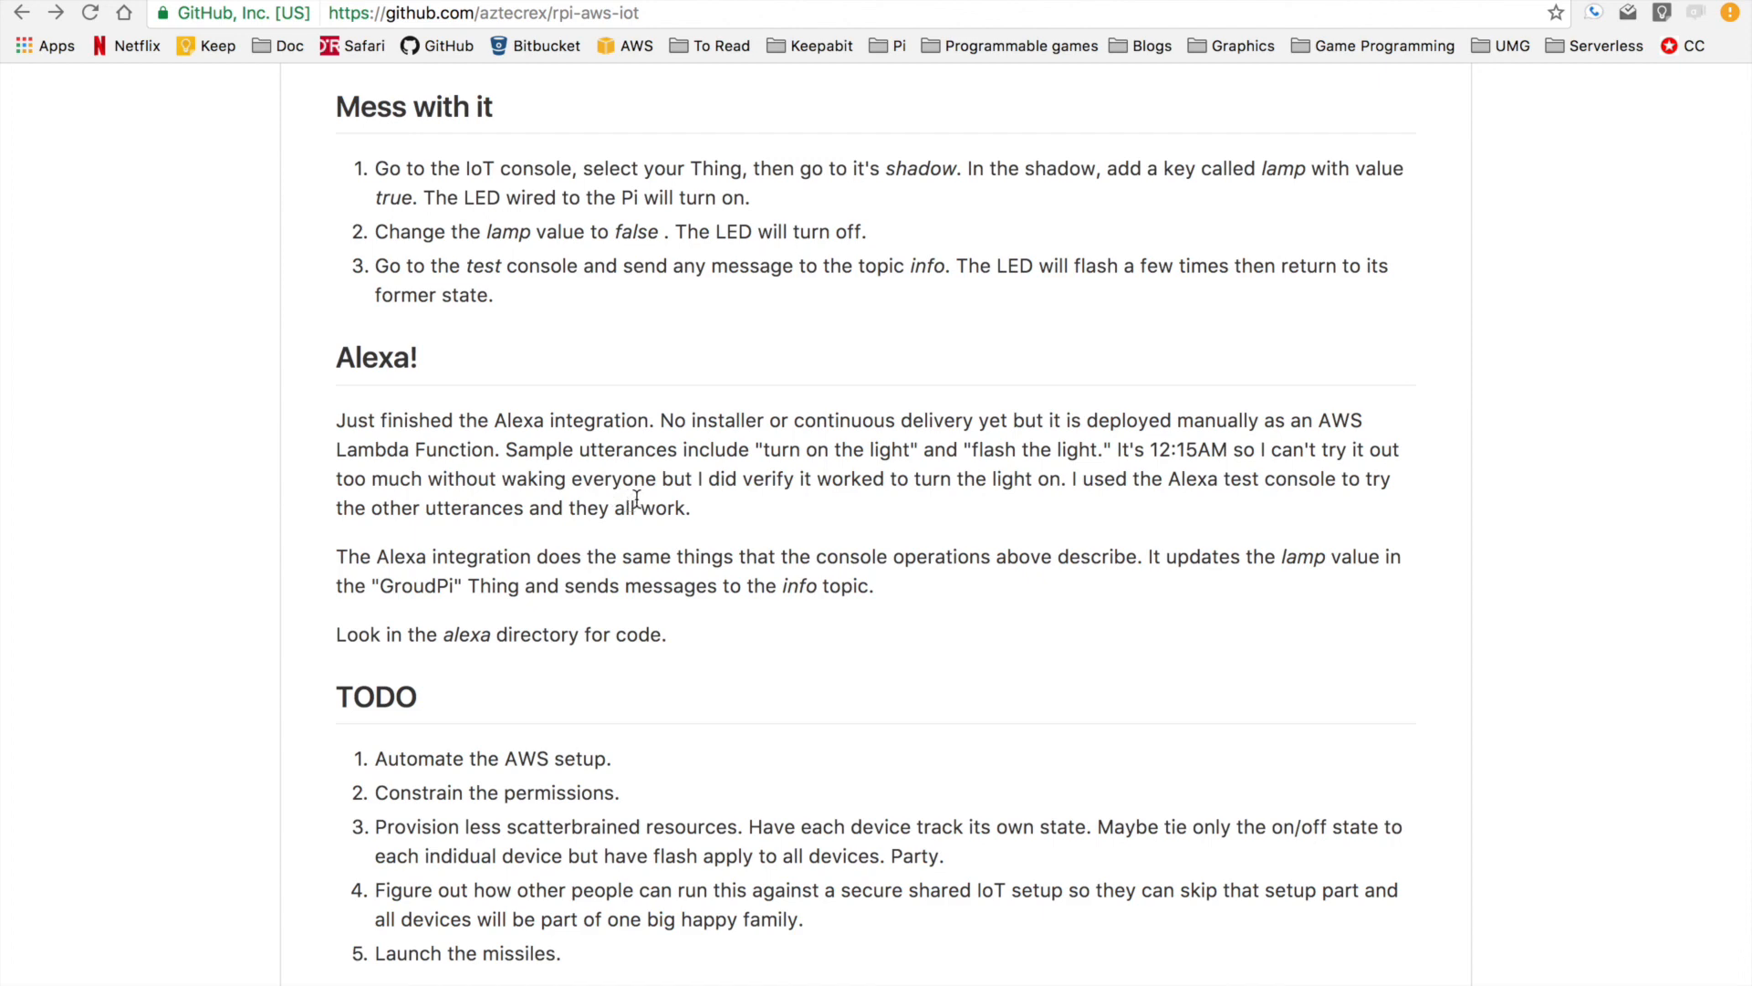